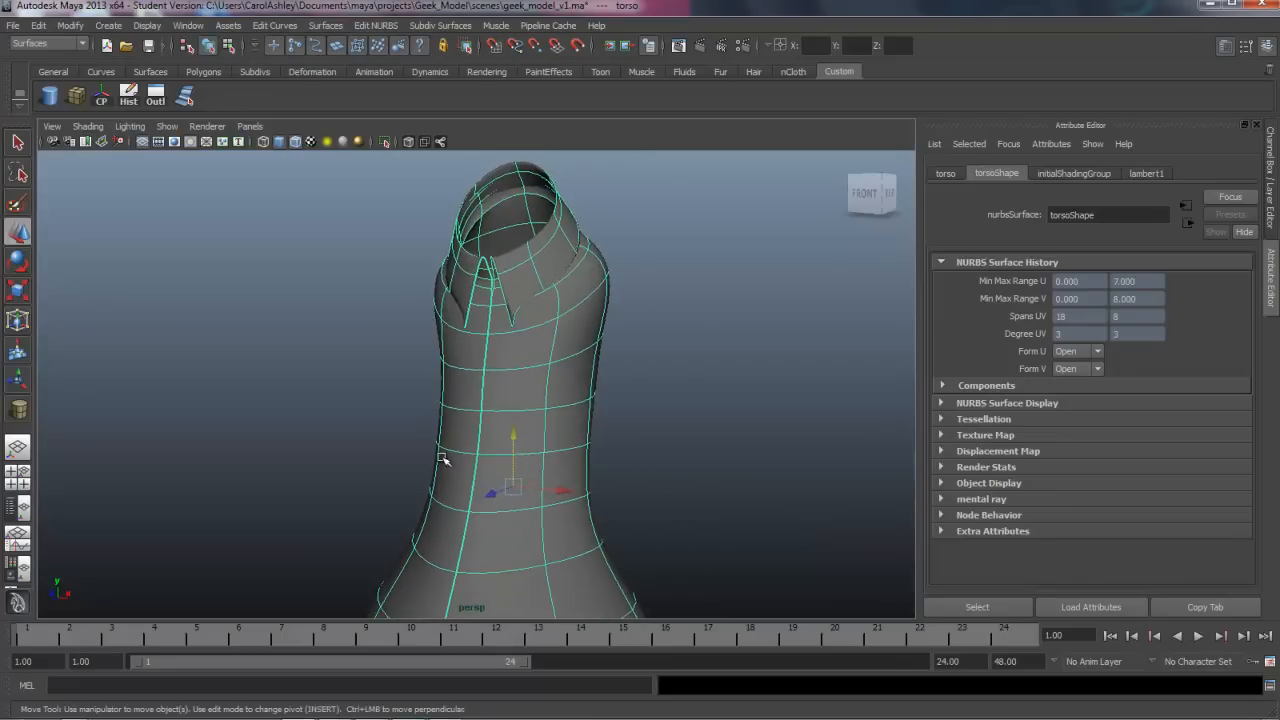
# - Orbit around the torso and pick one control vertex on the lower front seam
pyautogui.moveTo(440, 460); pyautogui.dragTo(345, 483)
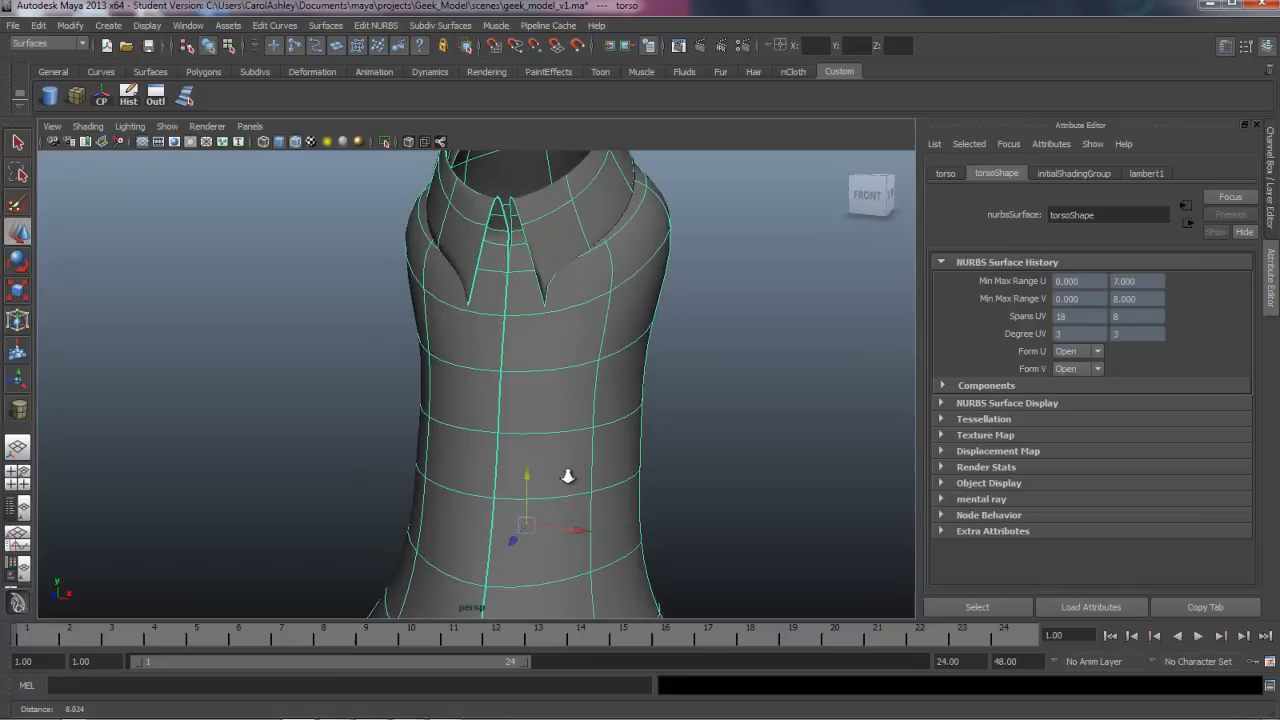
pyautogui.moveTo(567, 477); pyautogui.dragTo(528, 486)
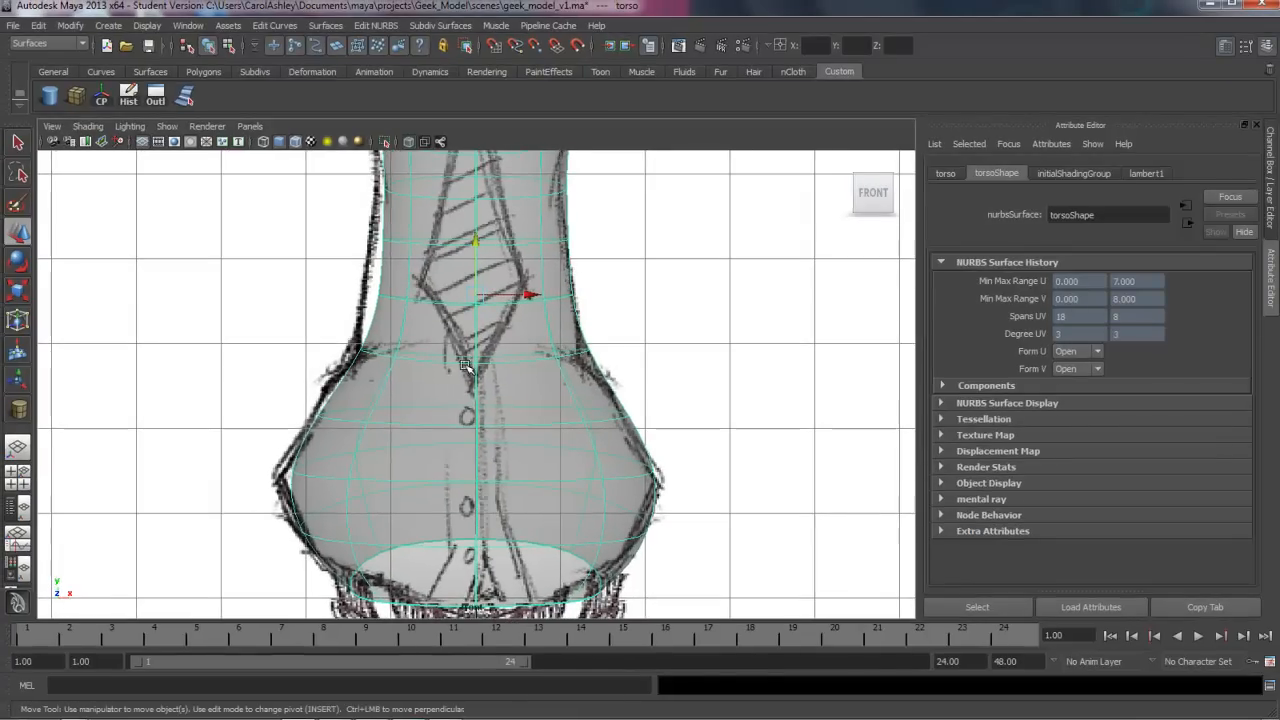
pyautogui.moveTo(483, 440)
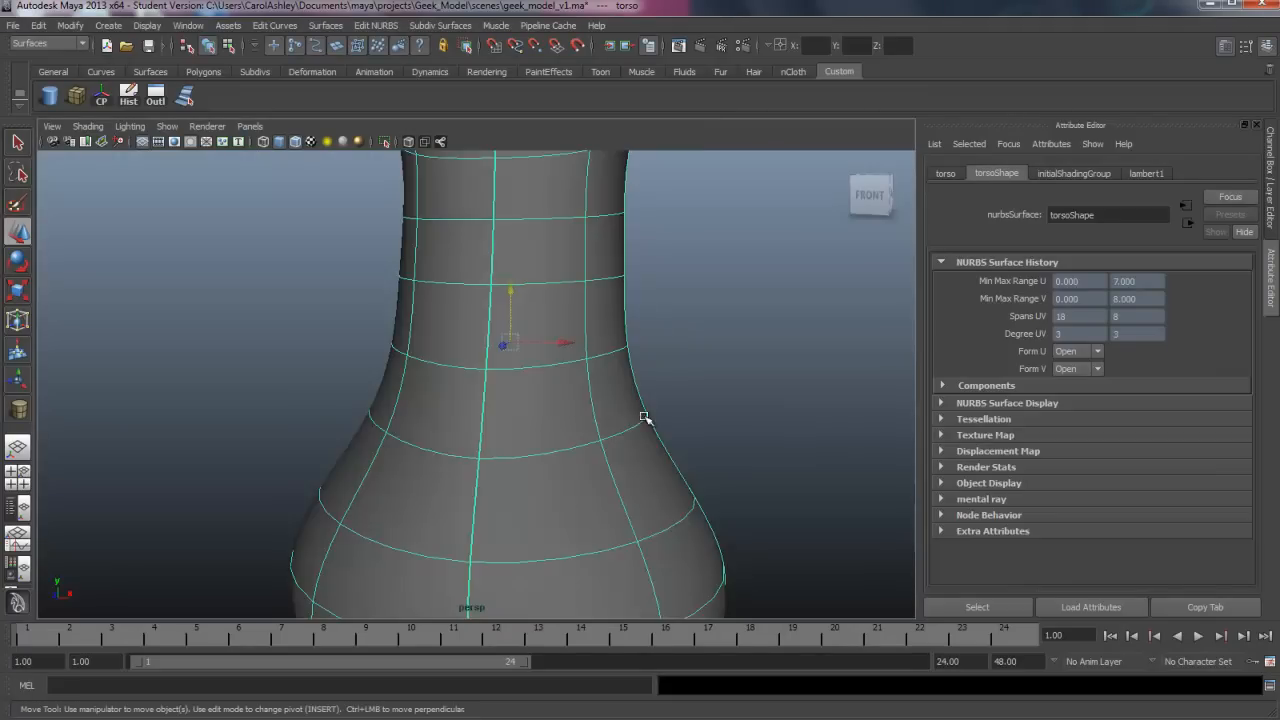
pyautogui.moveTo(645, 417); pyautogui.dragTo(538, 411)
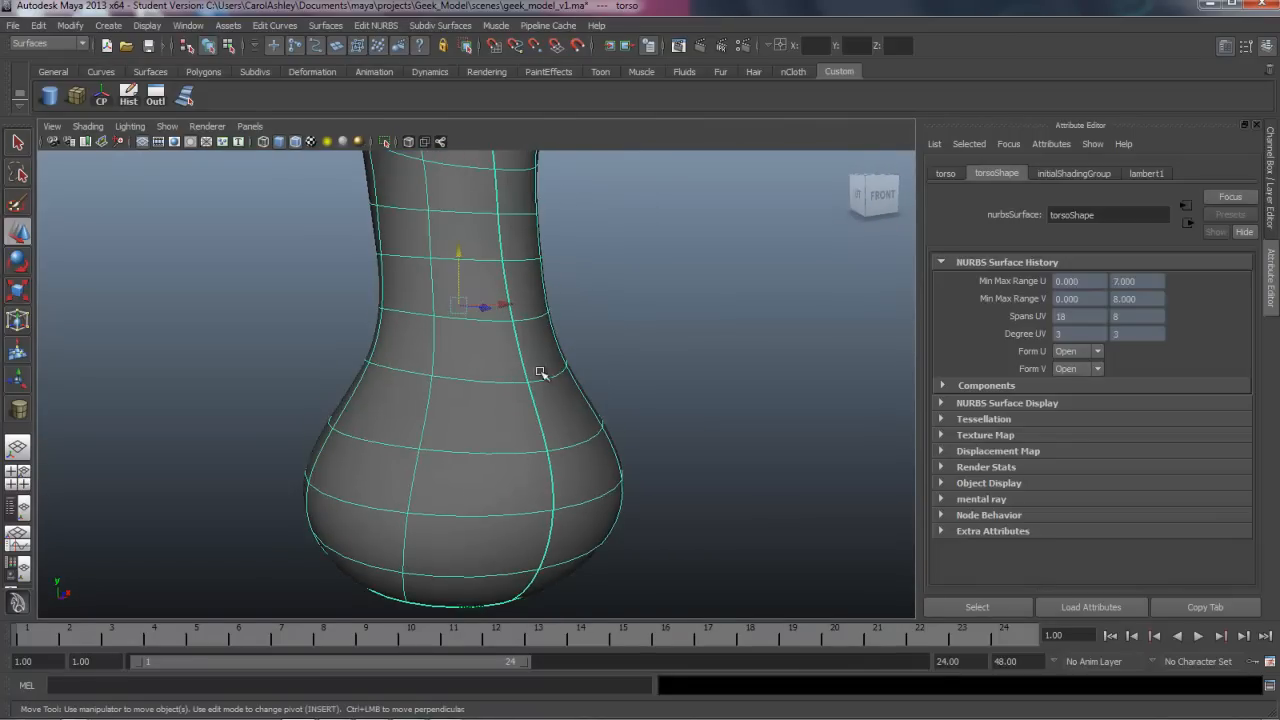
pyautogui.moveTo(540, 375); pyautogui.dragTo(527, 478)
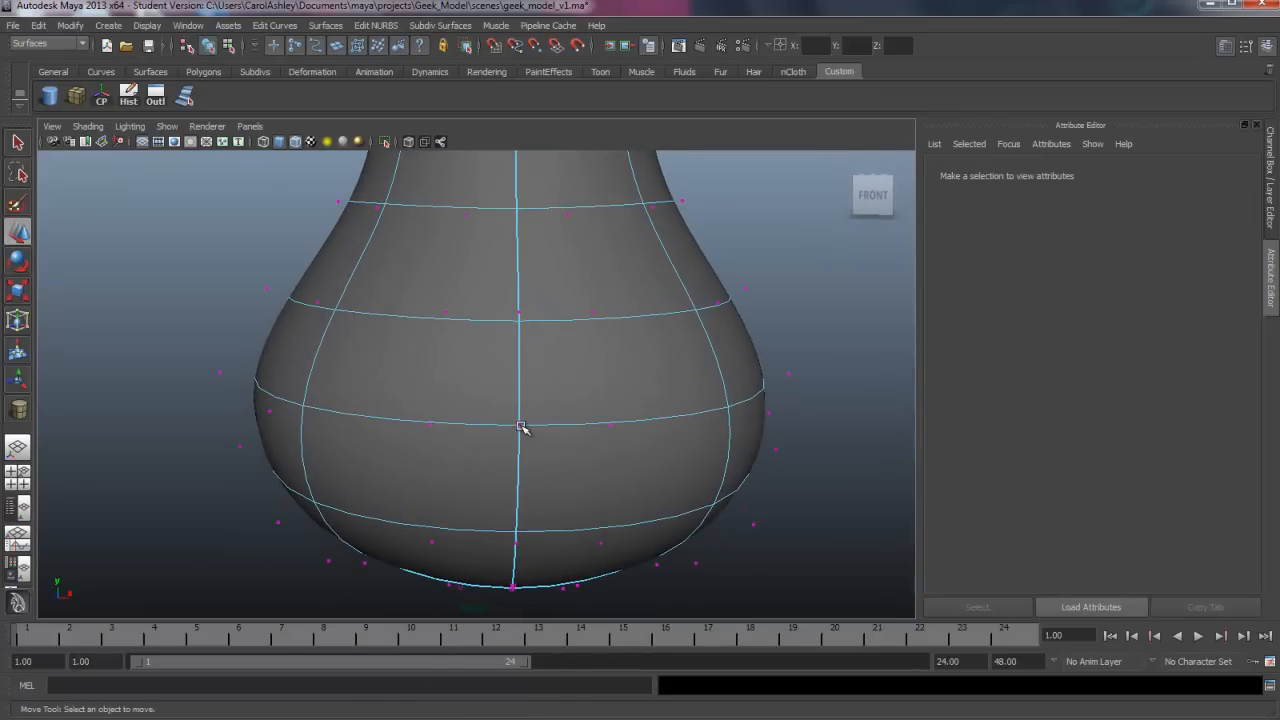
pyautogui.click(520, 425)
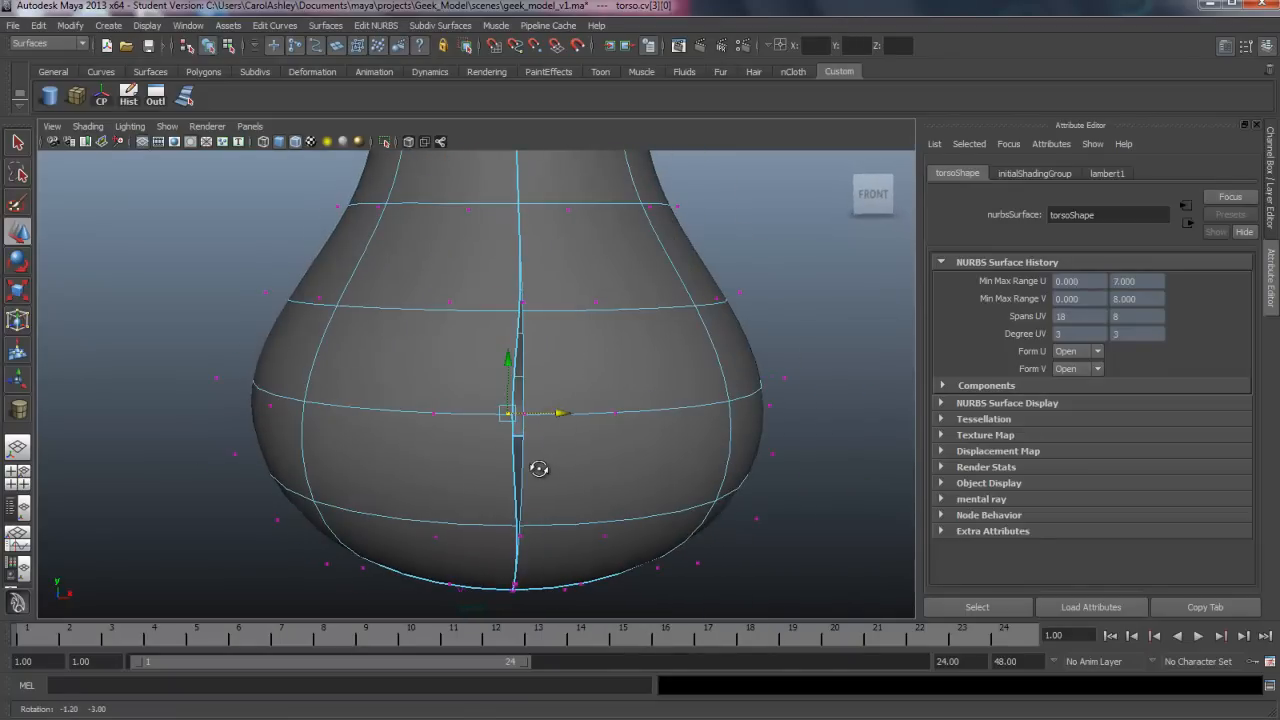
pyautogui.moveTo(539, 469); pyautogui.dragTo(487, 482)
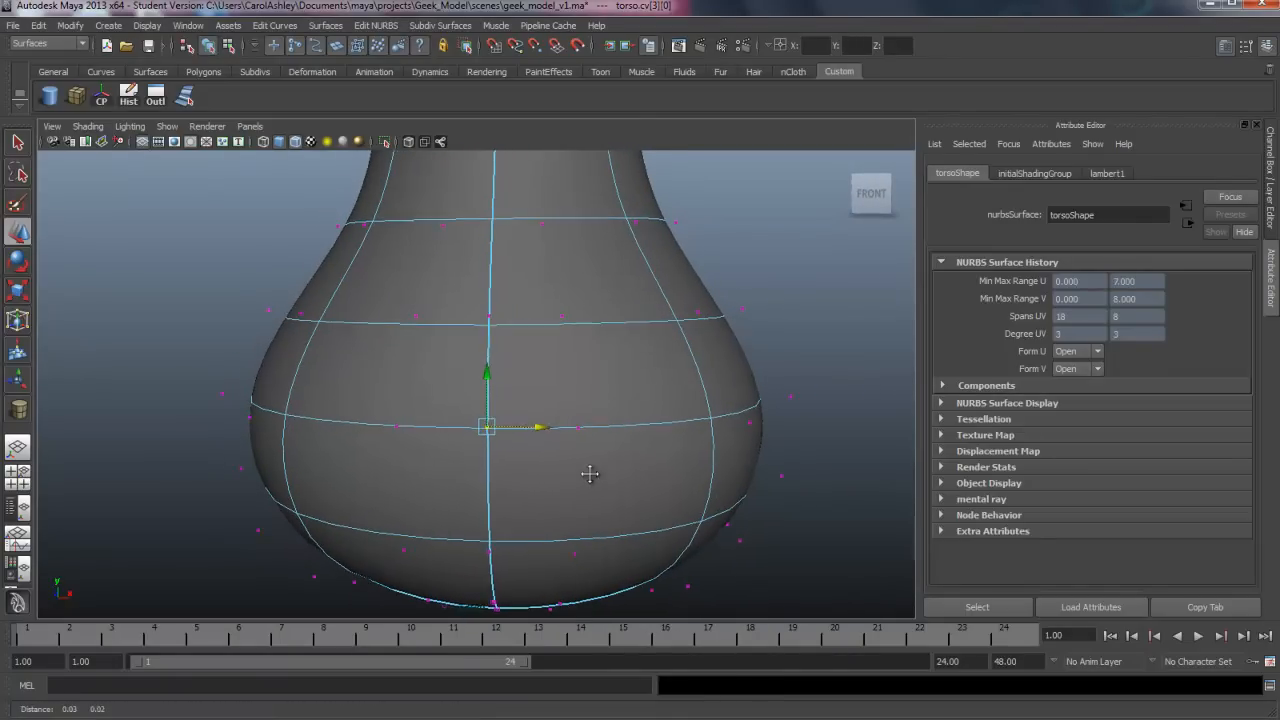
pyautogui.moveTo(590, 475); pyautogui.dragTo(530, 463)
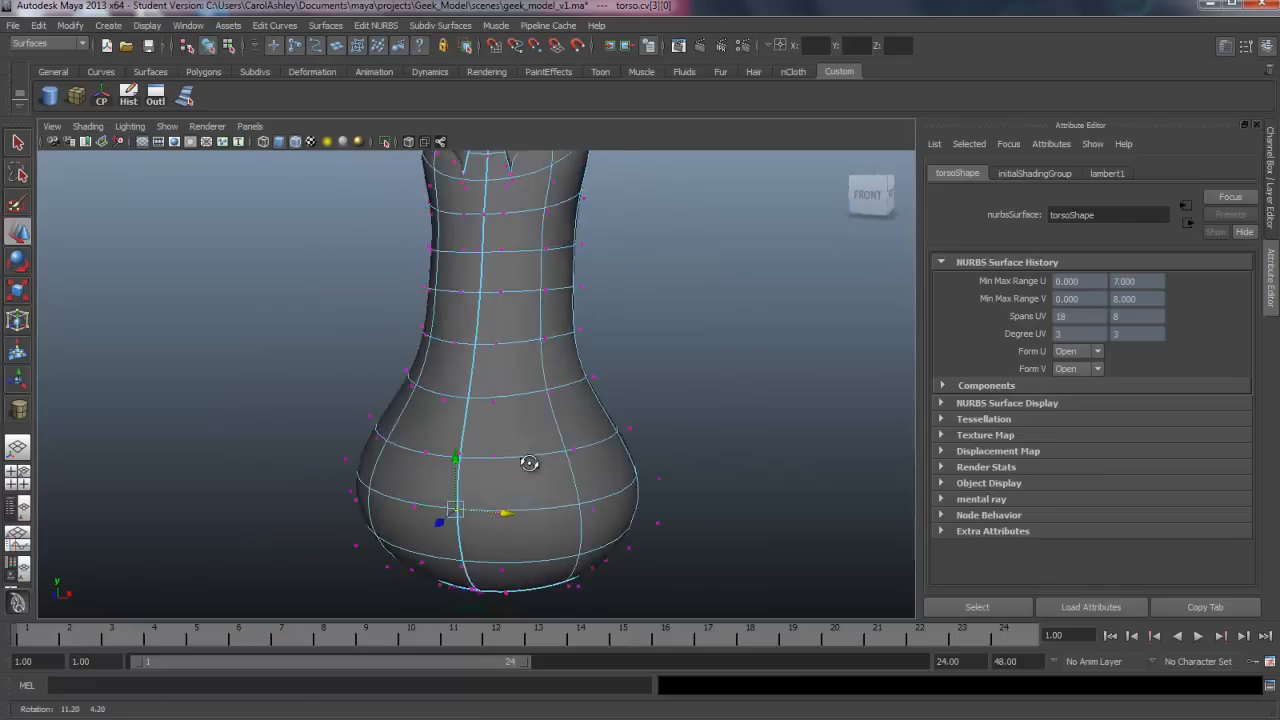
pyautogui.moveTo(529, 462); pyautogui.dragTo(582, 470)
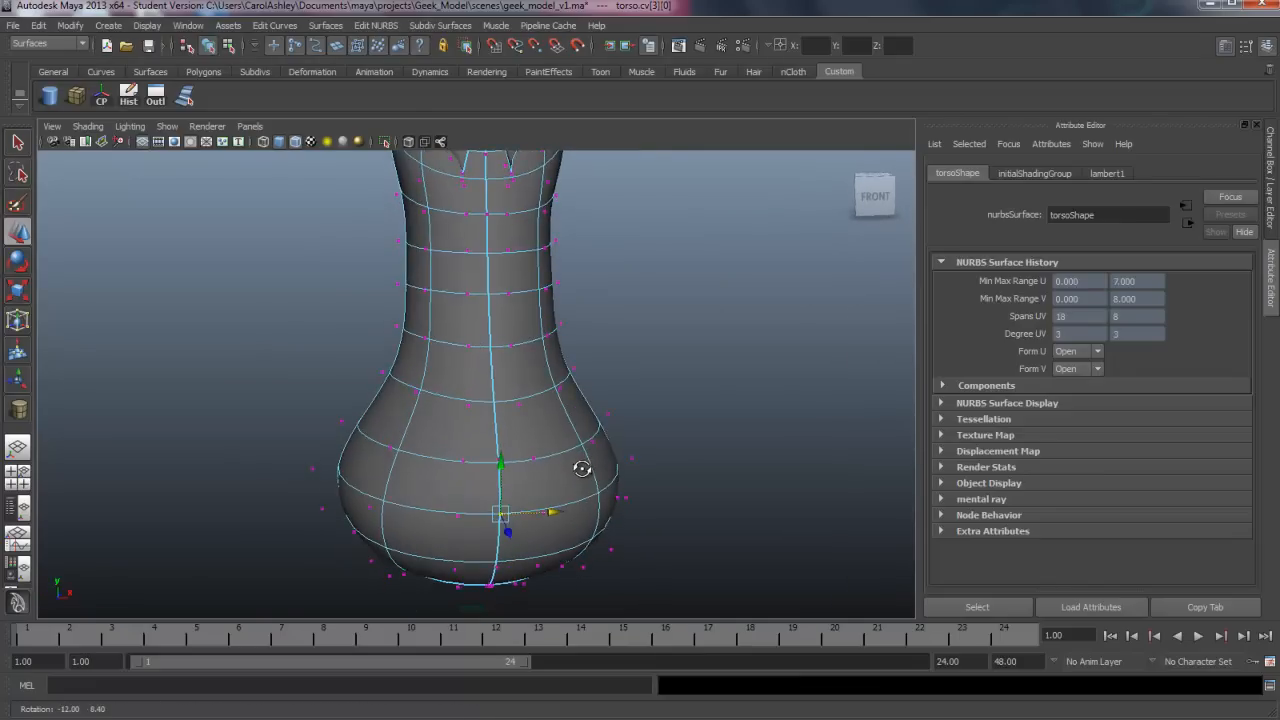
pyautogui.moveTo(580, 470); pyautogui.dragTo(570, 456)
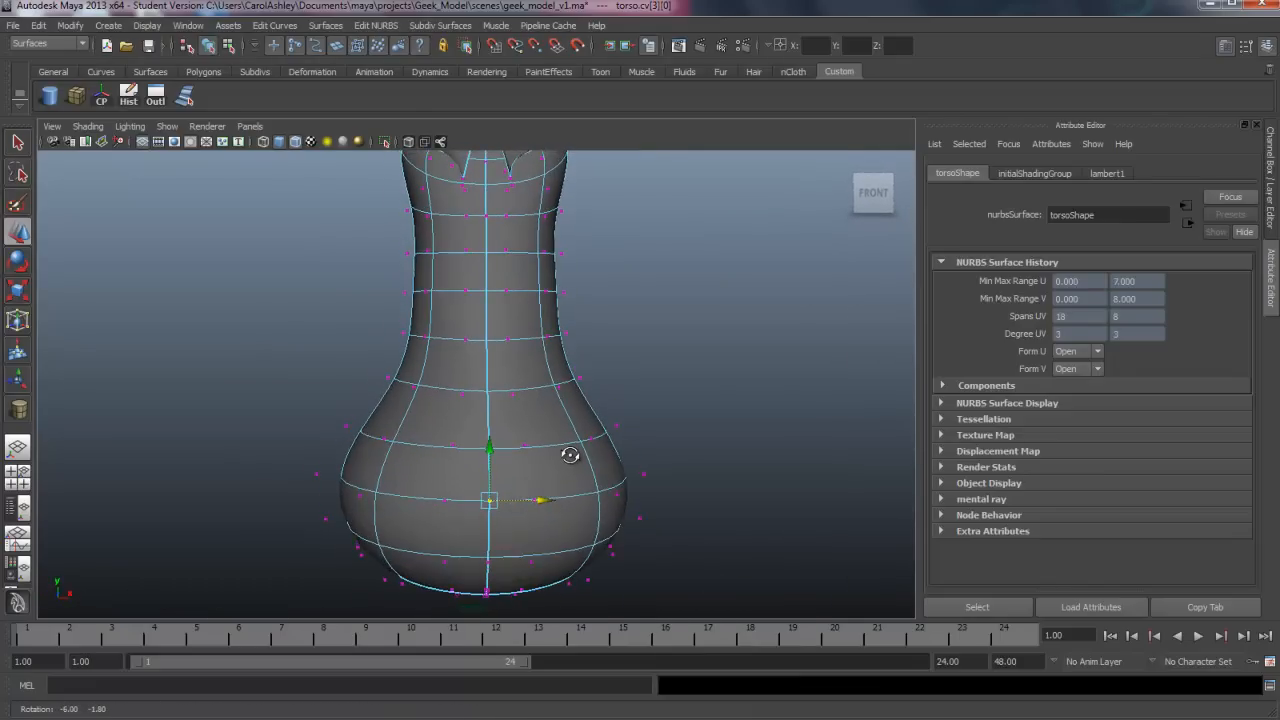
# - Switch to isoparm picking and mark several horizontal positions across the lower bulge
pyautogui.rightClick(555, 455)
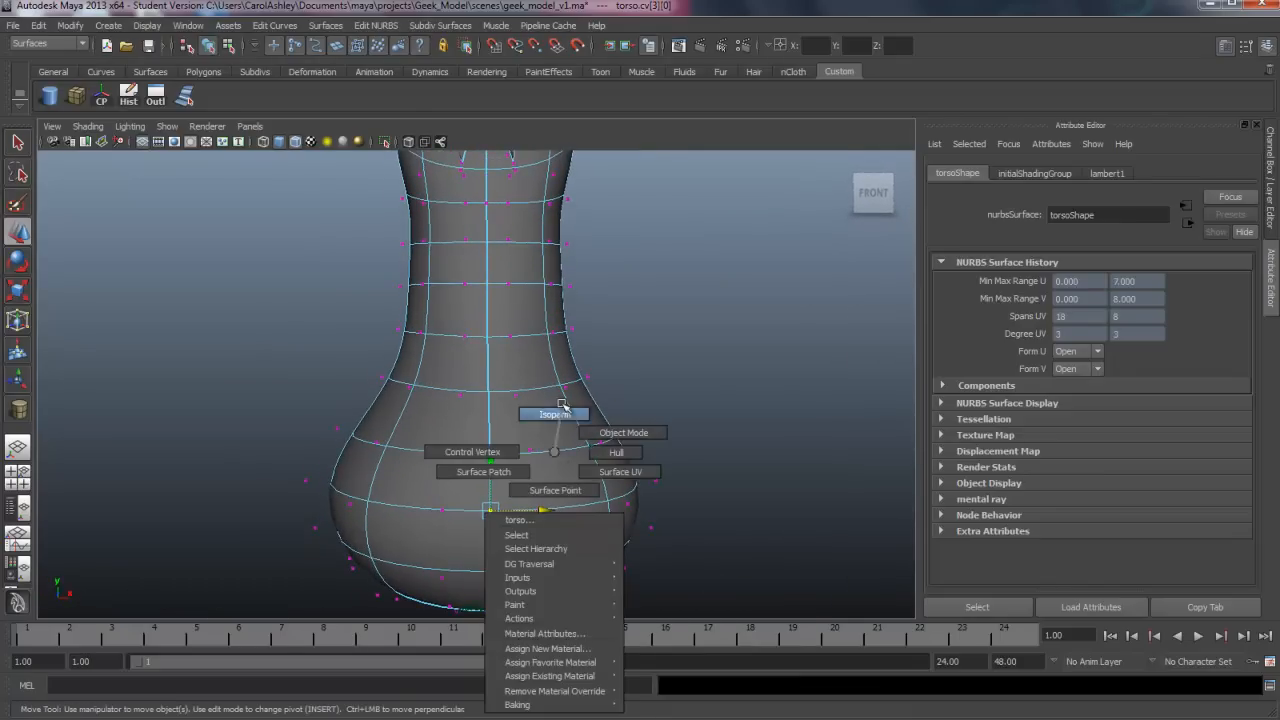
pyautogui.click(623, 432)
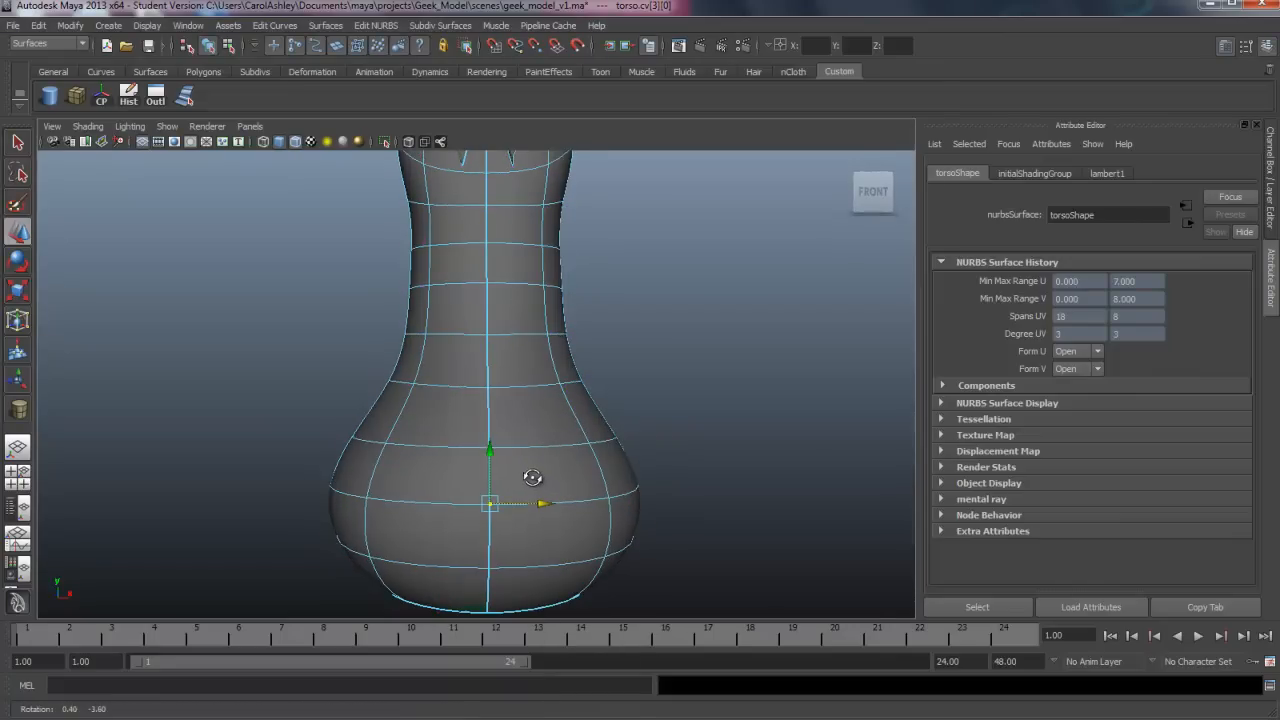
pyautogui.click(535, 460)
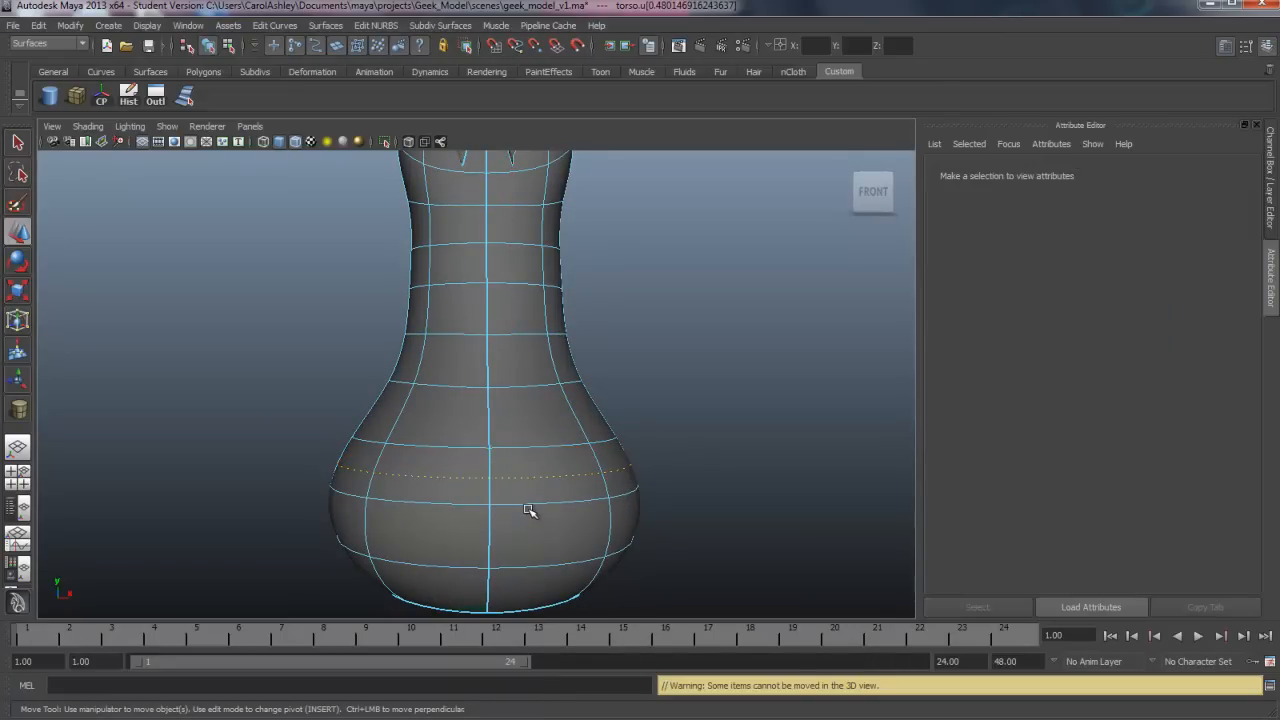
pyautogui.click(530, 515)
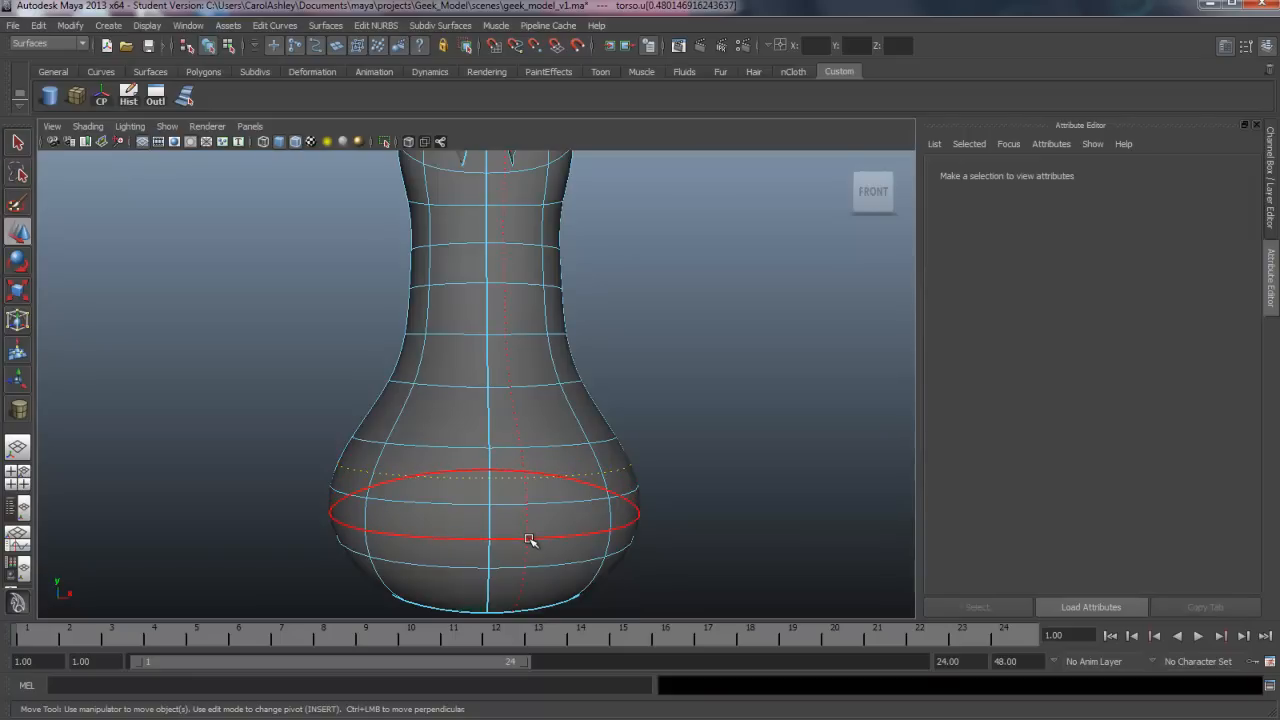
pyautogui.moveTo(530, 540); pyautogui.dragTo(530, 600)
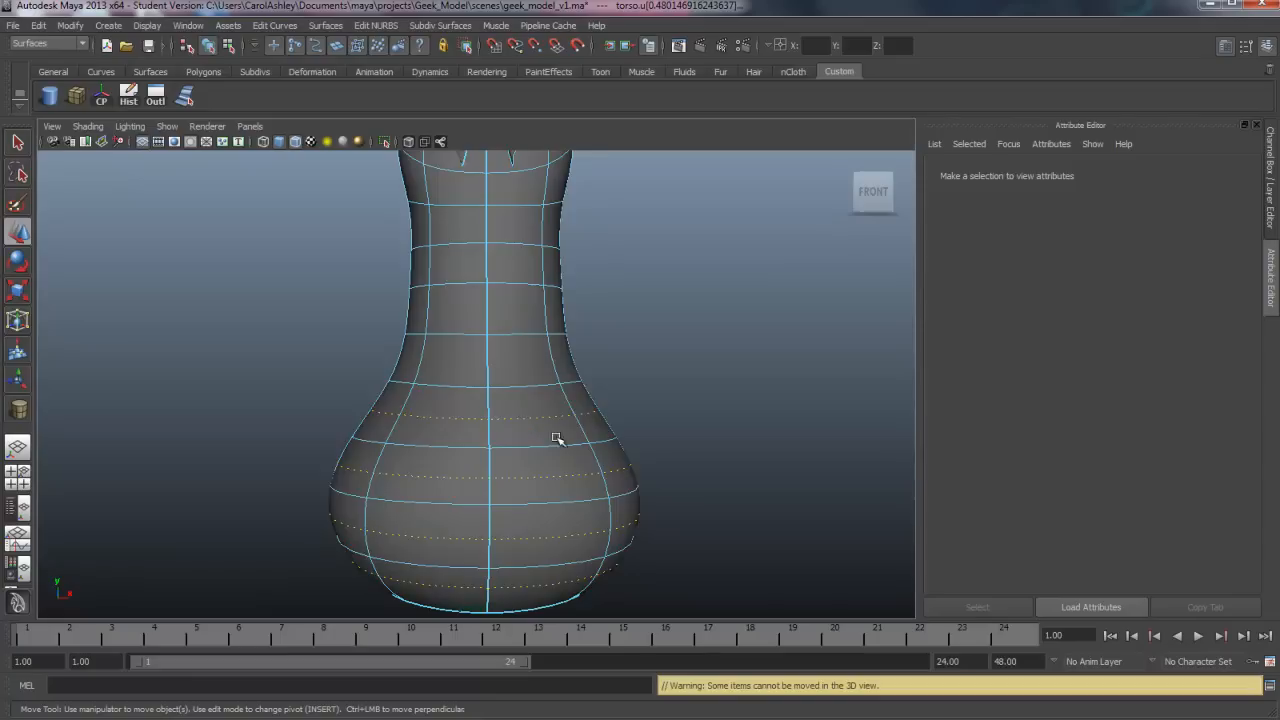
# - Mark another isoparm position near the waist and insert the marked isoparms
pyautogui.moveTo(557, 440); pyautogui.dragTo(447, 442)
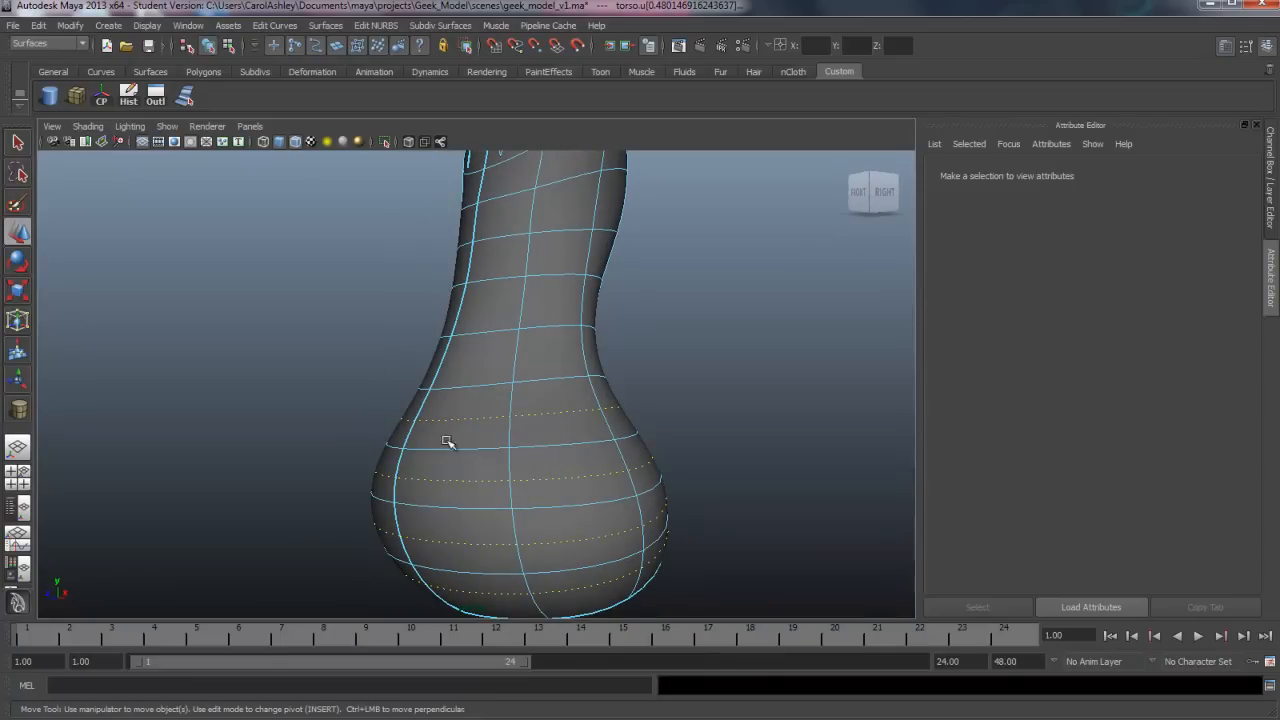
pyautogui.moveTo(450, 440); pyautogui.dragTo(614, 520)
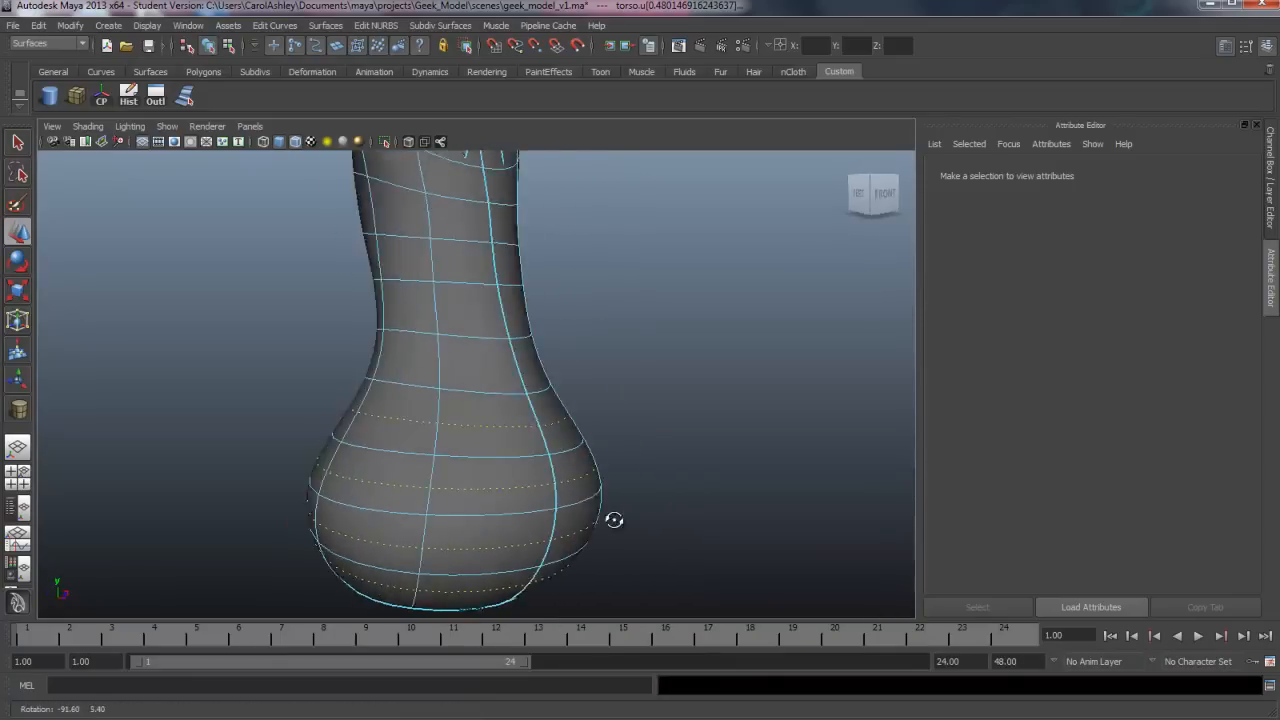
pyautogui.moveTo(614, 519); pyautogui.dragTo(481, 488)
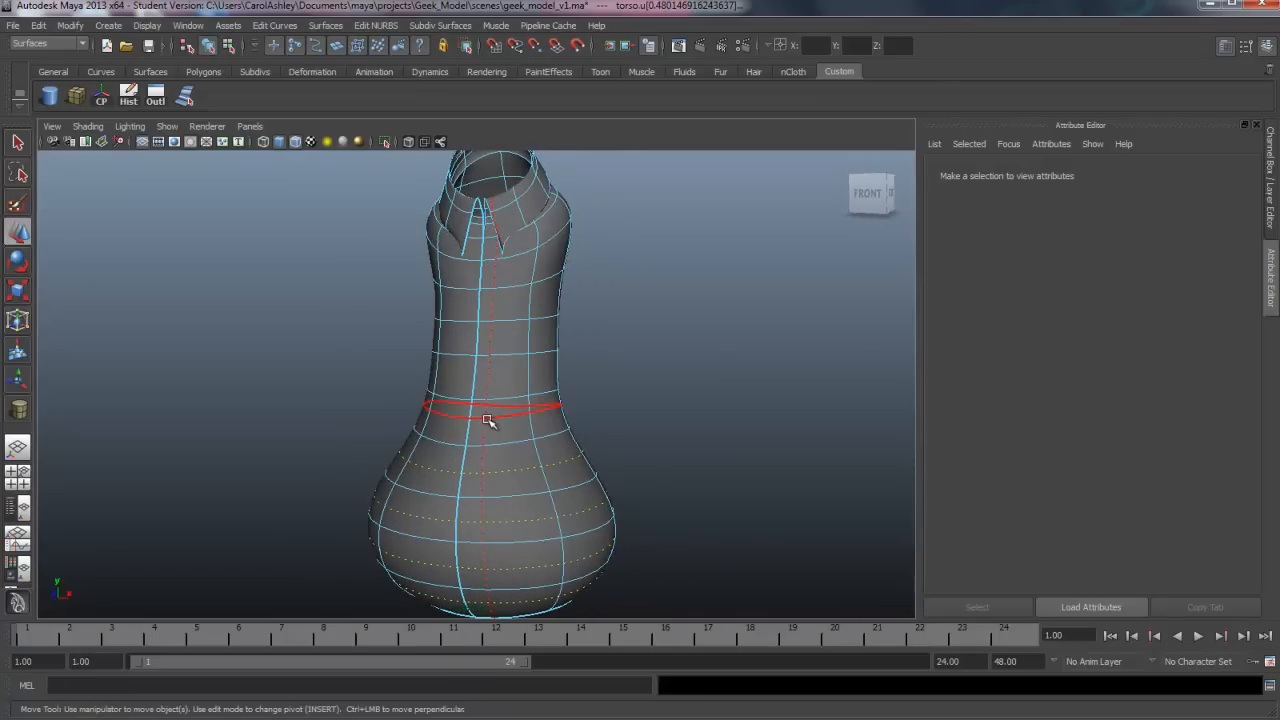
pyautogui.moveTo(490, 420); pyautogui.dragTo(375, 490)
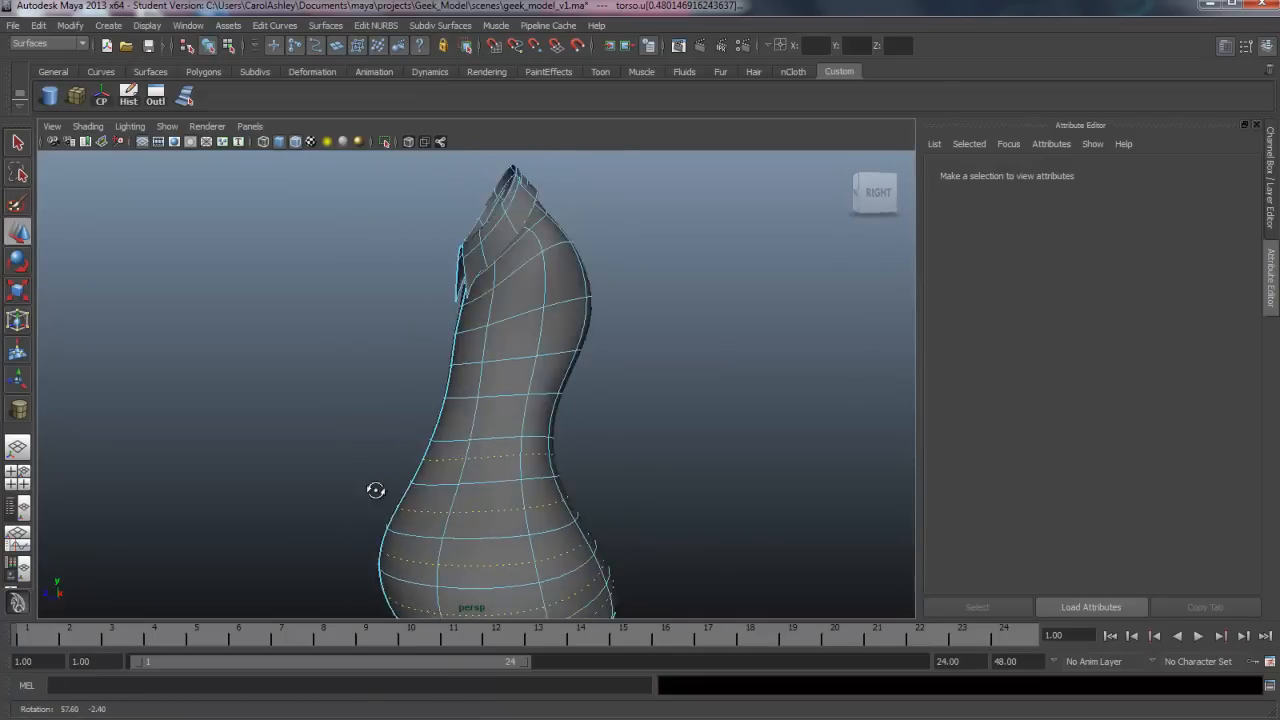
pyautogui.moveTo(375, 490); pyautogui.dragTo(485, 495)
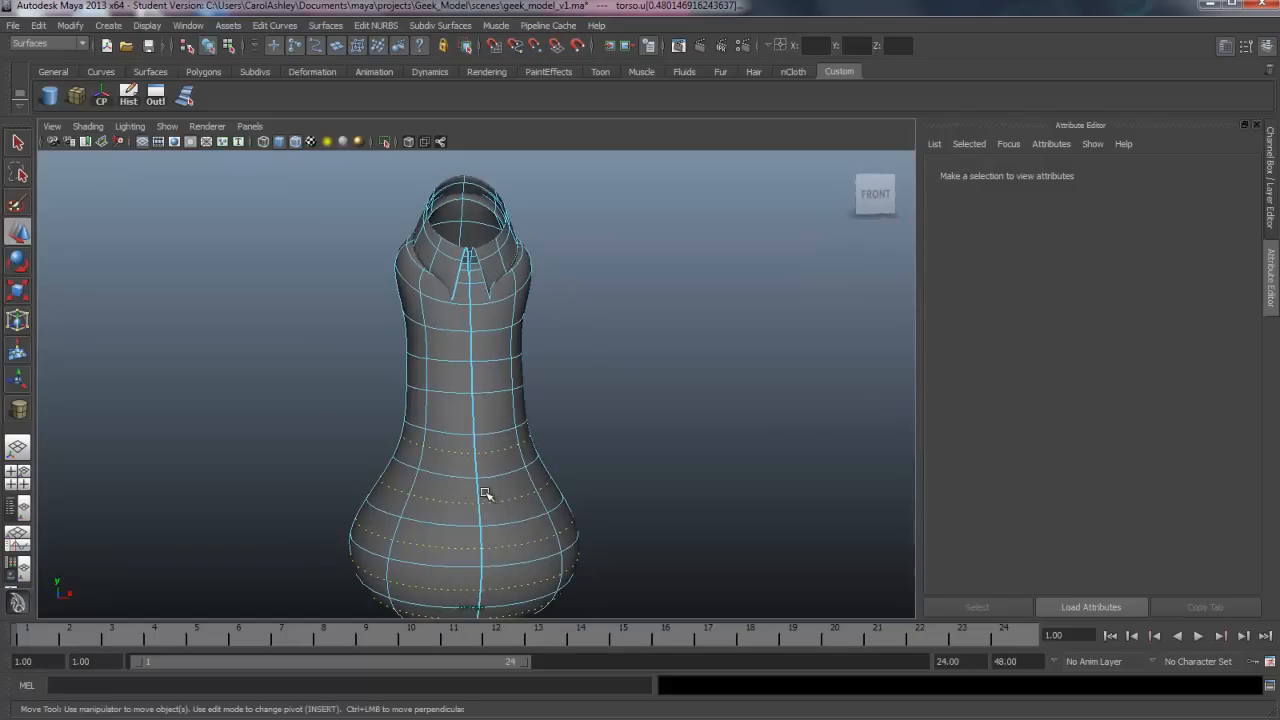
pyautogui.click(465, 383)
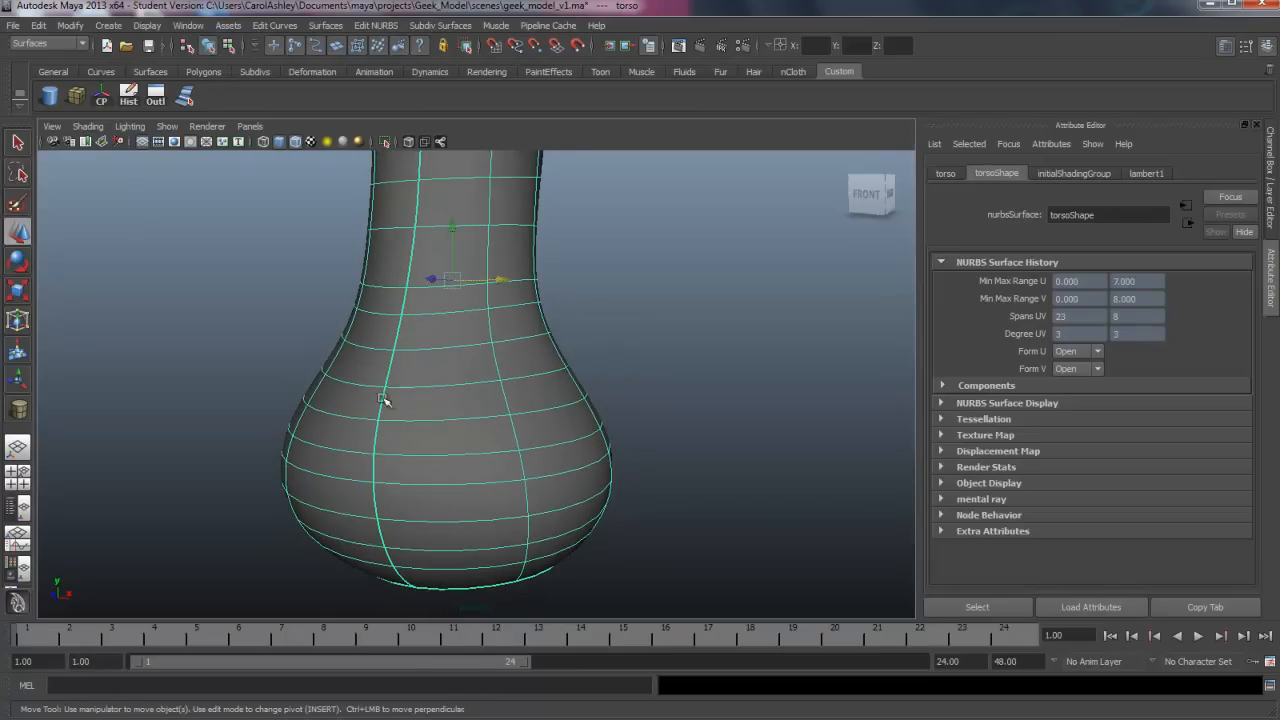
# - Select front seam vertices and move them toward the seam's opposite edge
pyautogui.moveTo(385, 400); pyautogui.dragTo(508, 468)
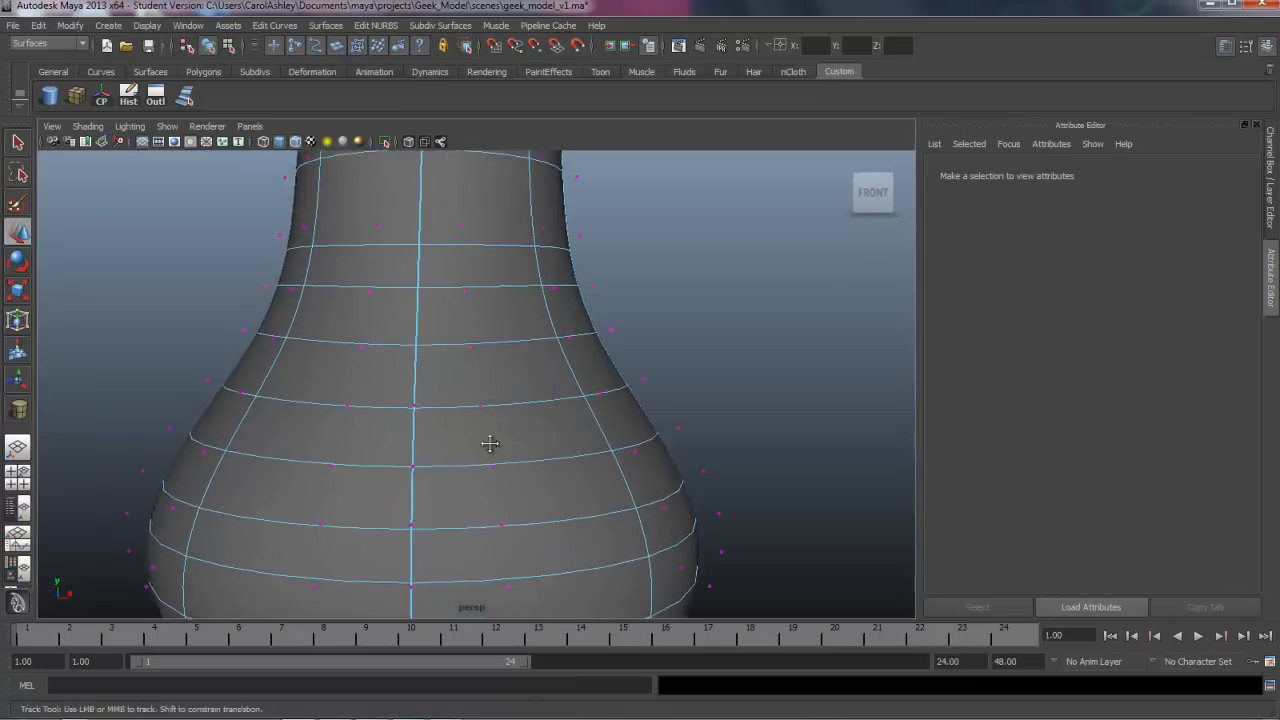
pyautogui.click(448, 460)
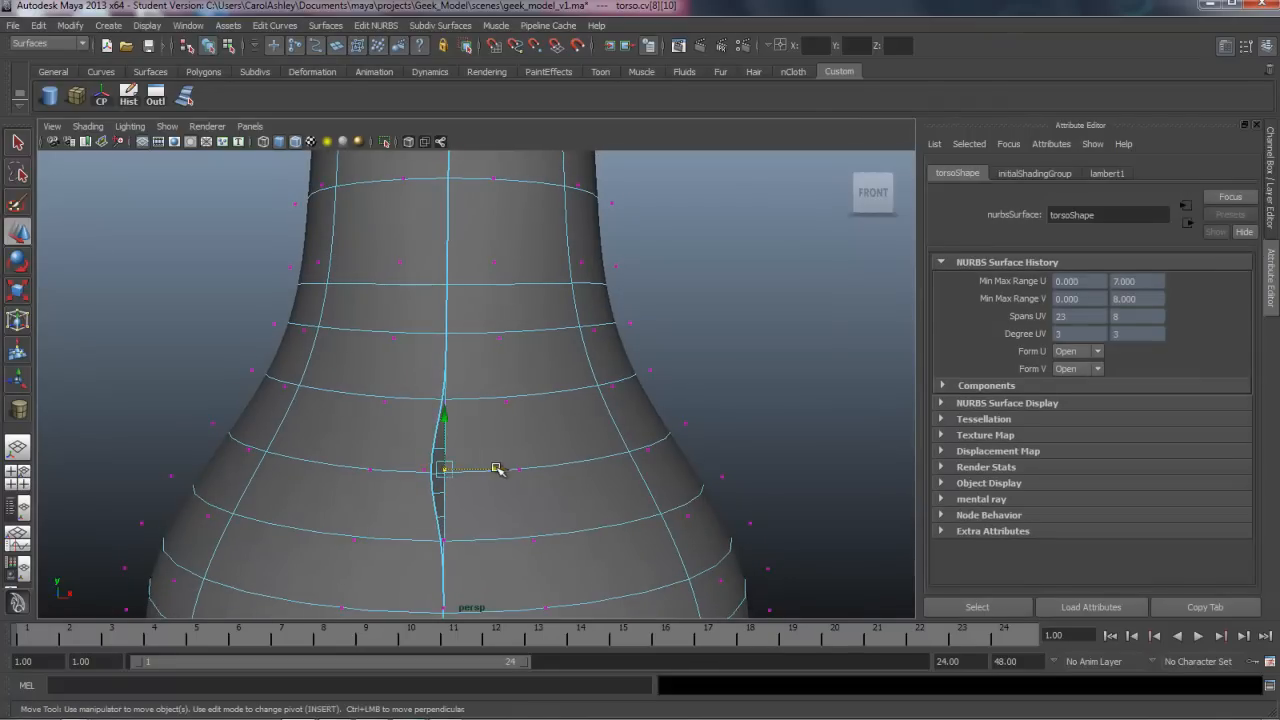
pyautogui.moveTo(497, 470); pyautogui.dragTo(518, 470)
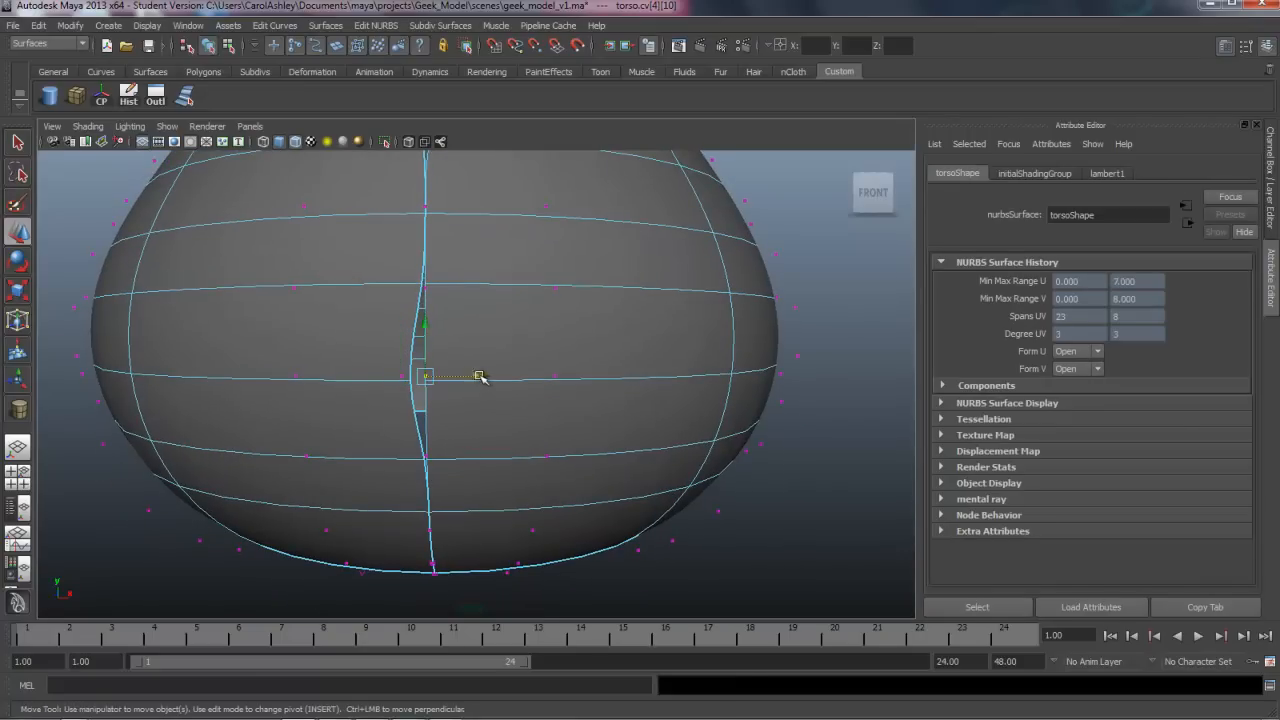
pyautogui.moveTo(480, 378); pyautogui.dragTo(484, 393)
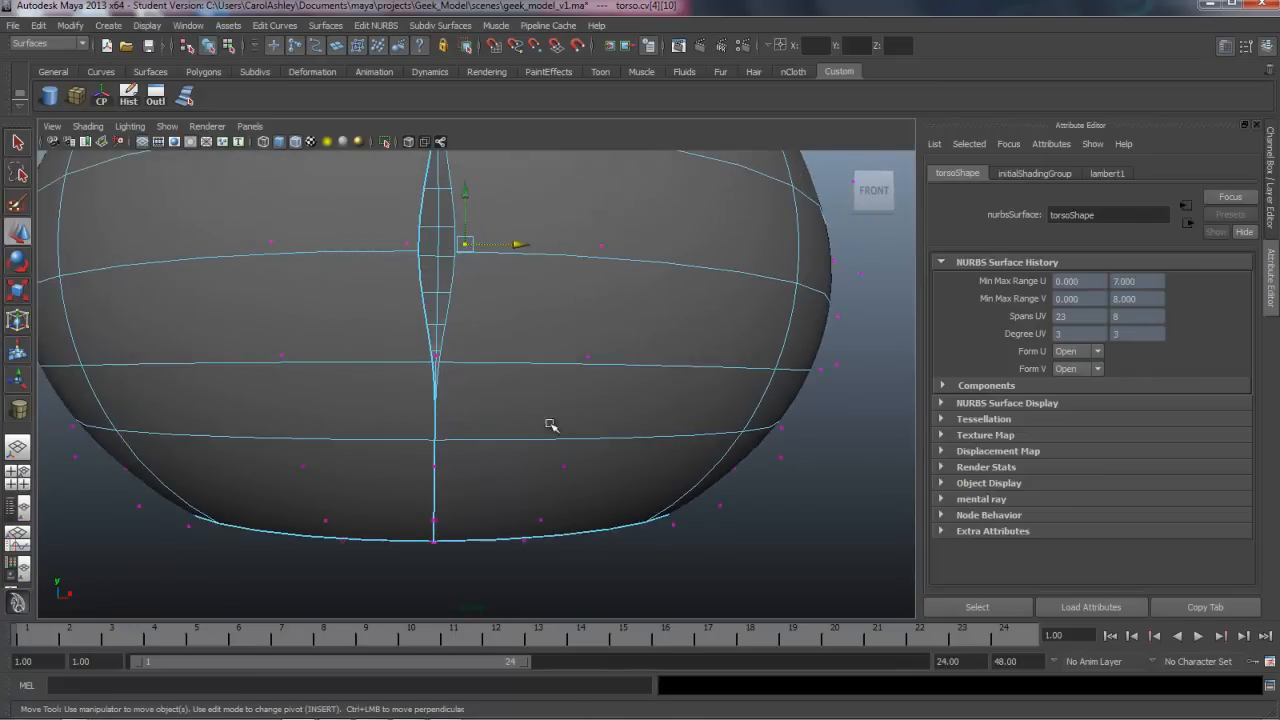
pyautogui.moveTo(551, 425); pyautogui.dragTo(496, 485)
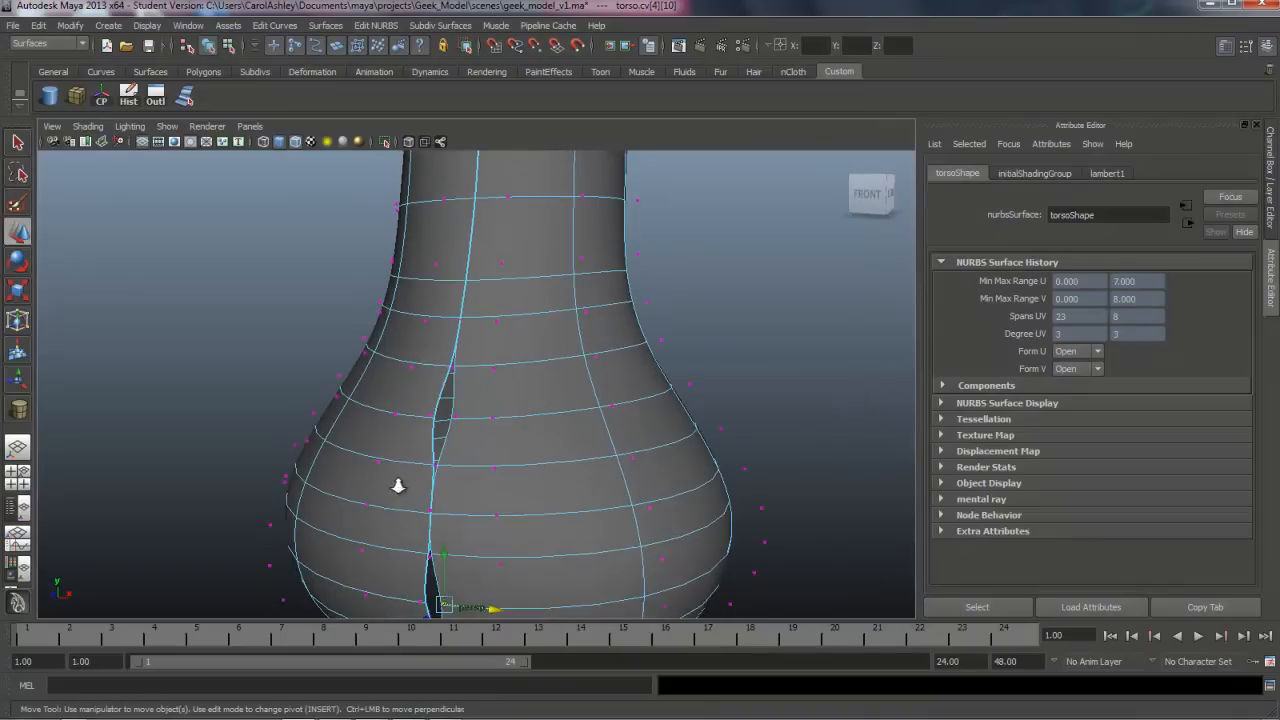
pyautogui.scroll(3)
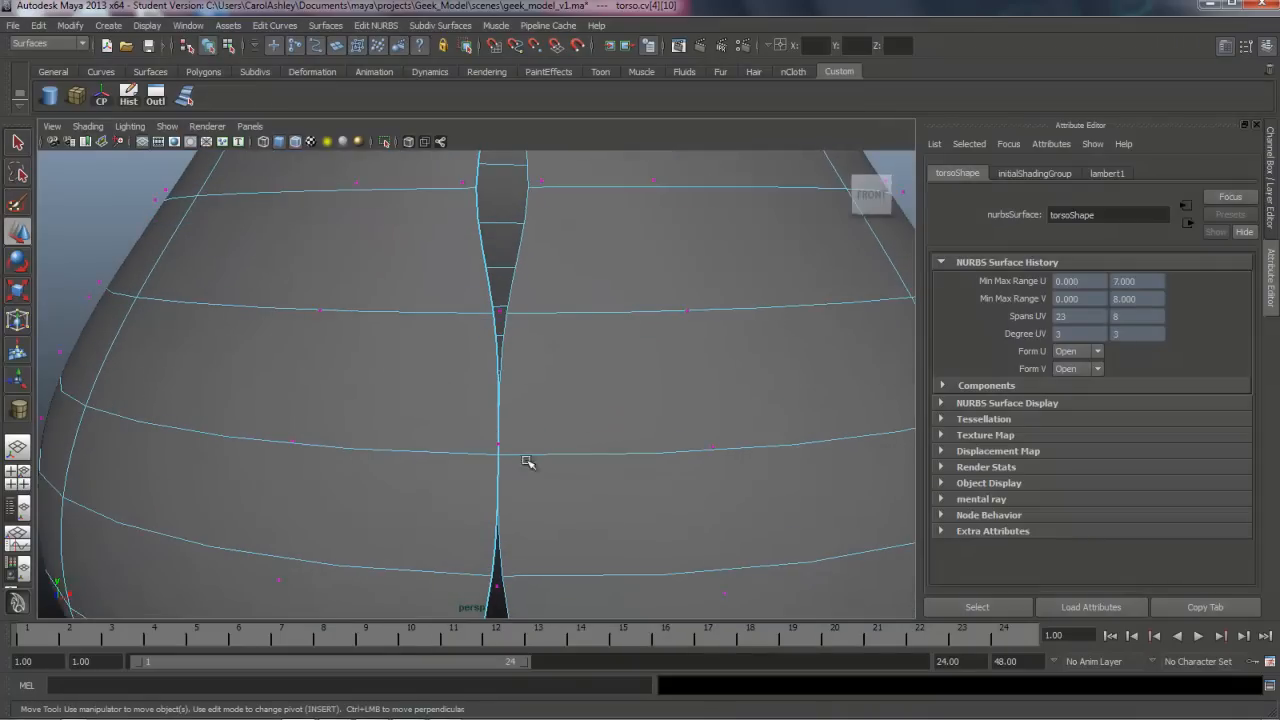
# - Pick further seam vertices and pull them across to narrow the gap
pyautogui.click(498, 445)
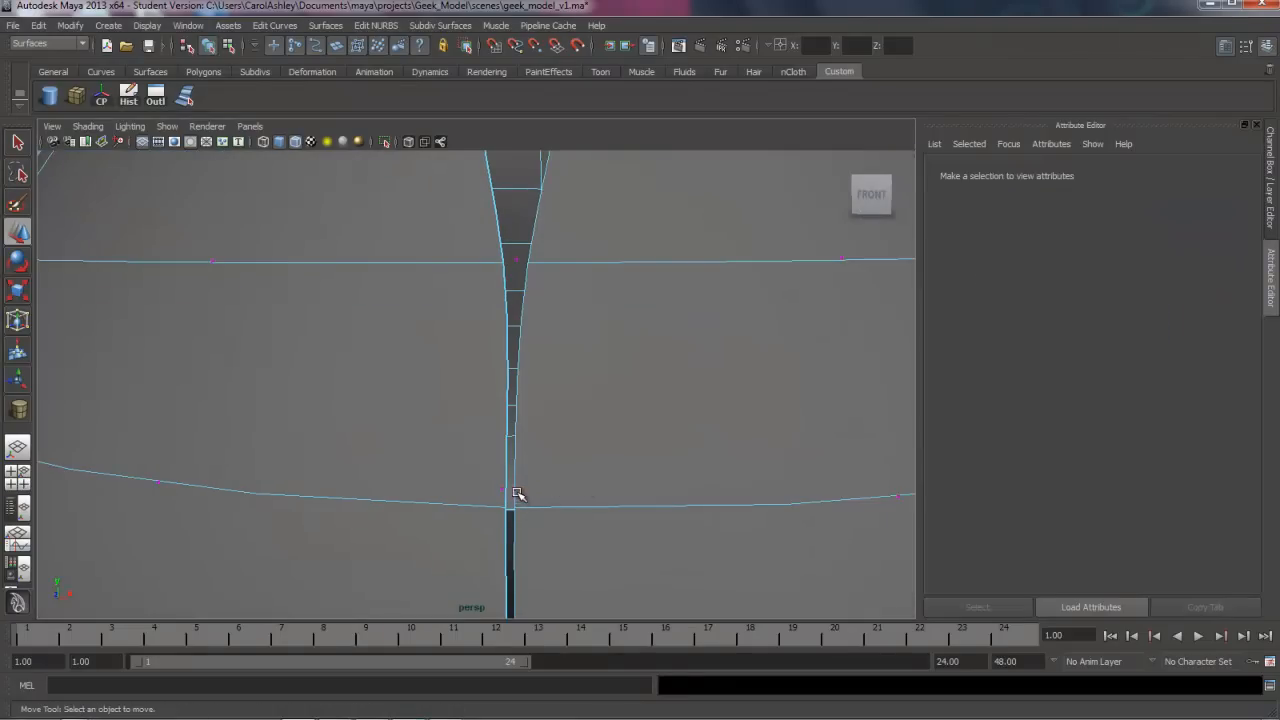
pyautogui.click(512, 490)
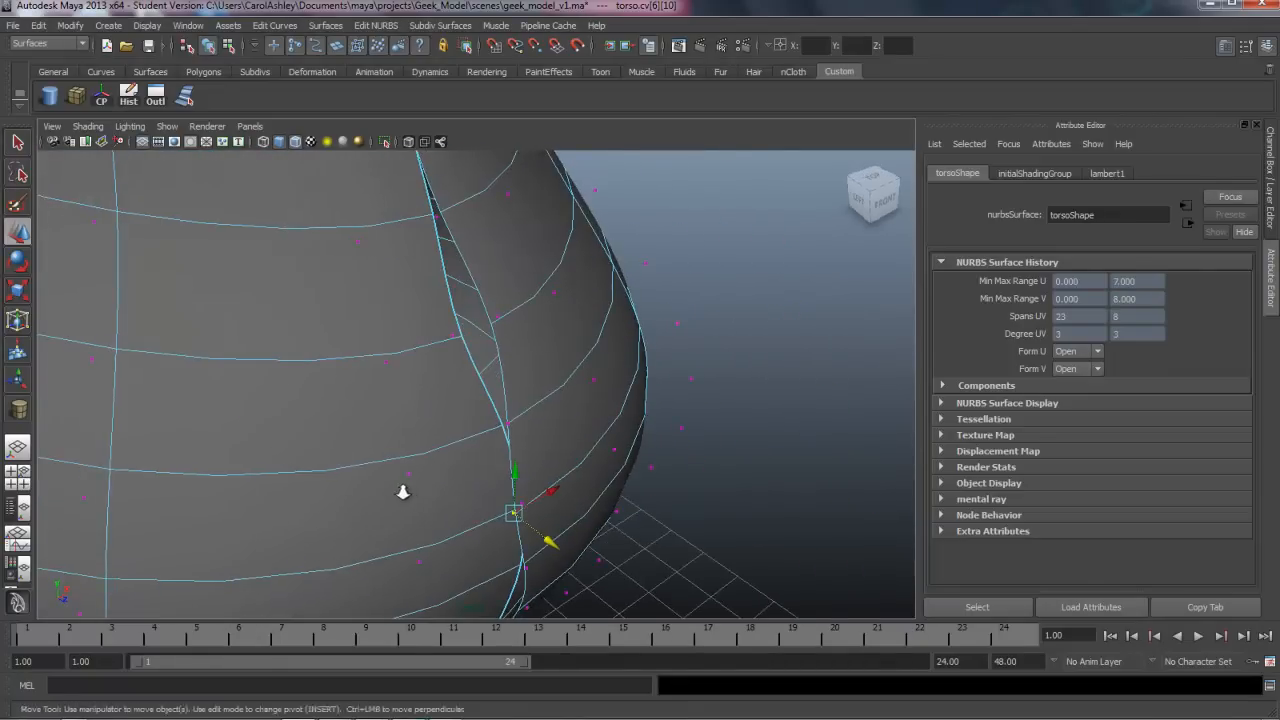
pyautogui.moveTo(403, 491); pyautogui.dragTo(323, 480)
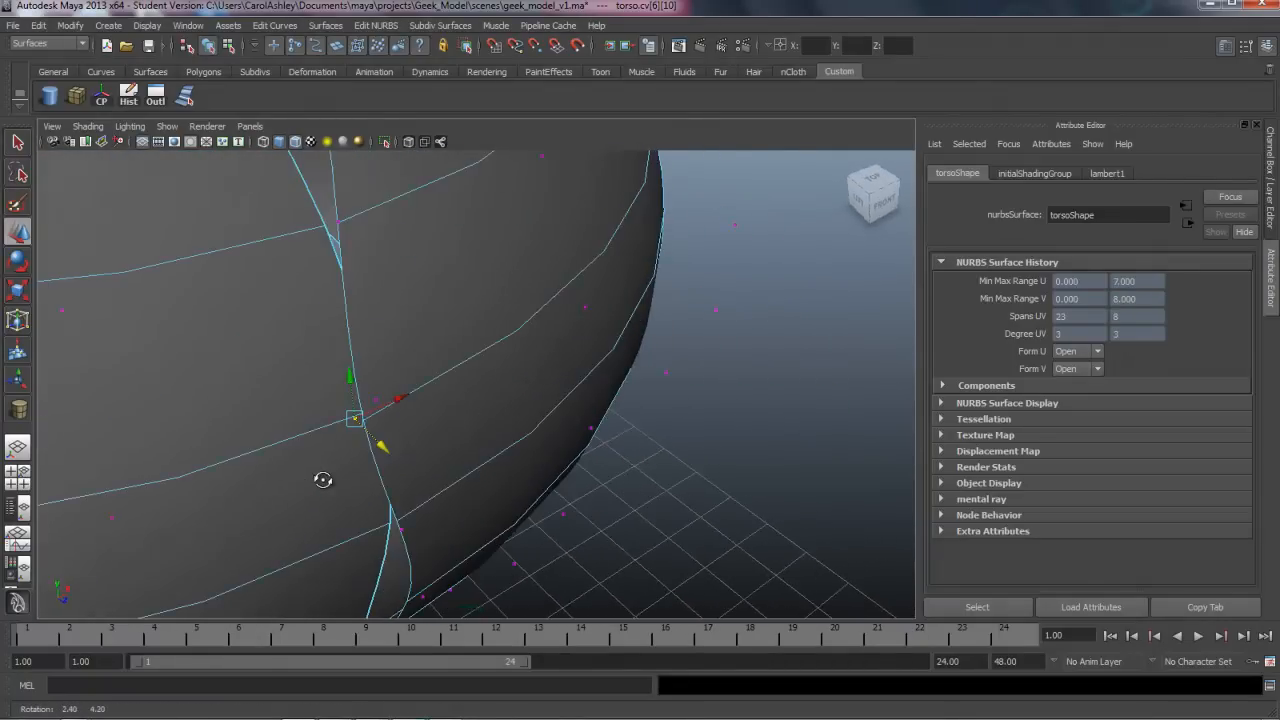
pyautogui.moveTo(323, 480); pyautogui.dragTo(380, 428)
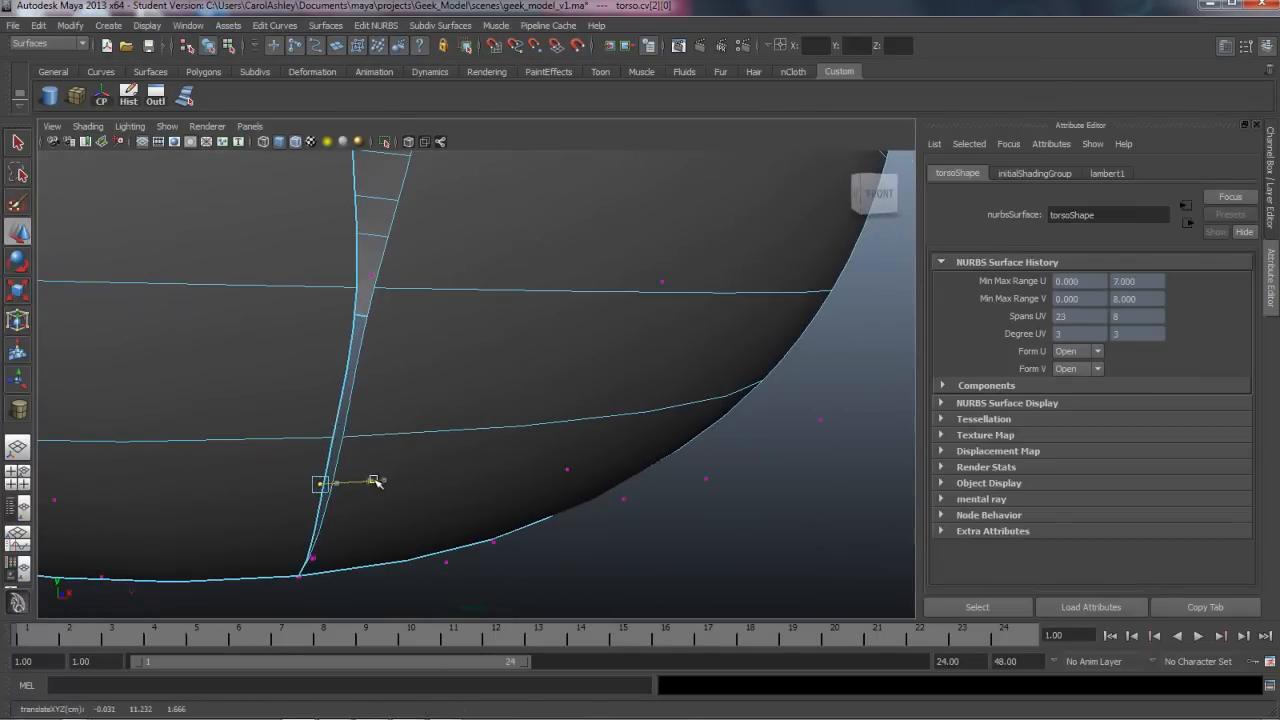
pyautogui.click(380, 485)
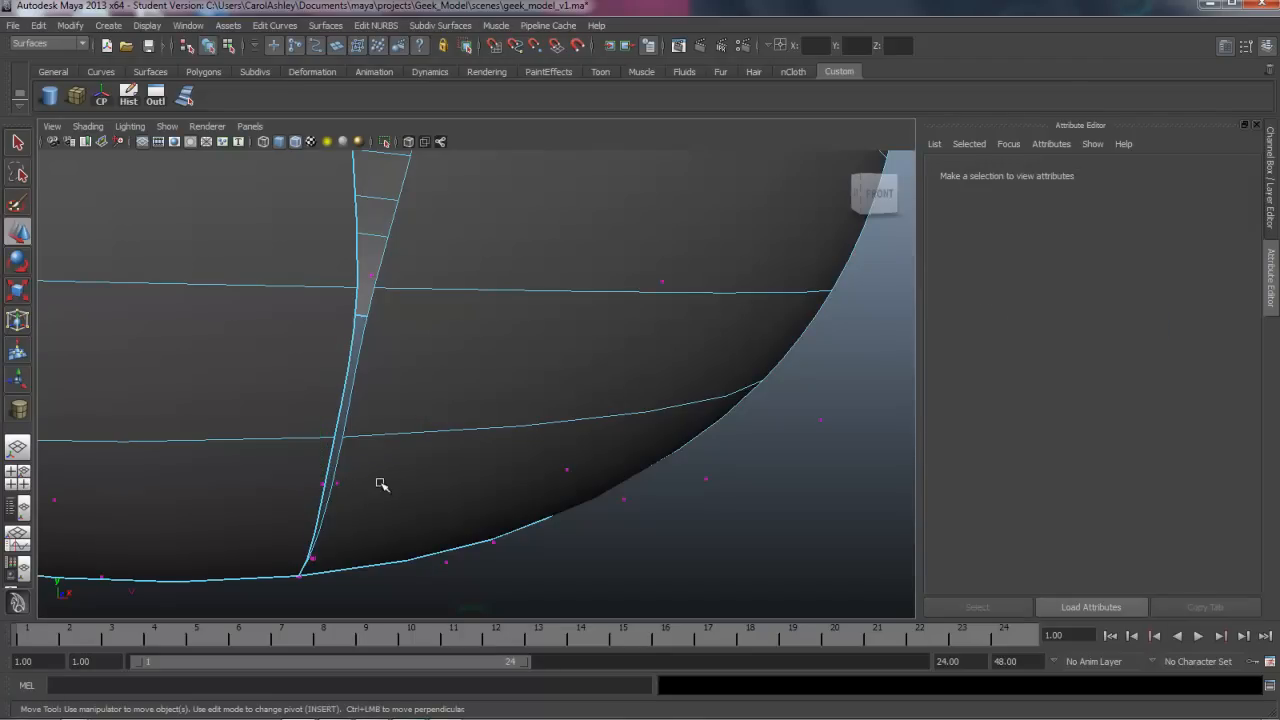
pyautogui.click(312, 485)
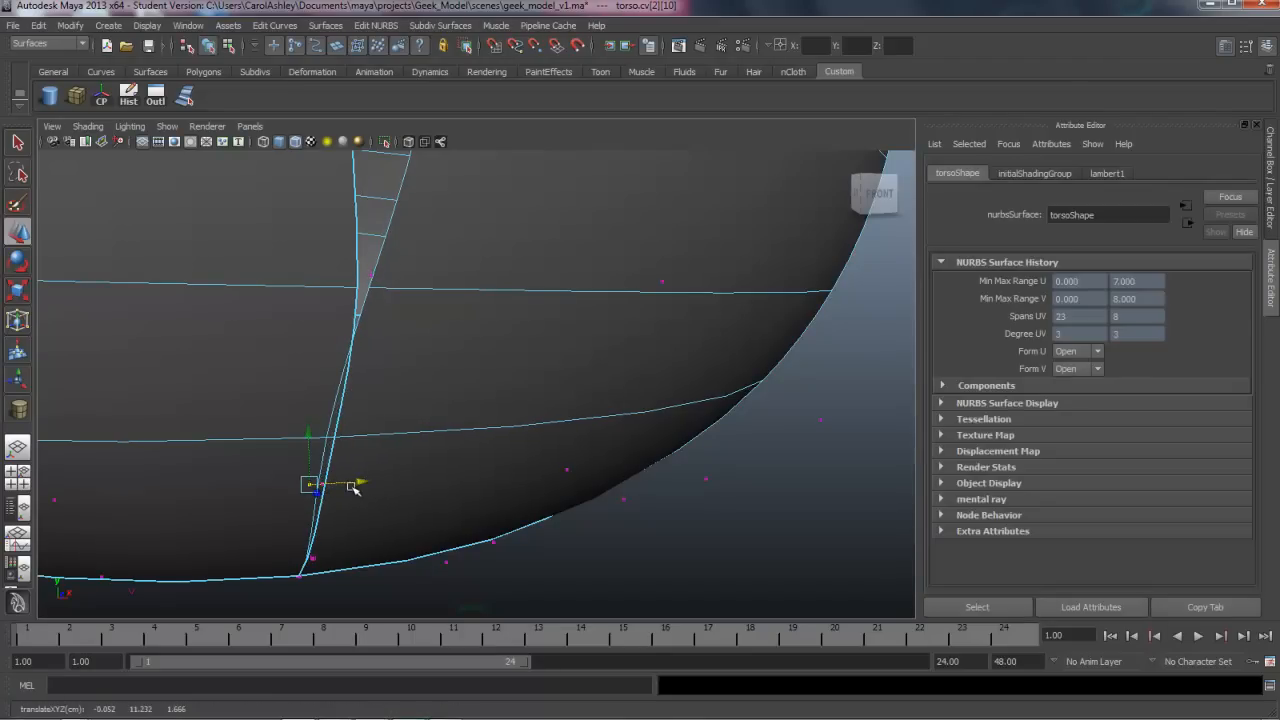
pyautogui.moveTo(340, 485); pyautogui.dragTo(395, 520)
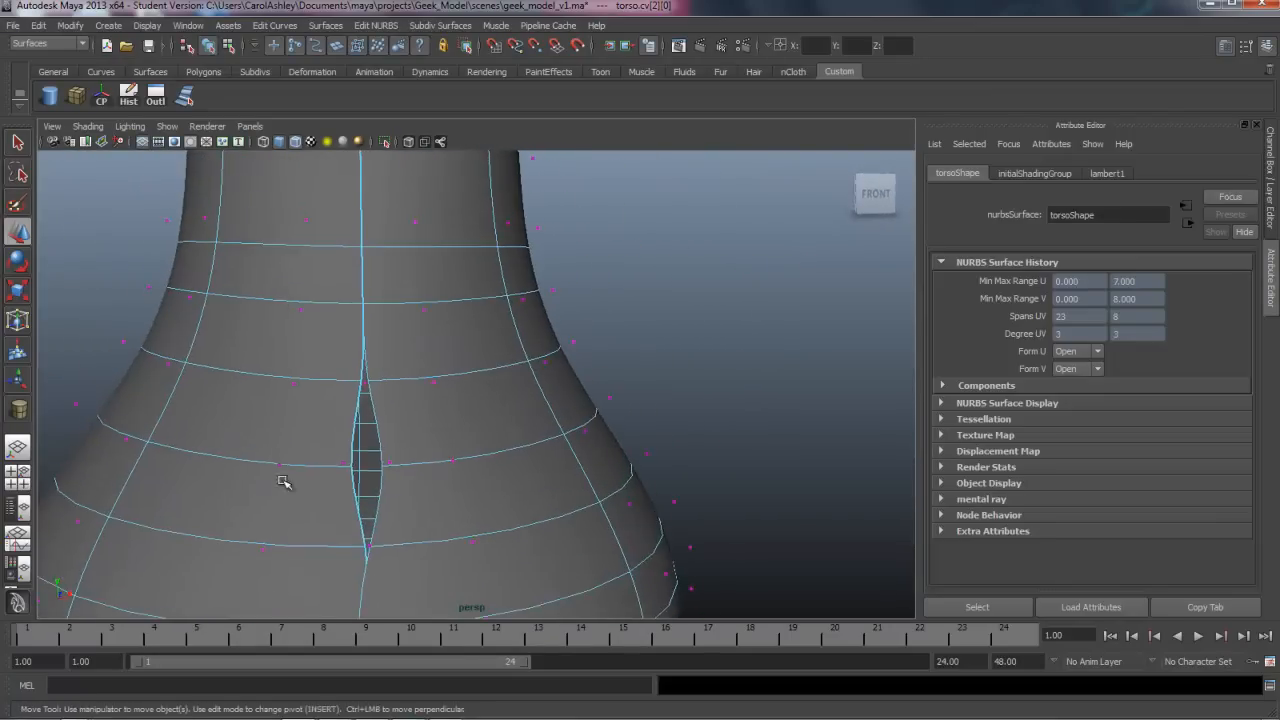
pyautogui.moveTo(285, 480); pyautogui.dragTo(448, 232)
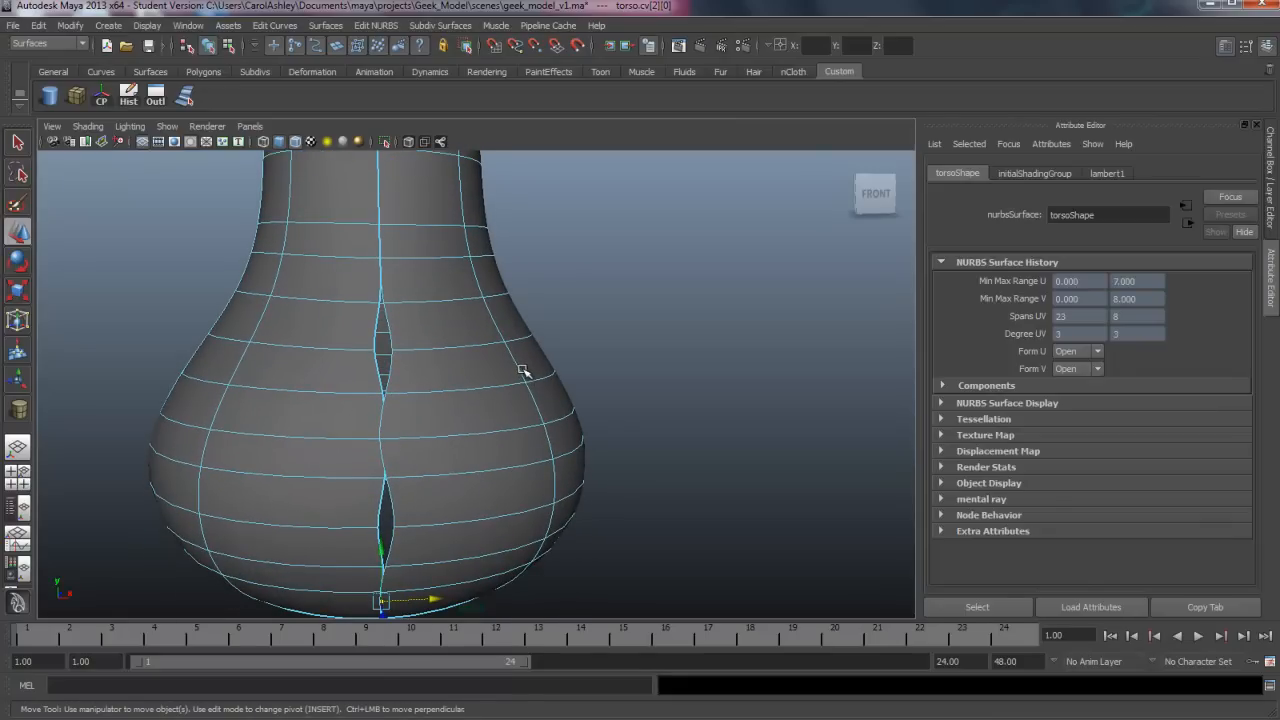
# - Mark new isoparm positions across the upper torso, raising V spans to 10
pyautogui.click(408, 388)
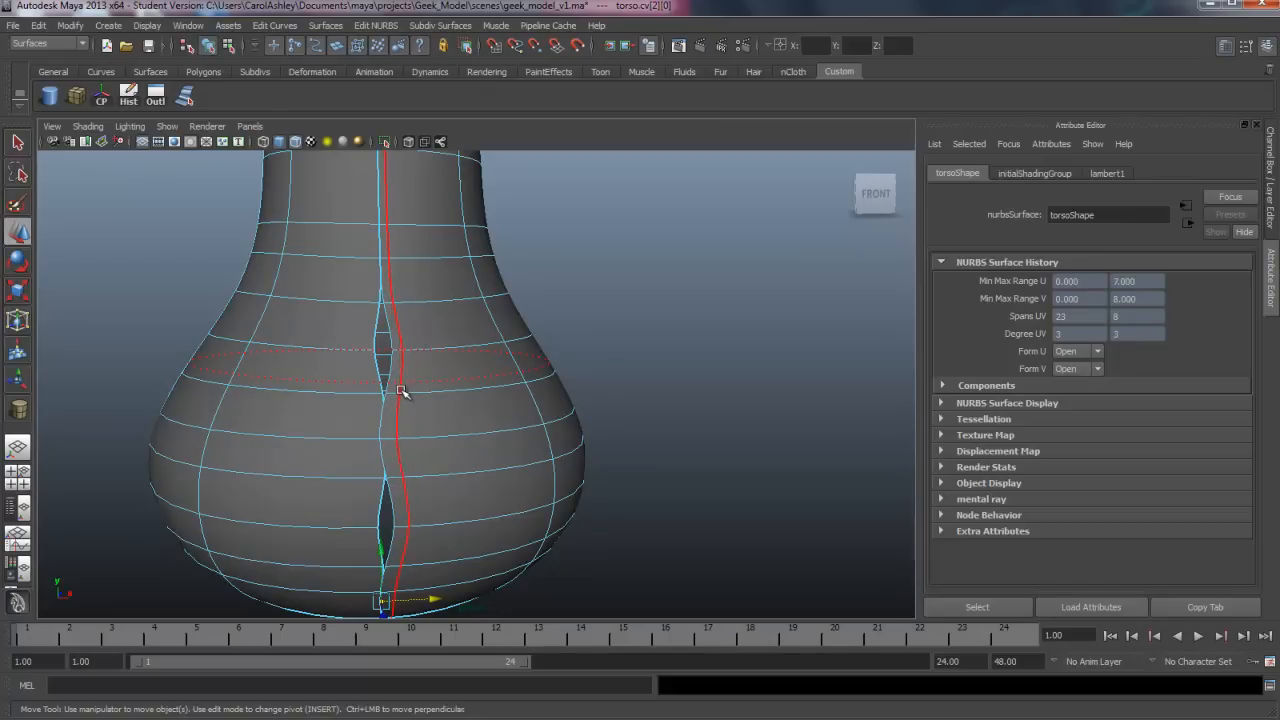
pyautogui.moveTo(400, 400); pyautogui.dragTo(285, 490)
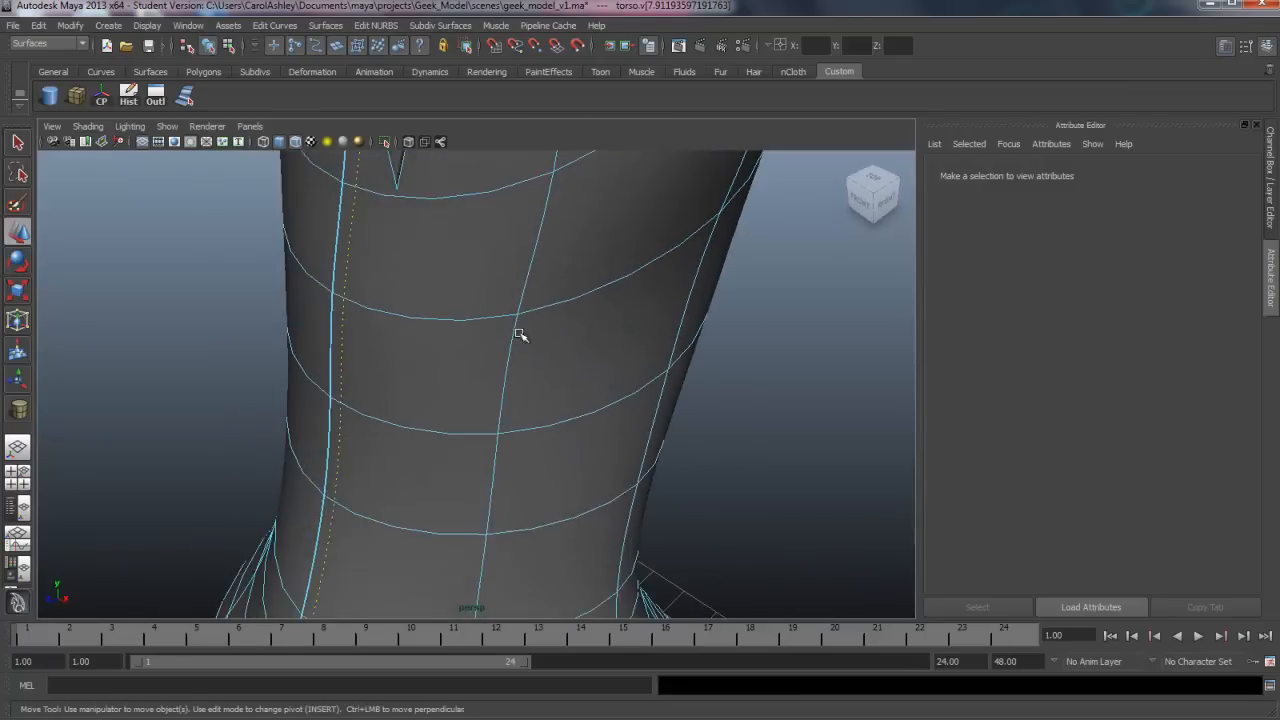
pyautogui.moveTo(520, 335); pyautogui.dragTo(436, 385)
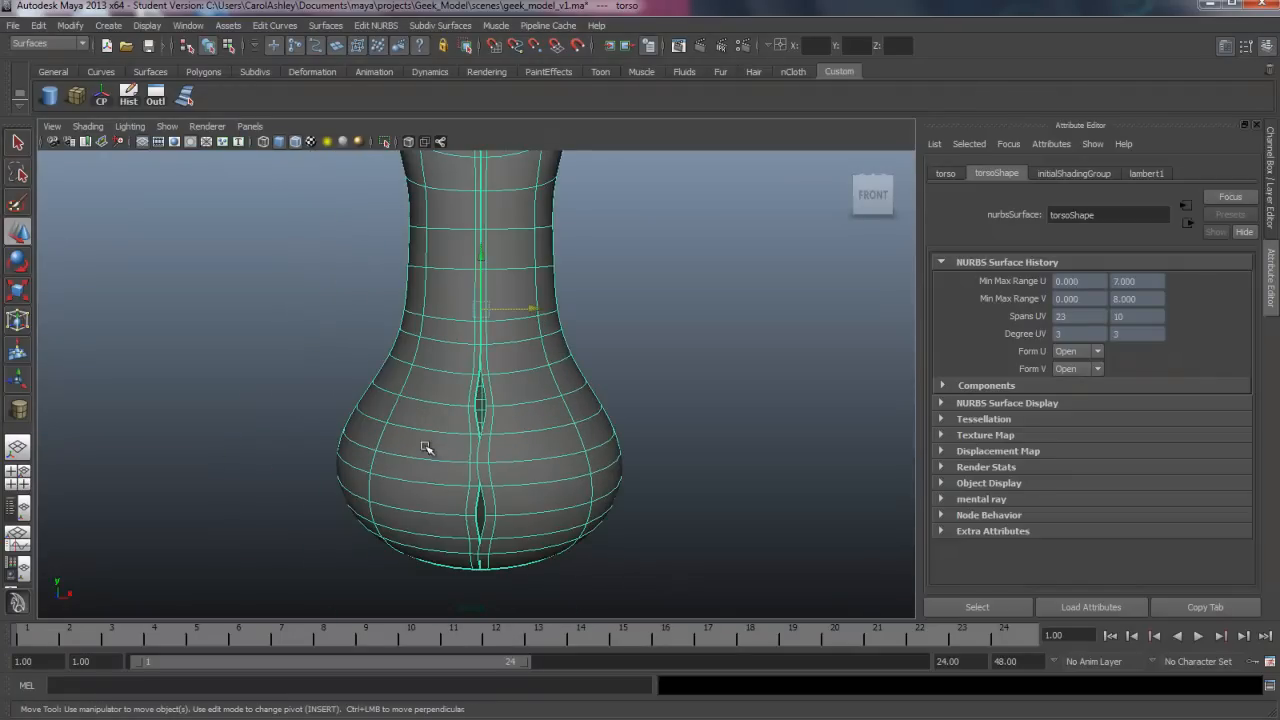
# - Orbit to the torso back and place a new vertical isoparm down it
pyautogui.moveTo(427, 447); pyautogui.dragTo(445, 483)
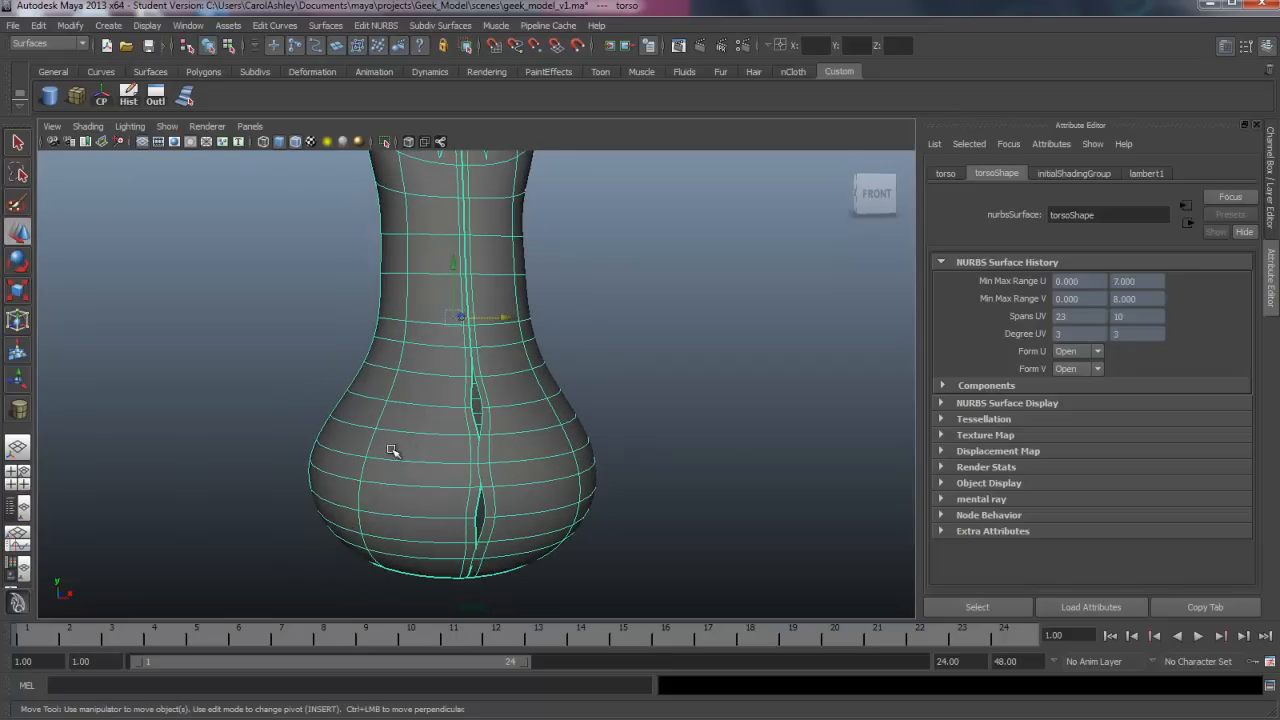
pyautogui.moveTo(393, 451); pyautogui.dragTo(420, 497)
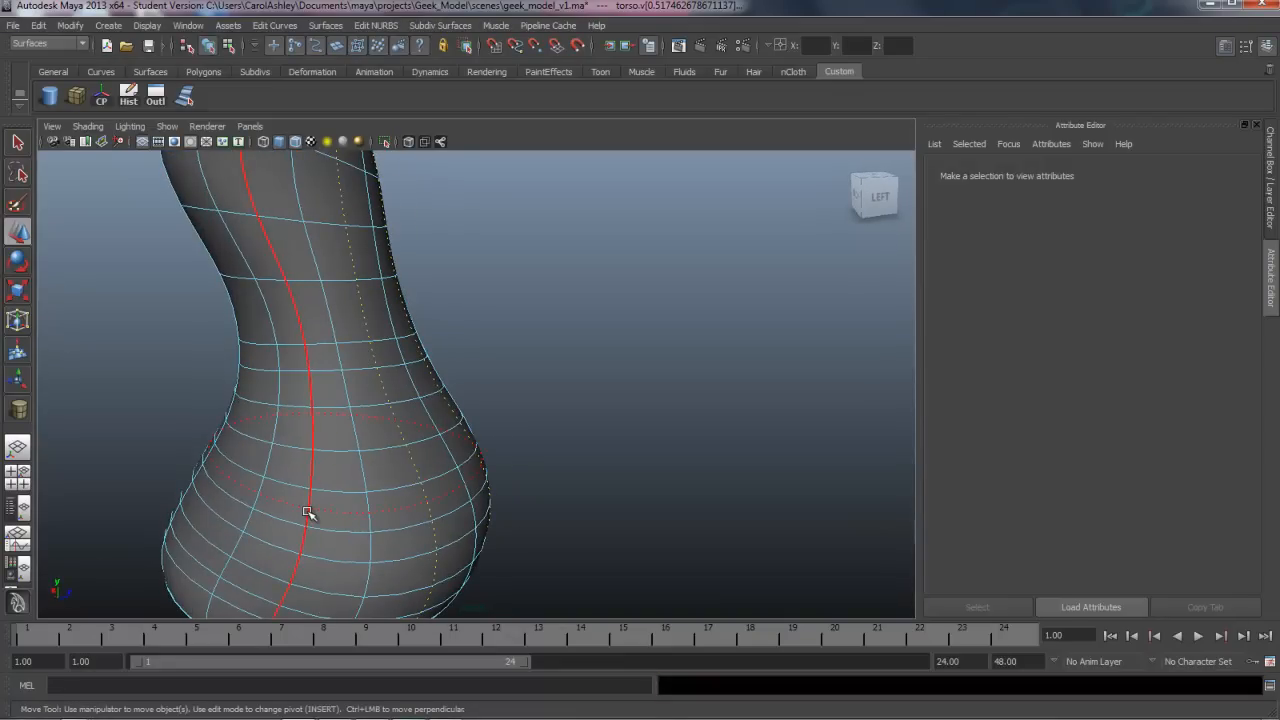
pyautogui.moveTo(310, 515); pyautogui.dragTo(385, 517)
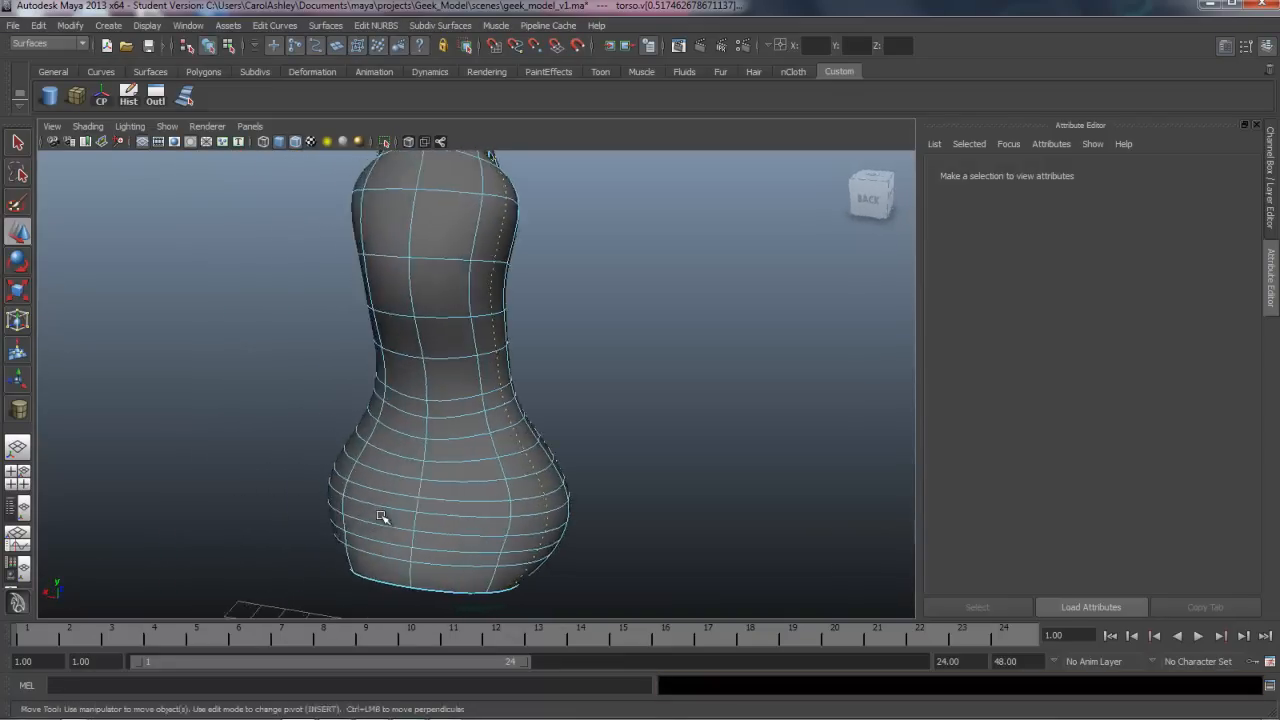
pyautogui.moveTo(380, 515); pyautogui.dragTo(420, 530)
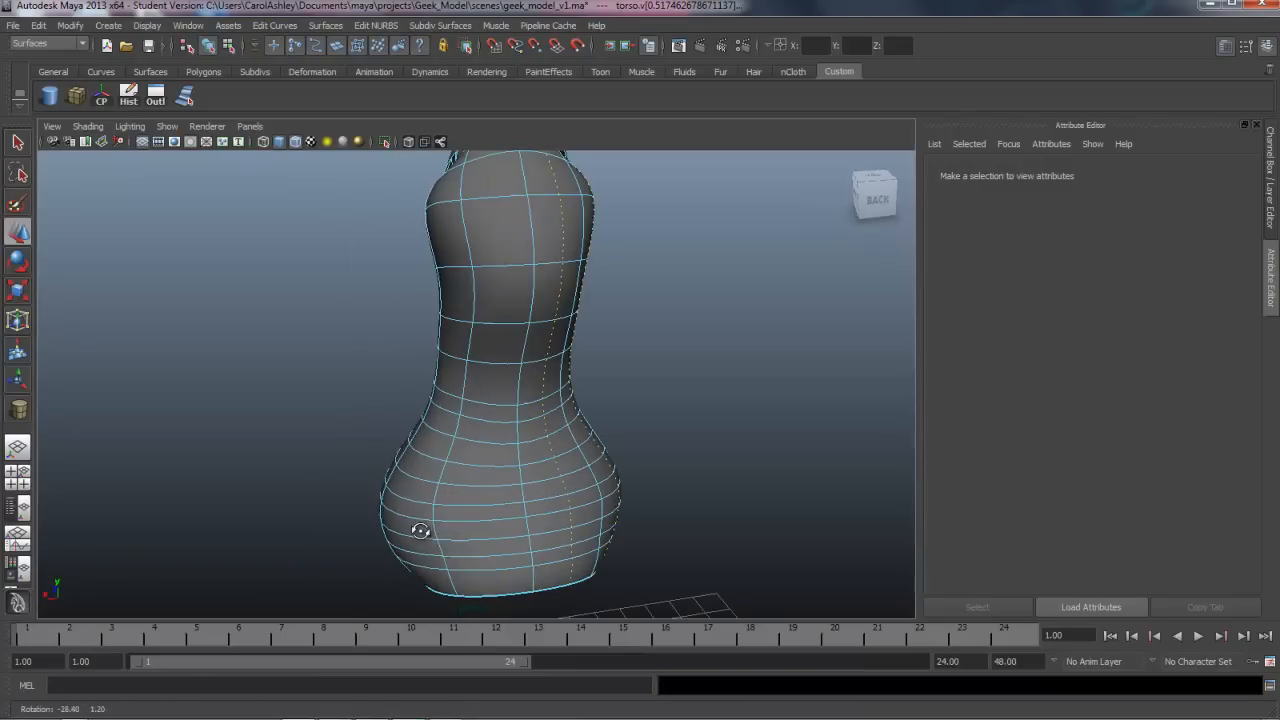
pyautogui.click(490, 495)
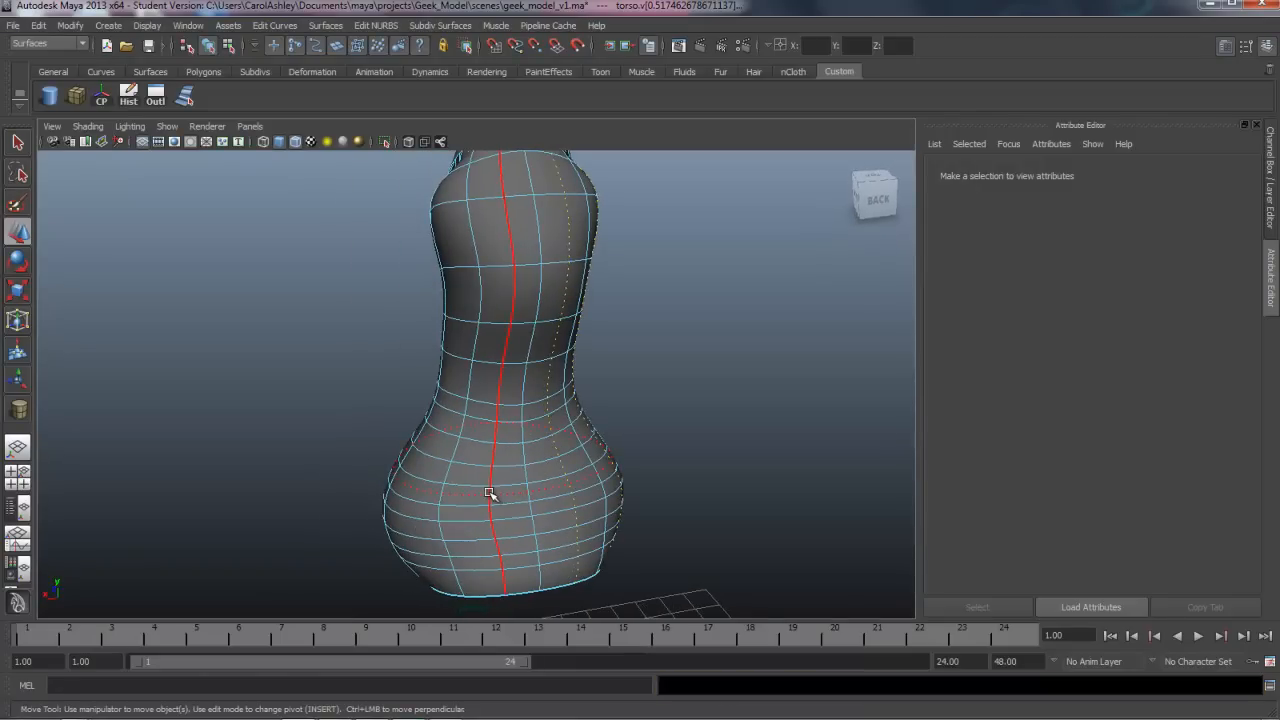
pyautogui.moveTo(490, 495); pyautogui.dragTo(570, 497)
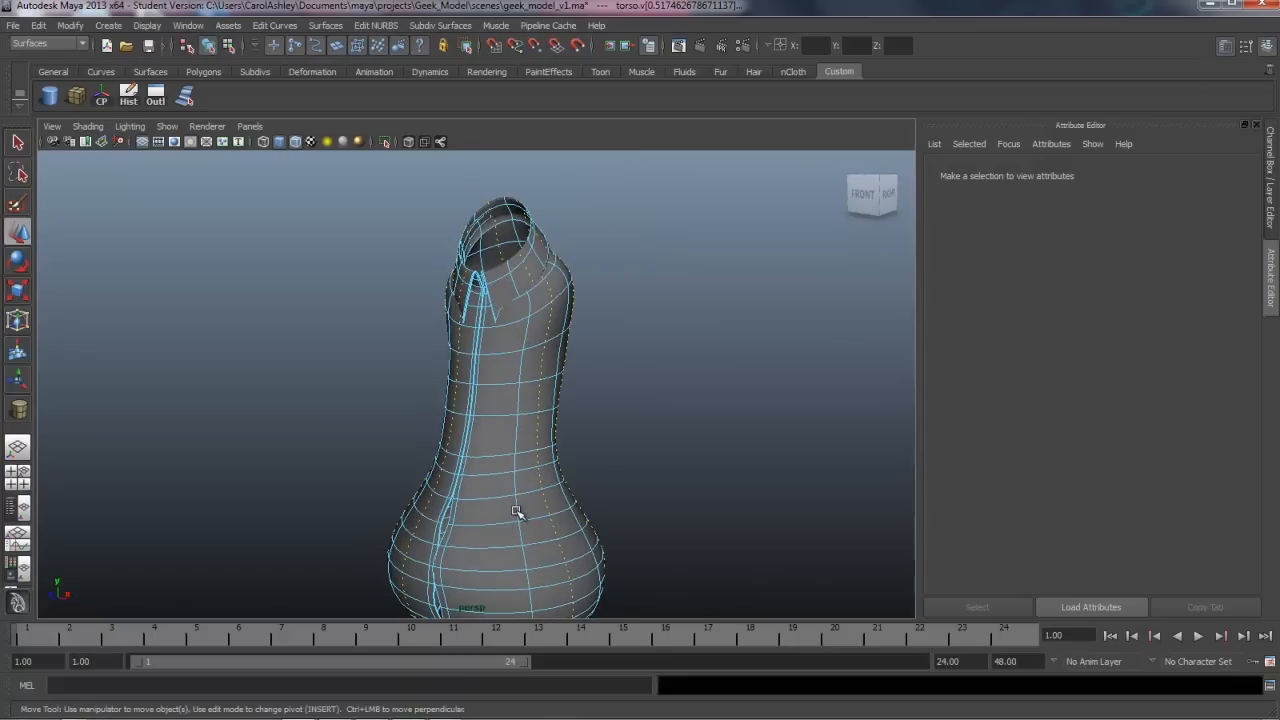
# - Place a horizontal isoparm across the upper back, bringing the surface to 25 by 18 spans
pyautogui.scroll(-3)
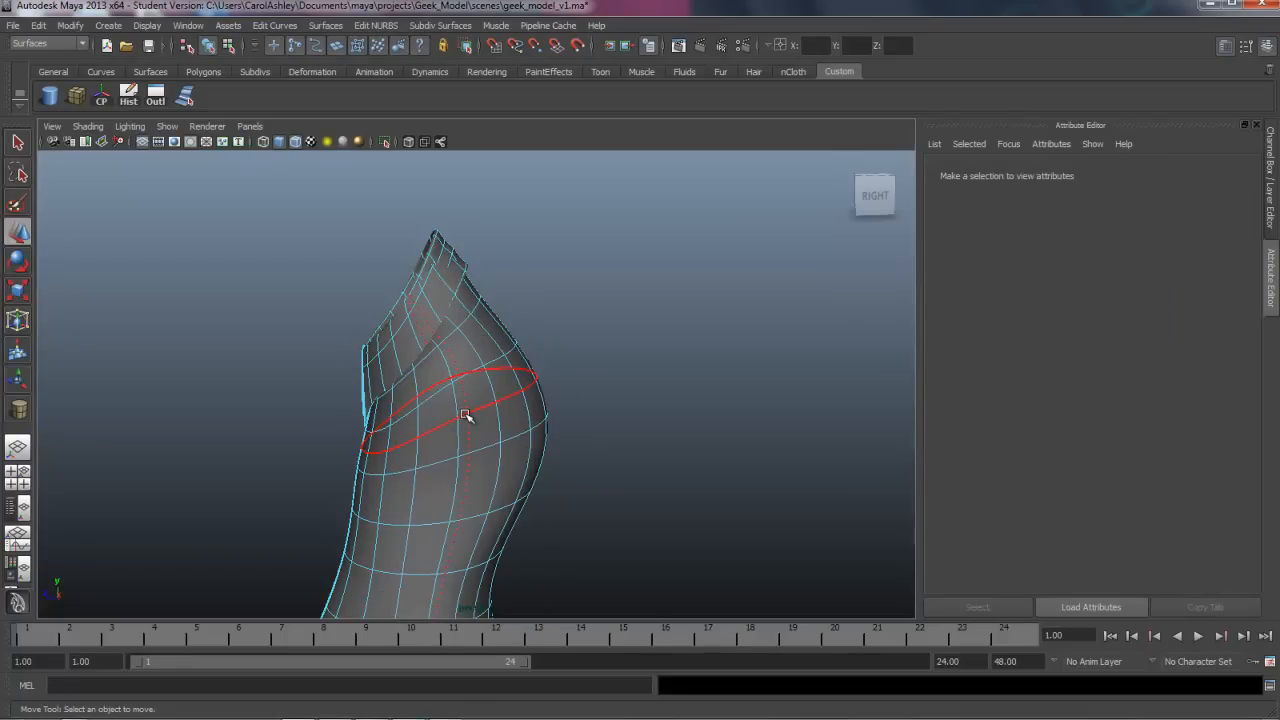
pyautogui.moveTo(465, 415); pyautogui.dragTo(263, 457)
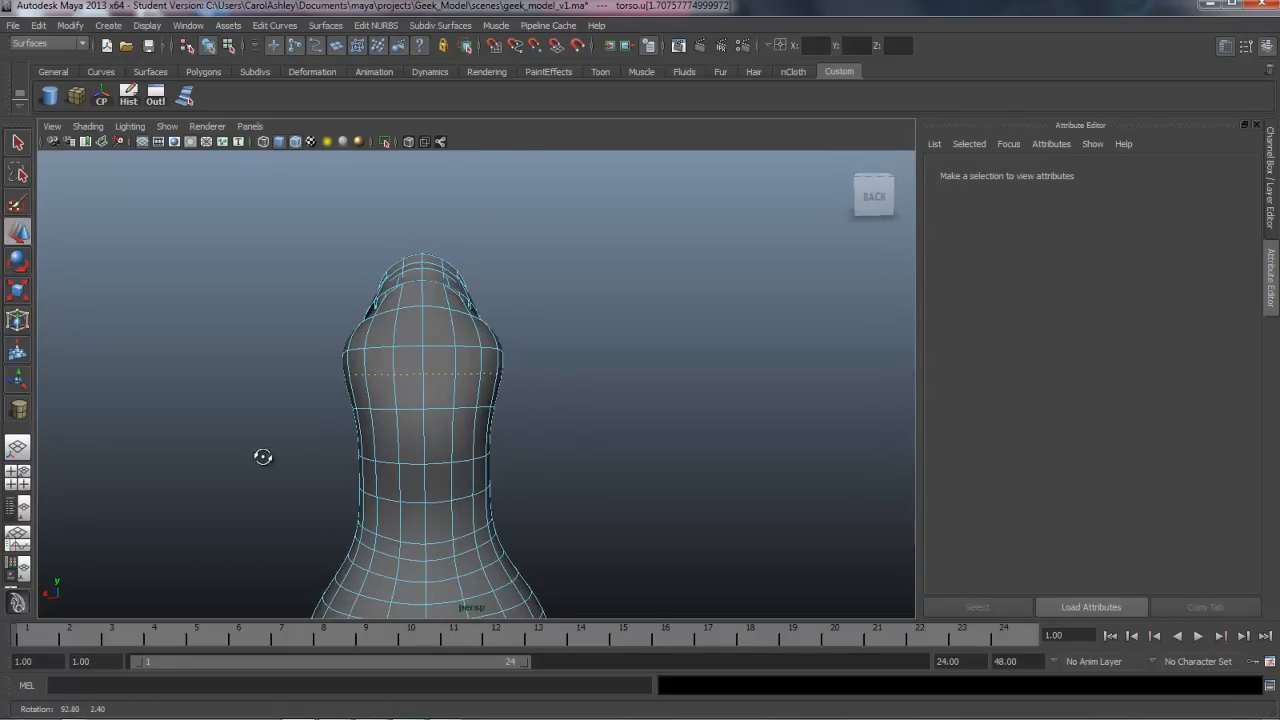
pyautogui.moveTo(263, 457); pyautogui.dragTo(410, 405)
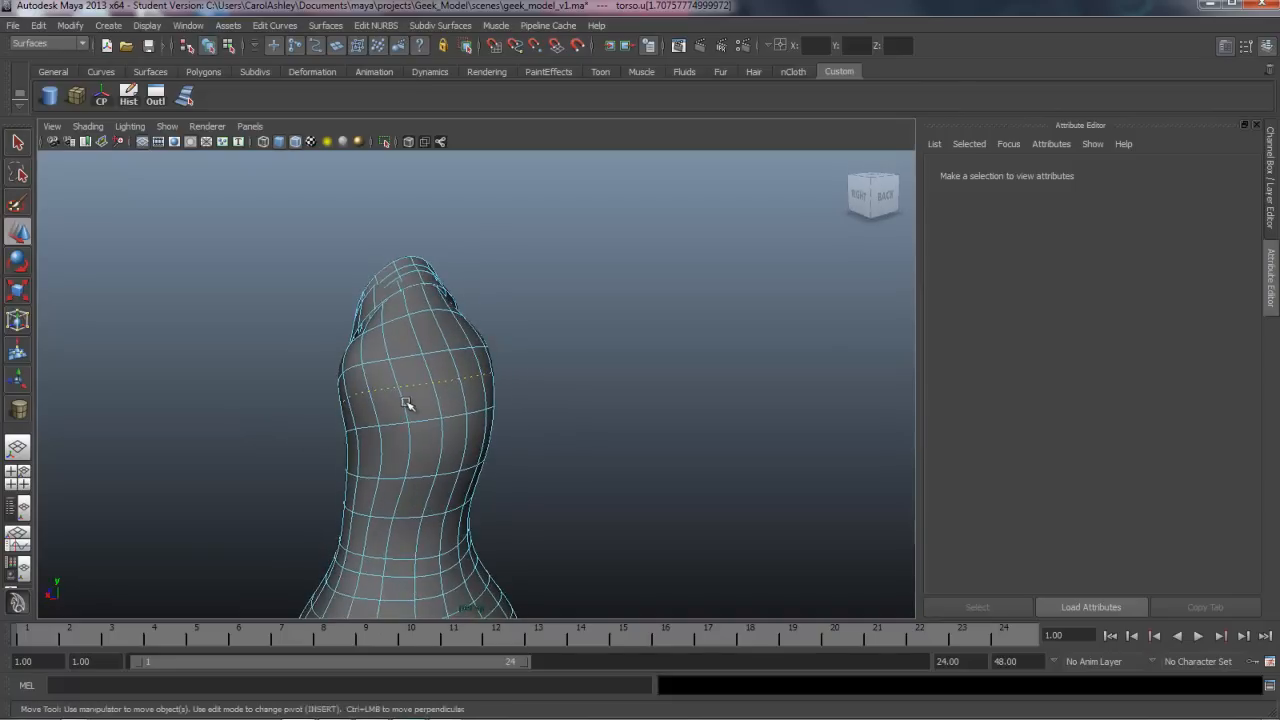
pyautogui.moveTo(410, 400); pyautogui.dragTo(570, 495)
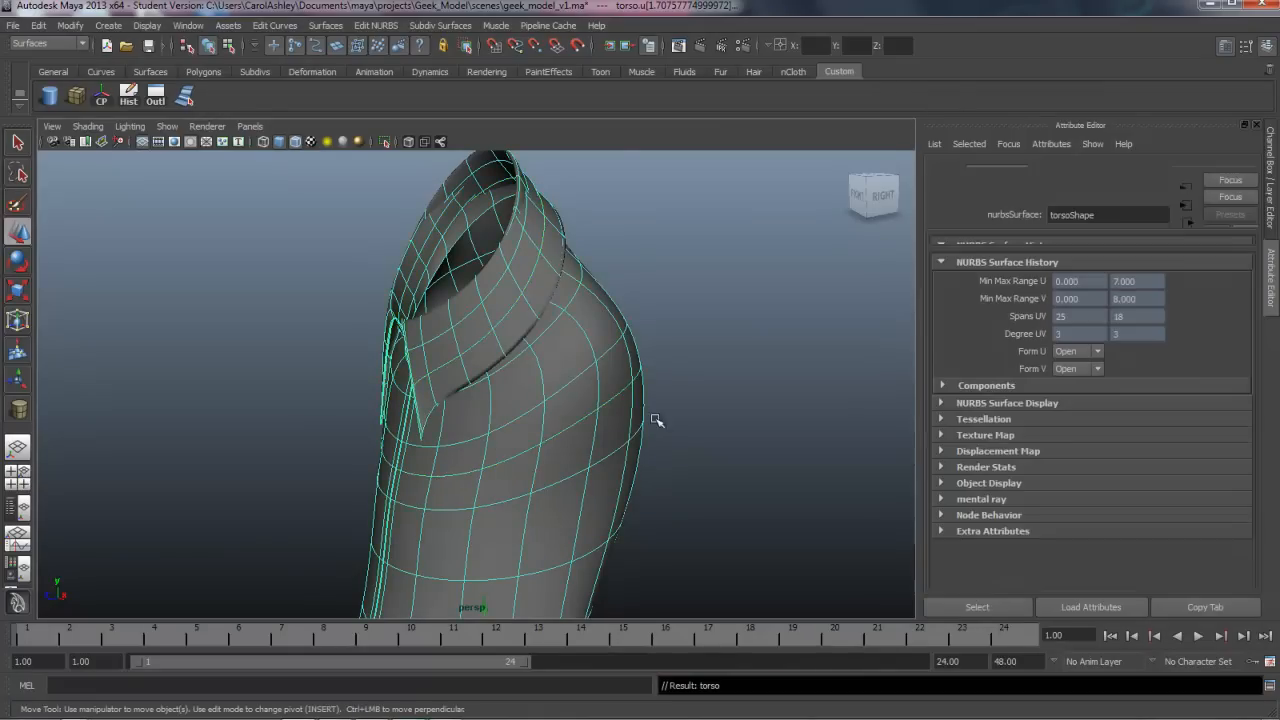
pyautogui.moveTo(657, 420); pyautogui.dragTo(635, 400)
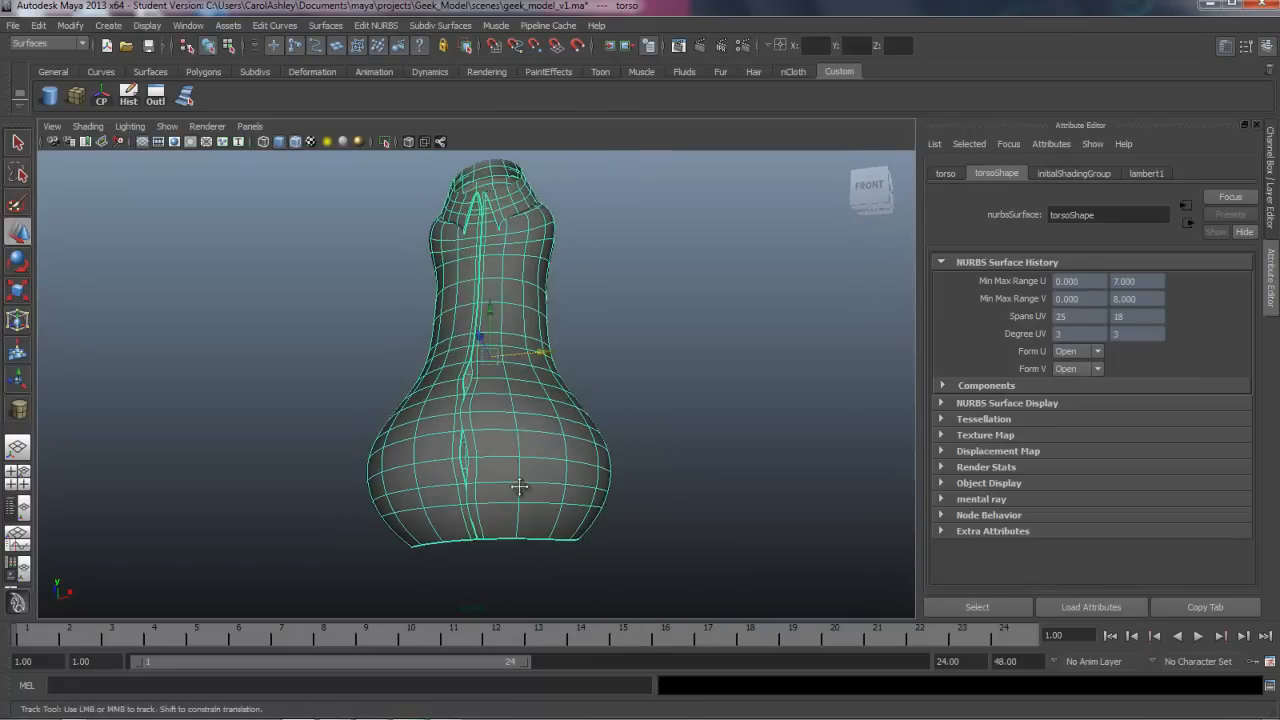
# - Duplicate the torso's bottom hem isoparm as the 18-span curve duplicatedCurve1
pyautogui.moveTo(520, 490); pyautogui.dragTo(463, 390)
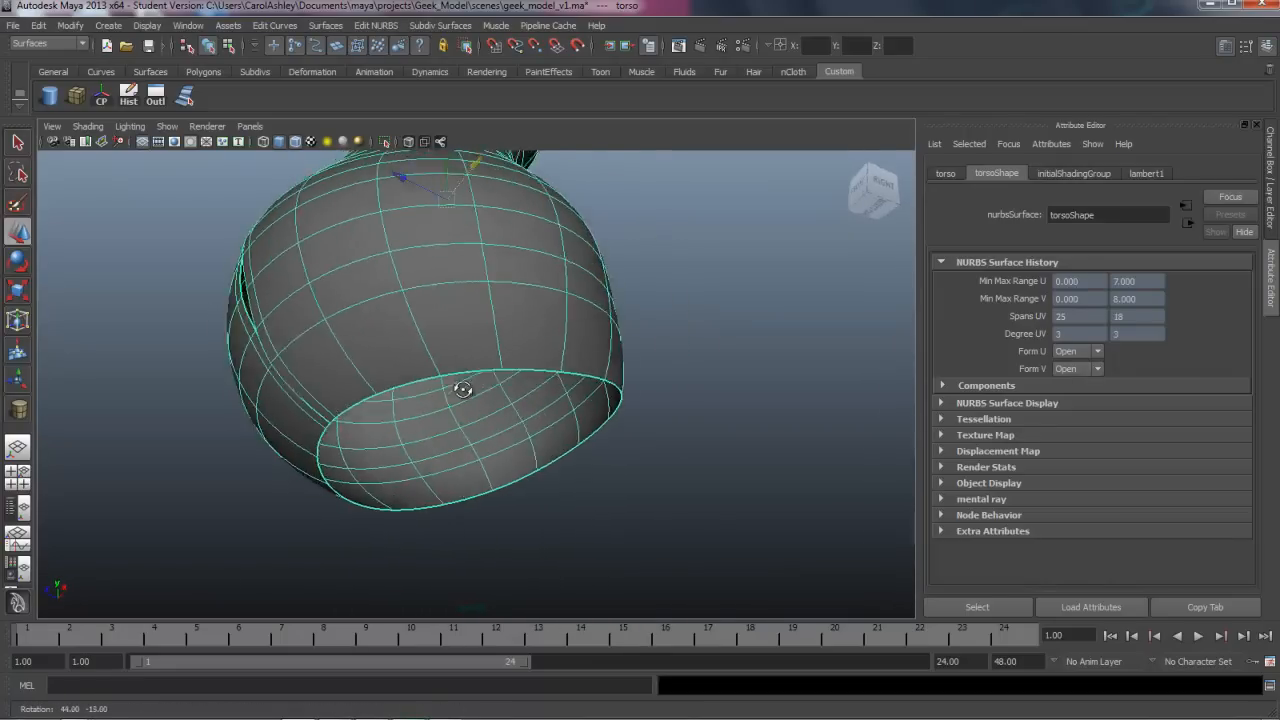
pyautogui.moveTo(463, 390); pyautogui.dragTo(500, 434)
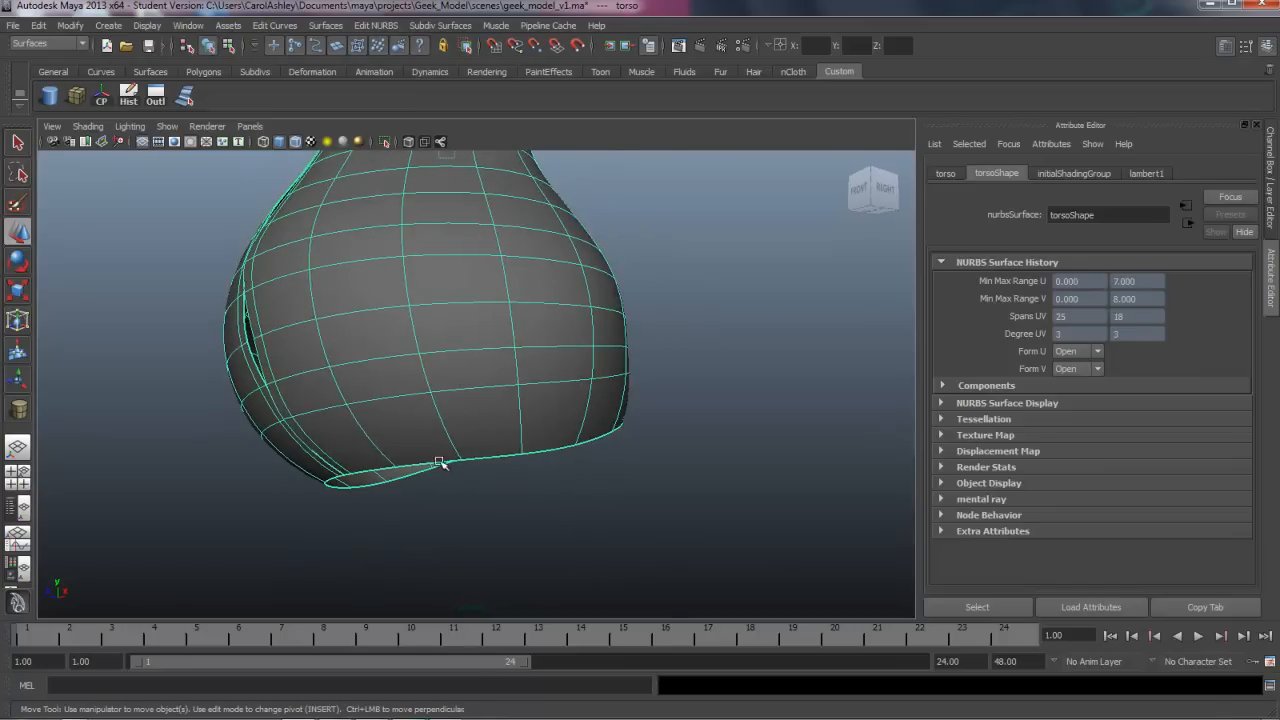
pyautogui.moveTo(440, 460); pyautogui.dragTo(555, 400)
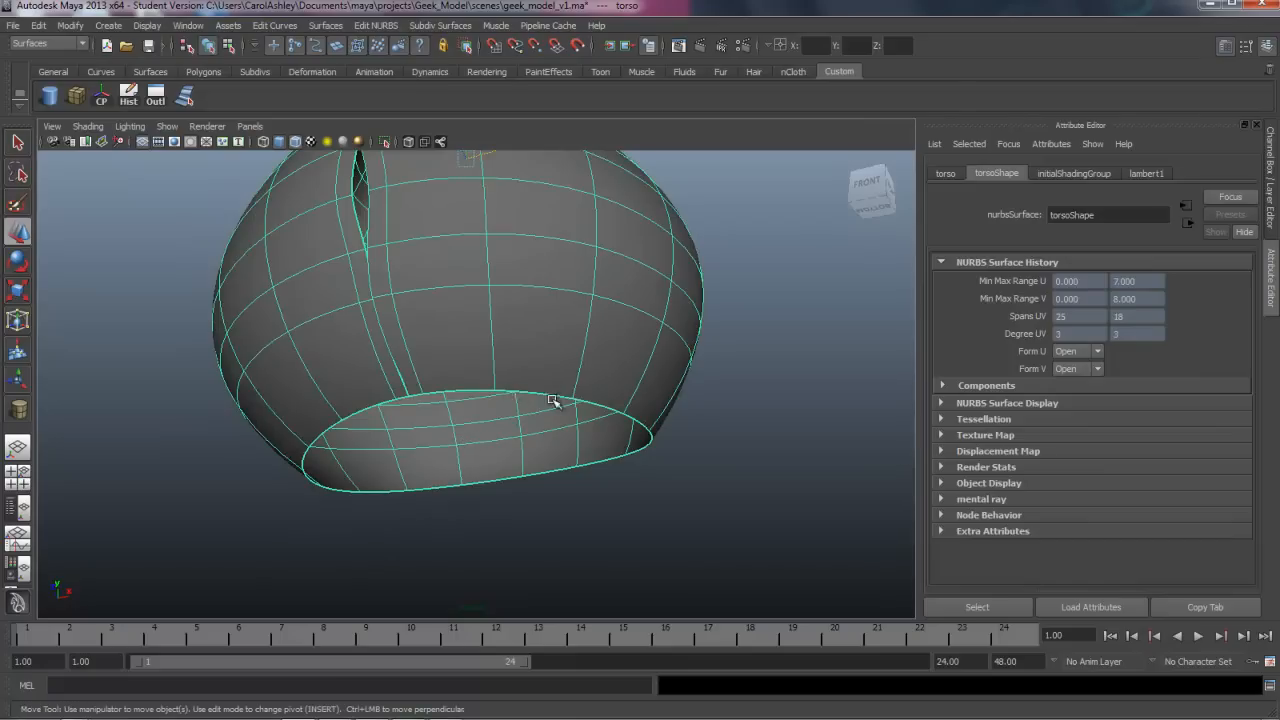
pyautogui.rightClick(478, 442)
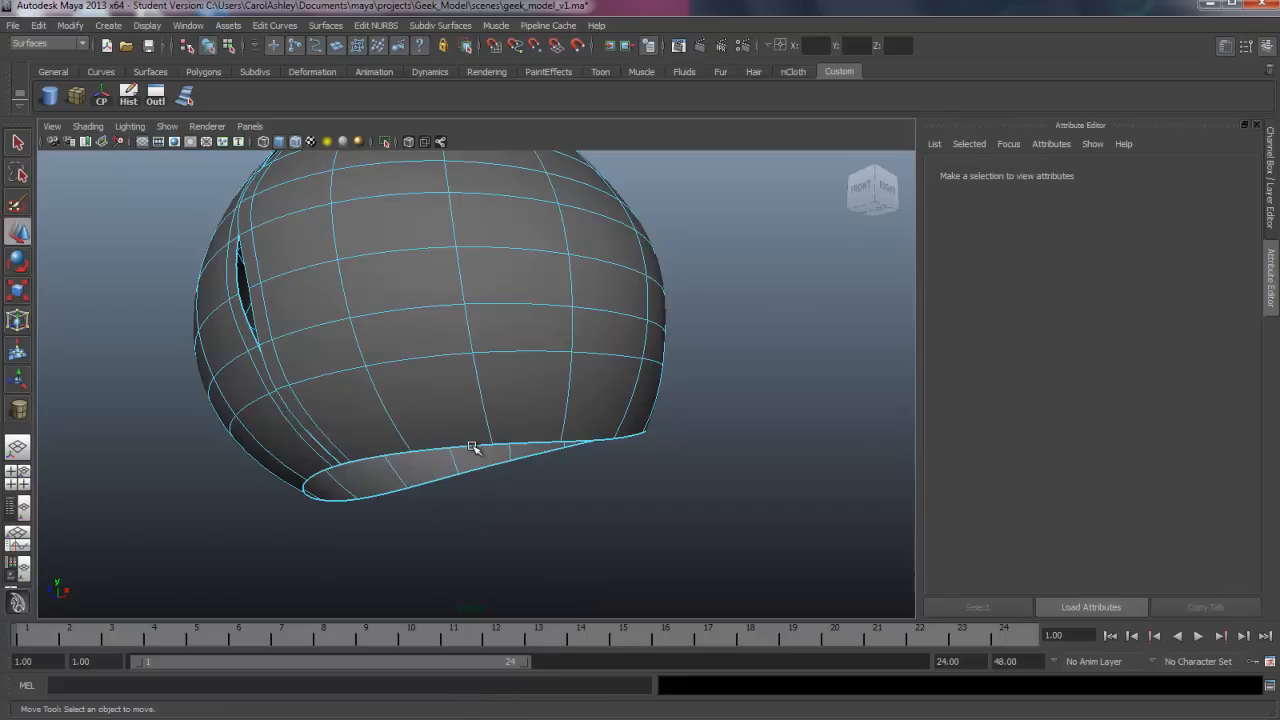
pyautogui.click(472, 447)
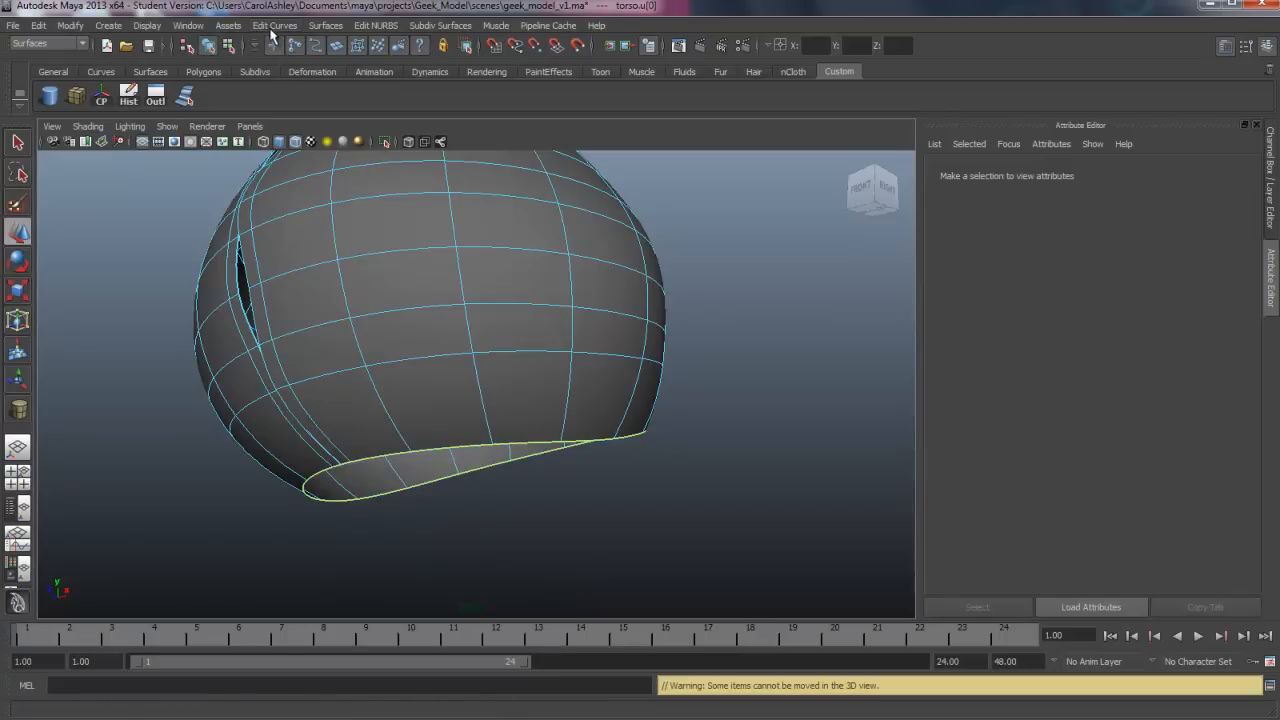
pyautogui.click(275, 25)
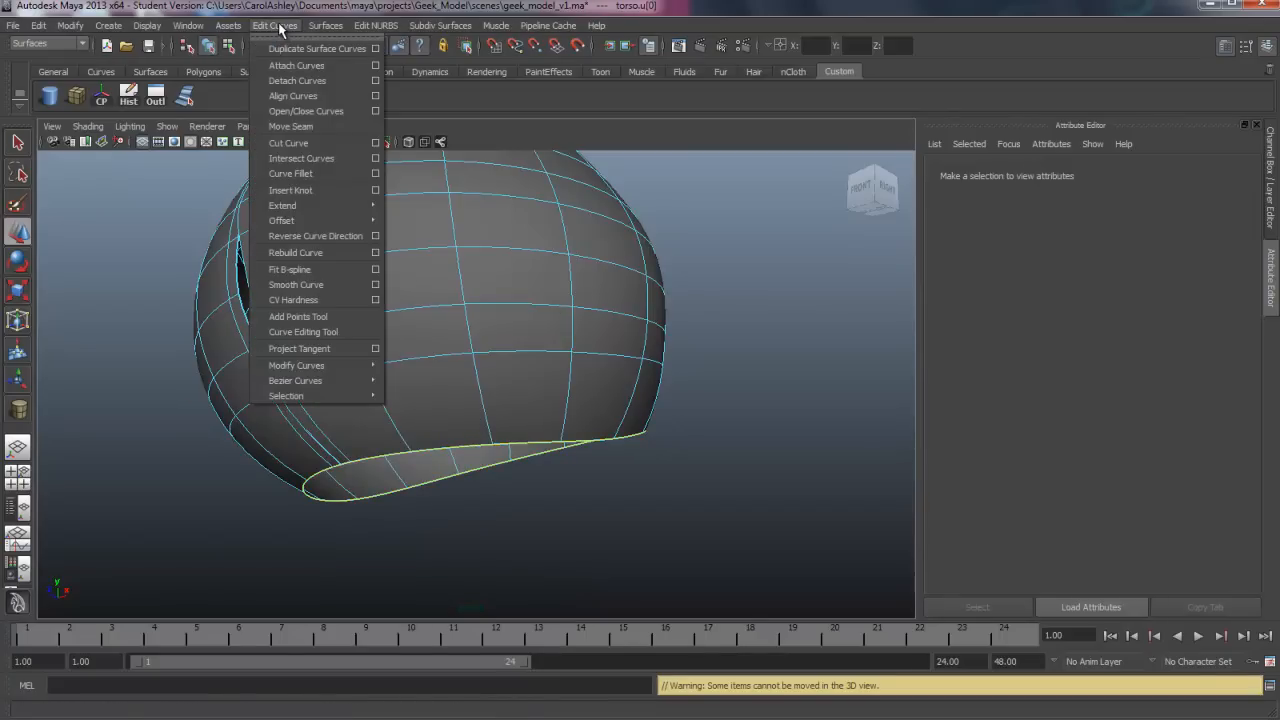
pyautogui.click(317, 48)
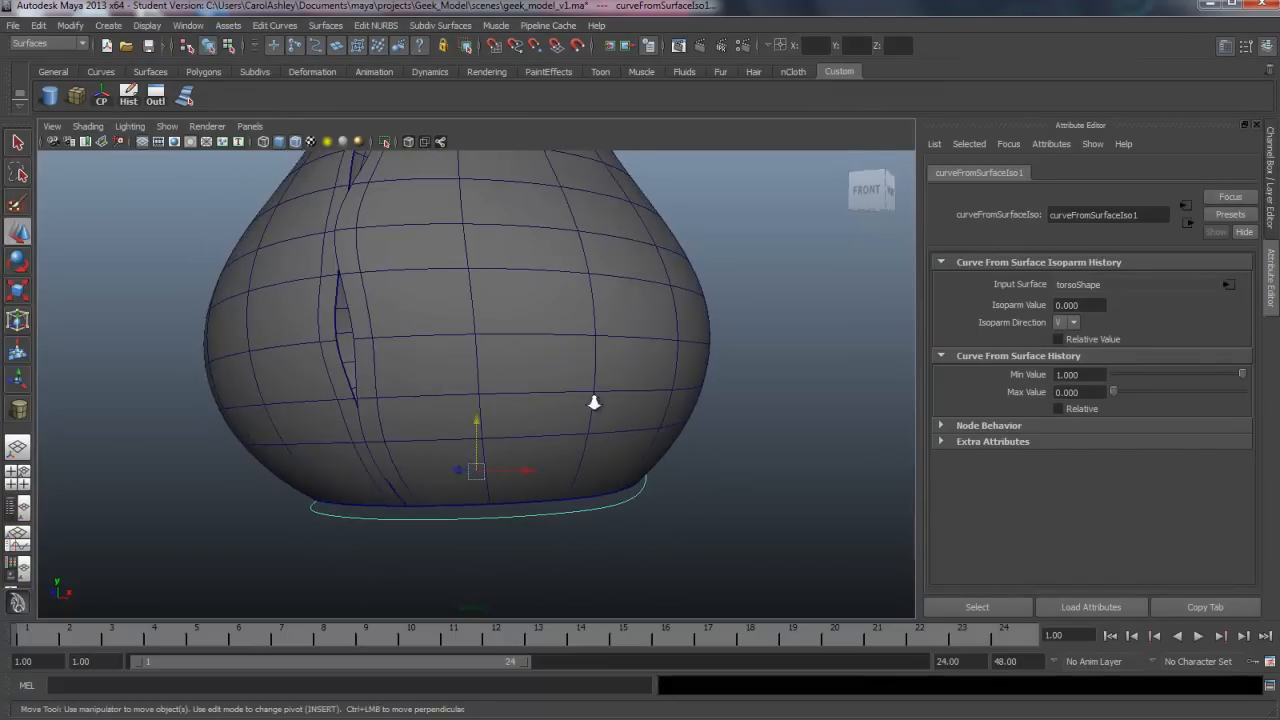
pyautogui.moveTo(594, 404); pyautogui.dragTo(507, 402)
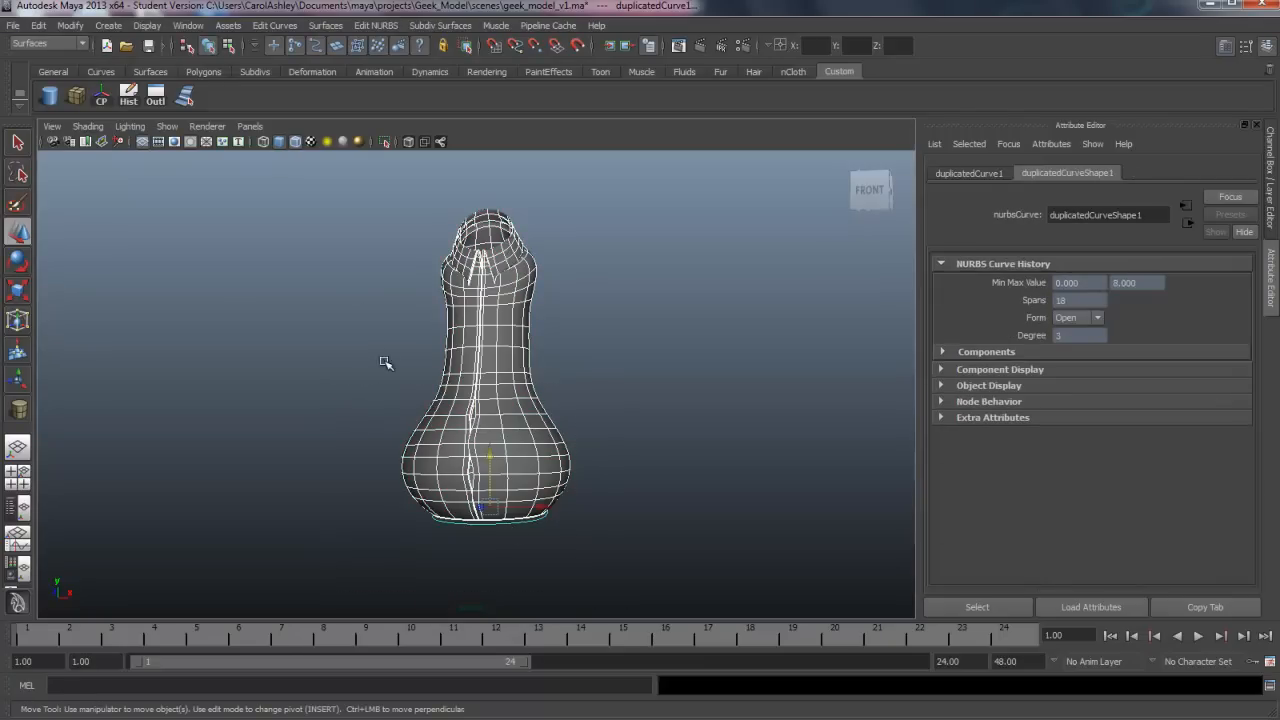
pyautogui.moveTo(545, 445)
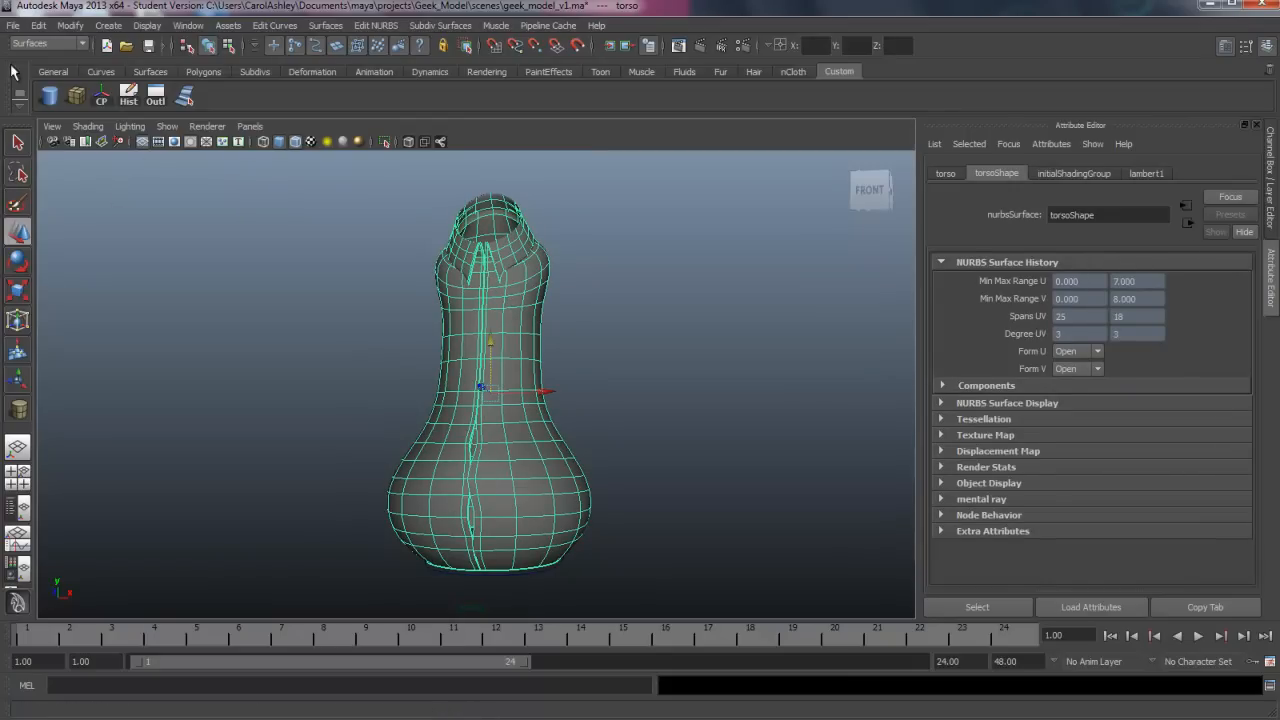
# - Save the scene as a new version named geek_model_v2.ma
pyautogui.click(13, 25)
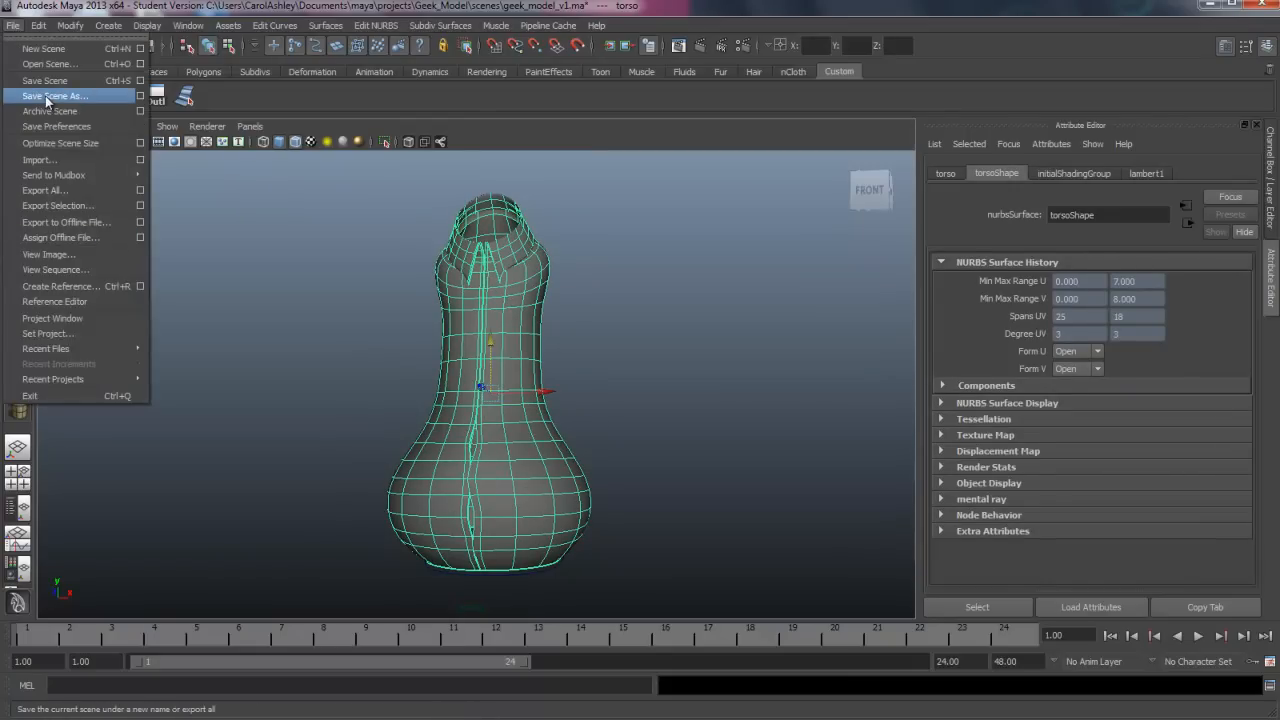
pyautogui.click(55, 96)
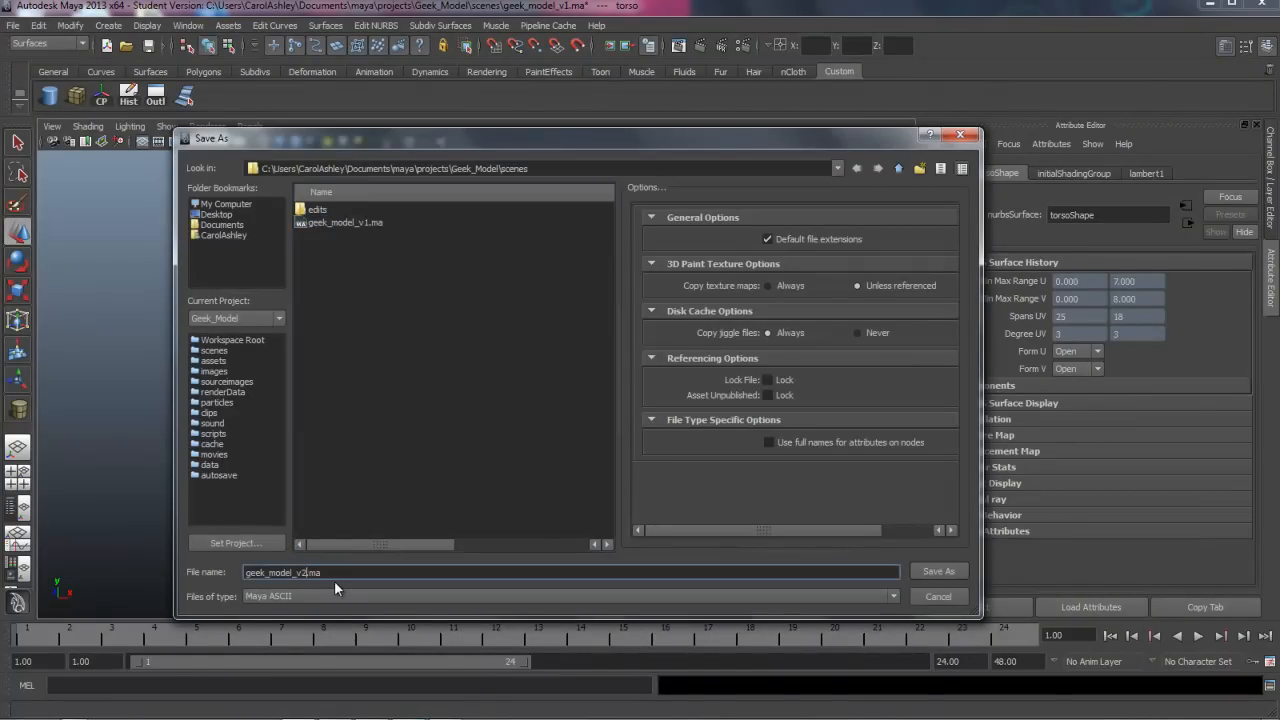
pyautogui.click(938, 571)
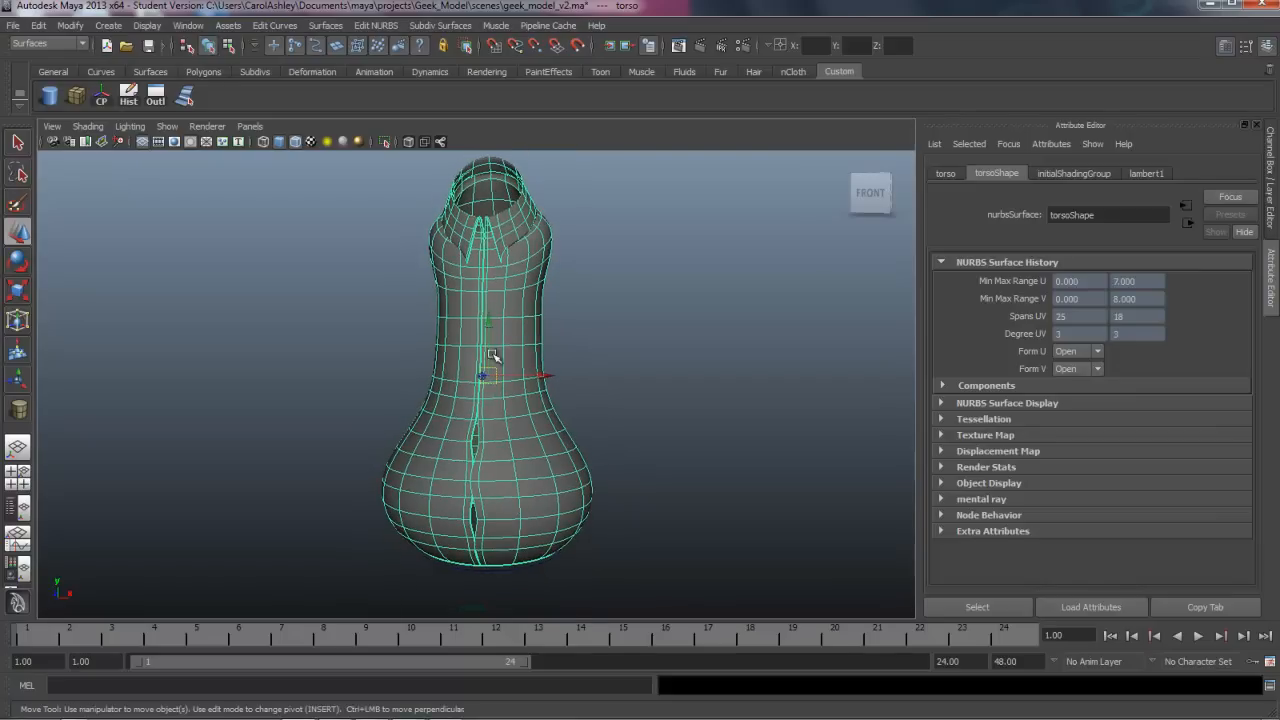
# - Convert the NURBS torso to polygons using Control points tessellation
pyautogui.click(69, 25)
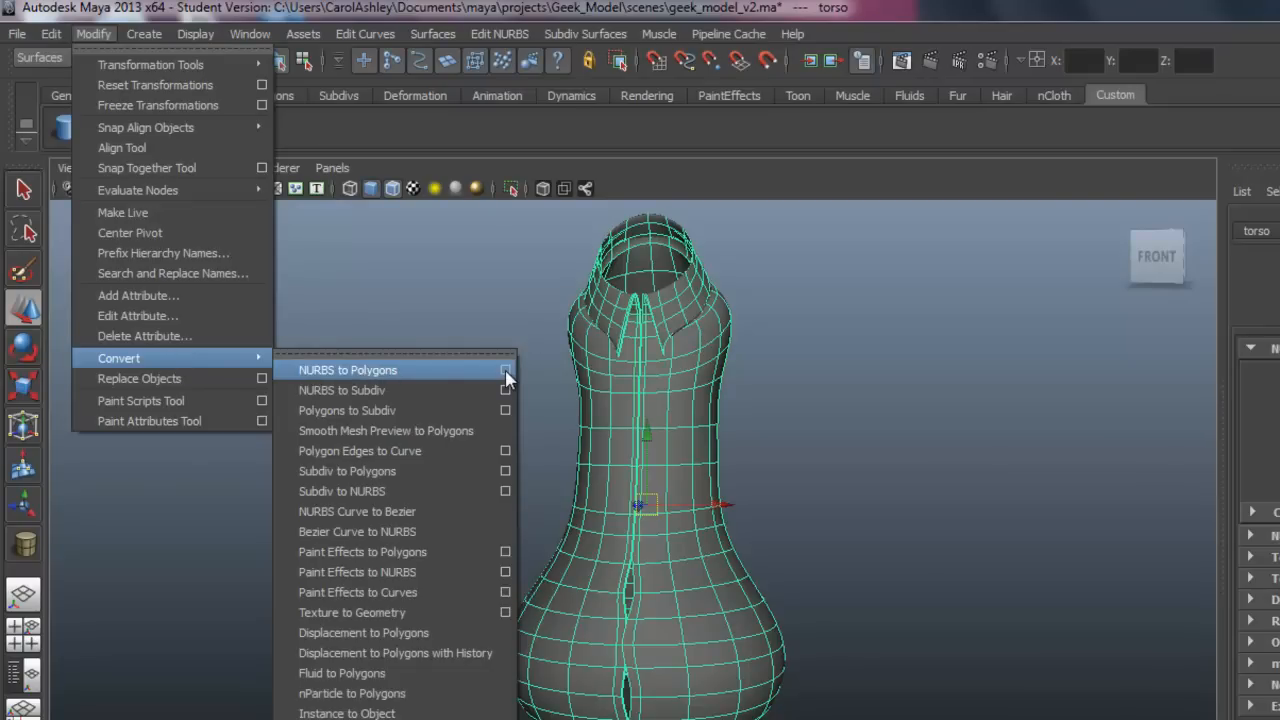
pyautogui.click(505, 370)
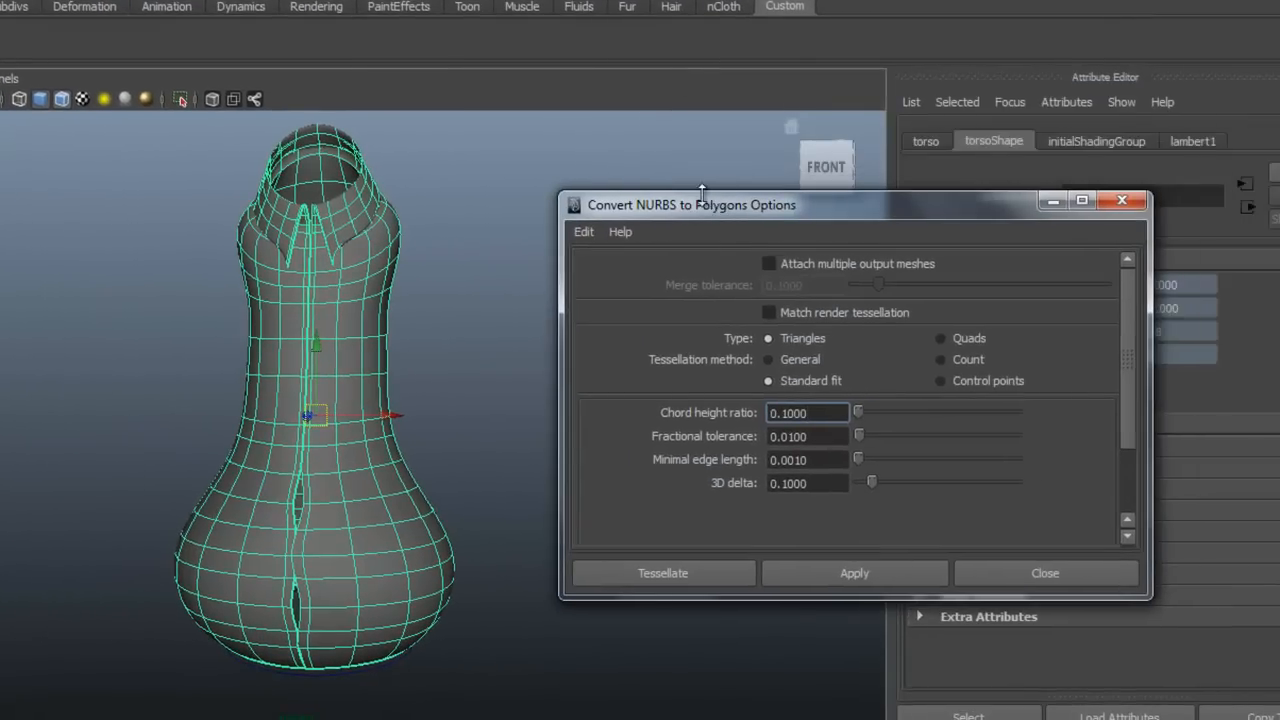
pyautogui.click(940, 380)
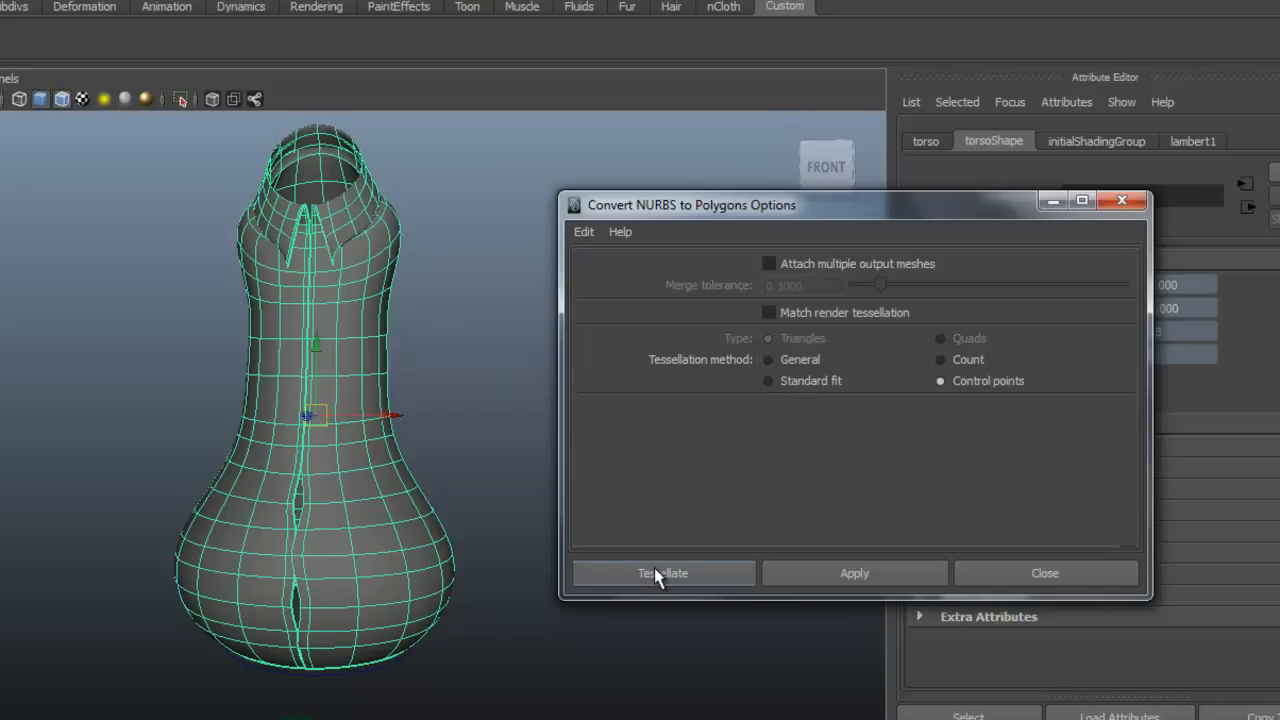
pyautogui.click(662, 573)
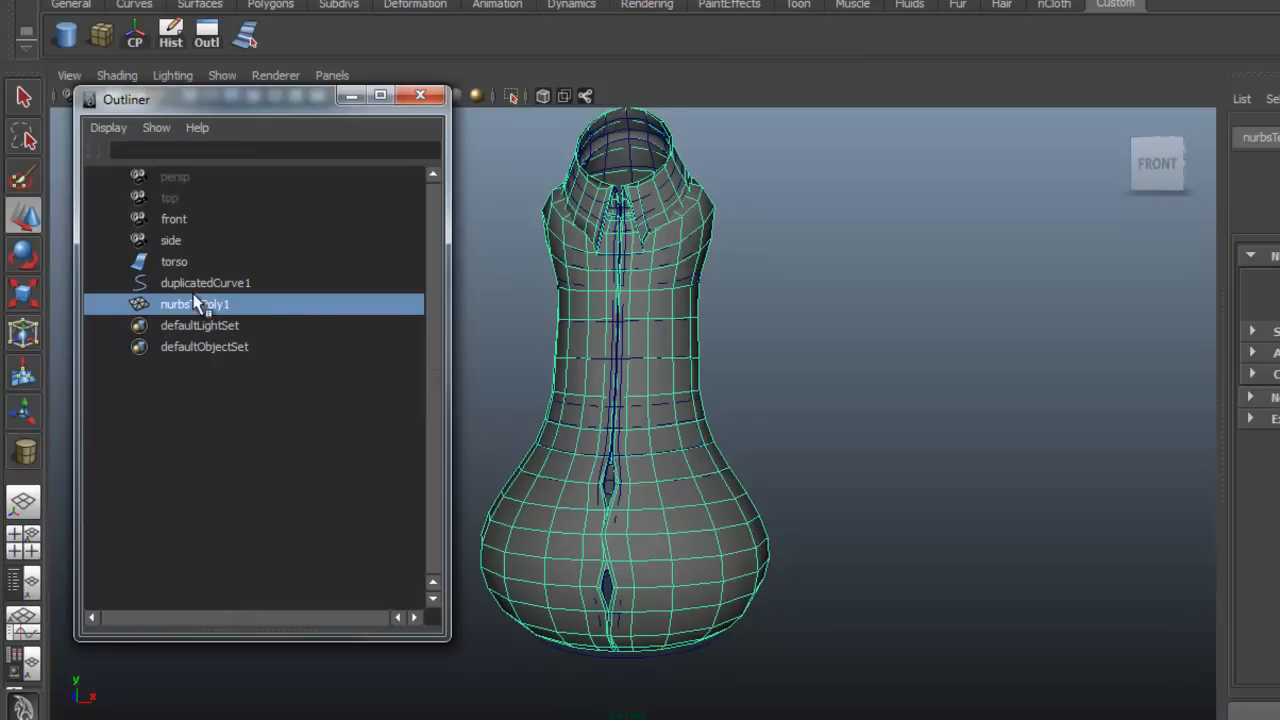
# - Hide the original NURBS torso and rename nurbsToPoly1 to poly_torso
pyautogui.click(174, 261)
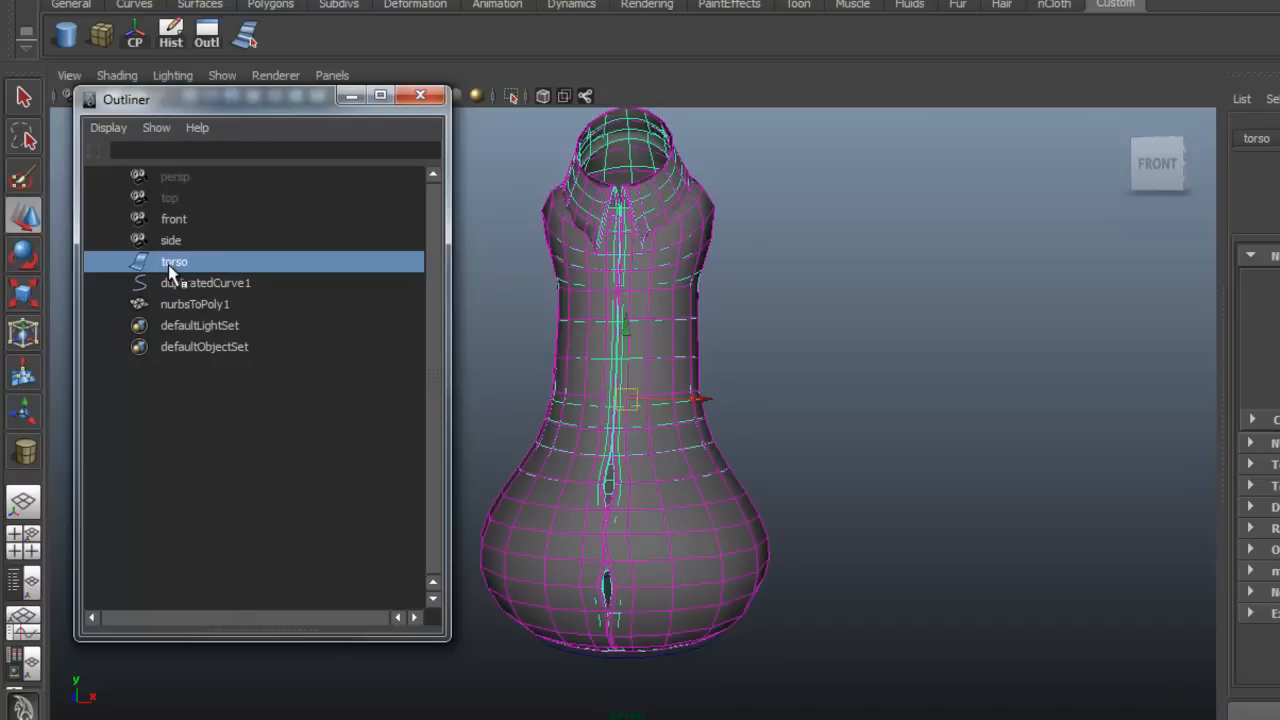
pyautogui.click(194, 304)
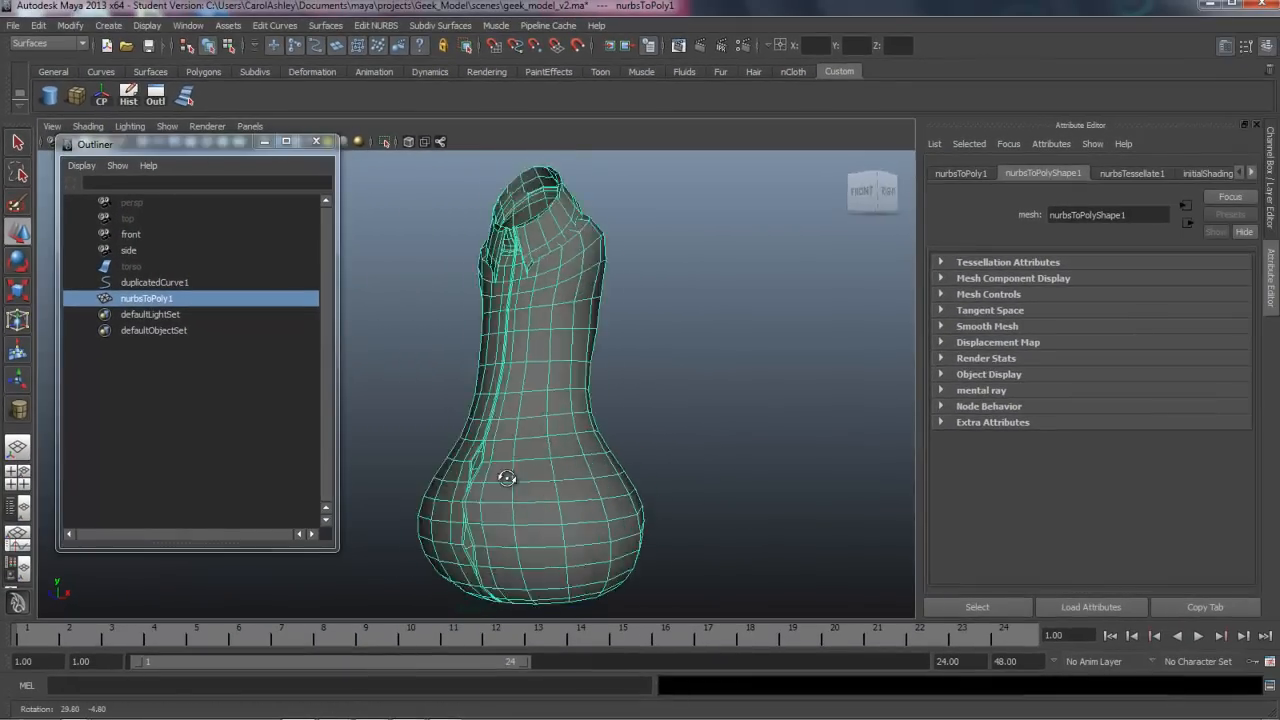
pyautogui.moveTo(507, 478); pyautogui.dragTo(488, 443)
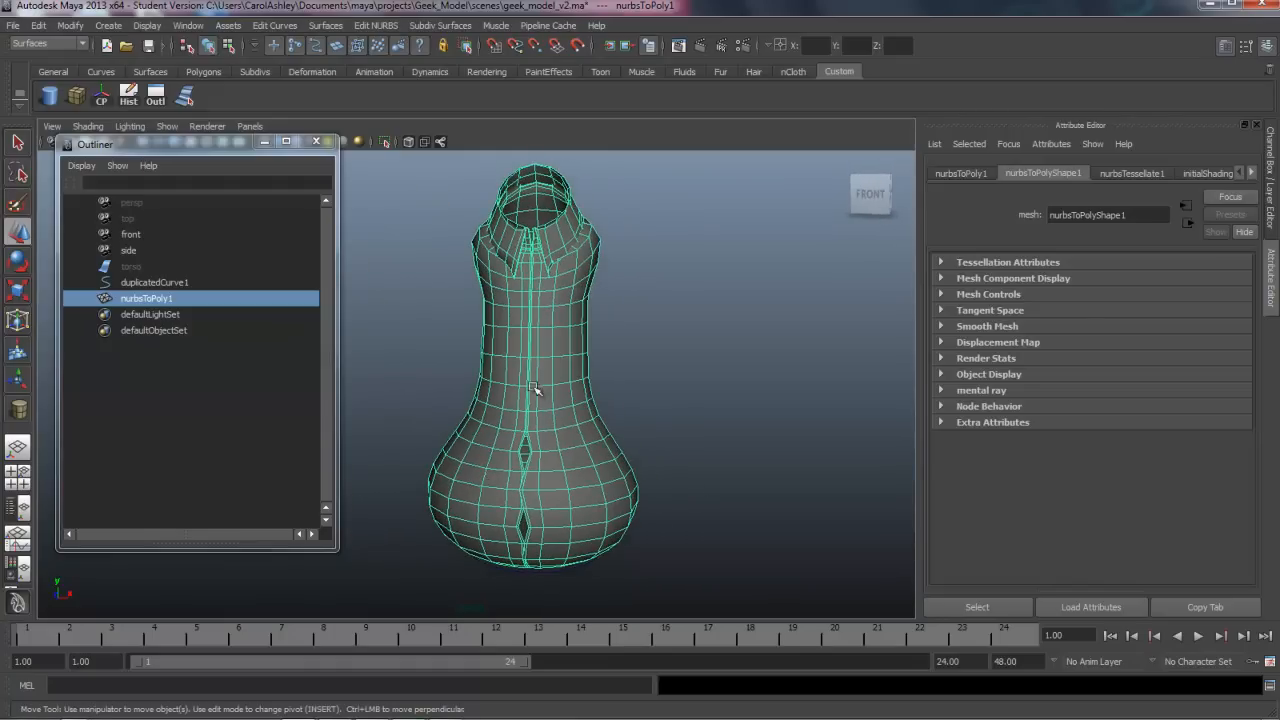
pyautogui.moveTo(535, 390); pyautogui.dragTo(490, 505)
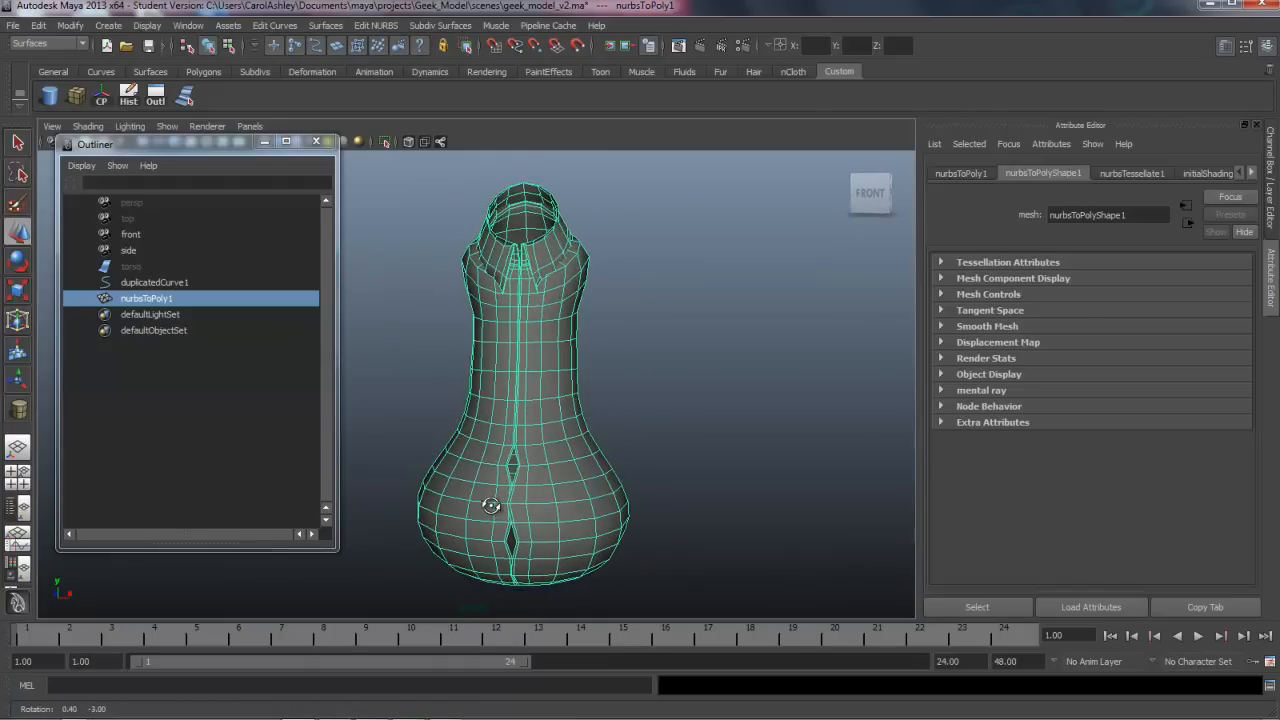
pyautogui.doubleClick(146, 298)
pyautogui.write('poly_torso')
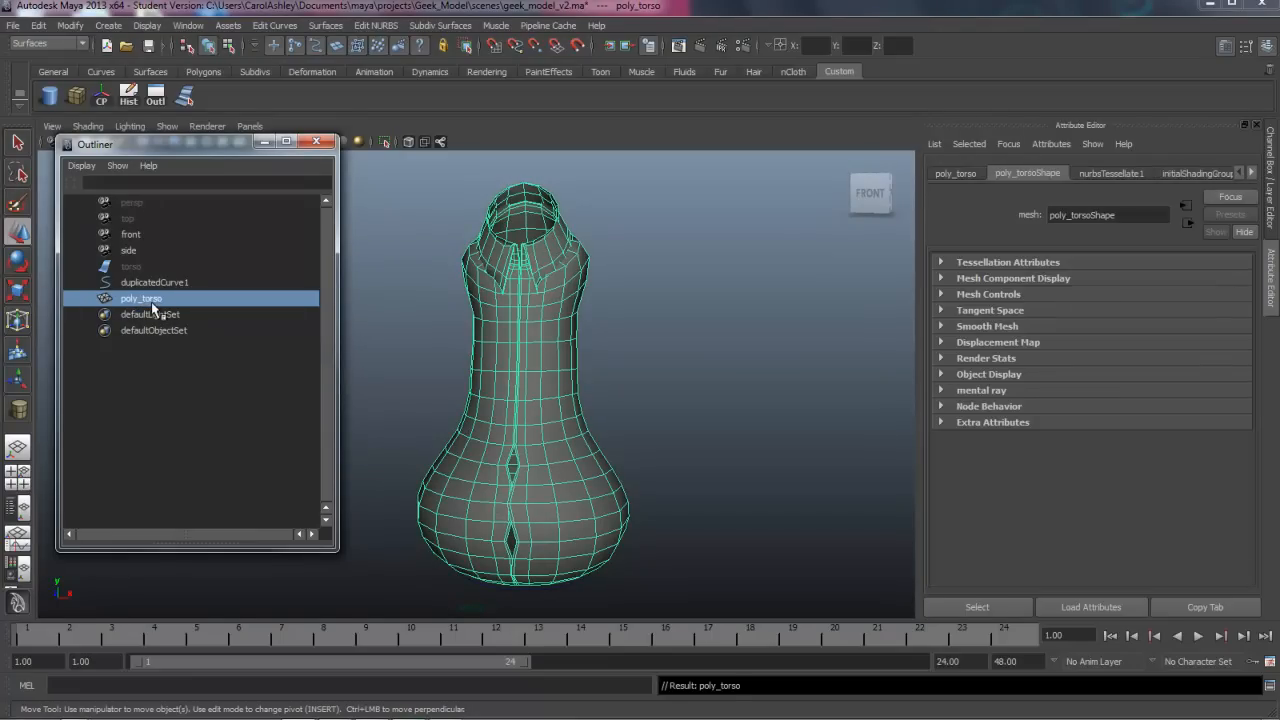
pyautogui.click(154, 282)
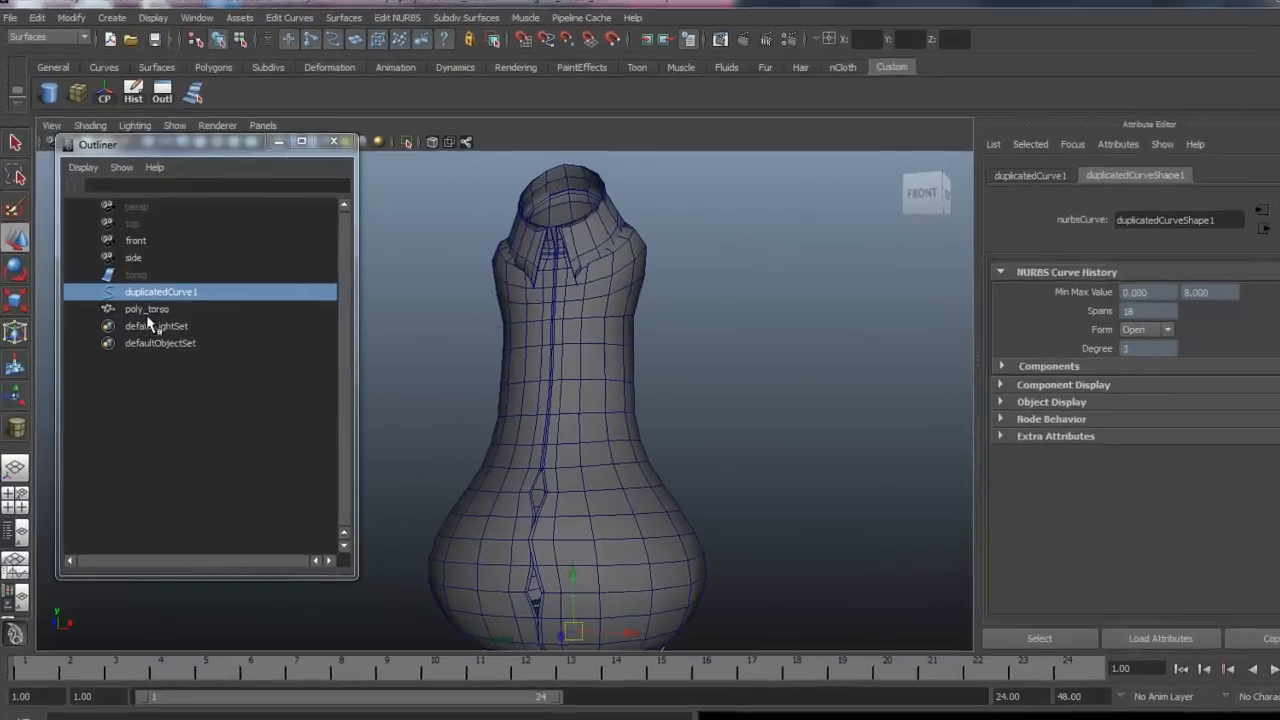
# - Select duplicatedCurve1, zoom to the lower torso gap, and pick an edge along it
pyautogui.click(147, 308)
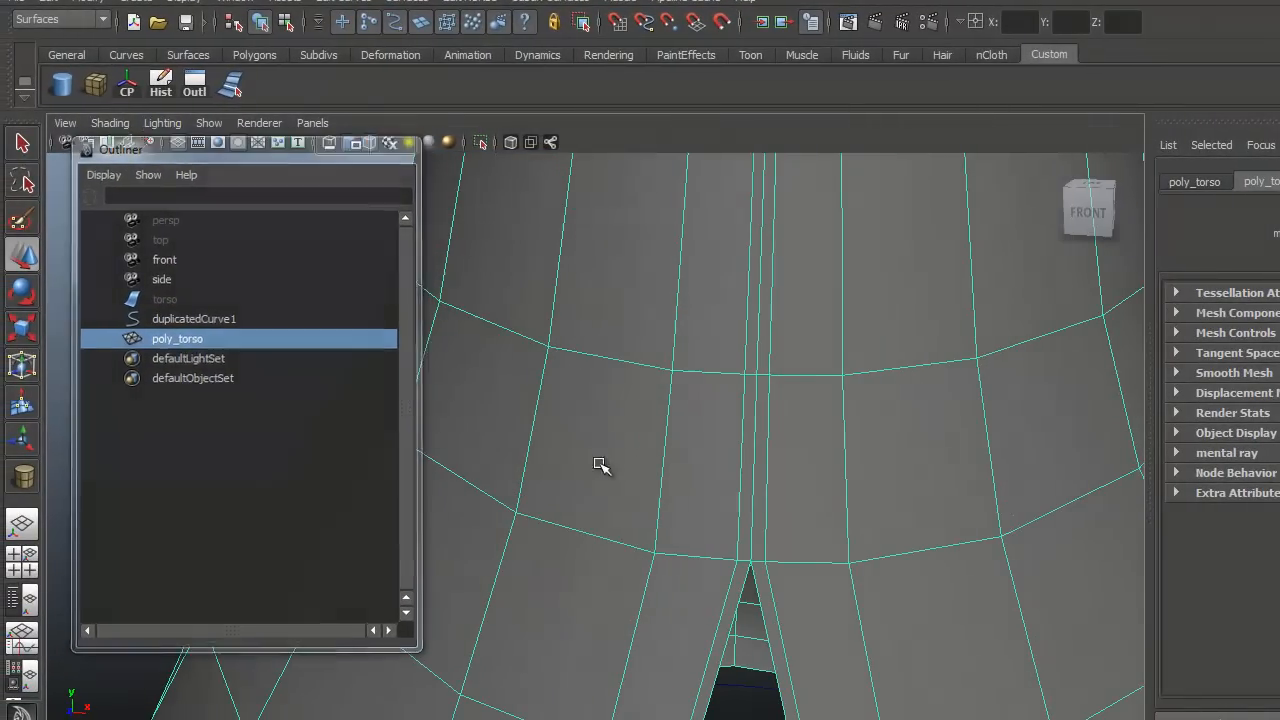
pyautogui.moveTo(602, 465); pyautogui.dragTo(602, 585)
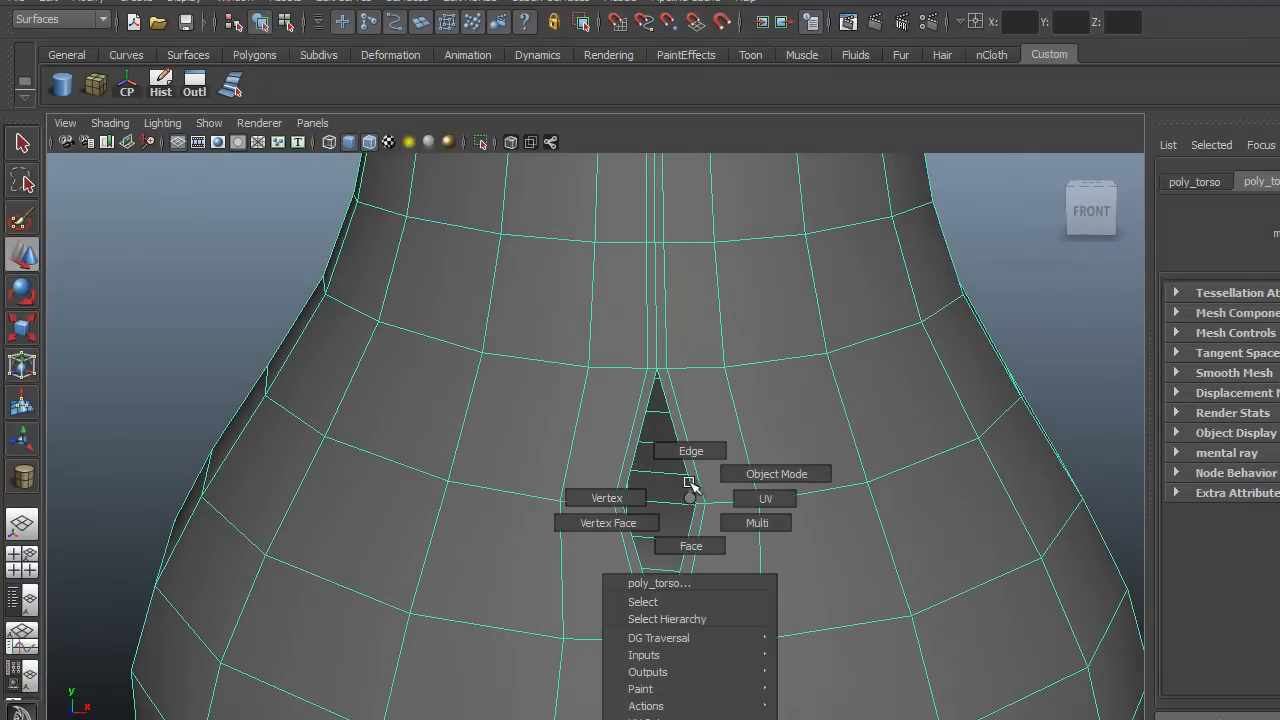
pyautogui.click(690, 450)
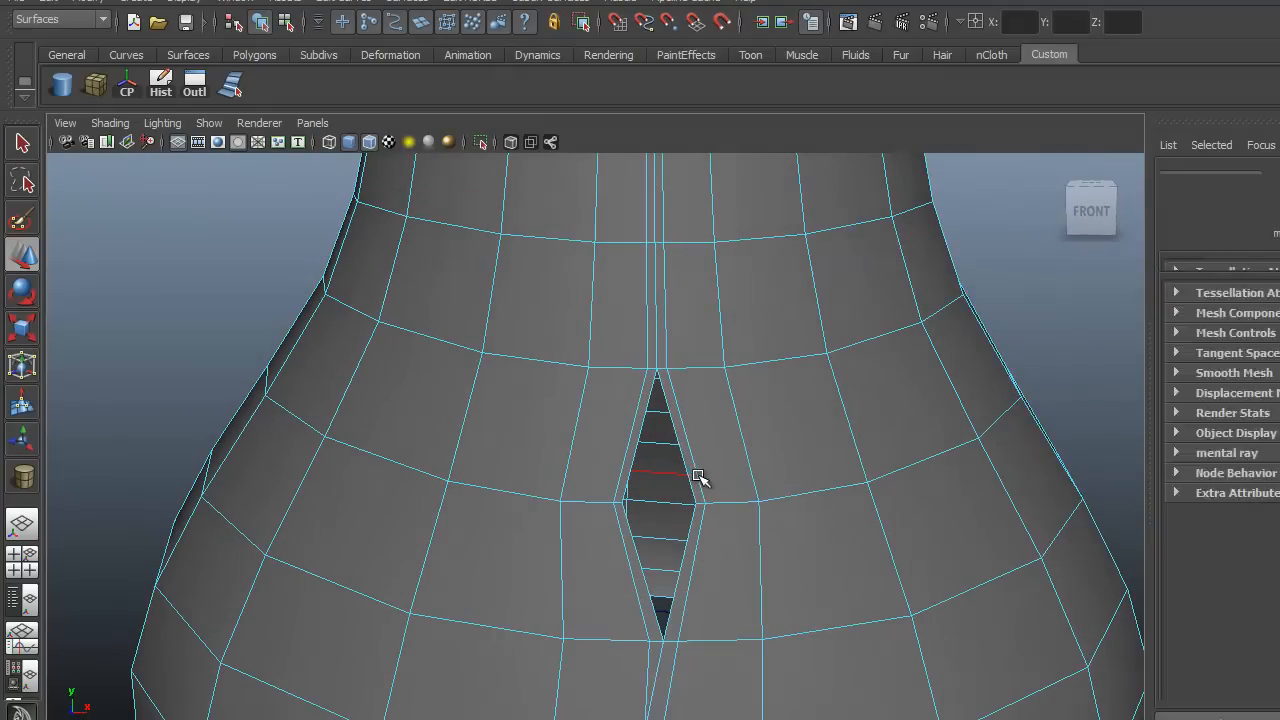
pyautogui.click(660, 475)
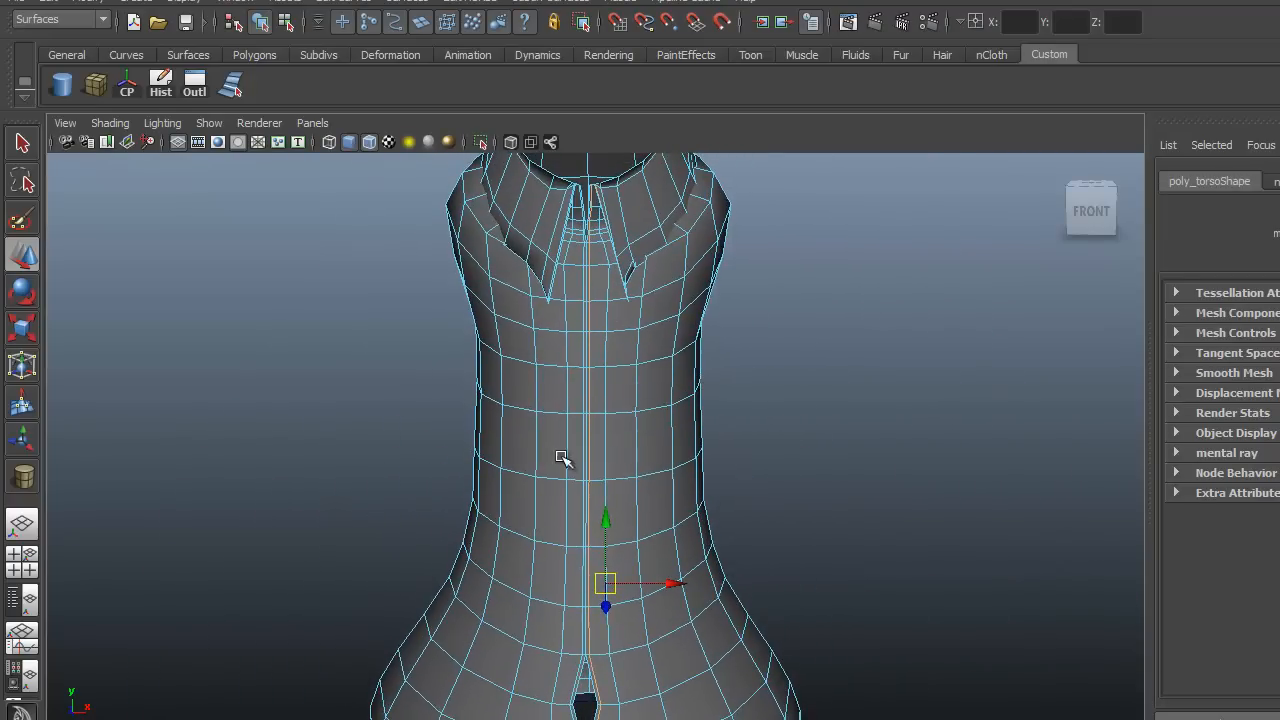
# - Bring the collar into view and move the collar fold edge
pyautogui.moveTo(565, 460); pyautogui.dragTo(410, 511)
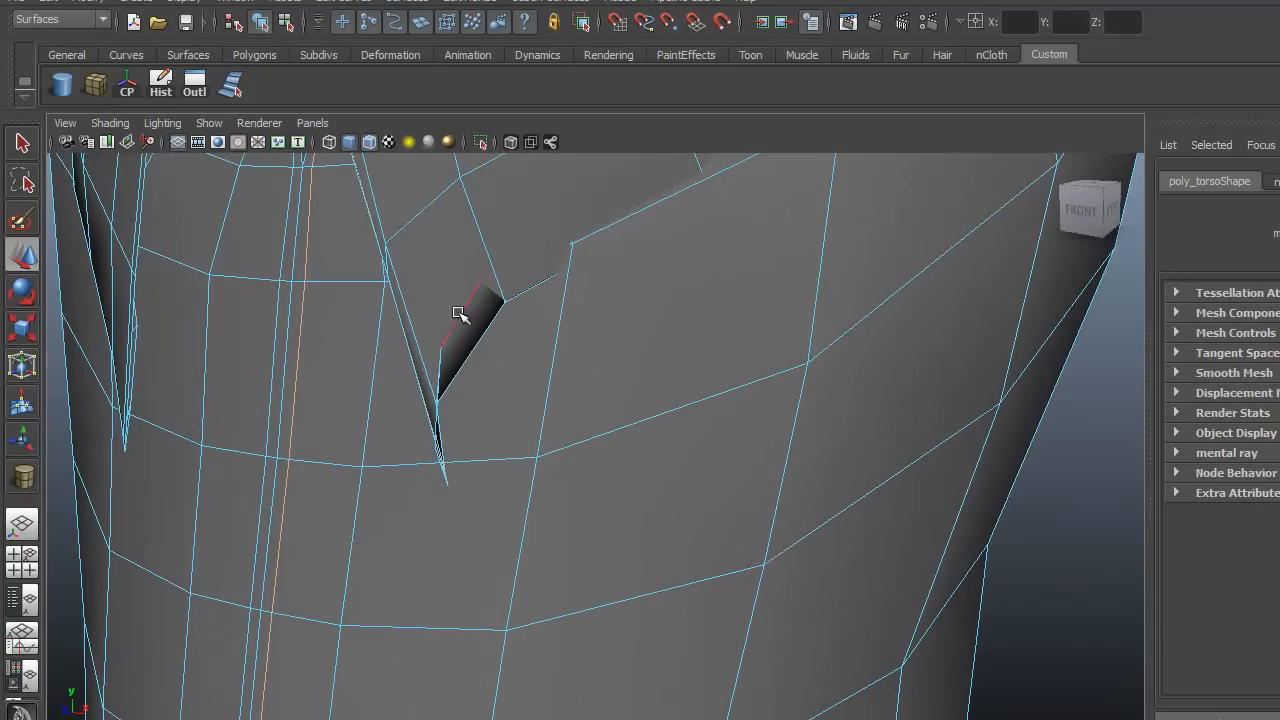
pyautogui.moveTo(460, 315); pyautogui.dragTo(605, 435)
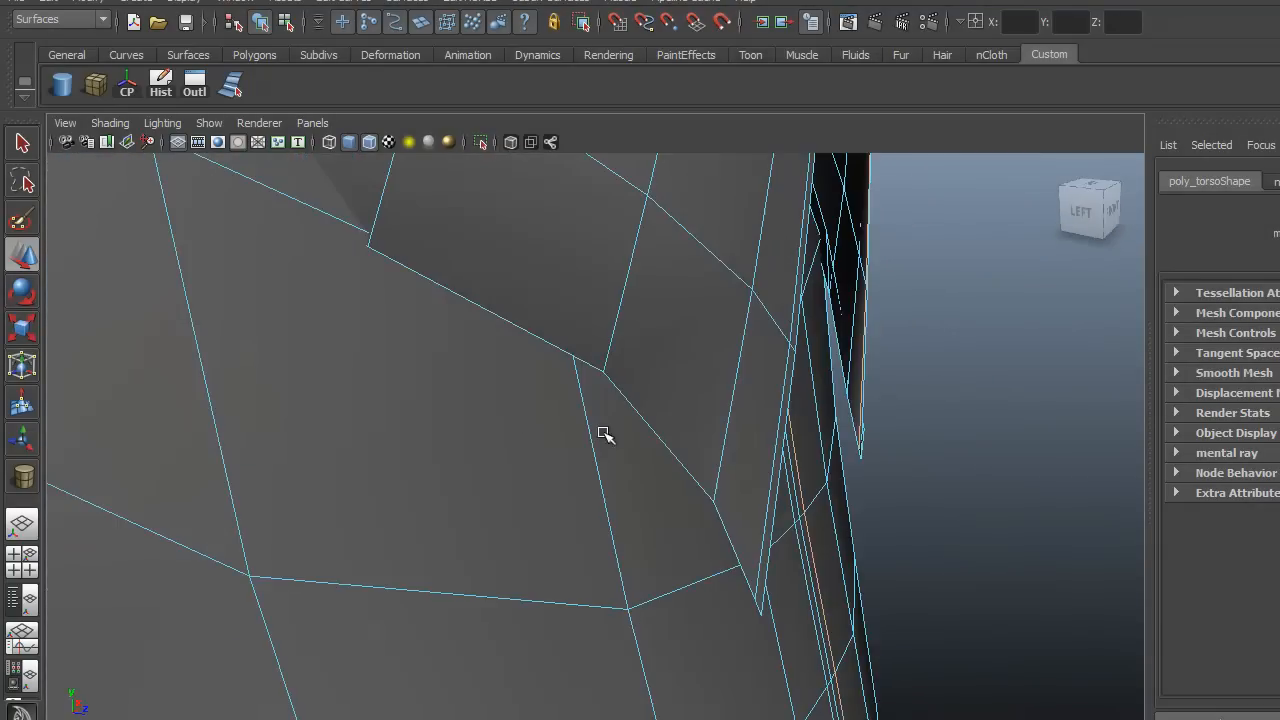
pyautogui.moveTo(603, 435); pyautogui.dragTo(664, 483)
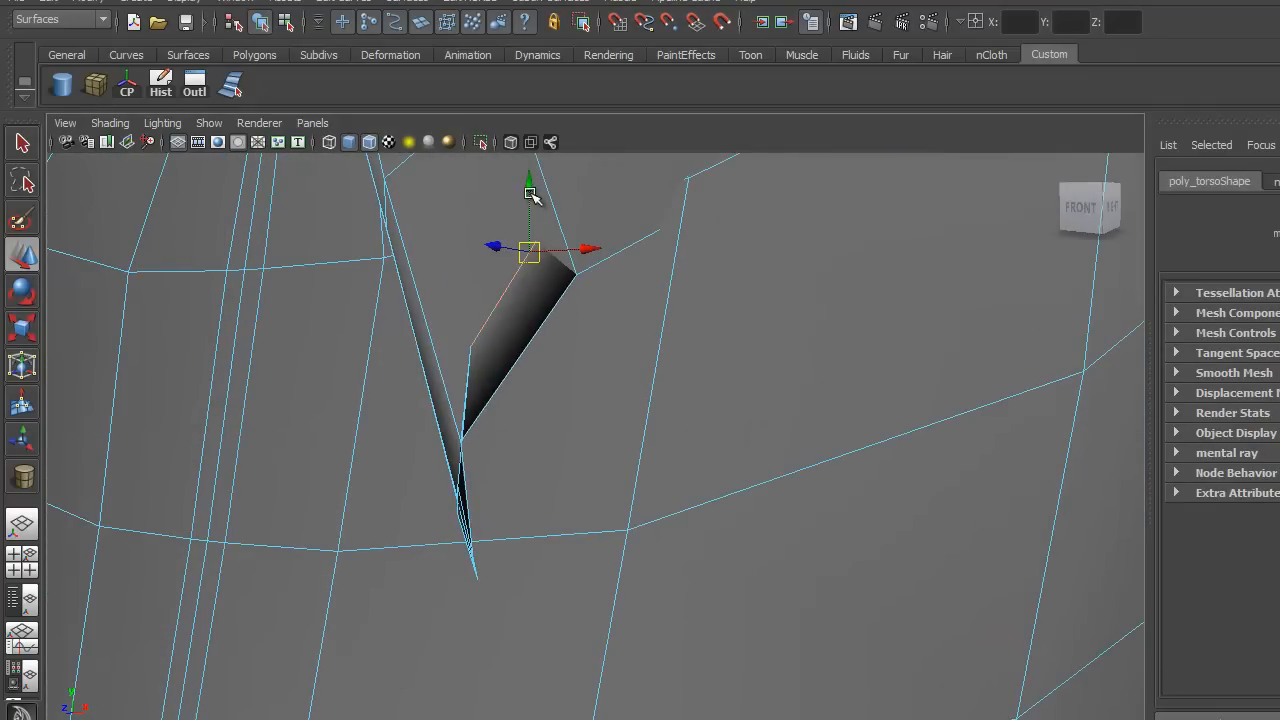
pyautogui.moveTo(528, 252); pyautogui.dragTo(528, 380)
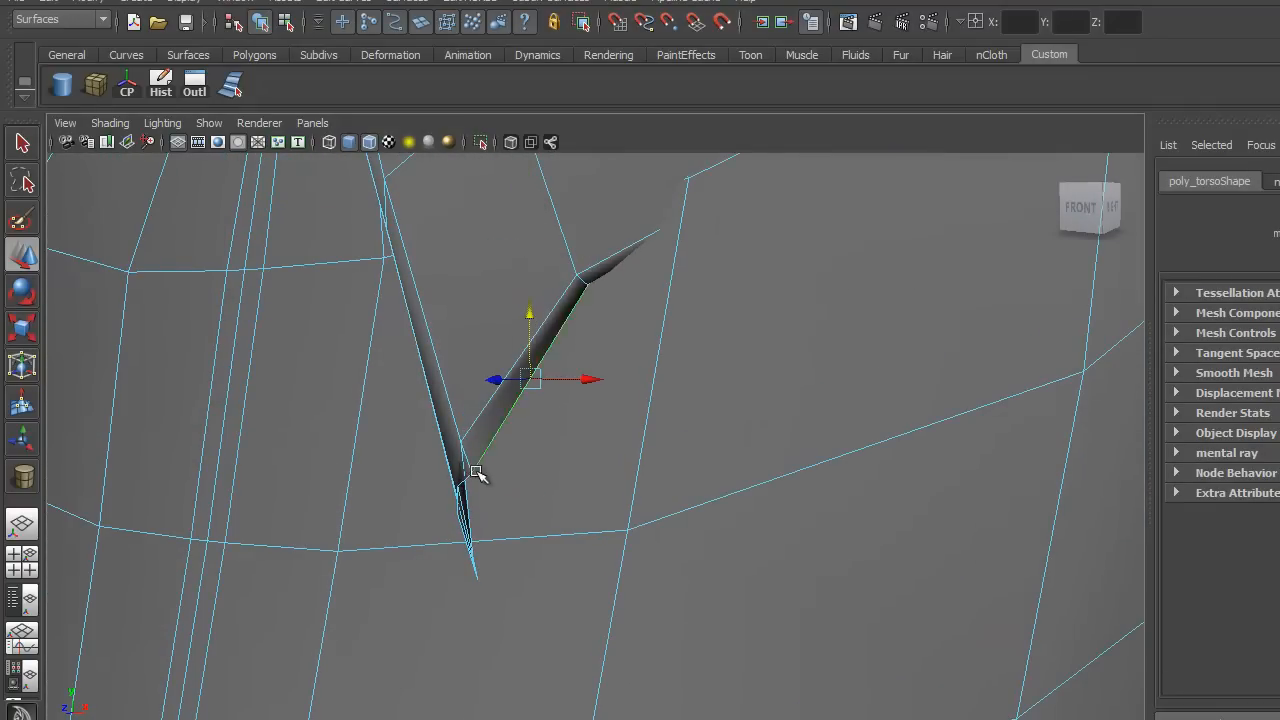
pyautogui.moveTo(480, 475); pyautogui.dragTo(742, 530)
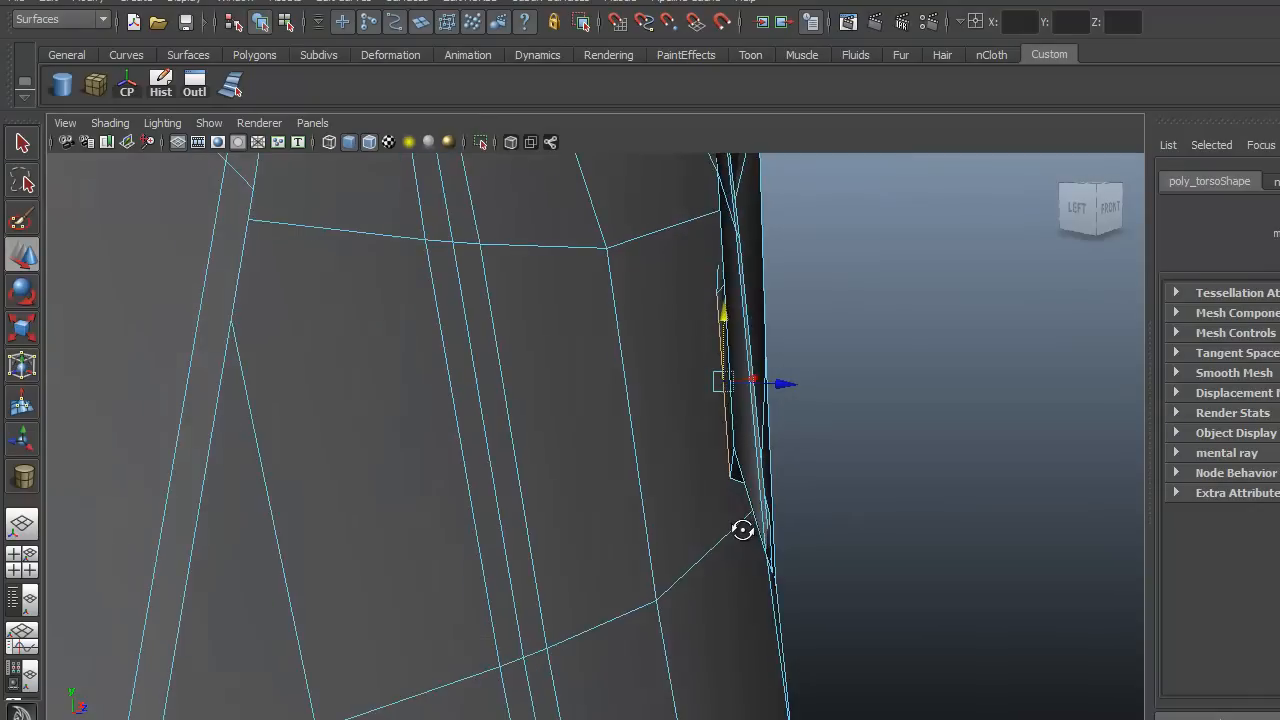
pyautogui.moveTo(742, 530); pyautogui.dragTo(583, 556)
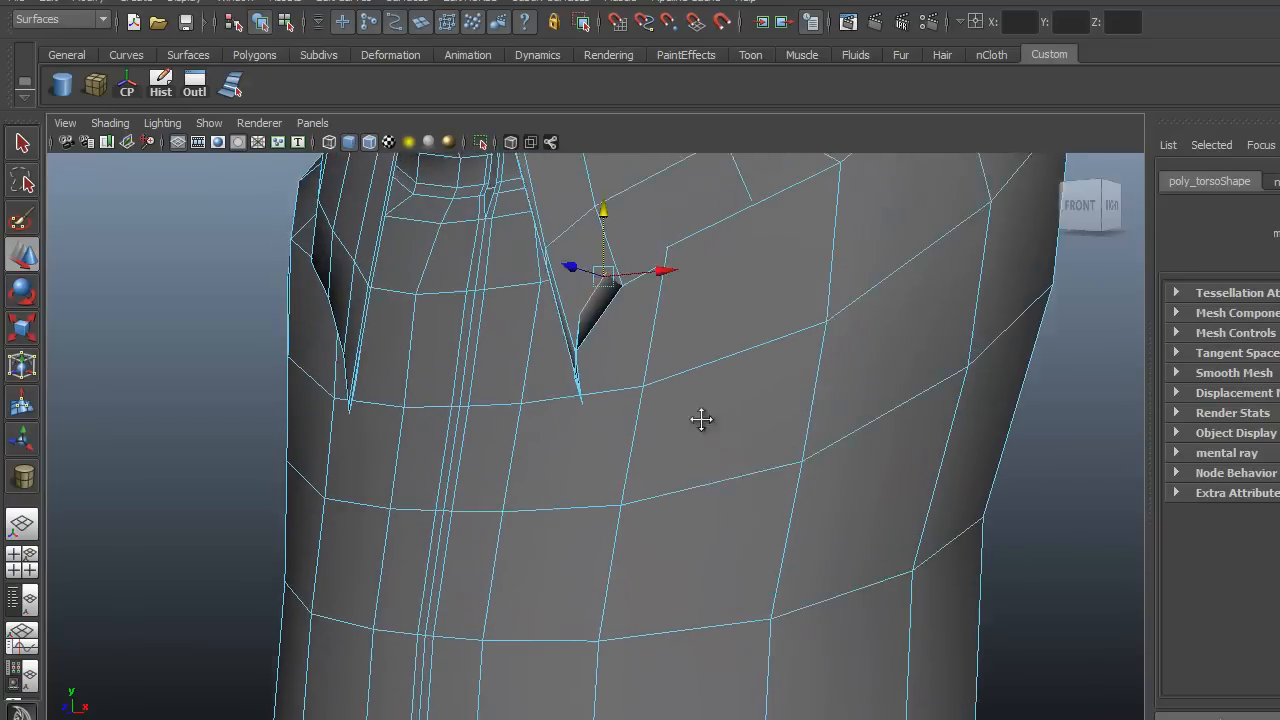
pyautogui.moveTo(700, 420); pyautogui.dragTo(678, 488)
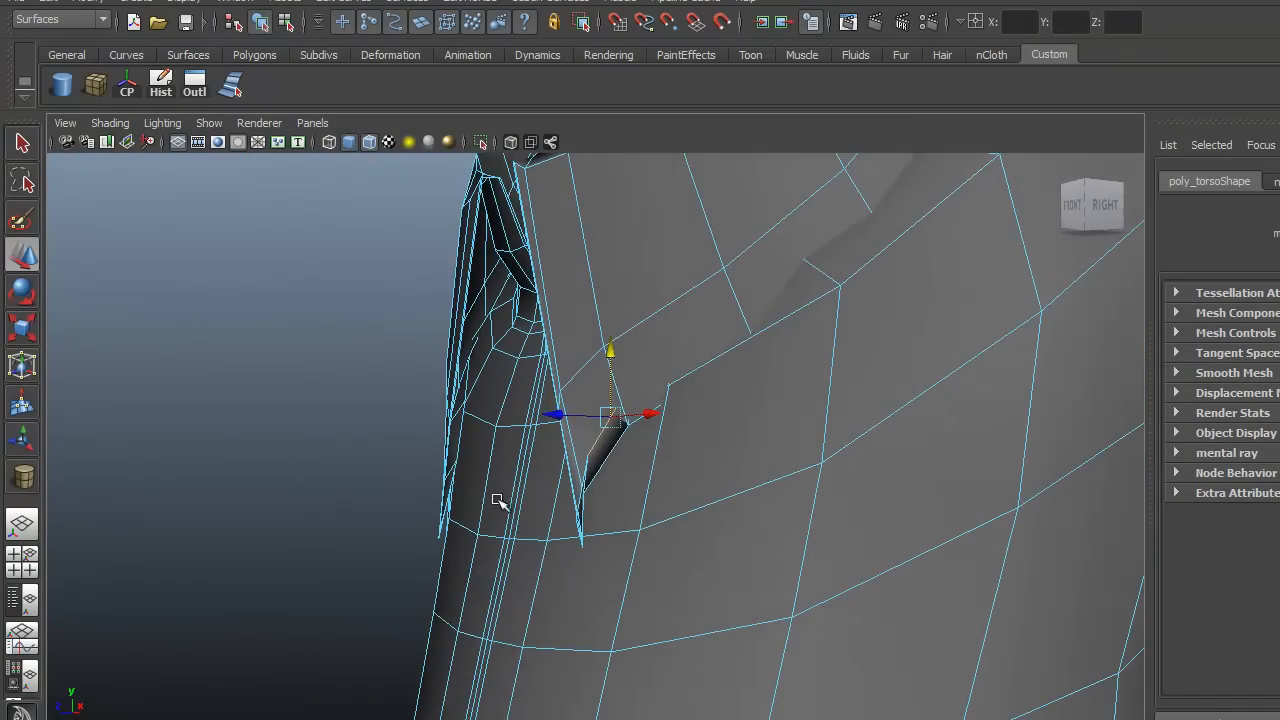
# - Orbit around the collar fold, then frame the whole shirt from front and side
pyautogui.moveTo(500, 500); pyautogui.dragTo(412, 560)
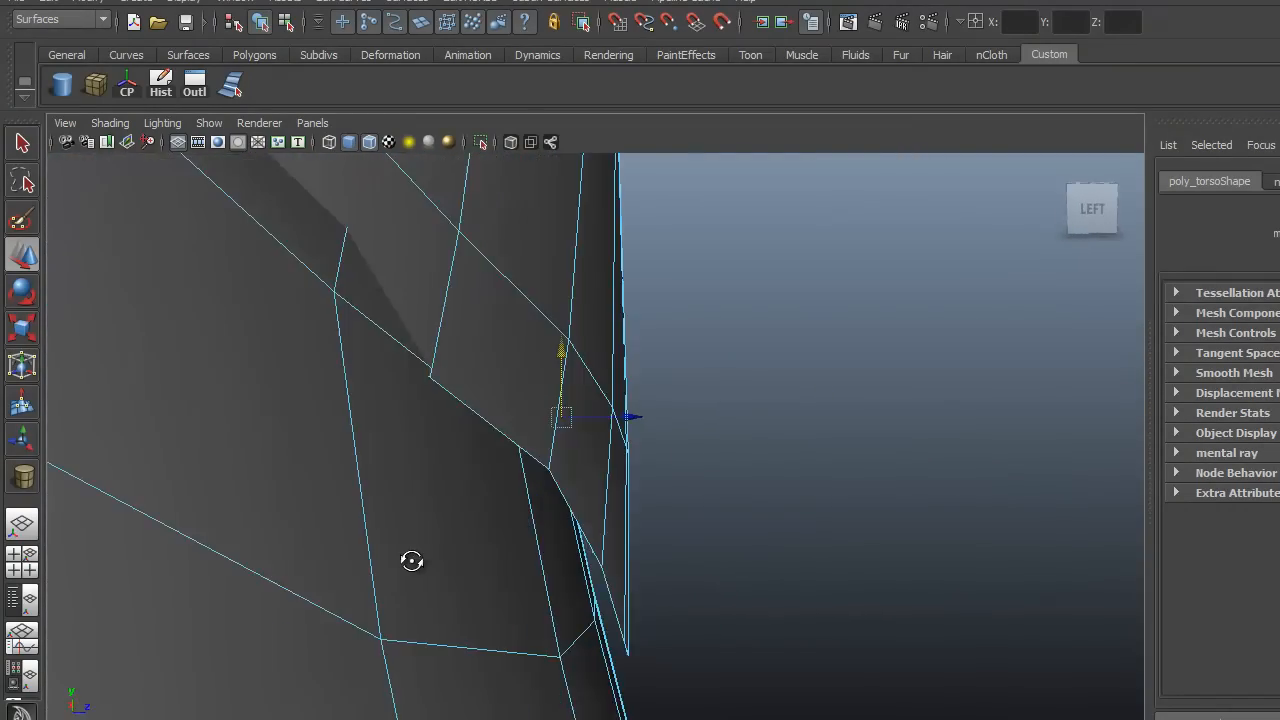
pyautogui.moveTo(412, 560); pyautogui.dragTo(483, 556)
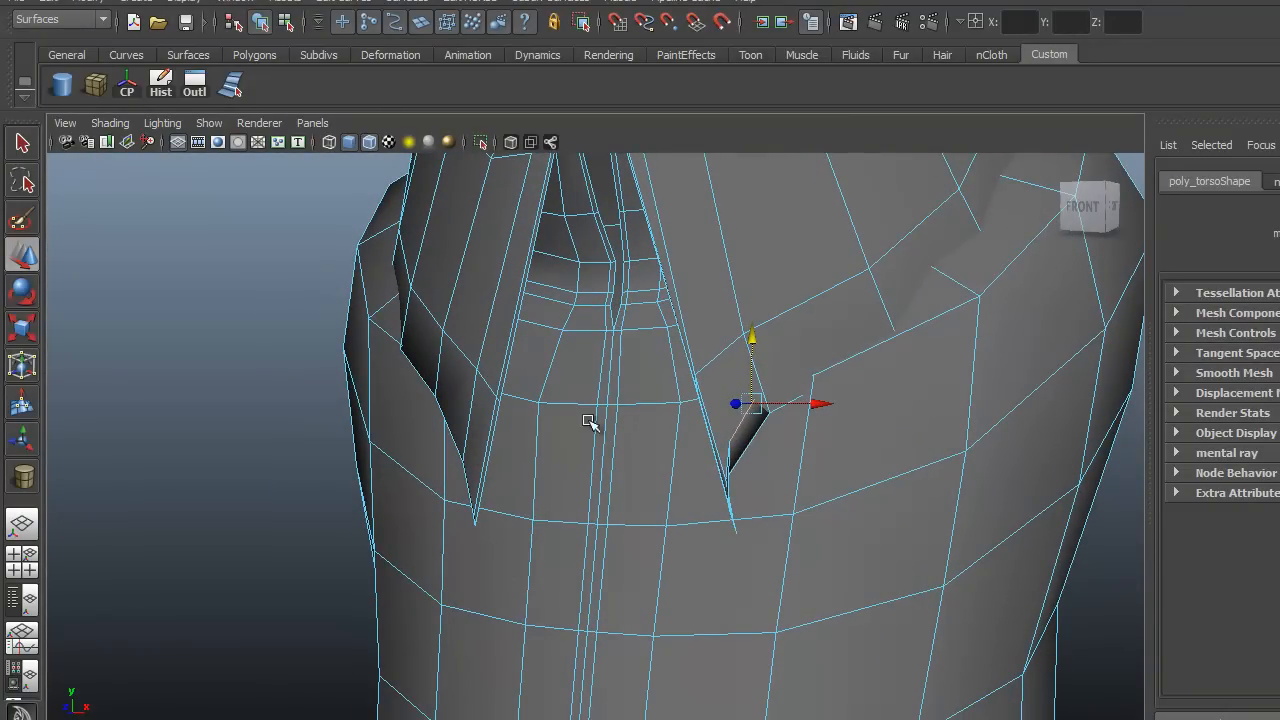
pyautogui.moveTo(808, 528)
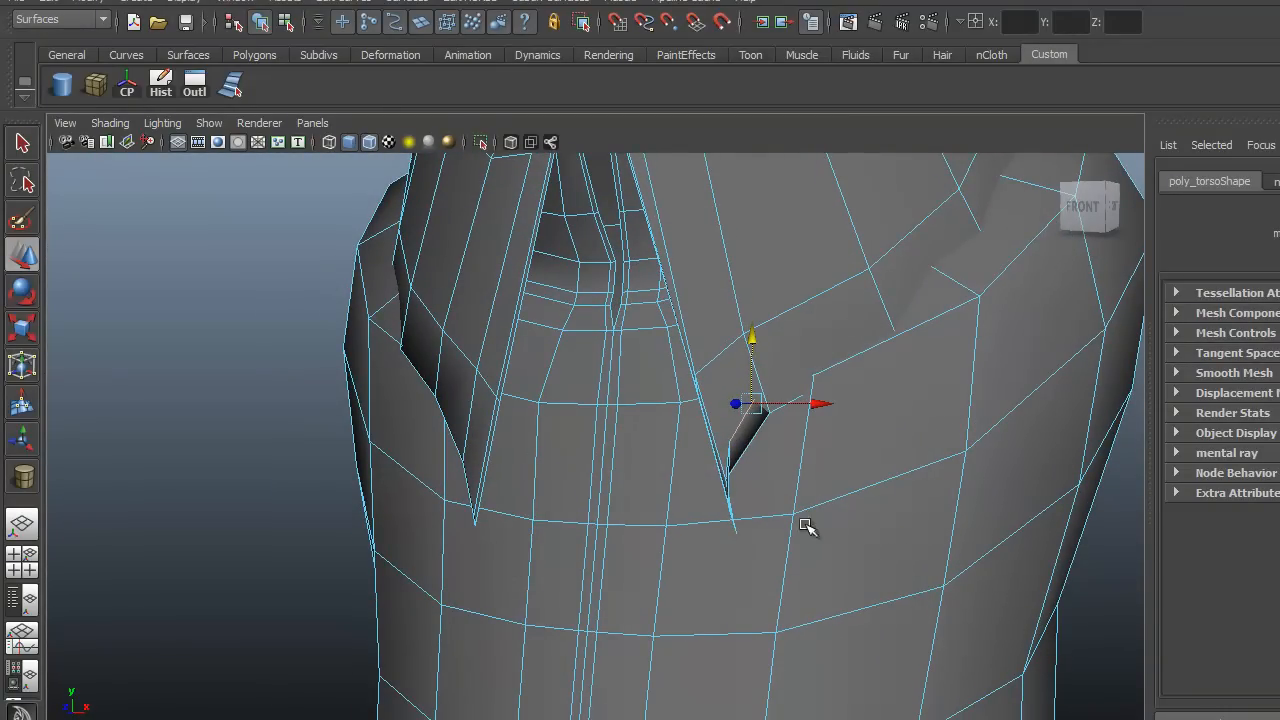
pyautogui.moveTo(808, 528); pyautogui.dragTo(608, 547)
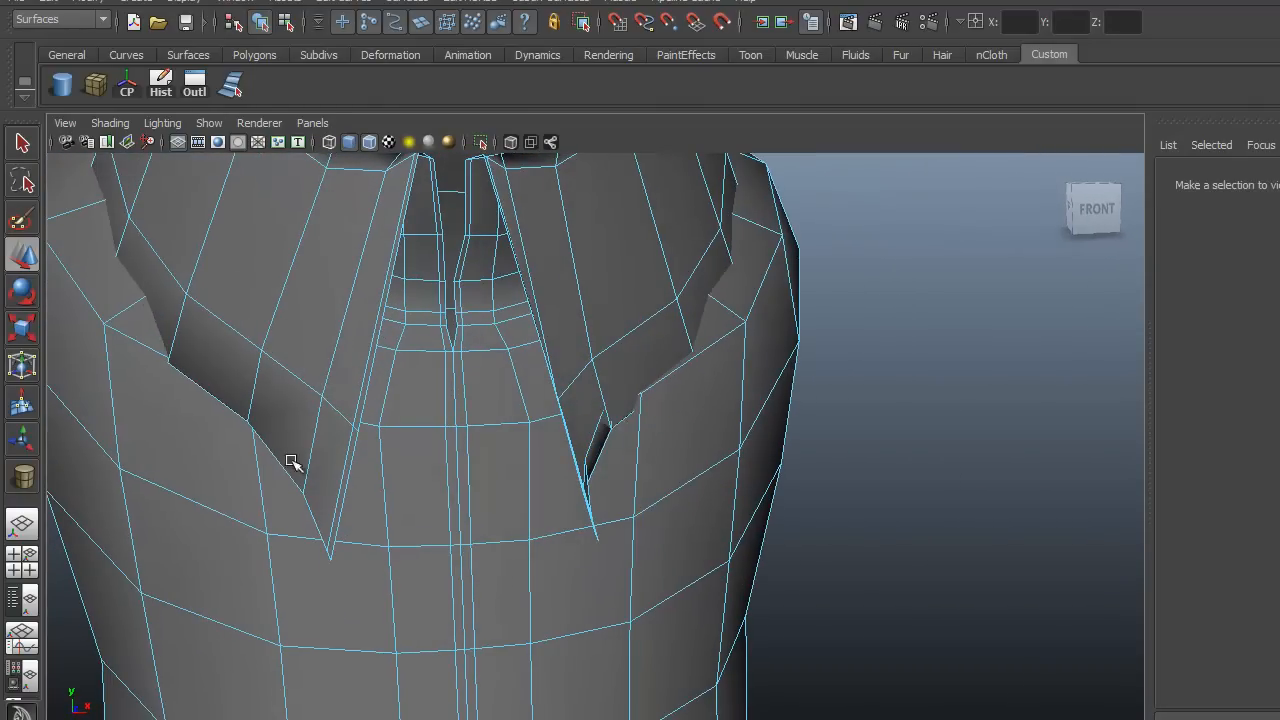
pyautogui.moveTo(293, 462); pyautogui.dragTo(650, 524)
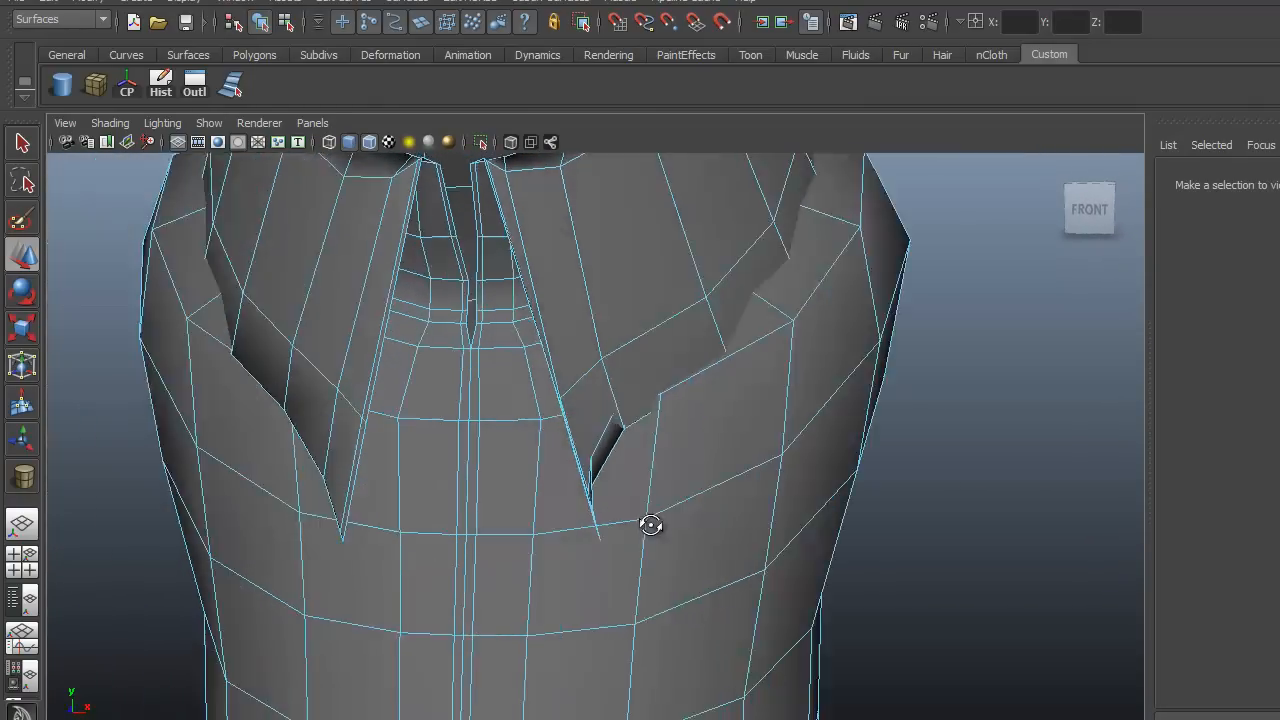
pyautogui.moveTo(651, 525); pyautogui.dragTo(667, 432)
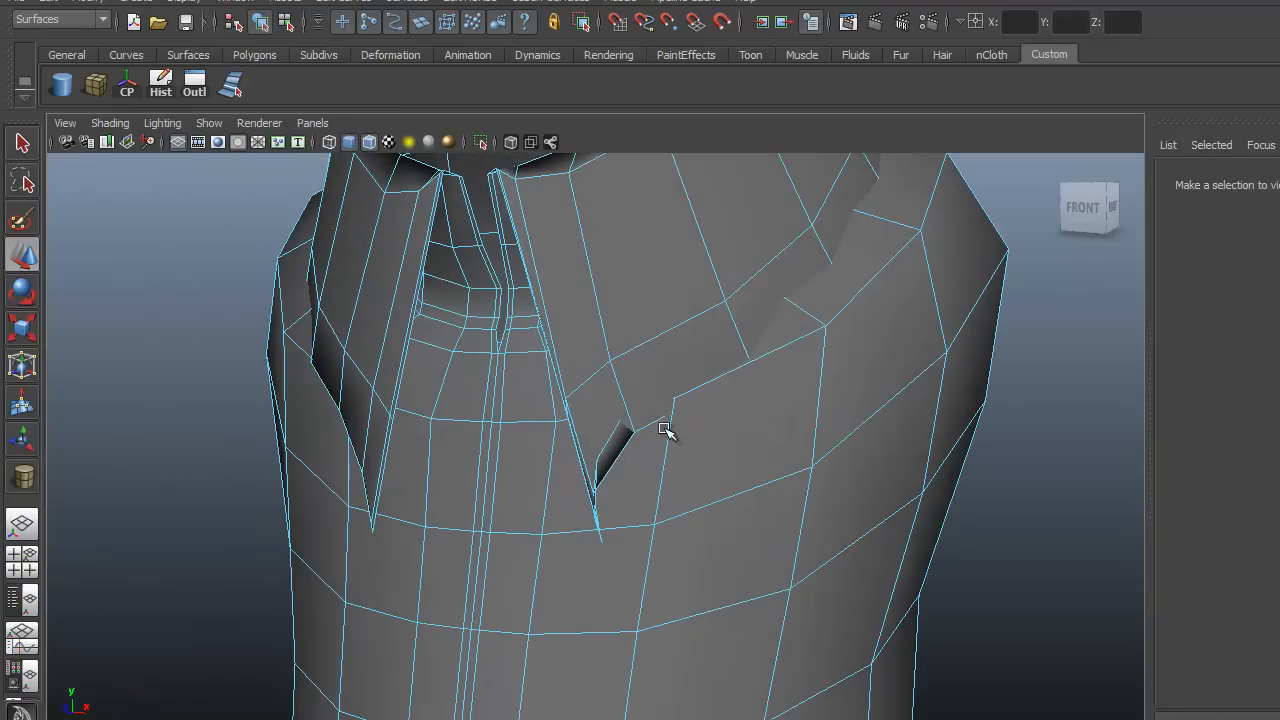
pyautogui.moveTo(668, 432); pyautogui.dragTo(480, 550)
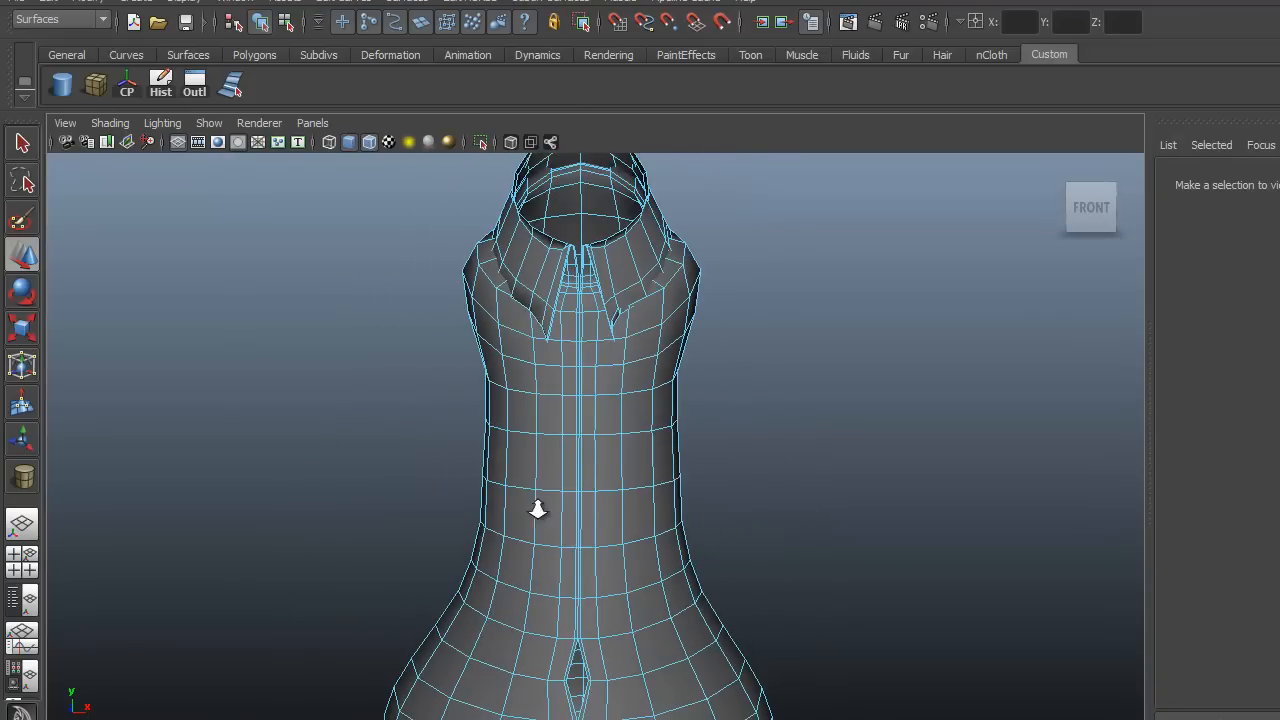
pyautogui.moveTo(538, 510); pyautogui.dragTo(505, 572)
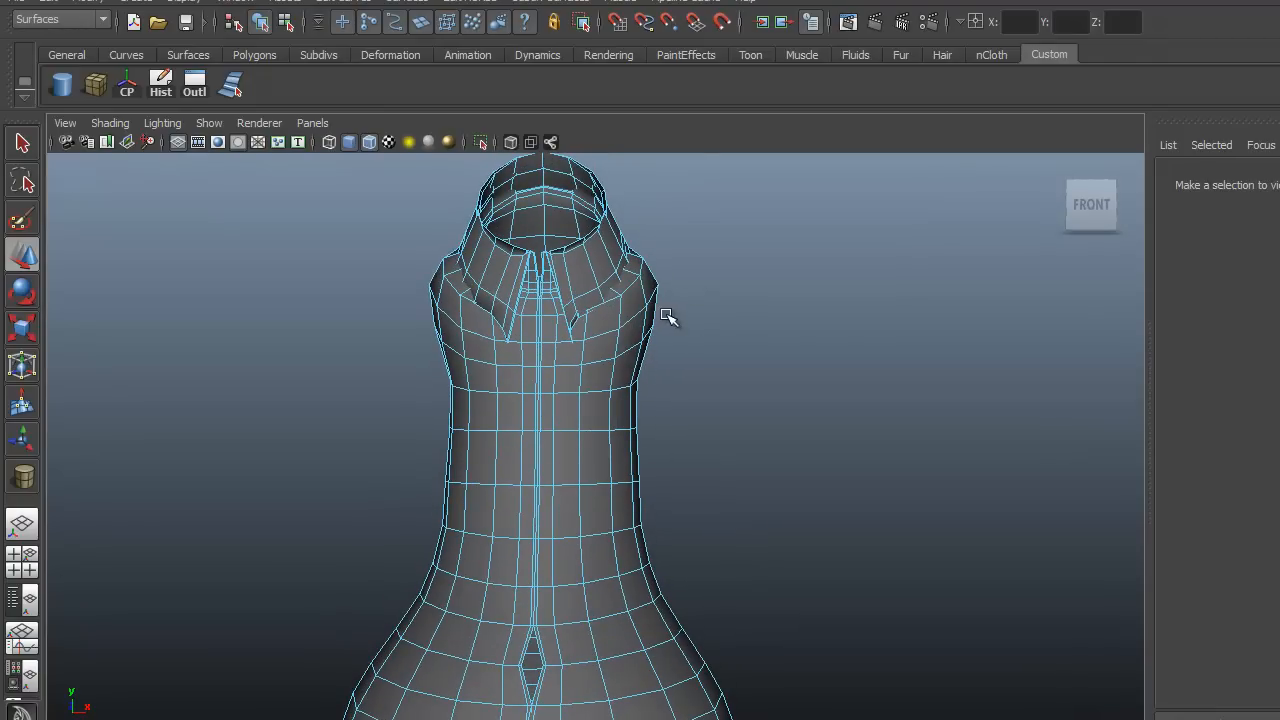
pyautogui.moveTo(668, 318); pyautogui.dragTo(433, 450)
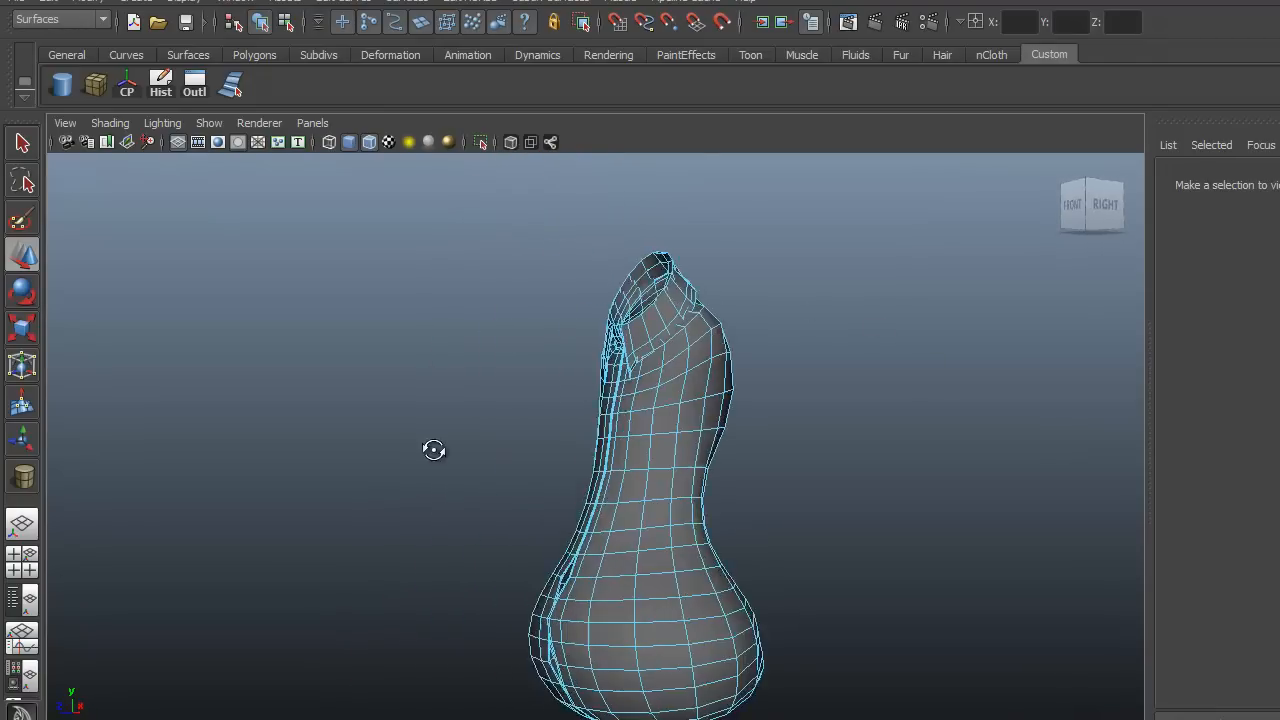
pyautogui.moveTo(433, 449); pyautogui.dragTo(491, 543)
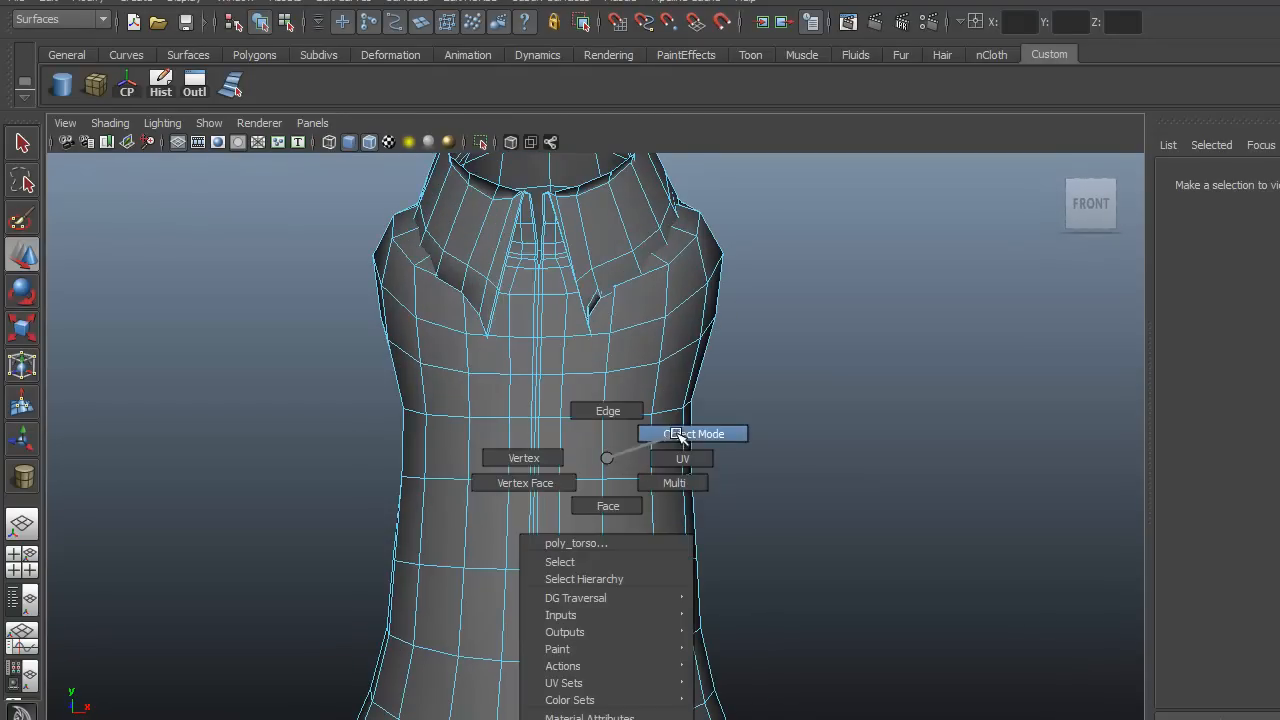
# - Extract the upper shirt faces with Mesh > Extract and select the separated shirt top
pyautogui.click(693, 433)
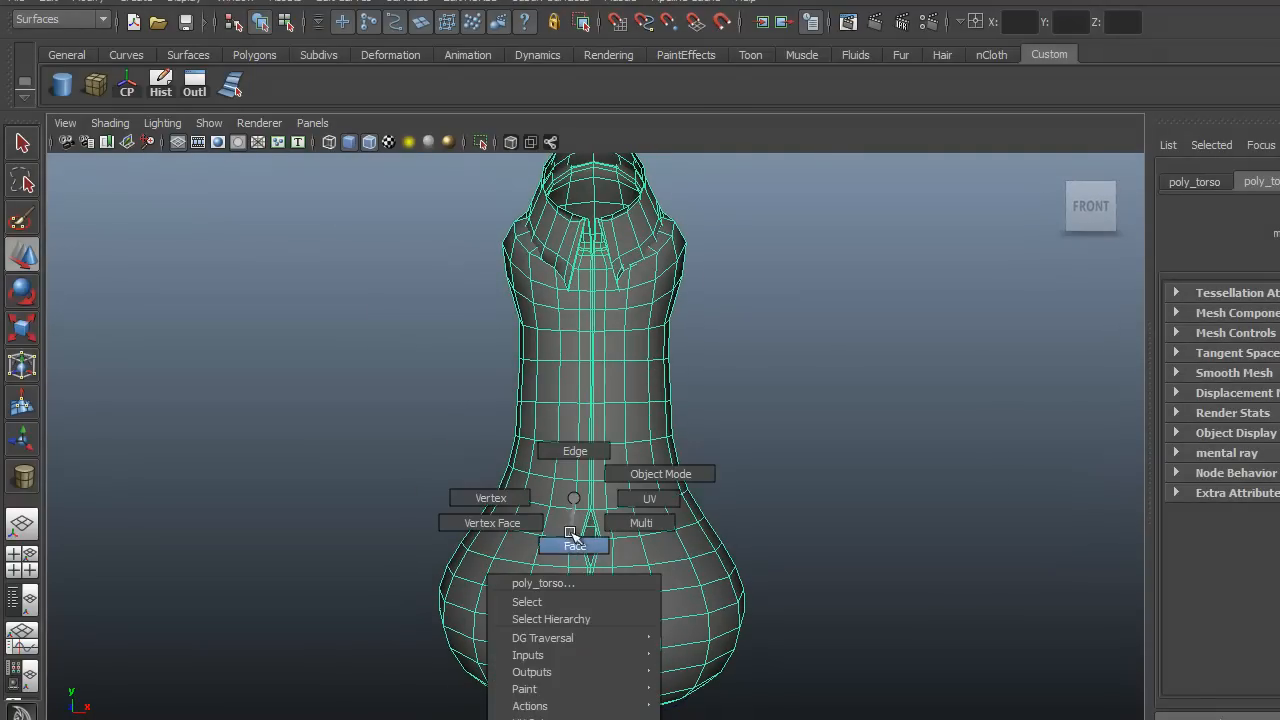
pyautogui.click(660, 473)
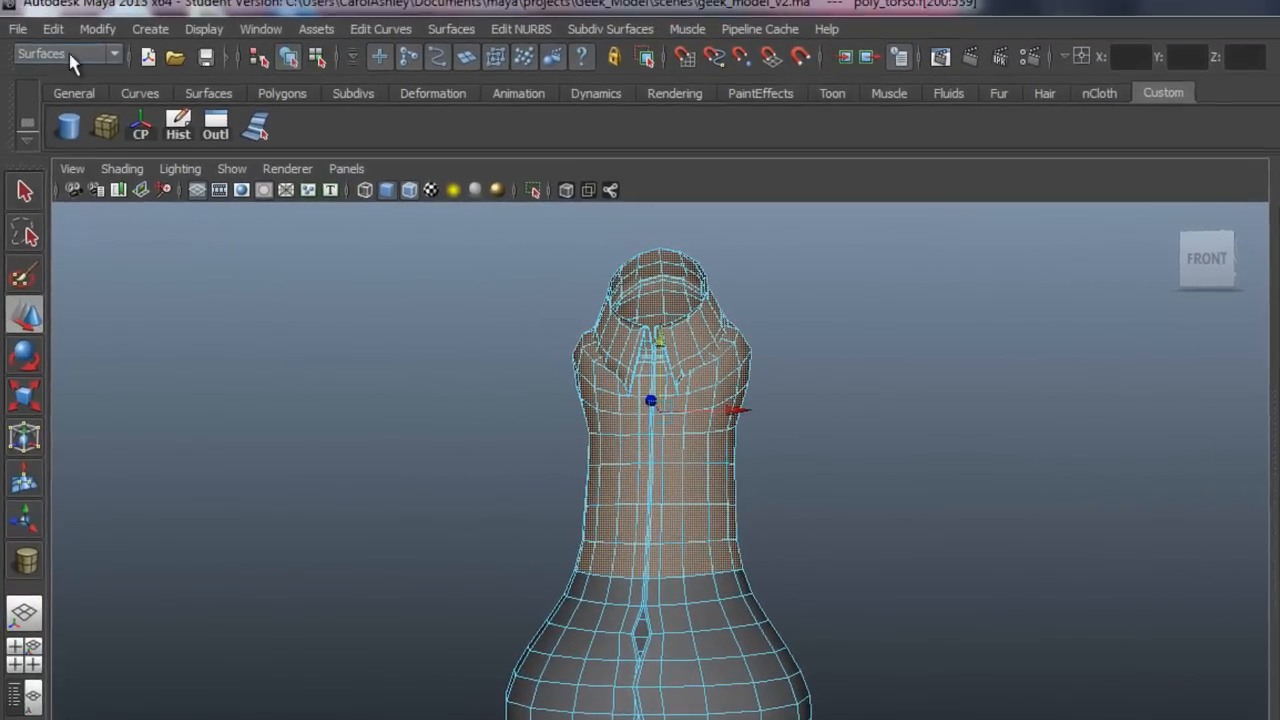
pyautogui.click(69, 54)
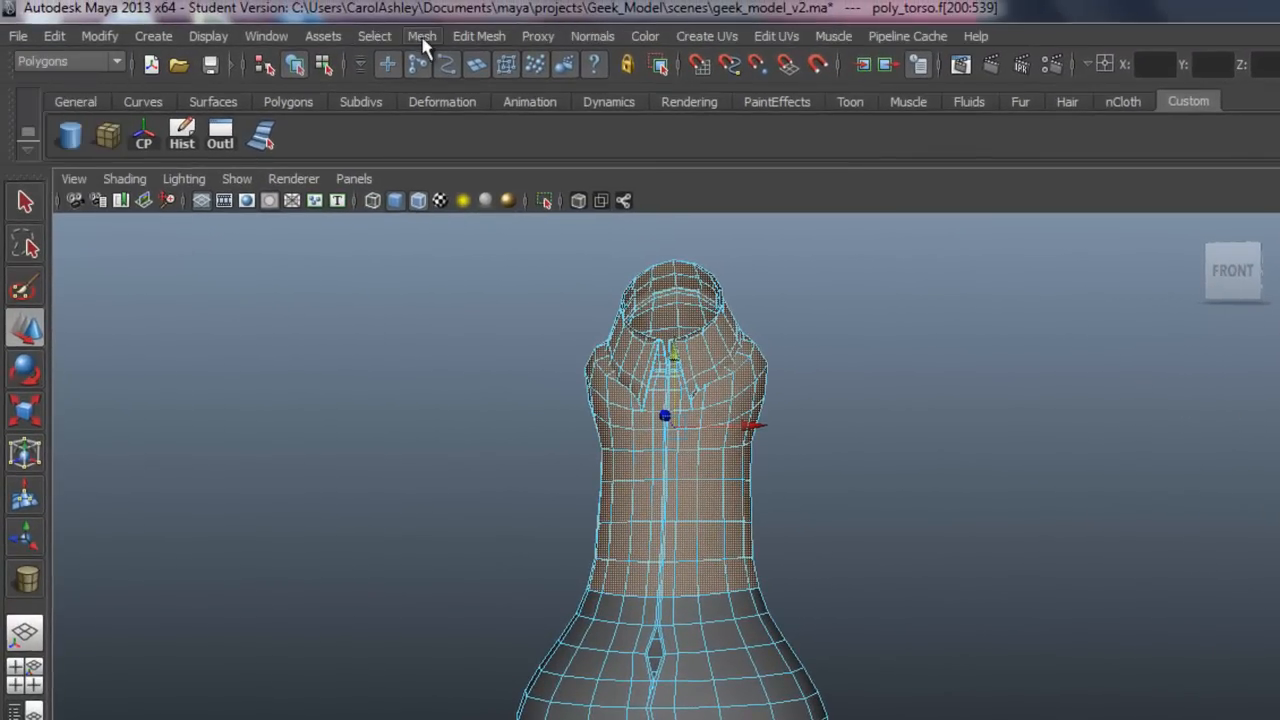
pyautogui.click(421, 36)
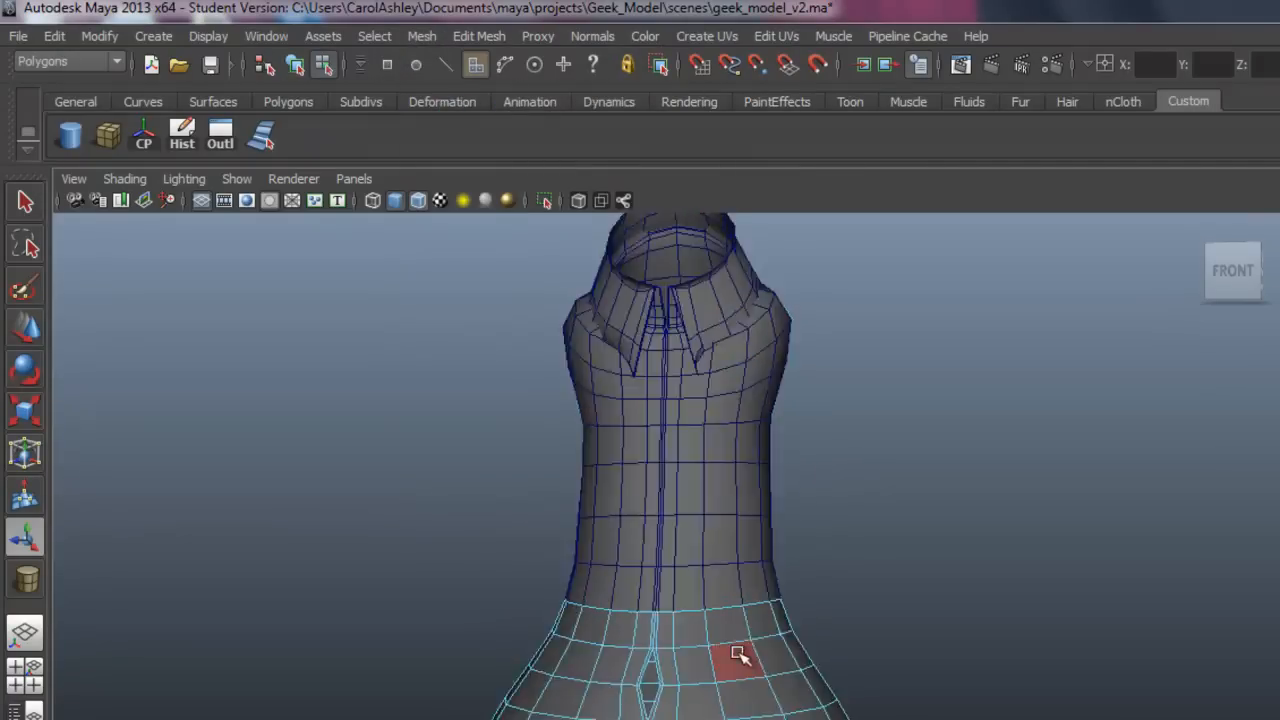
pyautogui.click(735, 483)
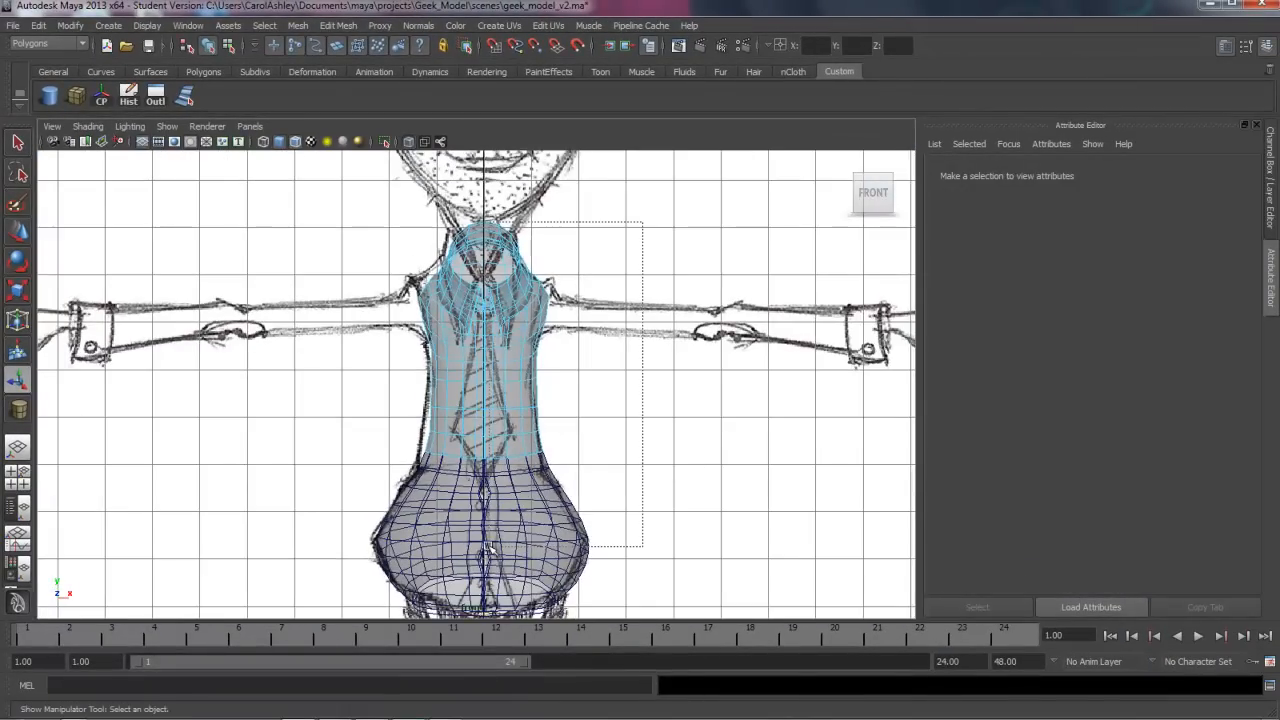
pyautogui.click(490, 300)
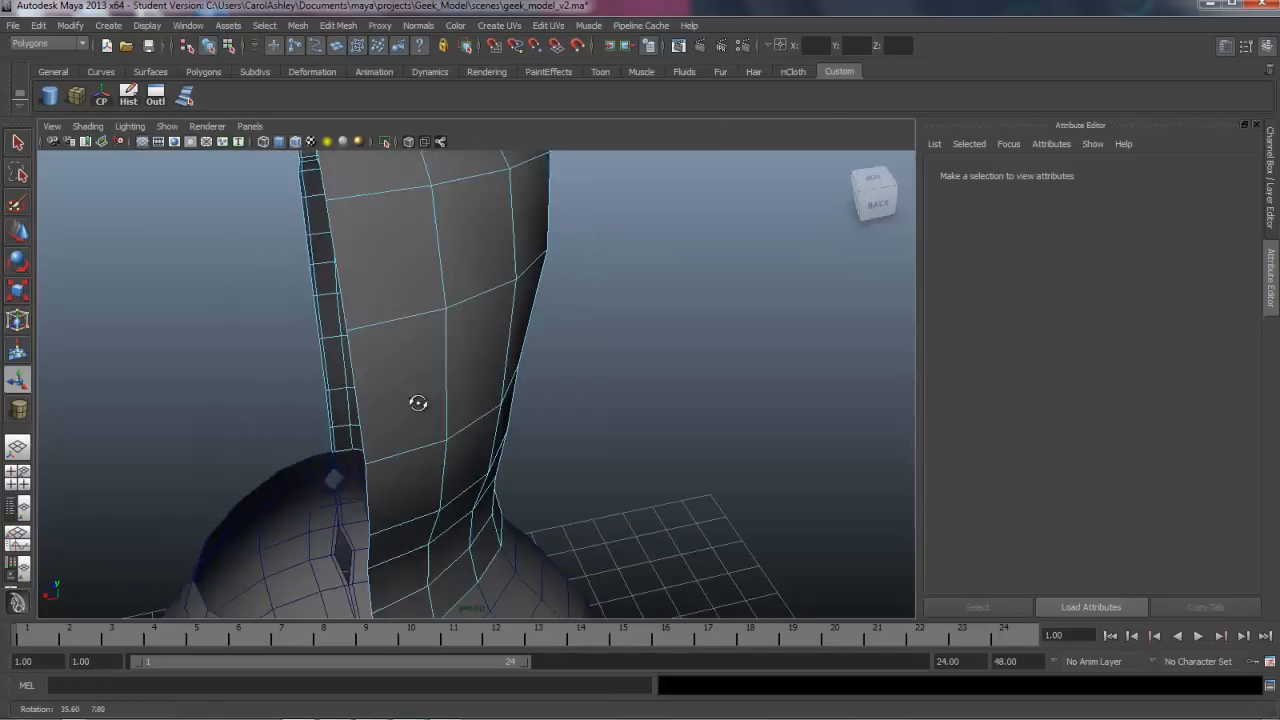
pyautogui.moveTo(418, 403); pyautogui.dragTo(586, 417)
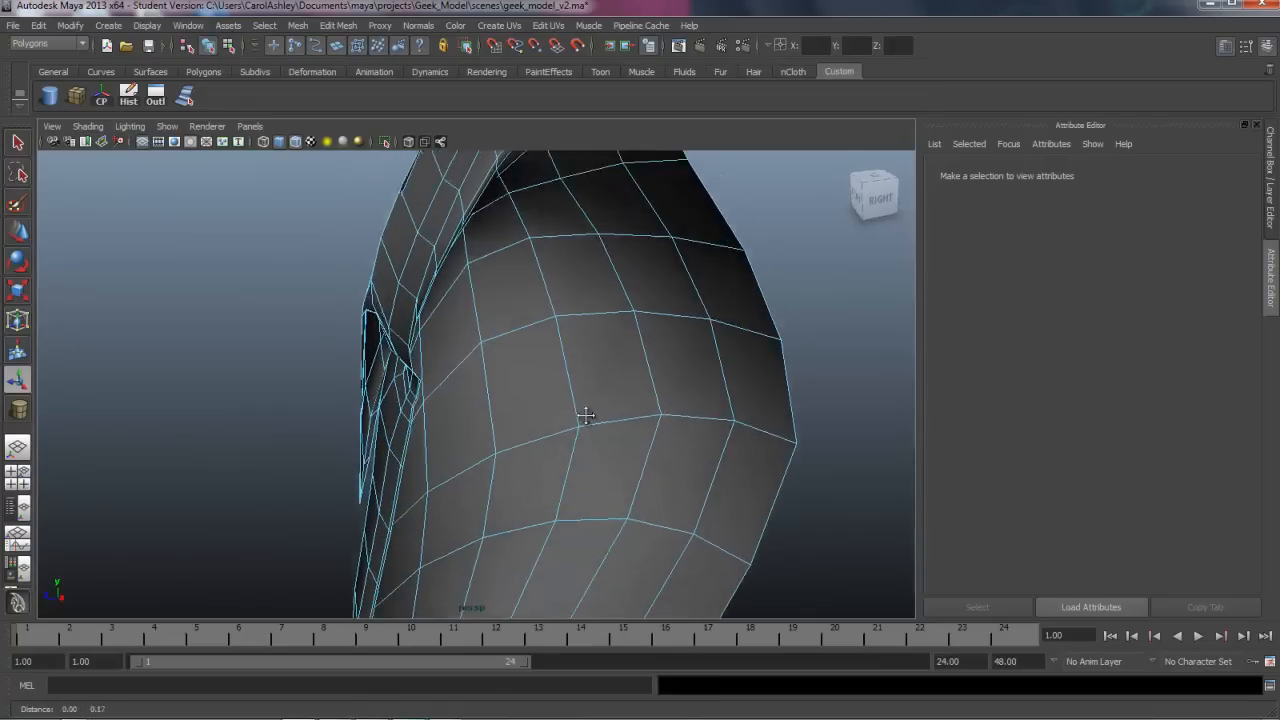
pyautogui.moveTo(585, 415); pyautogui.dragTo(660, 487)
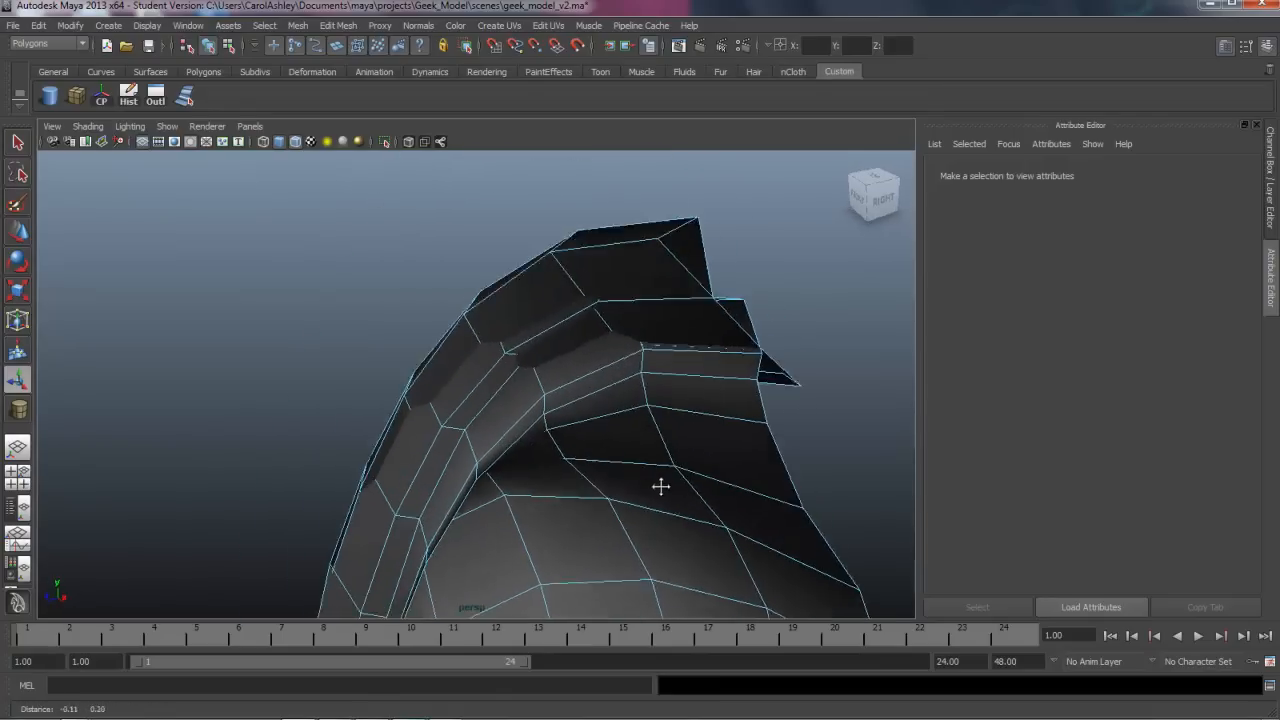
pyautogui.moveTo(660, 487); pyautogui.dragTo(440, 380)
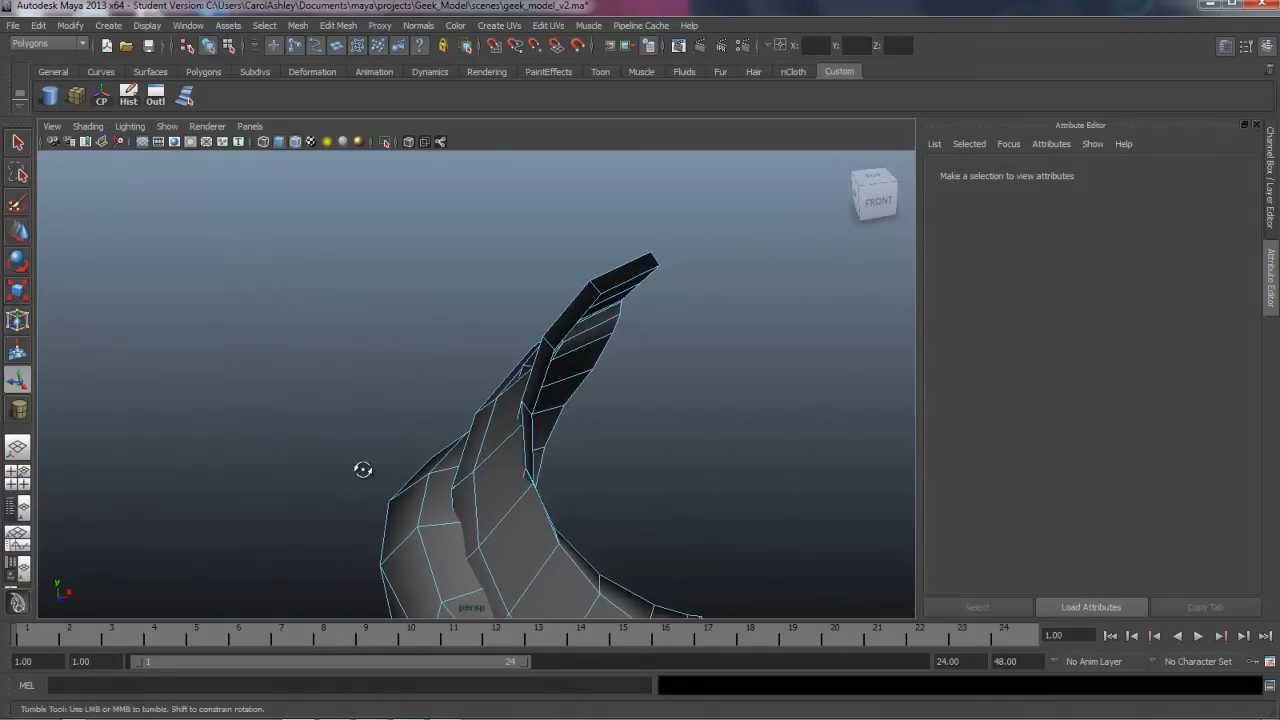
pyautogui.moveTo(363, 470); pyautogui.dragTo(406, 434)
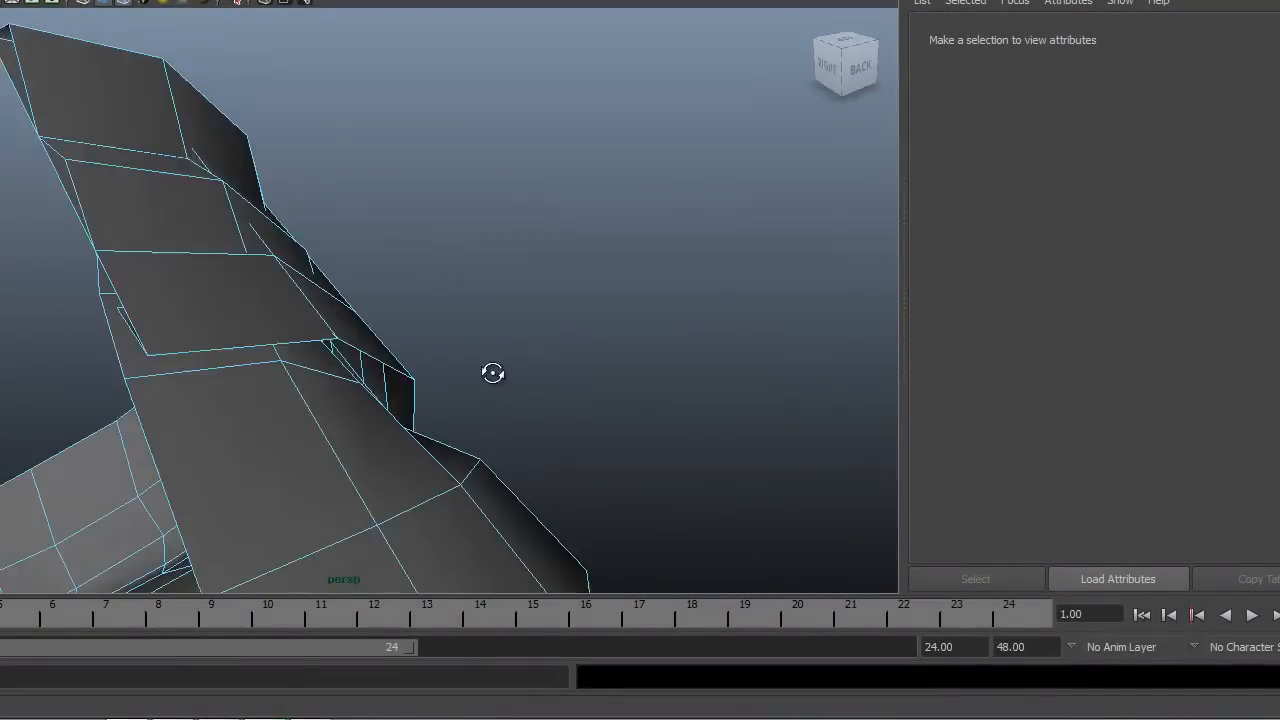
pyautogui.moveTo(493, 373); pyautogui.dragTo(608, 390)
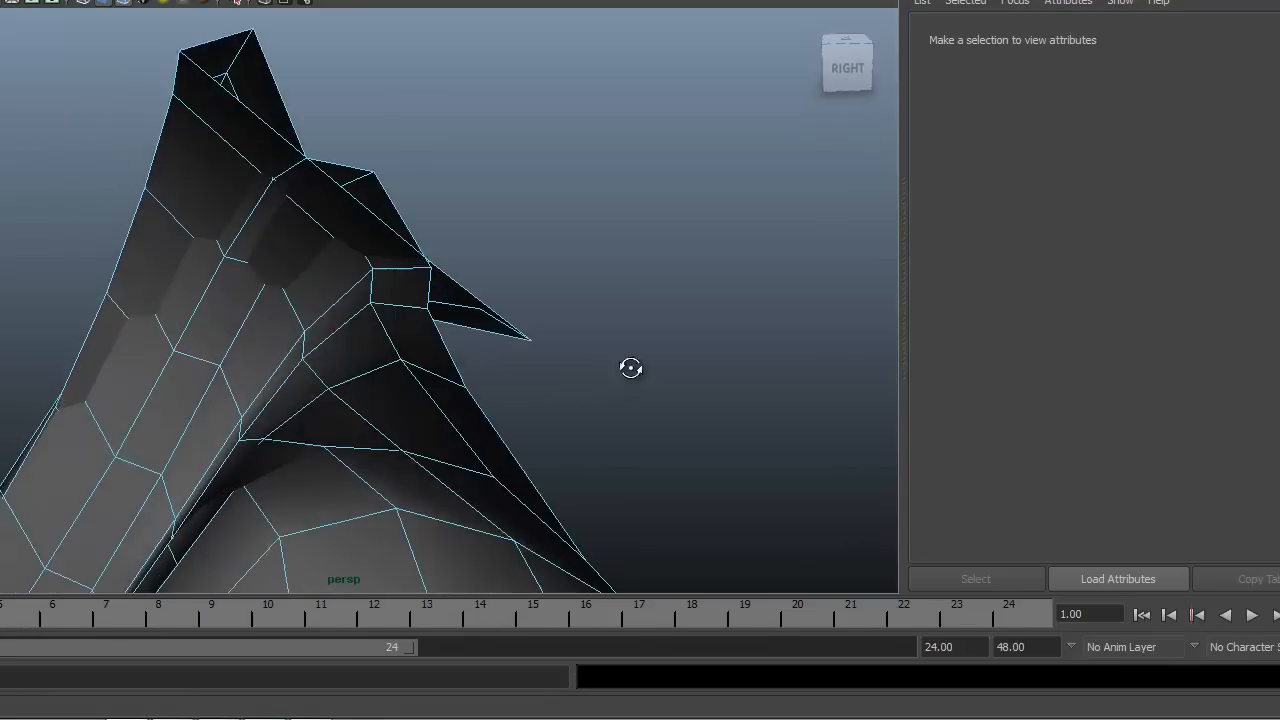
pyautogui.rightClick(222, 253)
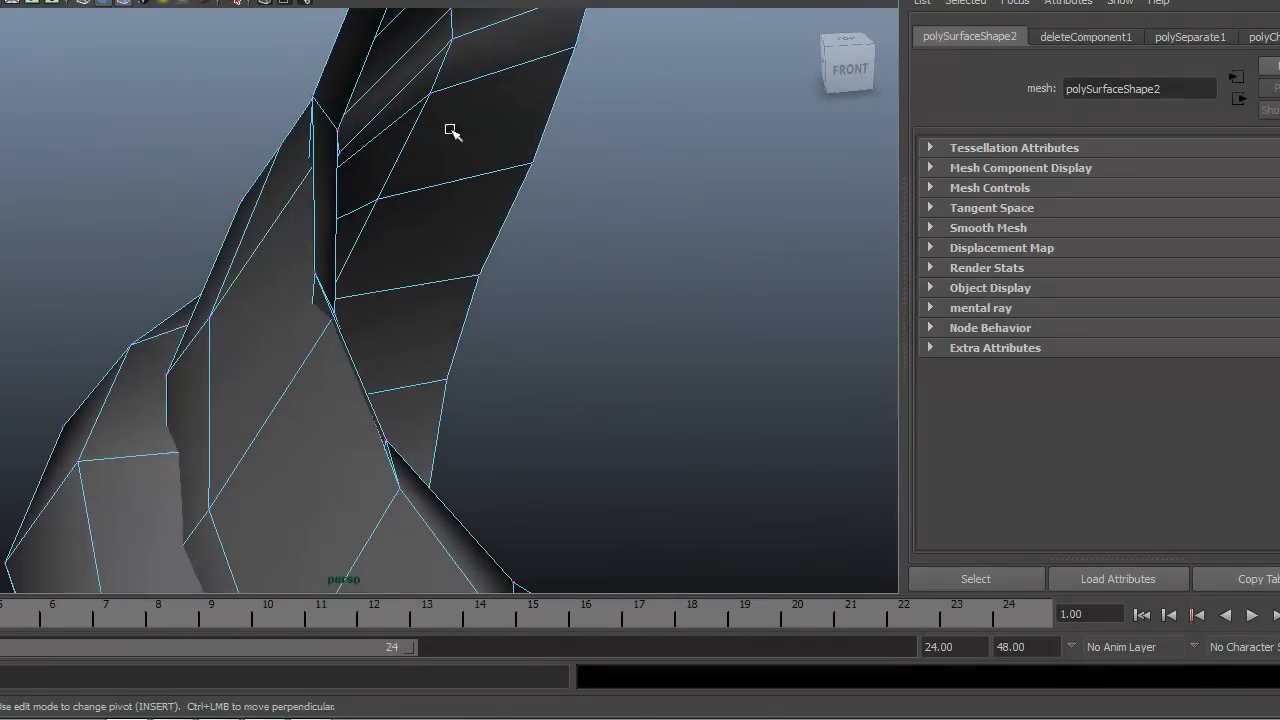
# - Orbit around the collar and pull the fold and seam vertices into place
pyautogui.moveTo(450, 130); pyautogui.dragTo(485, 305)
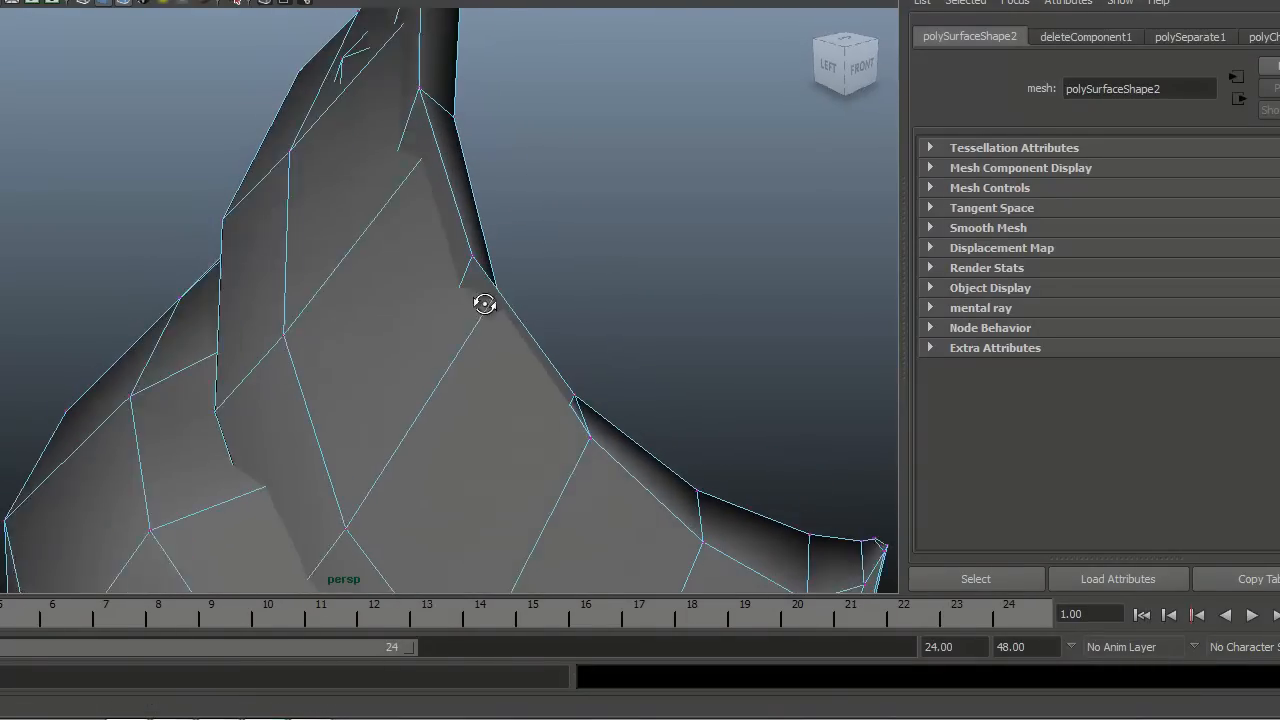
pyautogui.moveTo(485, 303); pyautogui.dragTo(215, 373)
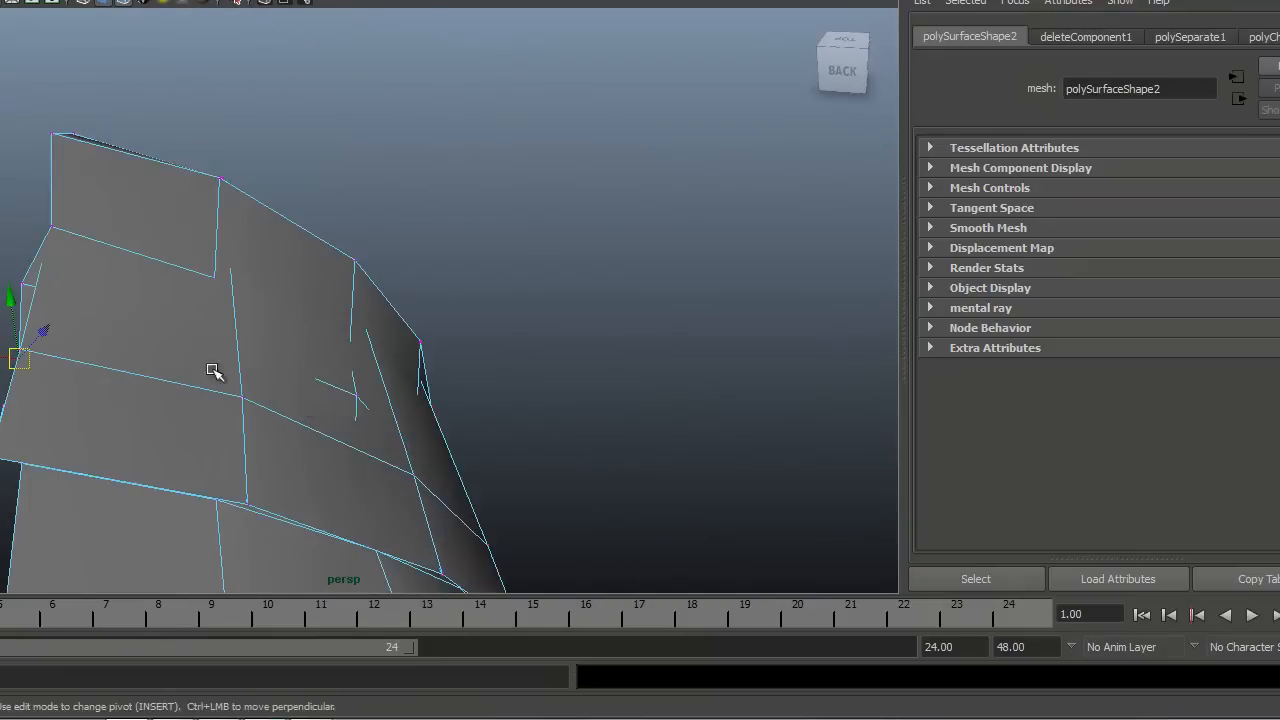
pyautogui.moveTo(215, 373); pyautogui.dragTo(355, 267)
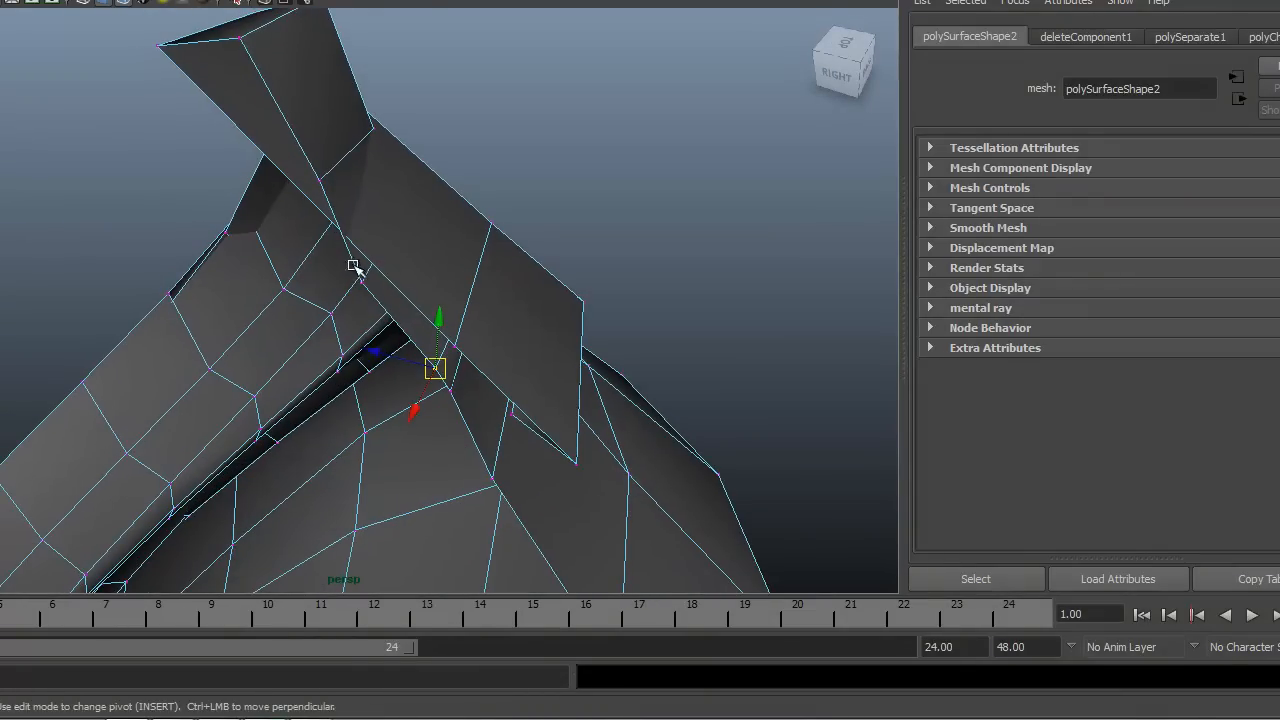
pyautogui.moveTo(434, 367); pyautogui.dragTo(318, 180)
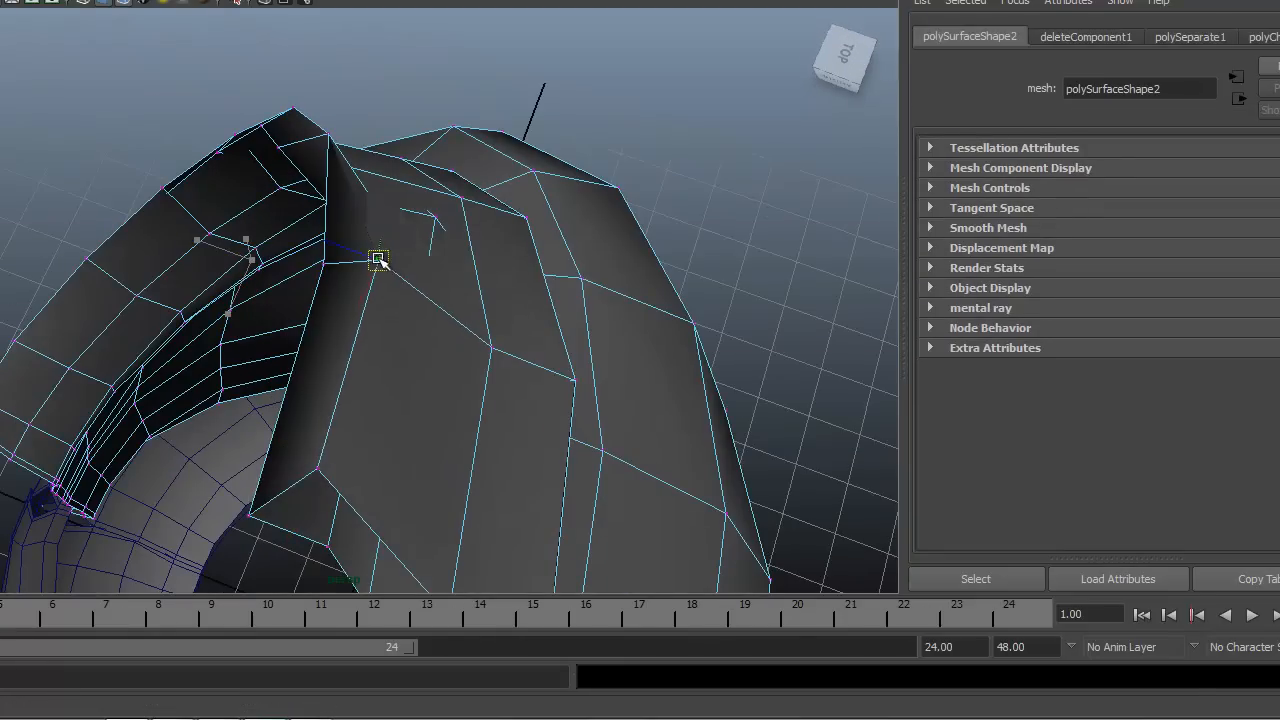
pyautogui.moveTo(380, 258); pyautogui.dragTo(350, 112)
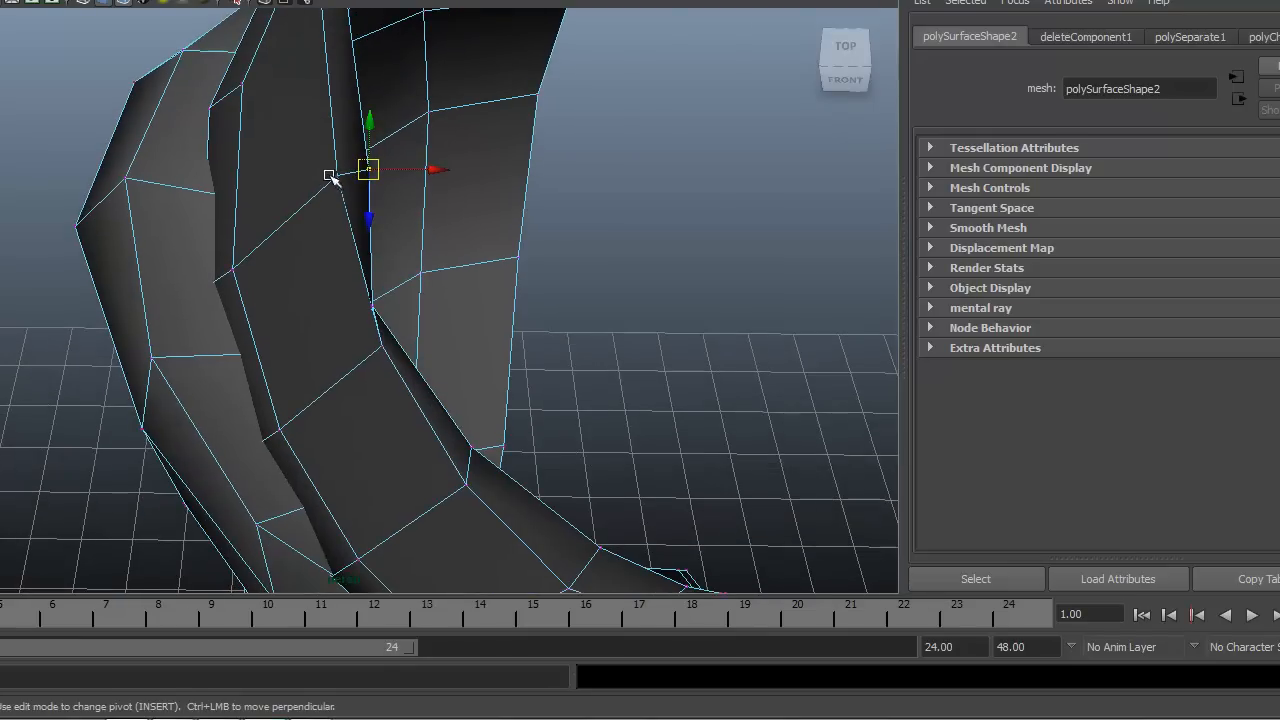
pyautogui.moveTo(365, 168); pyautogui.dragTo(315, 175)
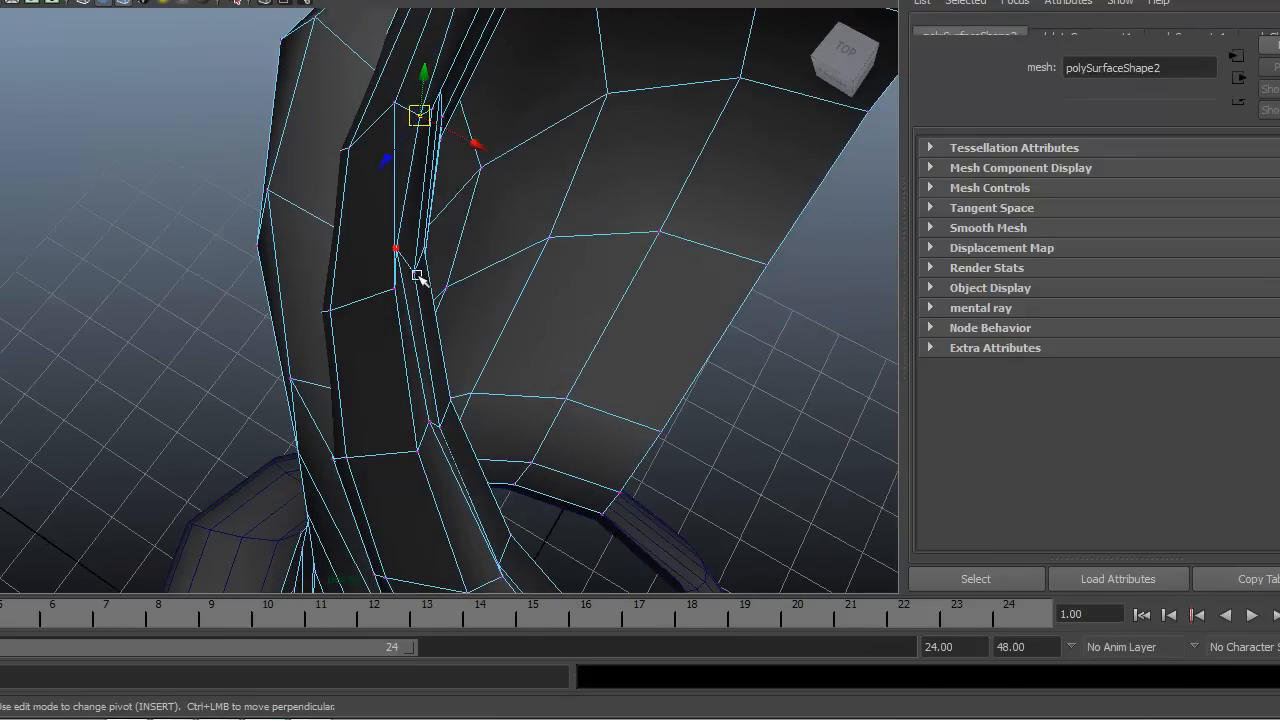
pyautogui.moveTo(420, 115); pyautogui.dragTo(415, 280)
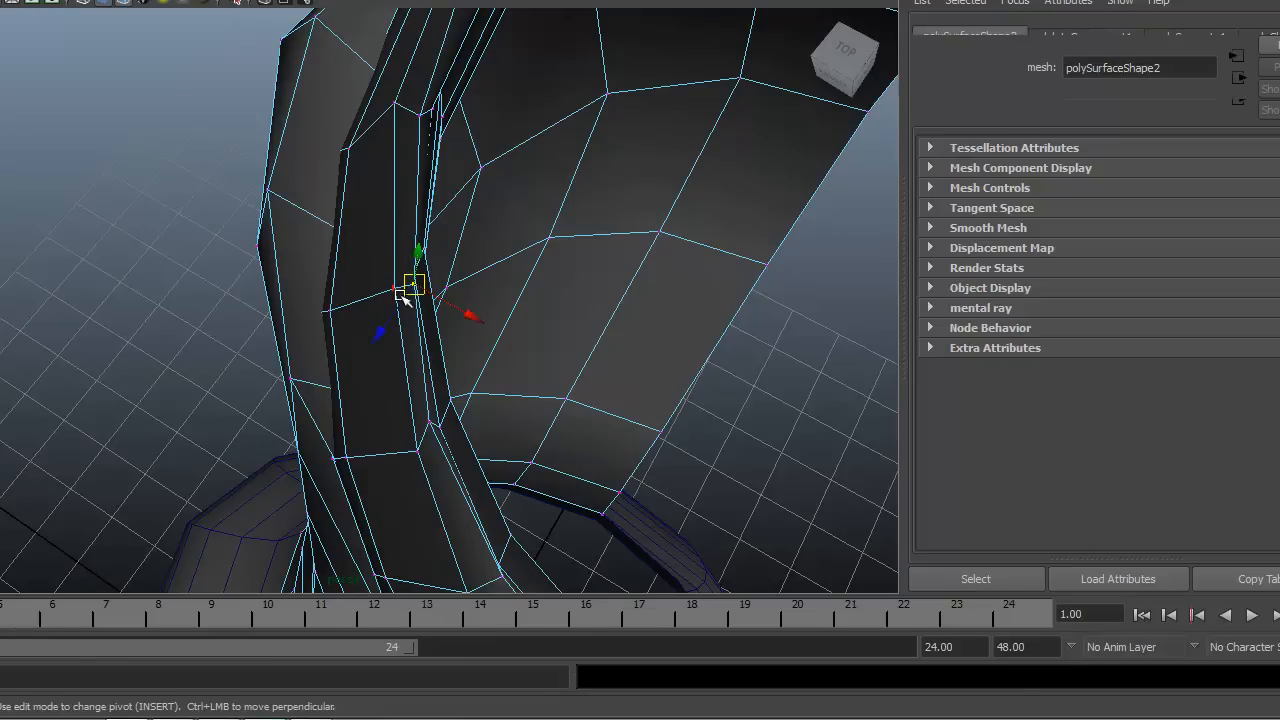
pyautogui.moveTo(410, 285); pyautogui.dragTo(410, 110)
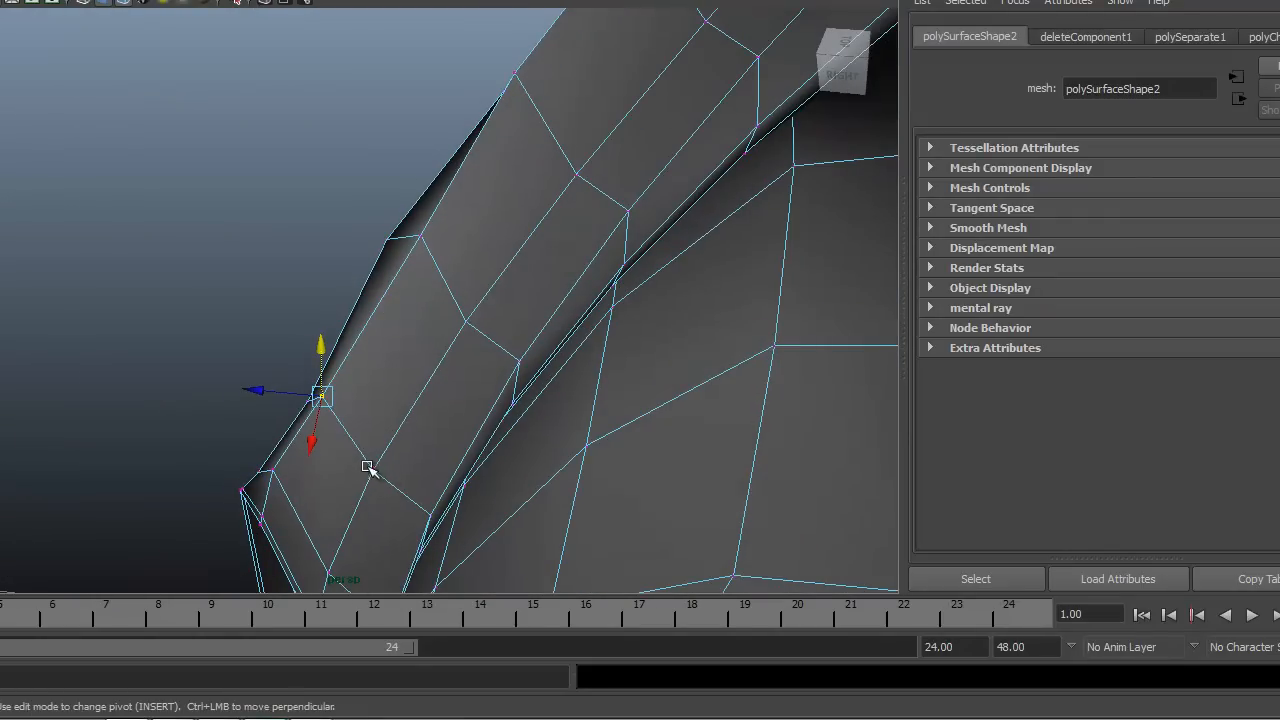
# - Reshape the collar edge and corner vertices, then orbit to inspect the collar tip
pyautogui.moveTo(320, 395); pyautogui.dragTo(375, 480)
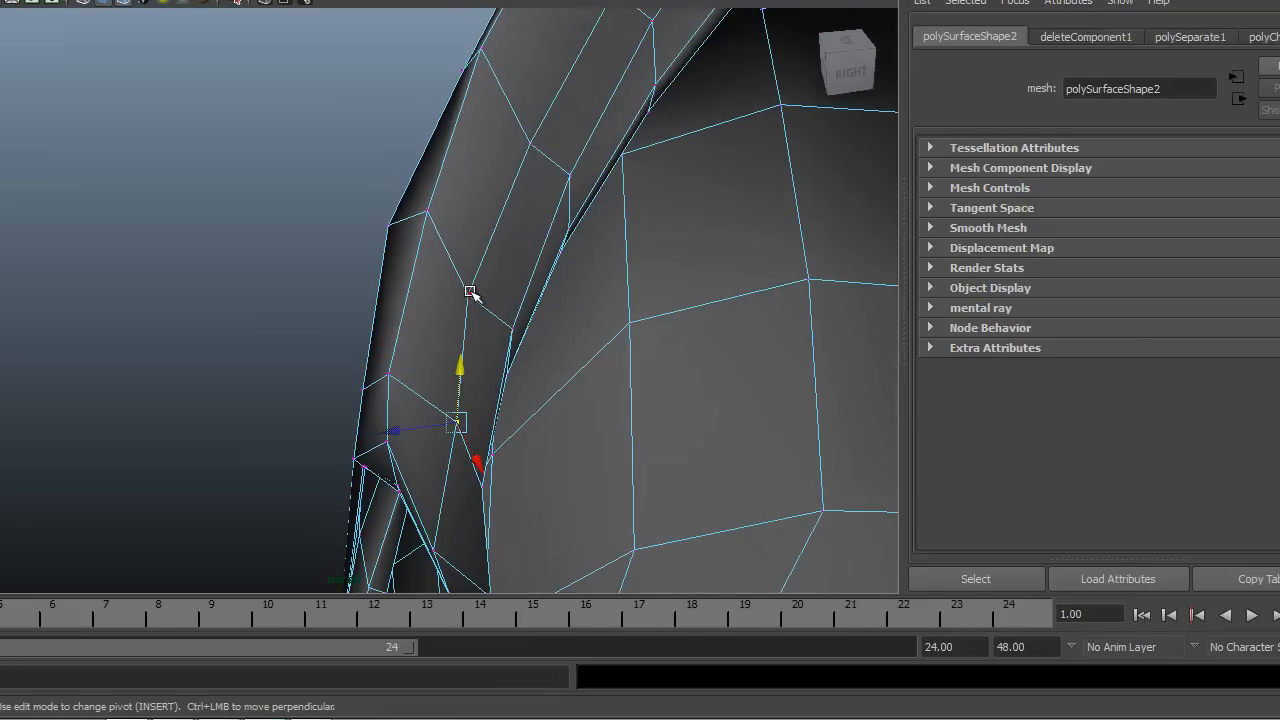
pyautogui.moveTo(455, 420); pyautogui.dragTo(470, 263)
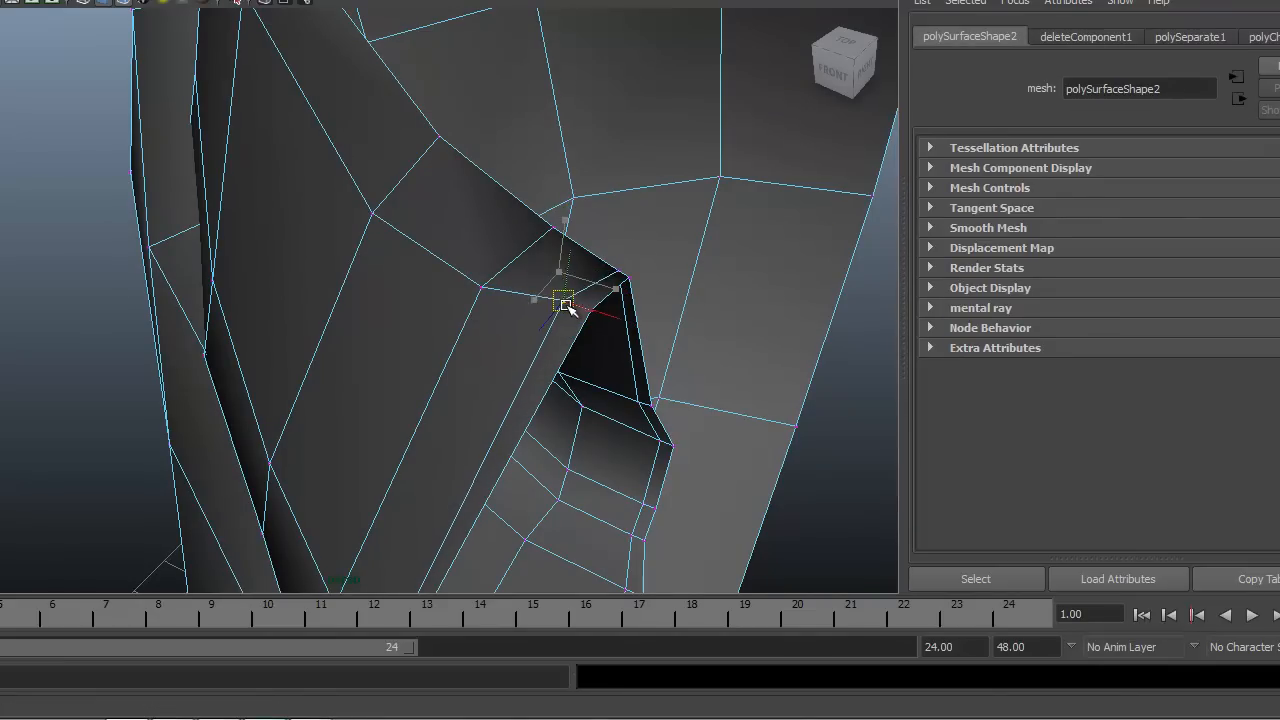
pyautogui.moveTo(570, 310); pyautogui.dragTo(480, 345)
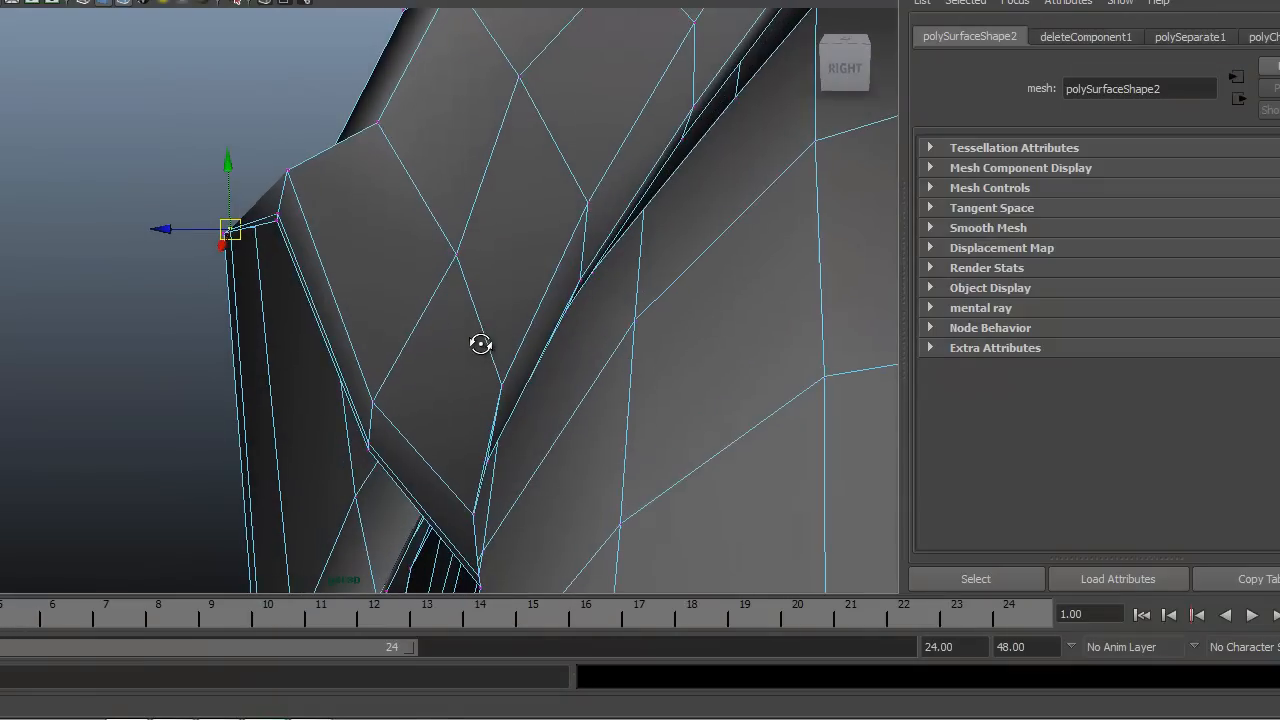
pyautogui.moveTo(480, 344); pyautogui.dragTo(424, 438)
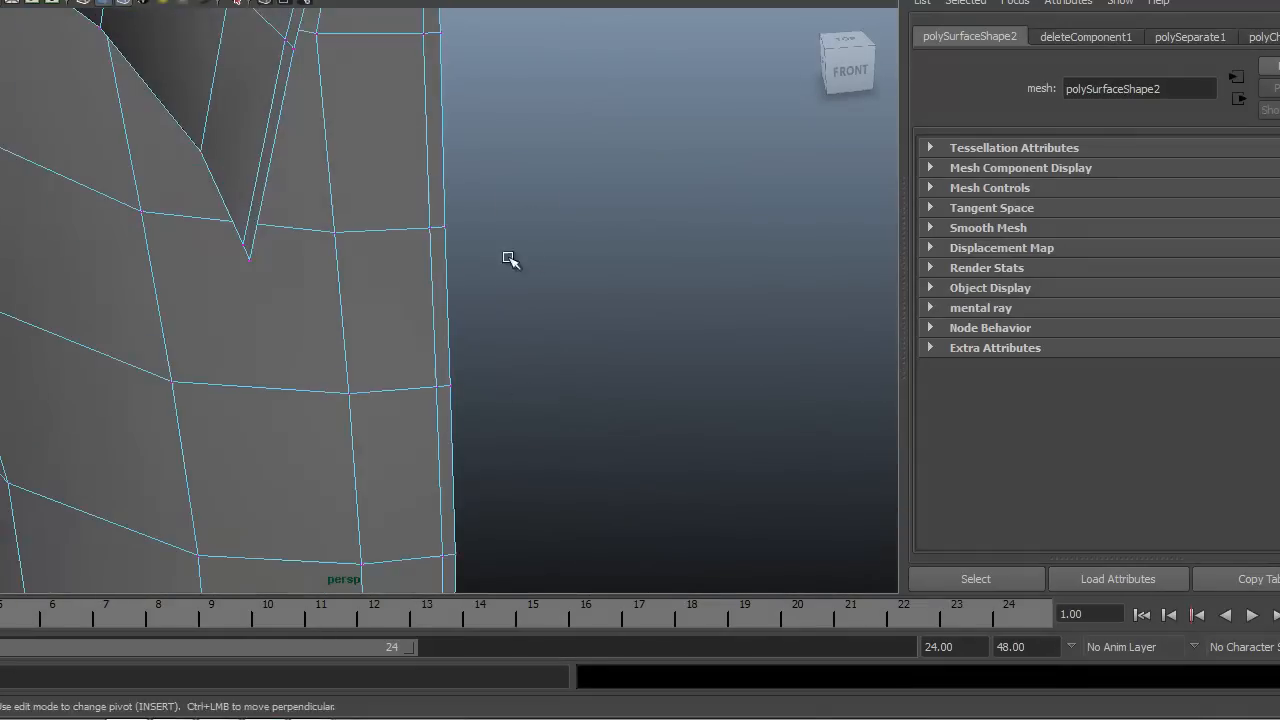
pyautogui.moveTo(510, 260); pyautogui.dragTo(367, 415)
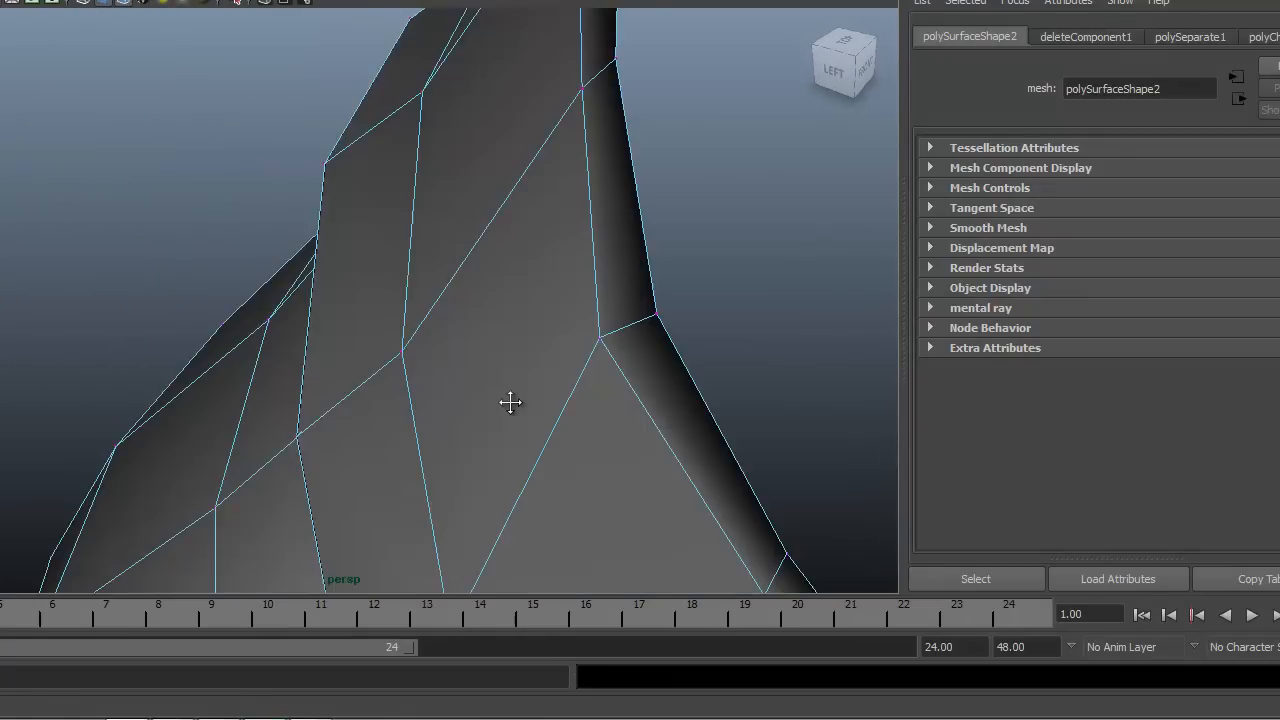
pyautogui.moveTo(510, 403); pyautogui.dragTo(352, 373)
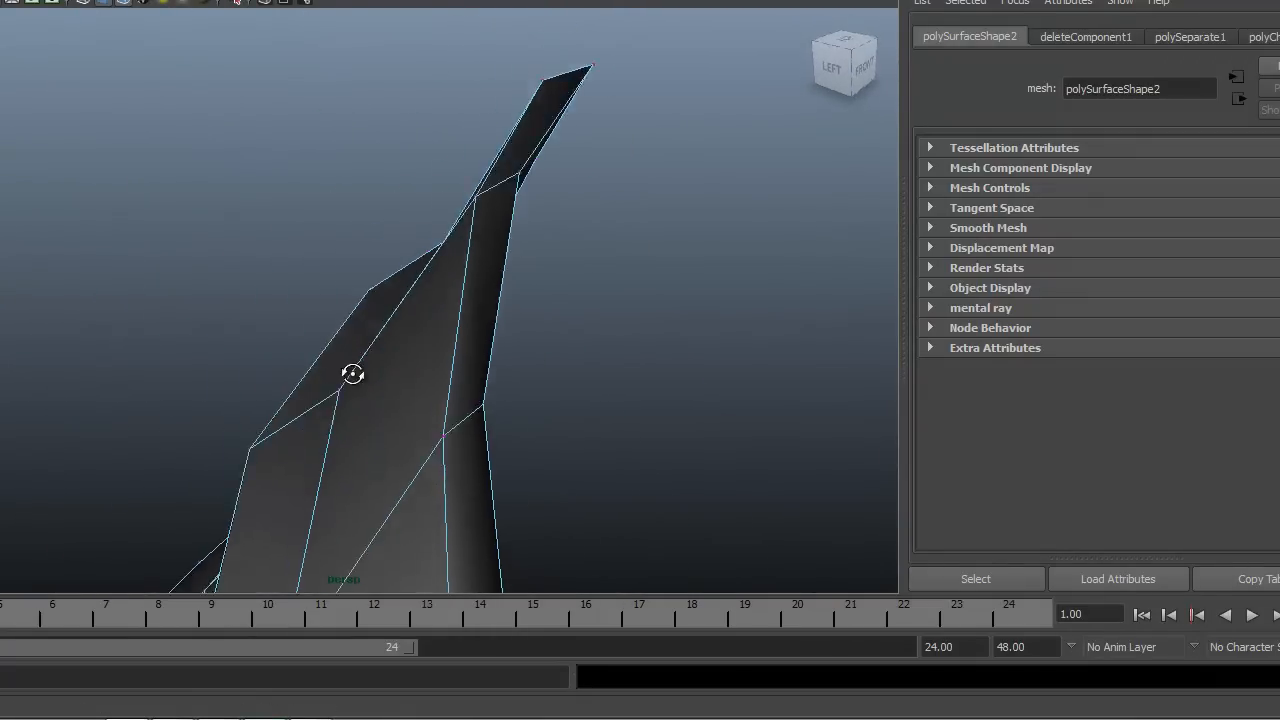
pyautogui.moveTo(353, 374); pyautogui.dragTo(291, 427)
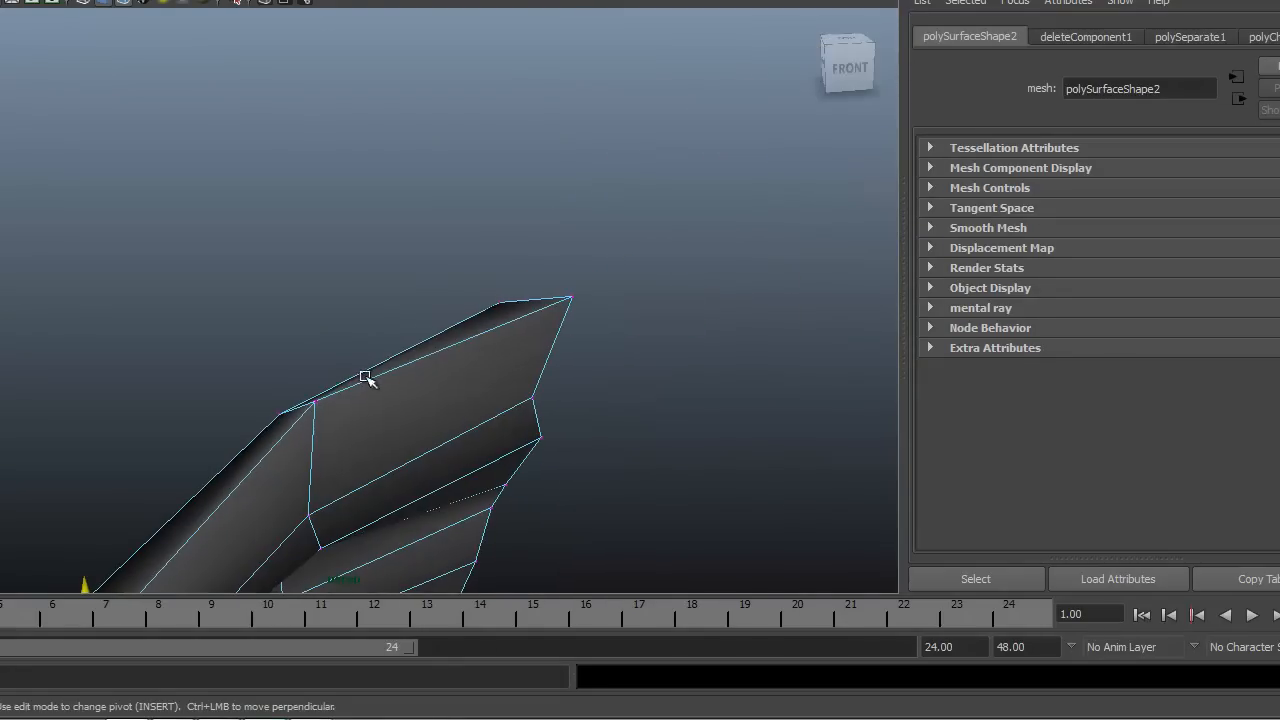
# - Move collar fold, upper collar, rim and opening vertices with the Move Tool
pyautogui.click(315, 428)
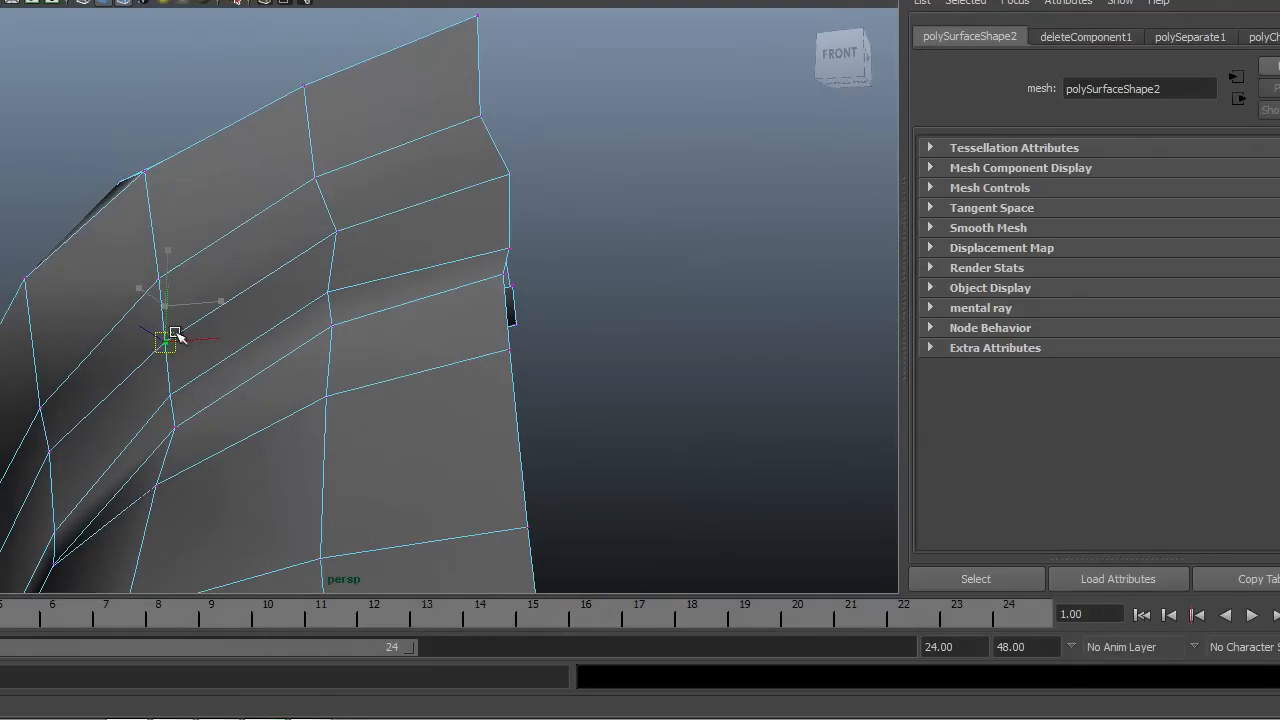
pyautogui.moveTo(170, 340); pyautogui.dragTo(325, 235)
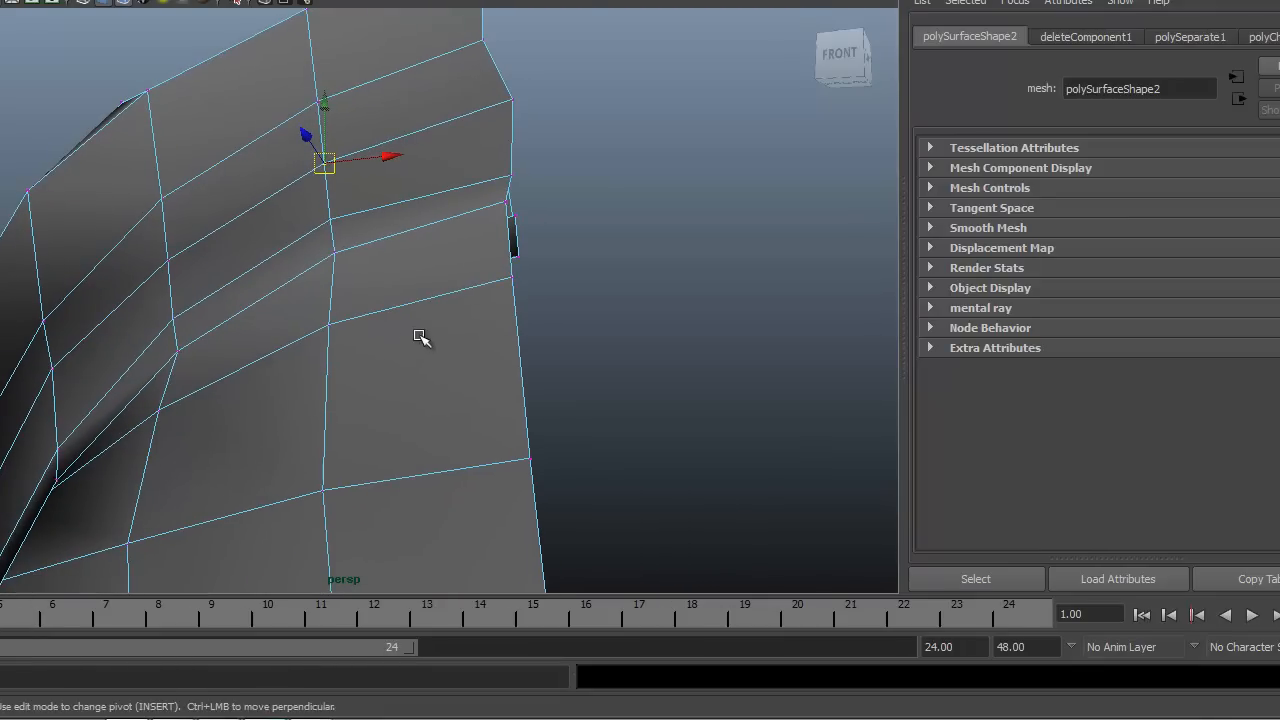
pyautogui.moveTo(420, 337); pyautogui.dragTo(230, 327)
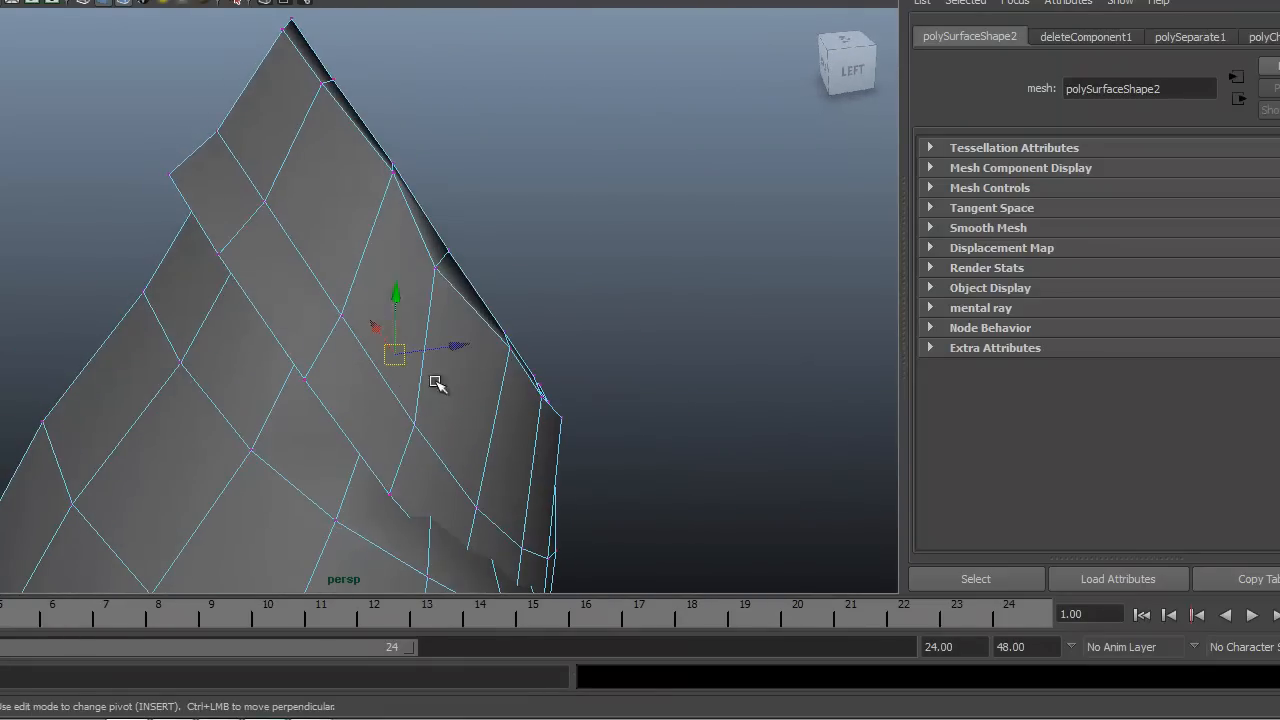
pyautogui.moveTo(393, 345); pyautogui.dragTo(450, 263)
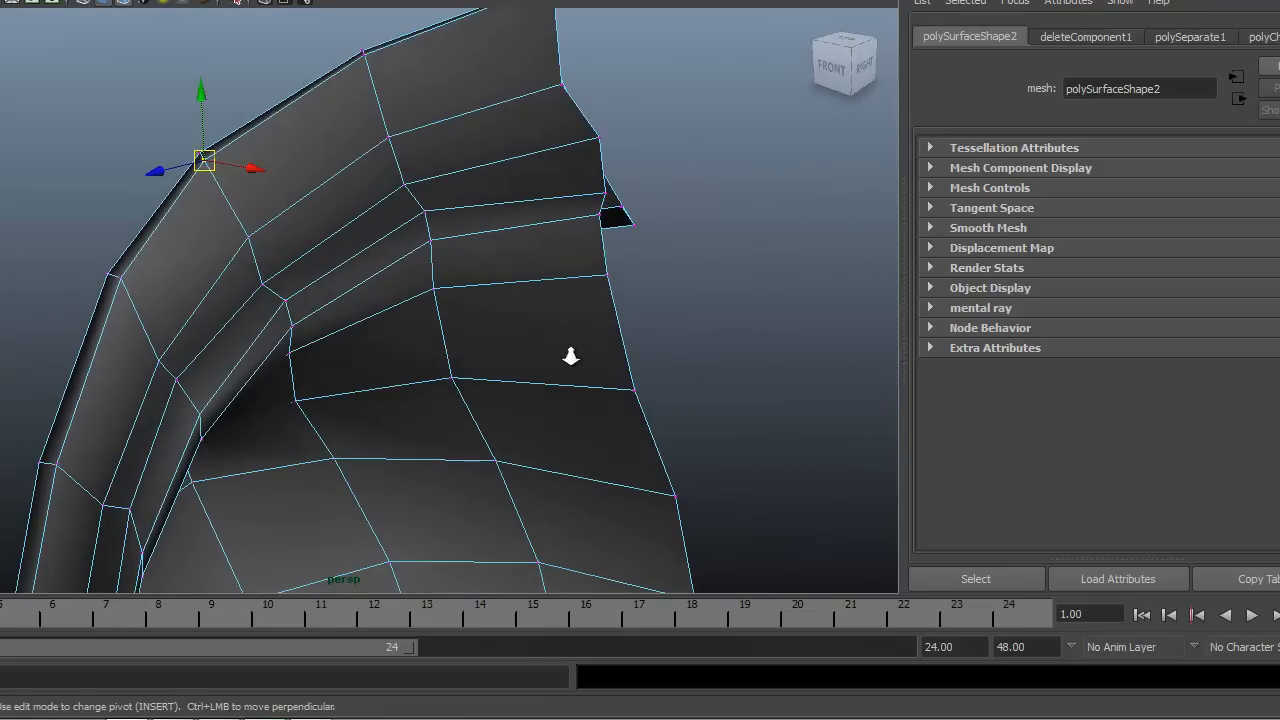
pyautogui.moveTo(570, 357); pyautogui.dragTo(300, 400)
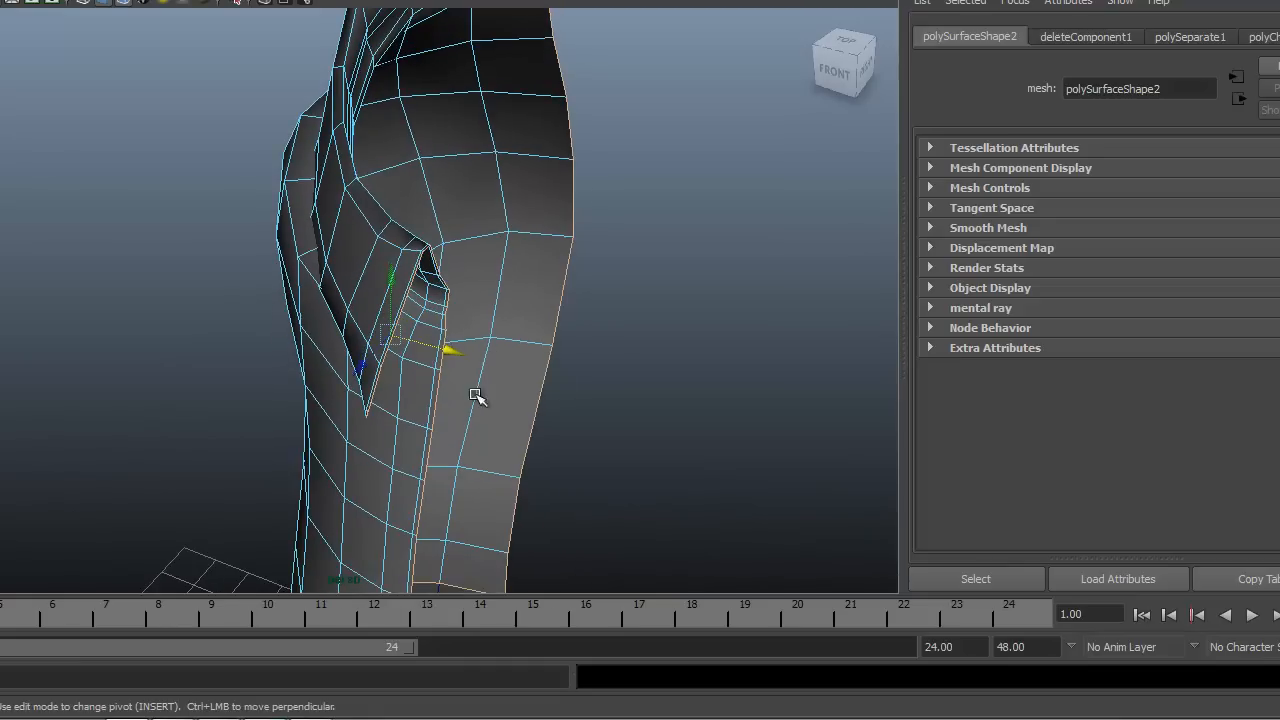
pyautogui.moveTo(475, 398); pyautogui.dragTo(367, 457)
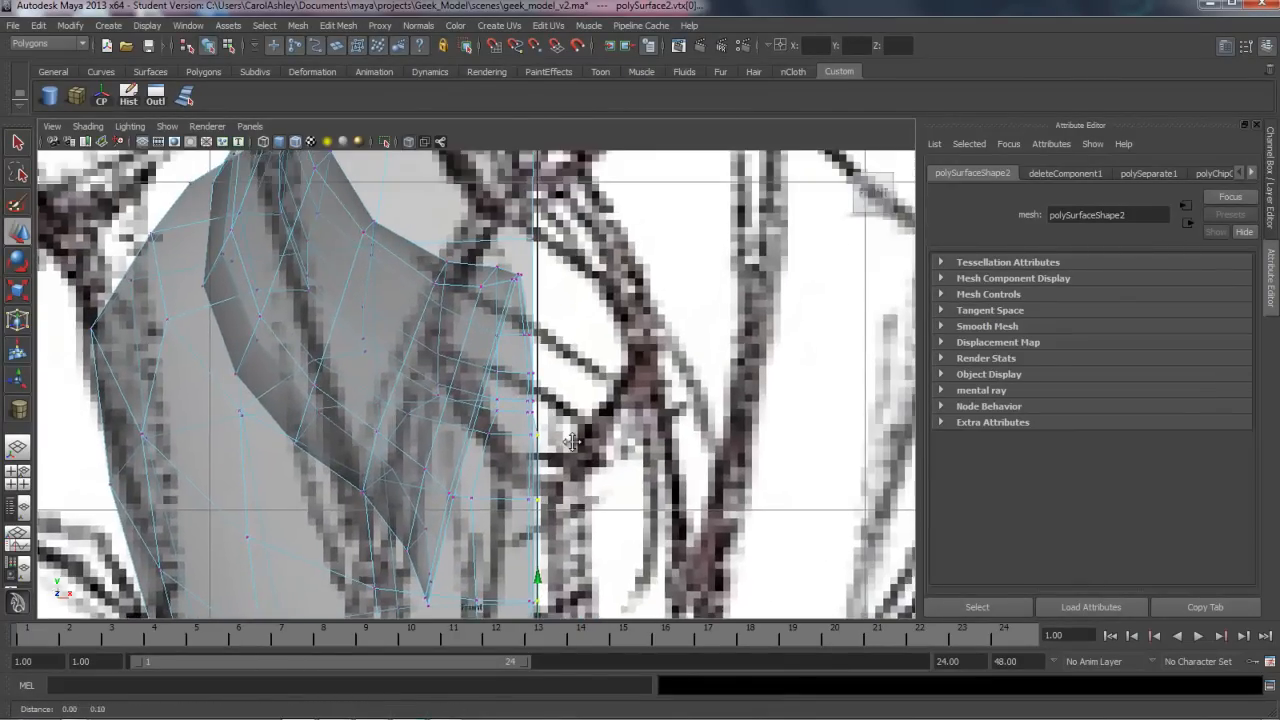
# - Drag the shirt top's centre vertices onto the middle X=0 line
pyautogui.moveTo(570, 443); pyautogui.dragTo(645, 444)
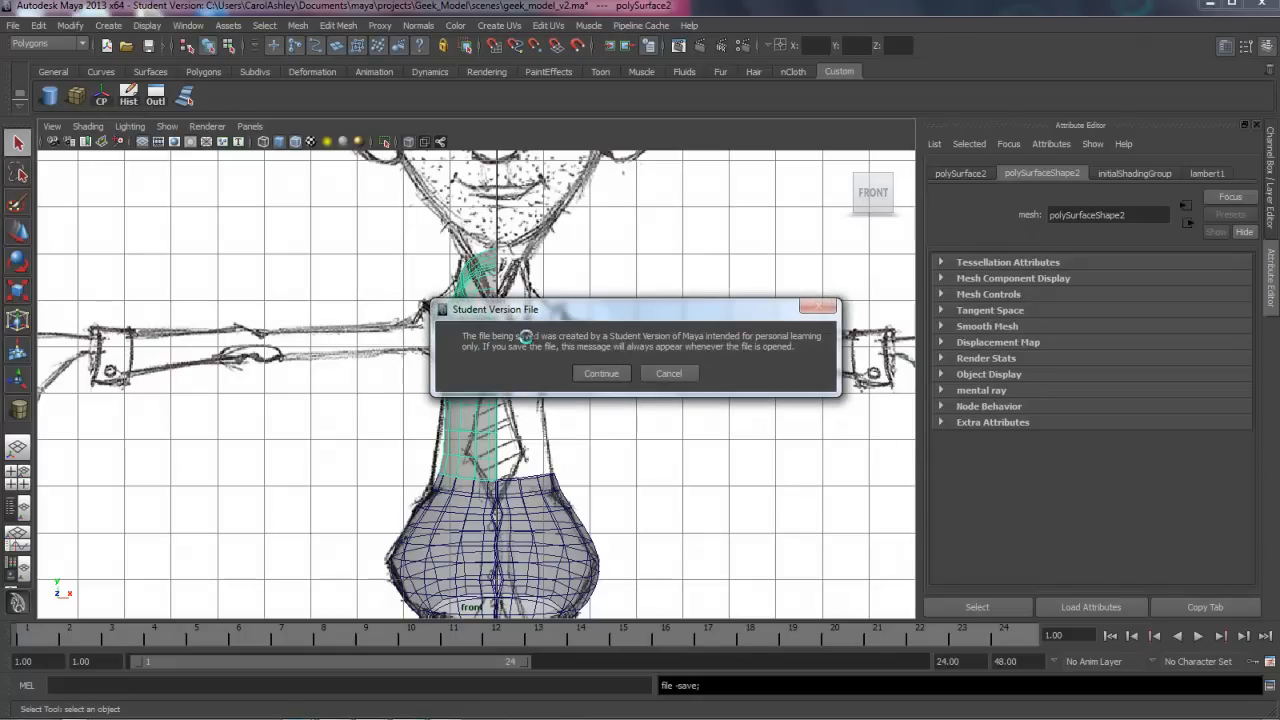
# - Confirm the save, mirror the shirt top across +X with merge, and show polyMirror1
pyautogui.click(601, 373)
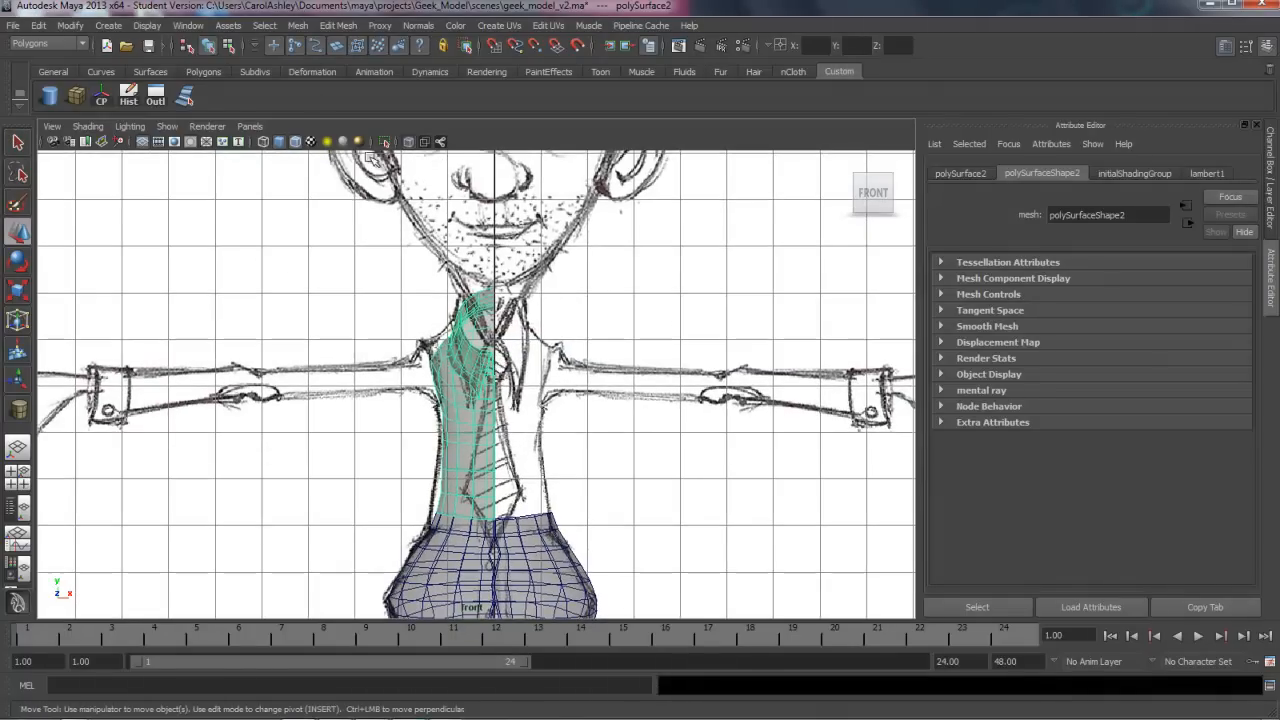
pyautogui.click(298, 25)
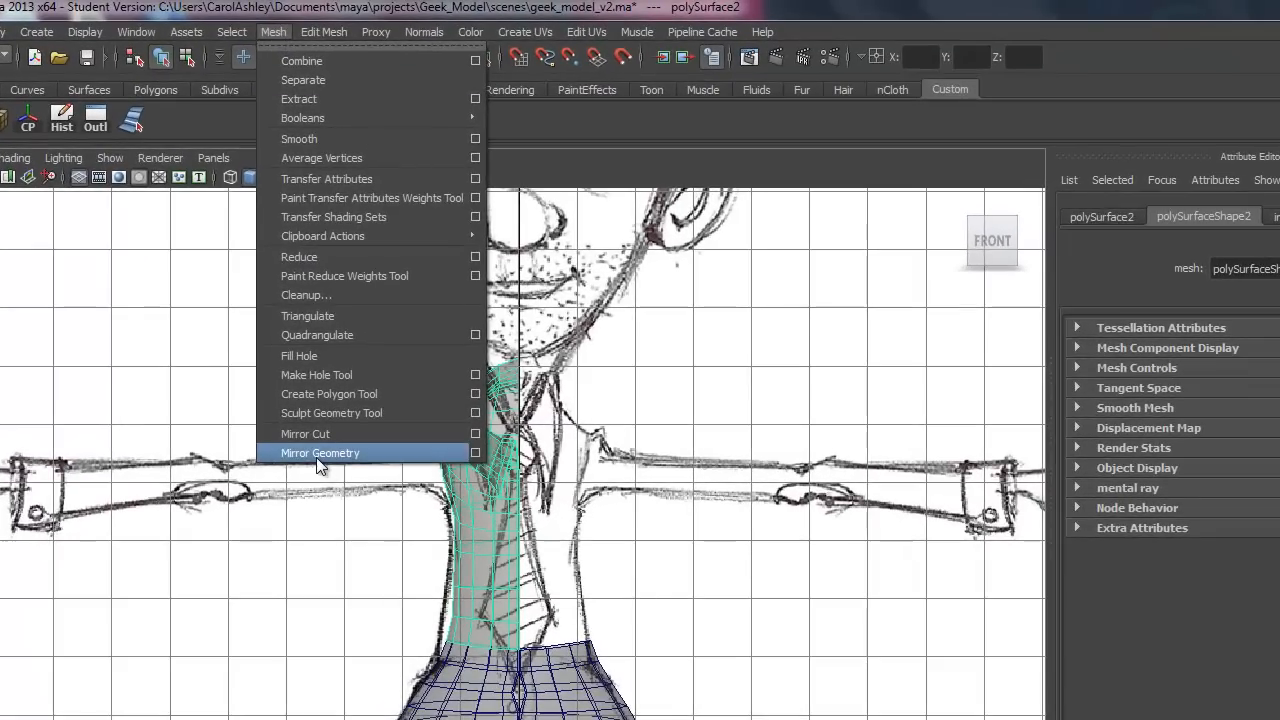
pyautogui.click(475, 453)
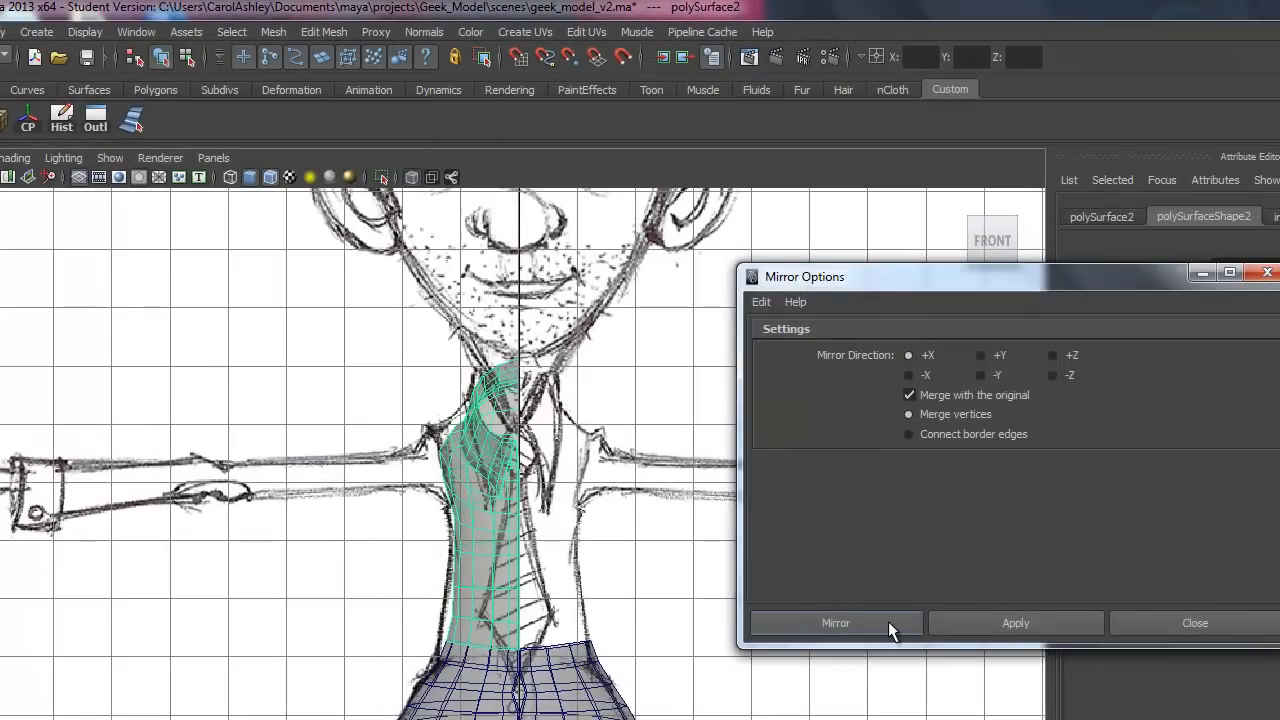
pyautogui.click(835, 622)
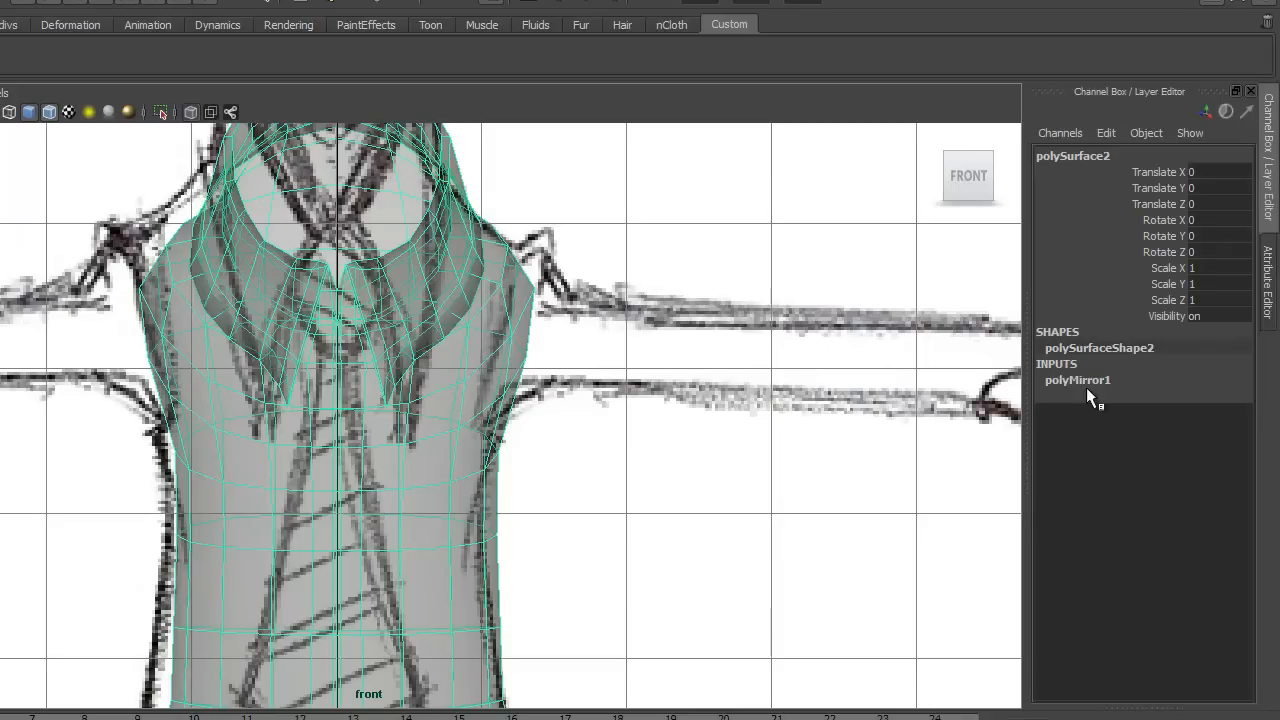
pyautogui.click(1077, 380)
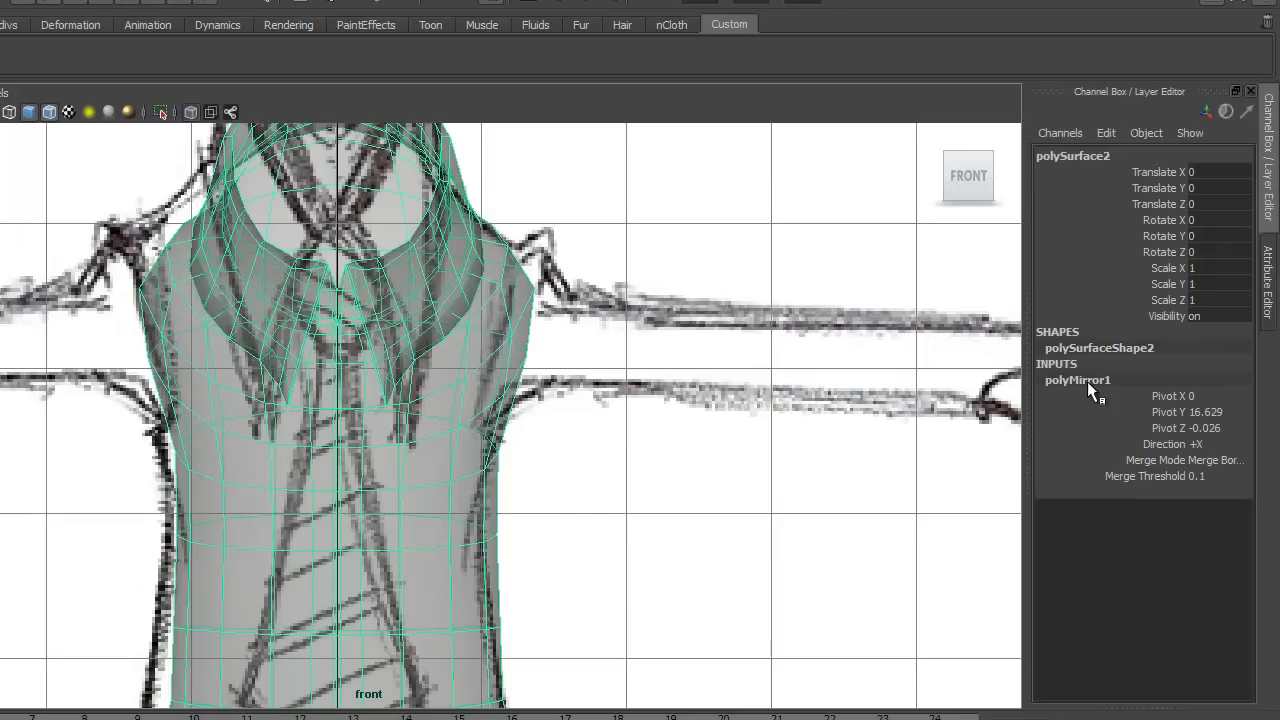
pyautogui.moveTo(1128, 487)
pyautogui.write('0.01')
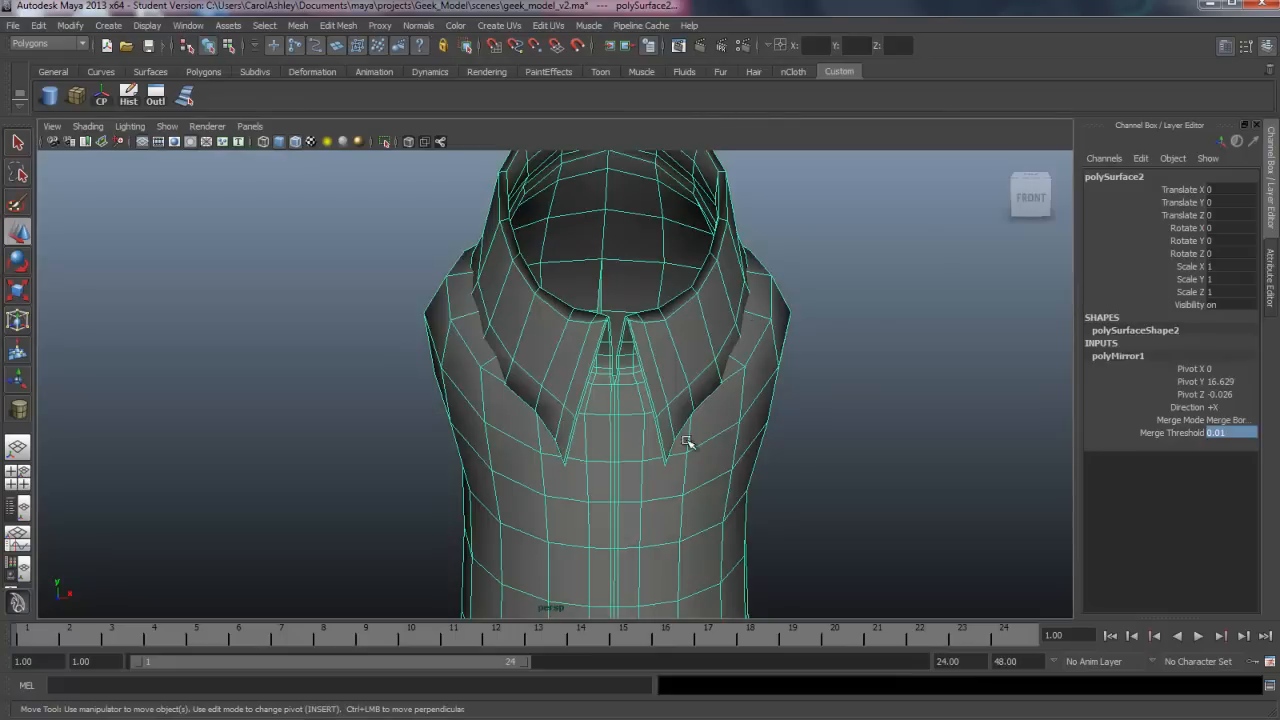
# - Orbit around the mirrored shirt to inspect the gap along the back seam
pyautogui.moveTo(687, 441); pyautogui.dragTo(450, 480)
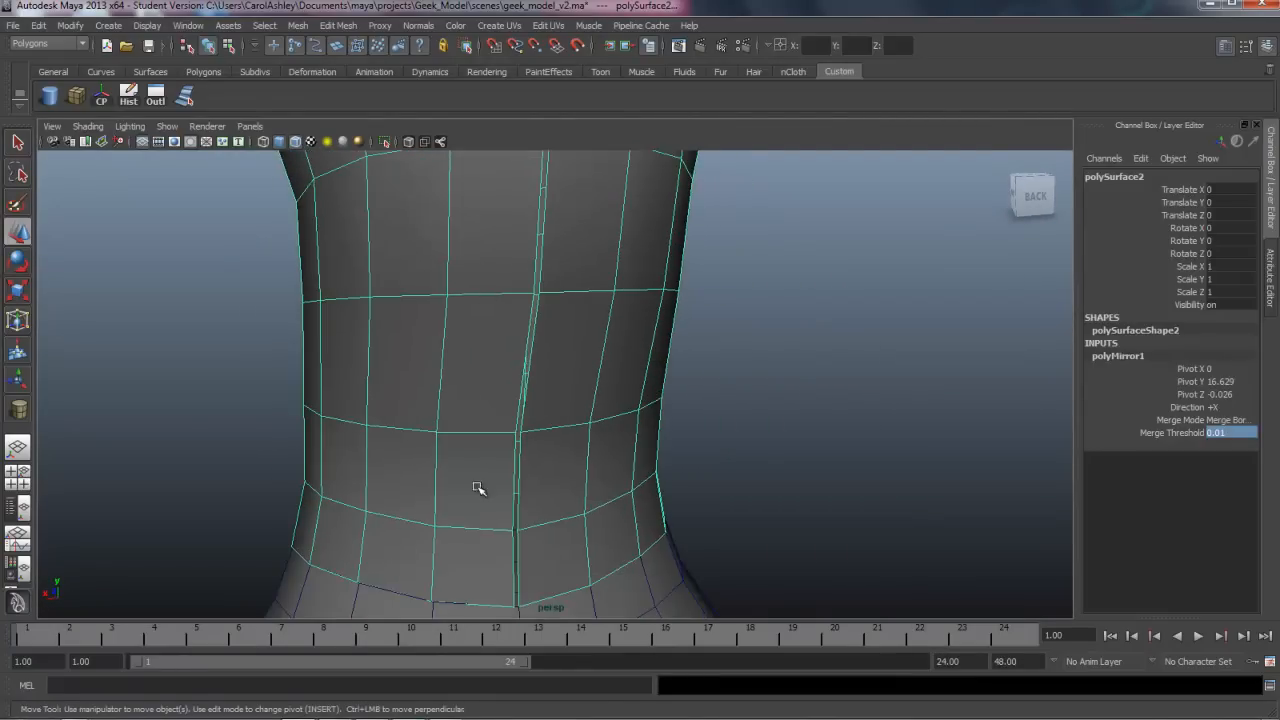
pyautogui.moveTo(480, 488); pyautogui.dragTo(700, 432)
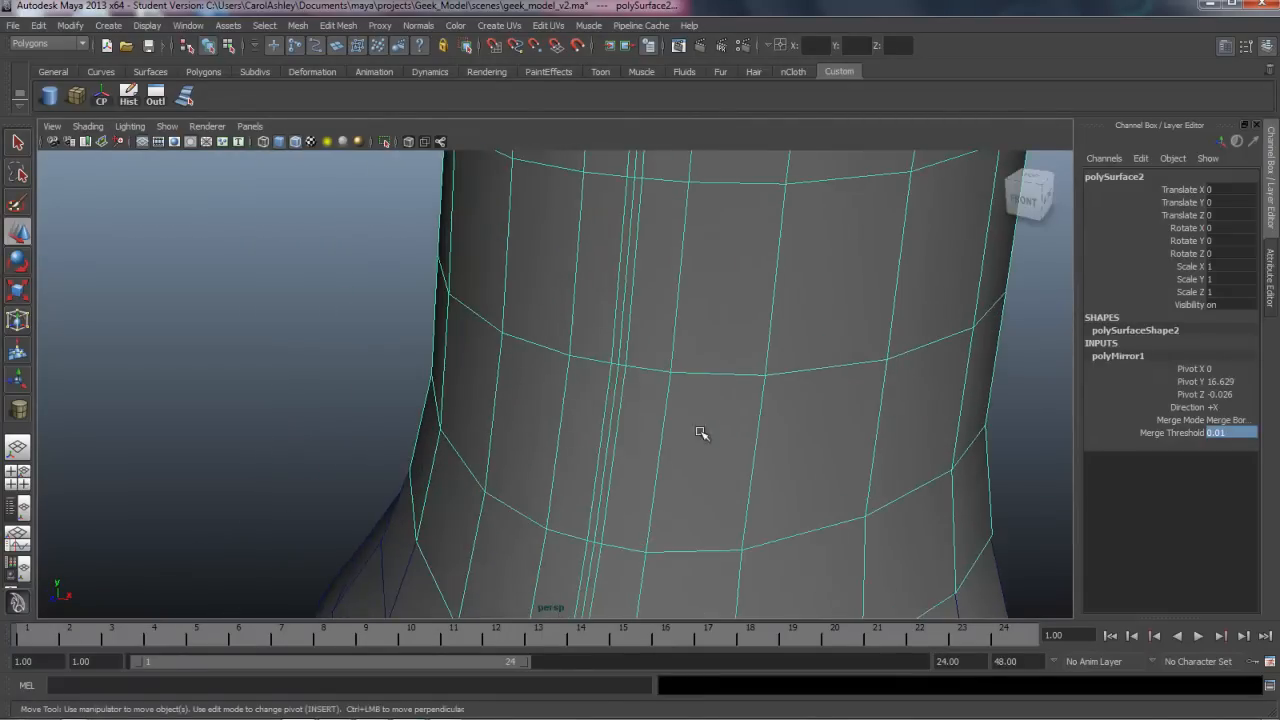
pyautogui.moveTo(700, 432); pyautogui.dragTo(527, 315)
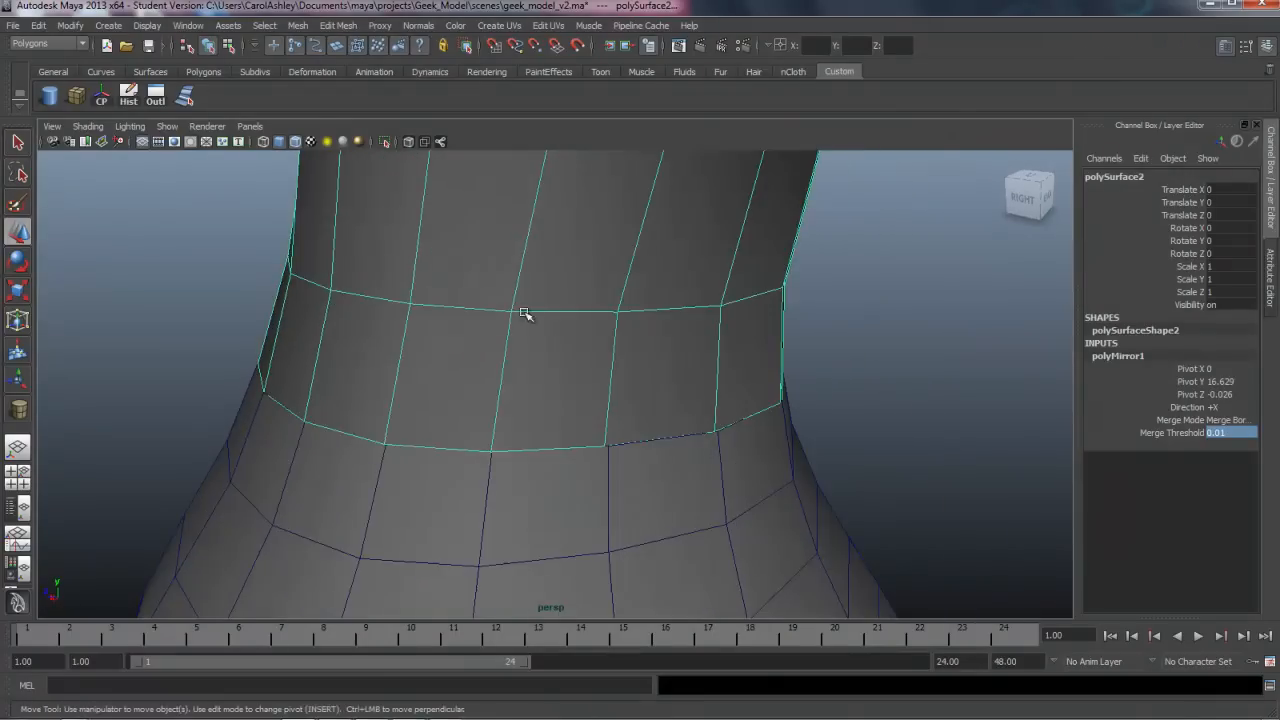
pyautogui.moveTo(528, 315); pyautogui.dragTo(577, 353)
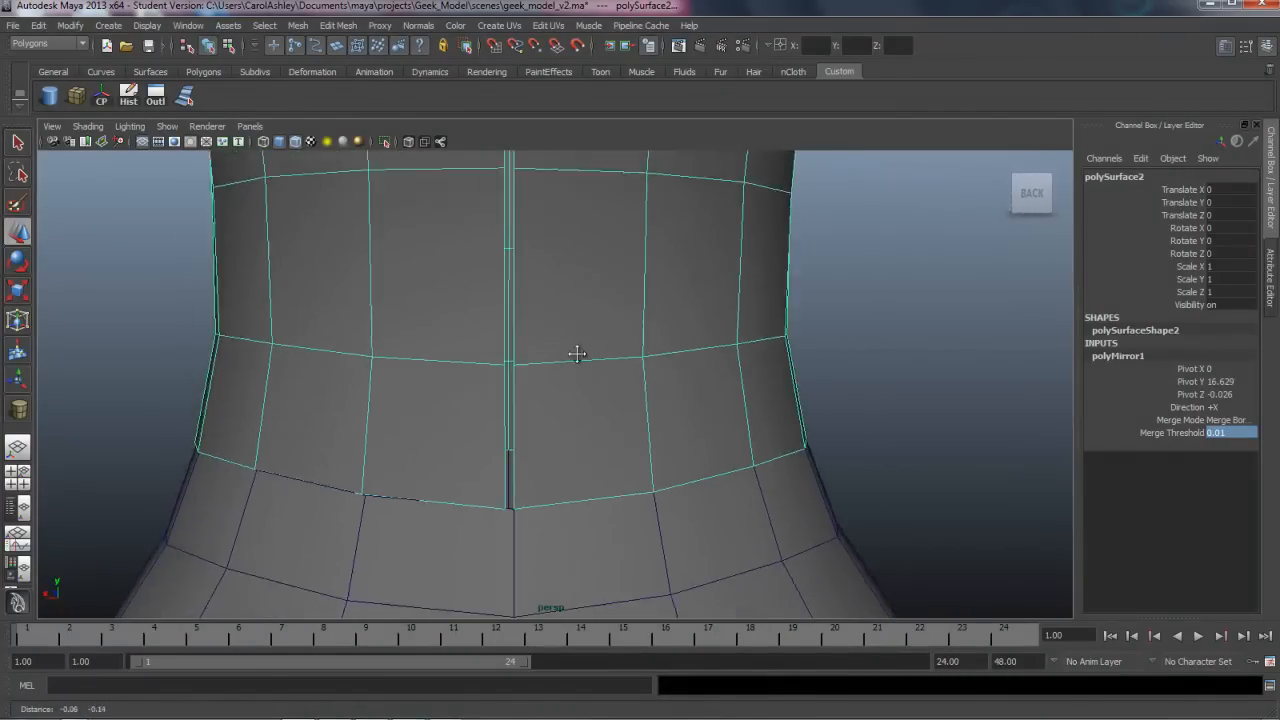
pyautogui.moveTo(577, 354); pyautogui.dragTo(477, 491)
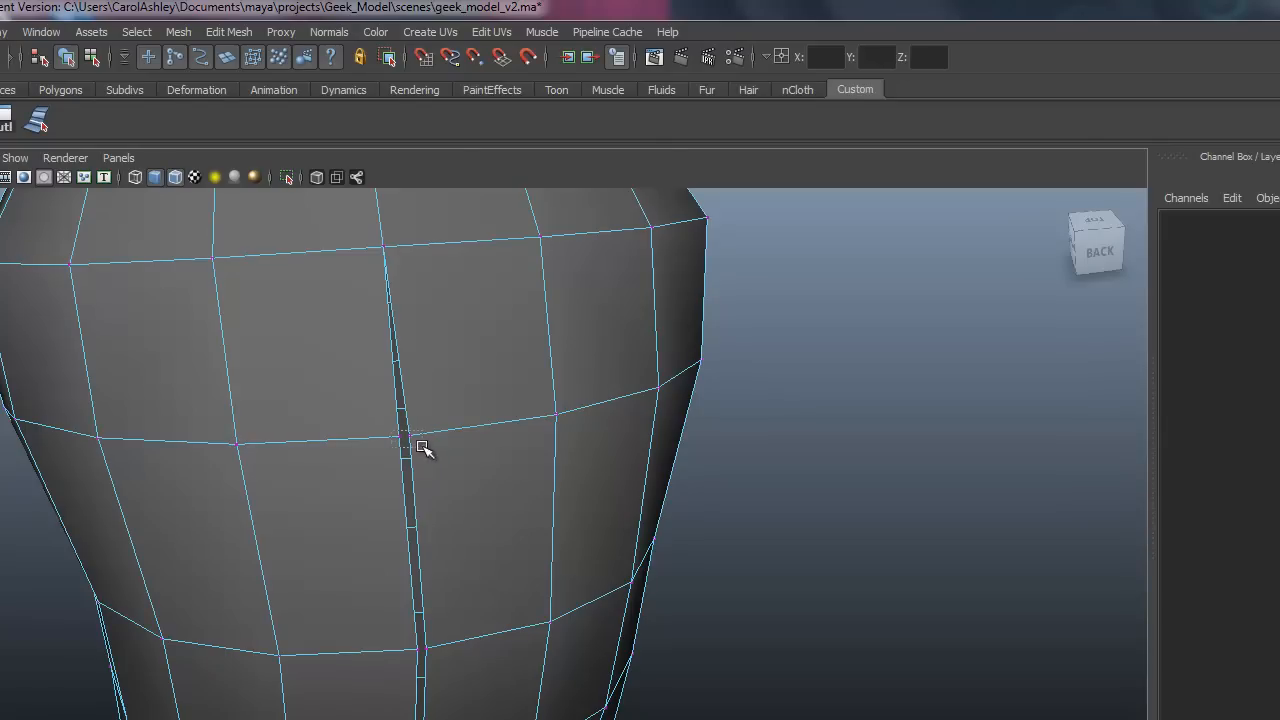
# - Merge the split vertex pairs down the back seam, from the top toward the waist
pyautogui.click(403, 437)
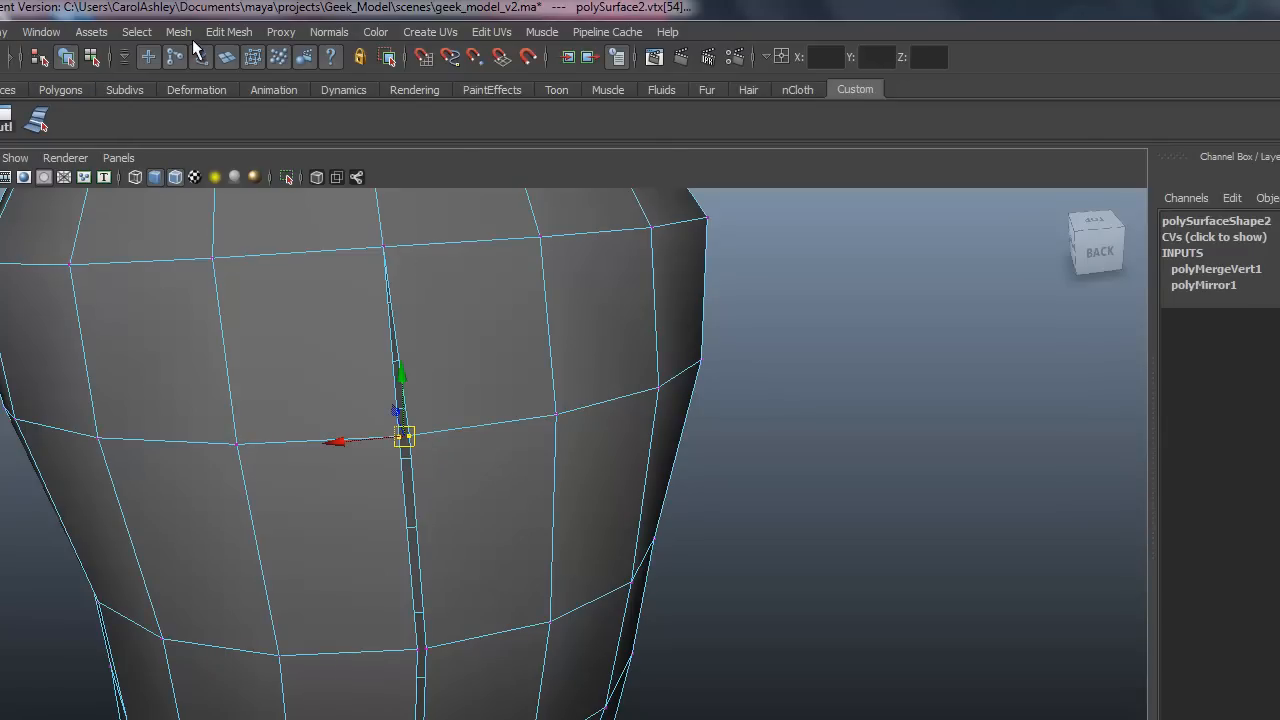
pyautogui.click(229, 31)
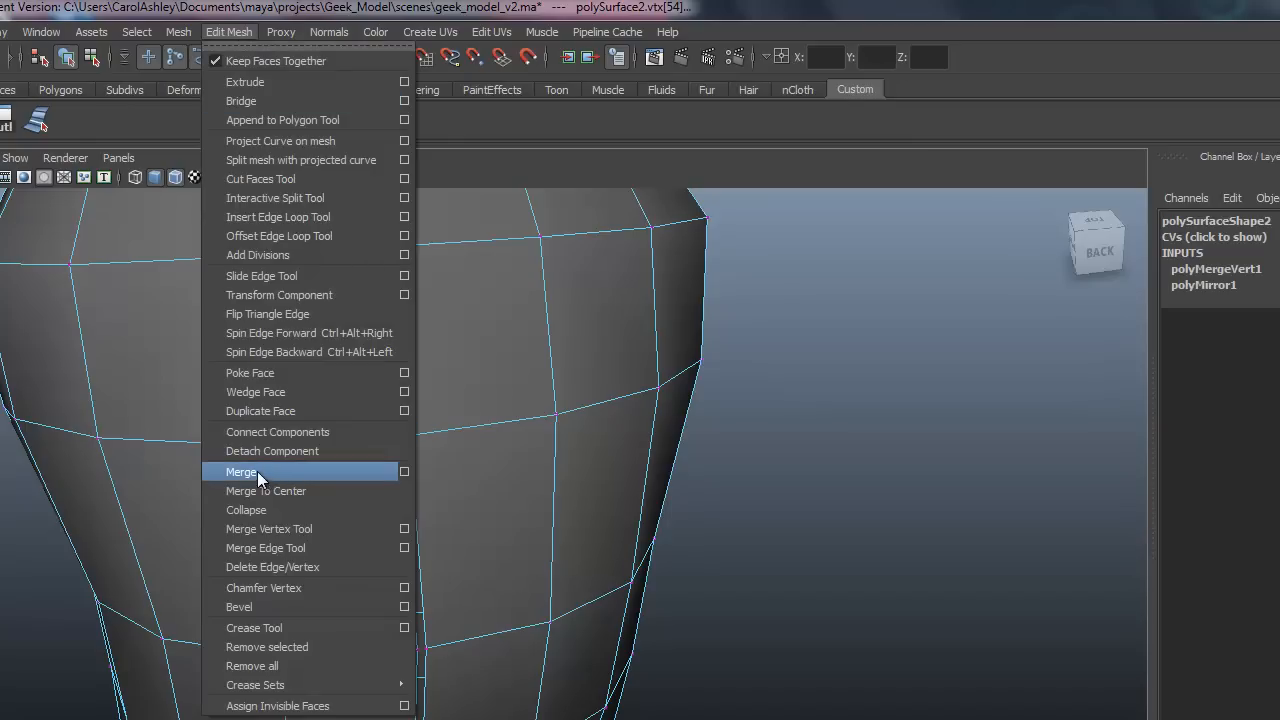
pyautogui.click(241, 471)
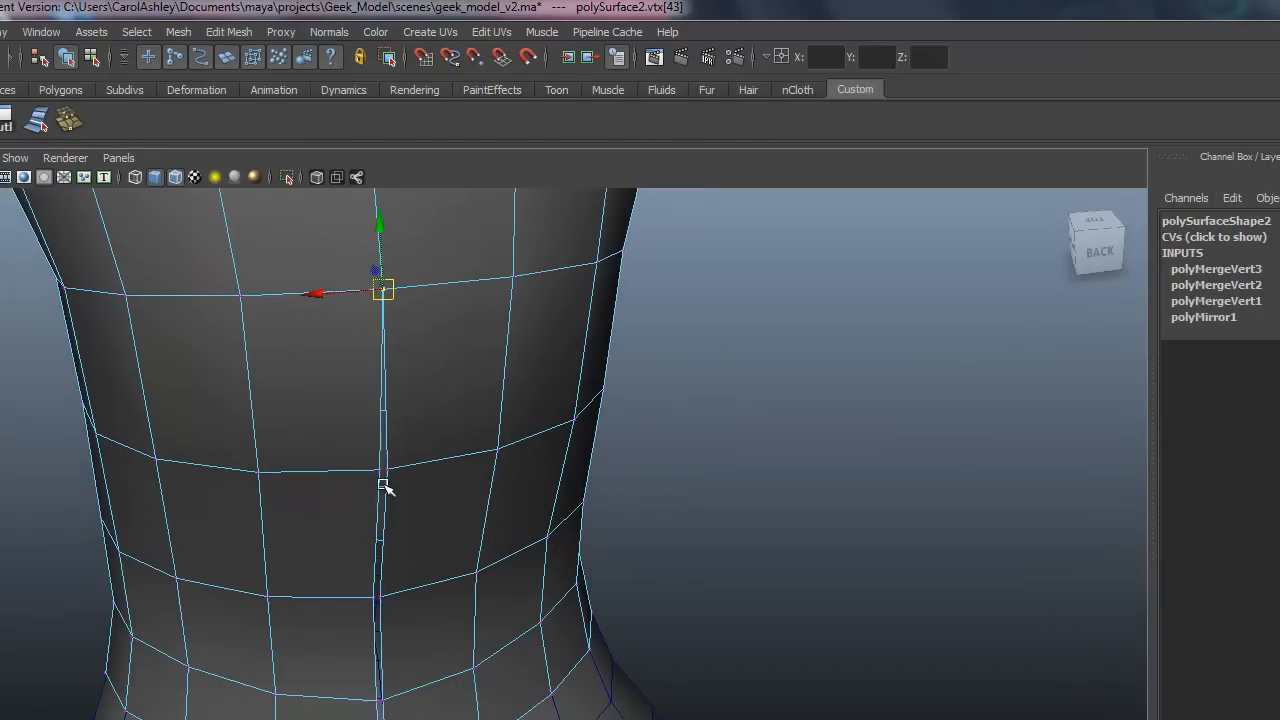
pyautogui.click(383, 470)
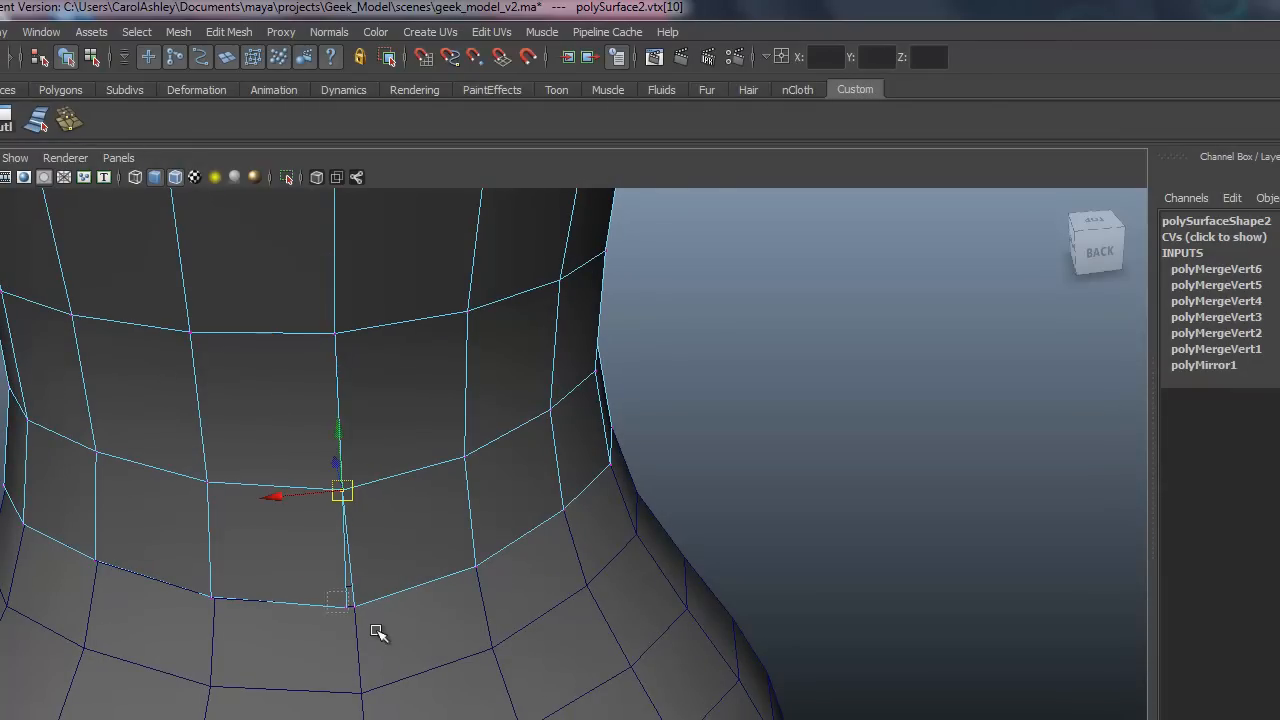
pyautogui.click(533, 453)
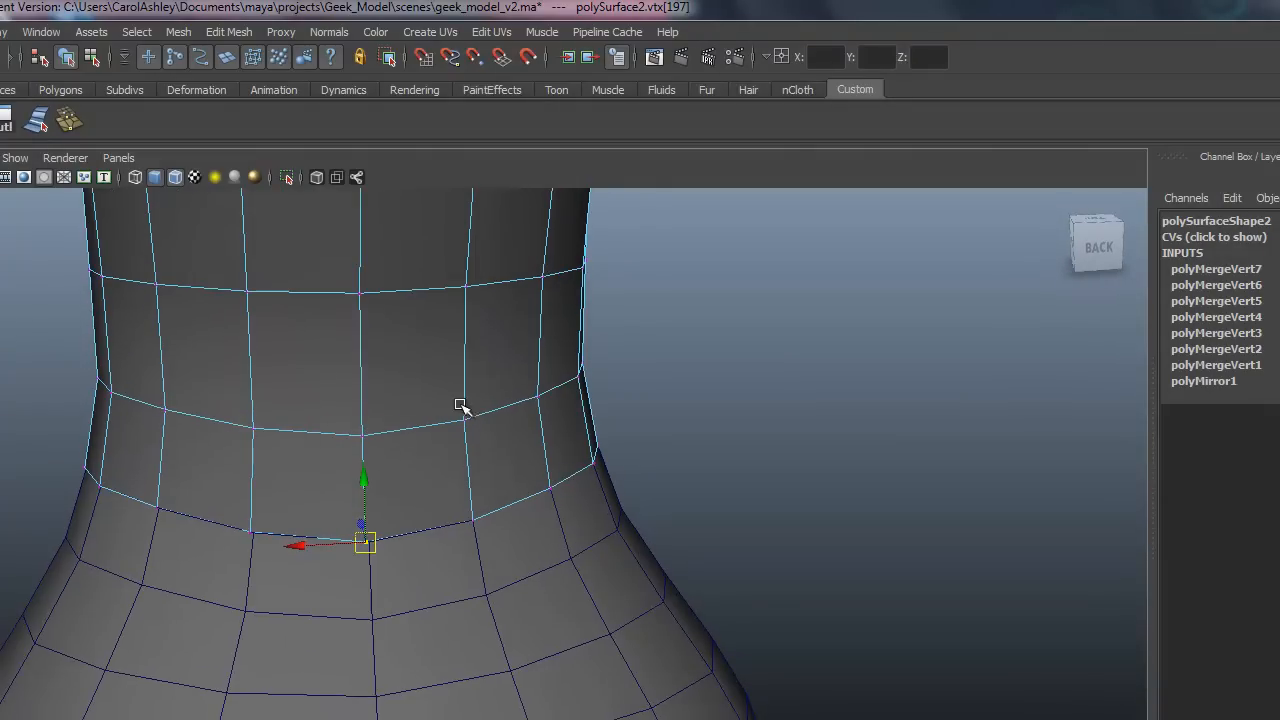
# - Orbit around the shirt and close in on the collar fold edge
pyautogui.moveTo(460, 405); pyautogui.dragTo(625, 455)
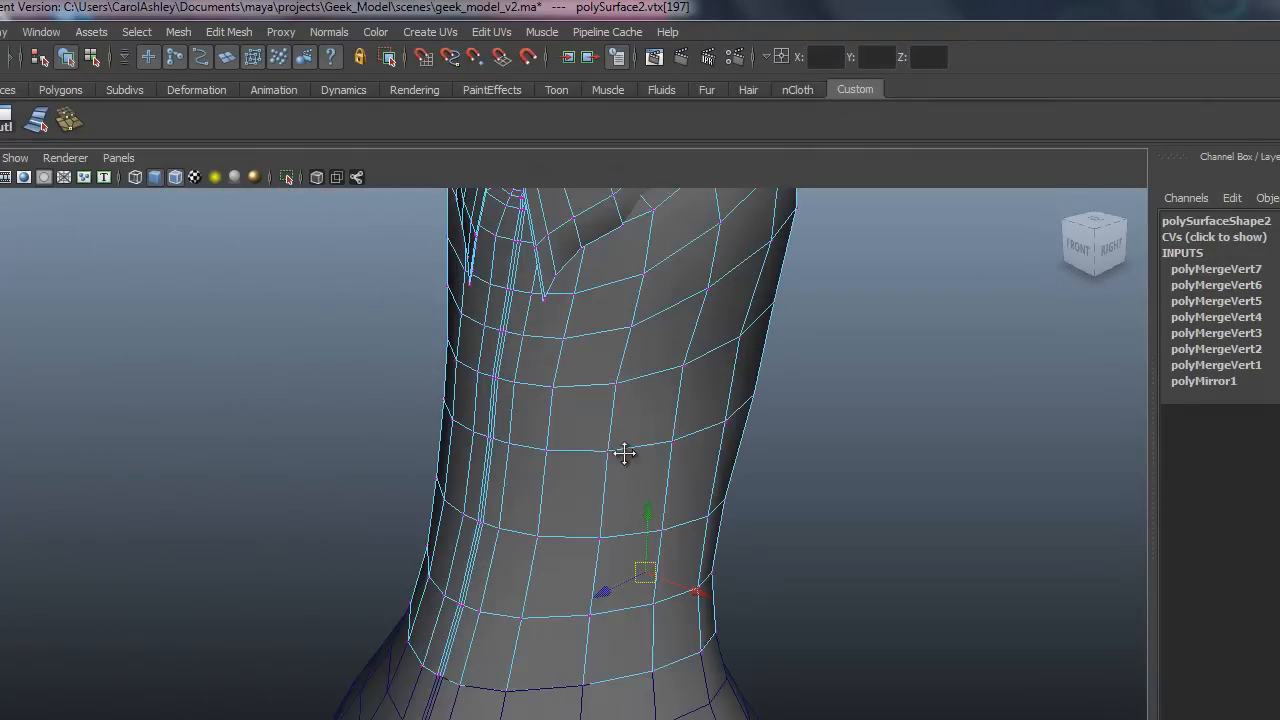
pyautogui.moveTo(625, 453); pyautogui.dragTo(358, 542)
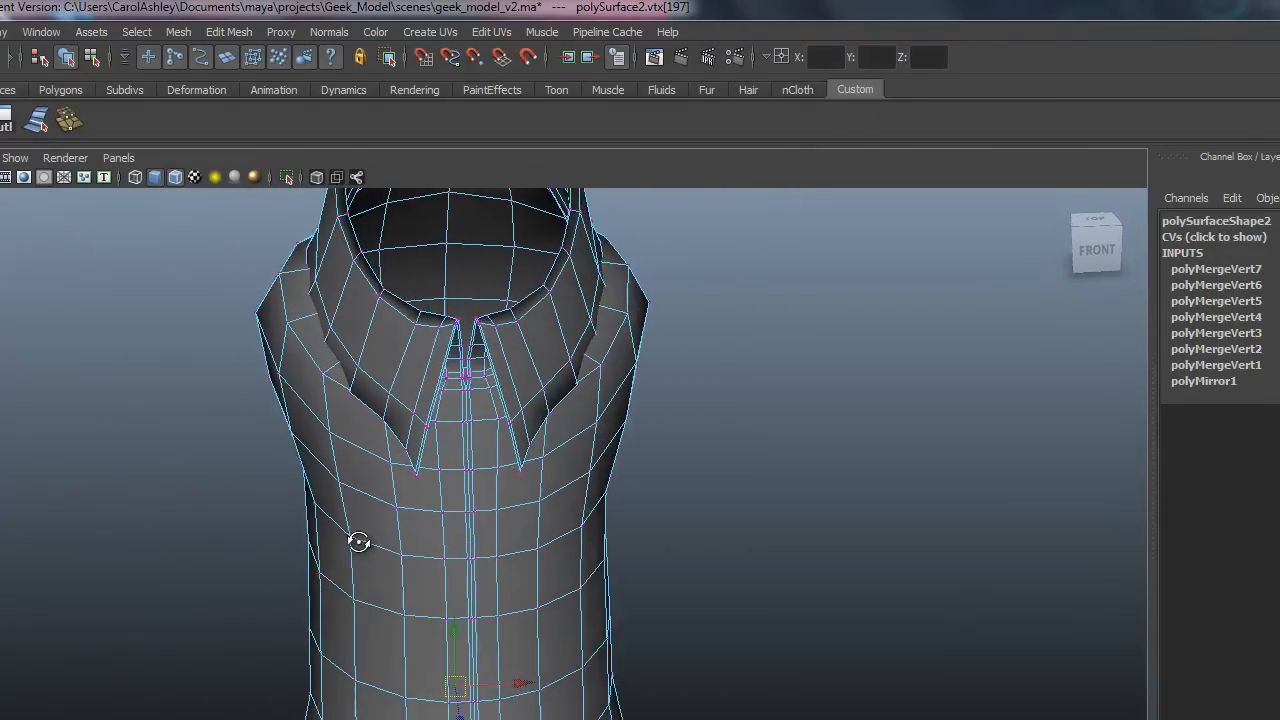
pyautogui.moveTo(358, 542); pyautogui.dragTo(258, 573)
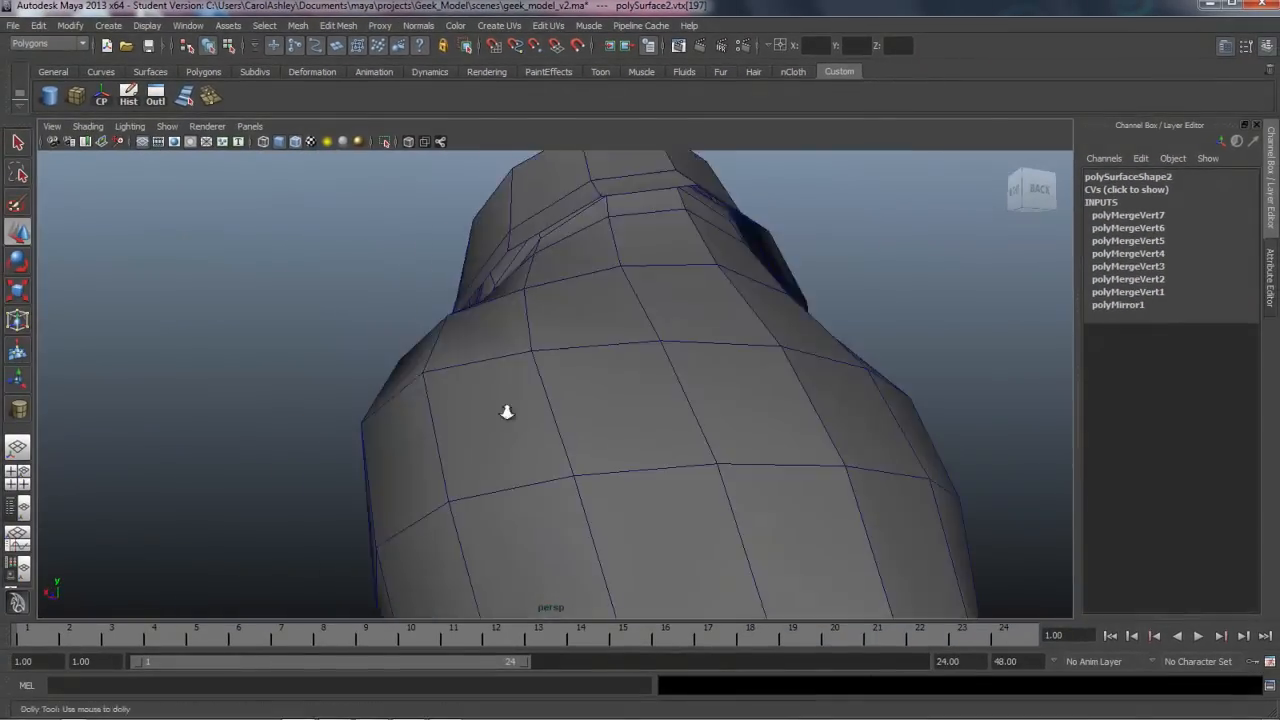
pyautogui.moveTo(507, 413); pyautogui.dragTo(532, 500)
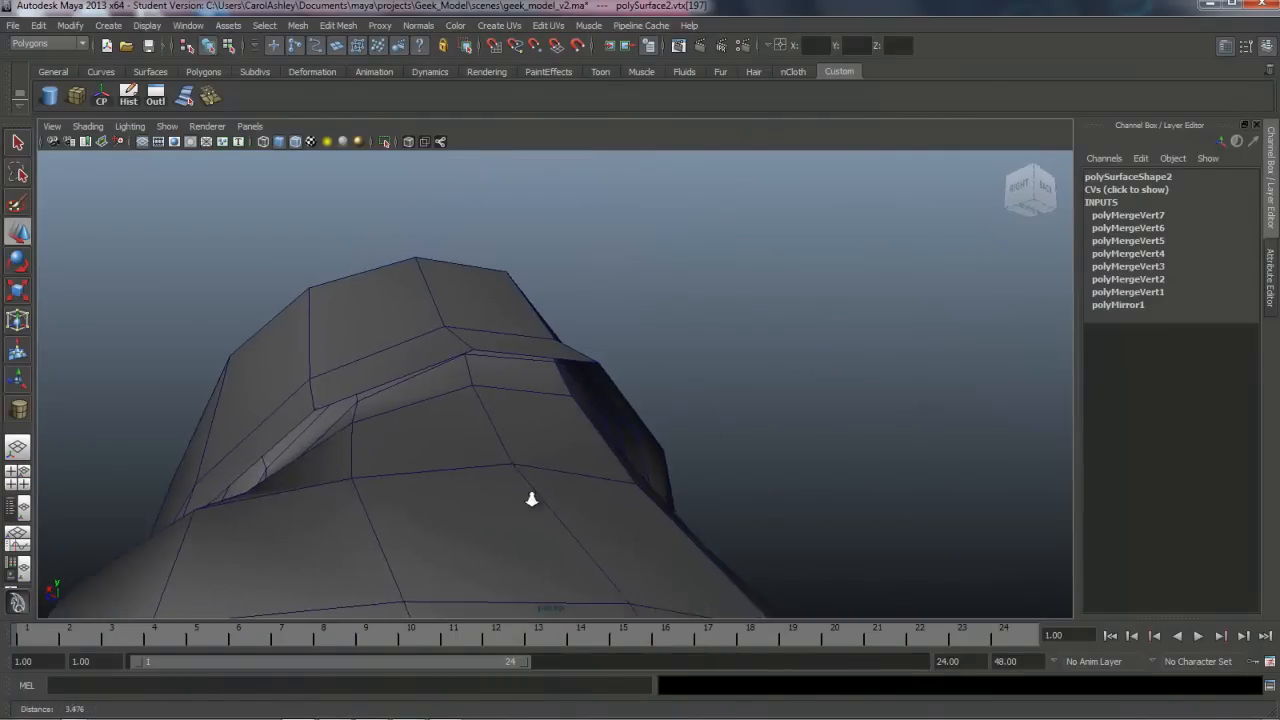
pyautogui.moveTo(532, 499); pyautogui.dragTo(451, 429)
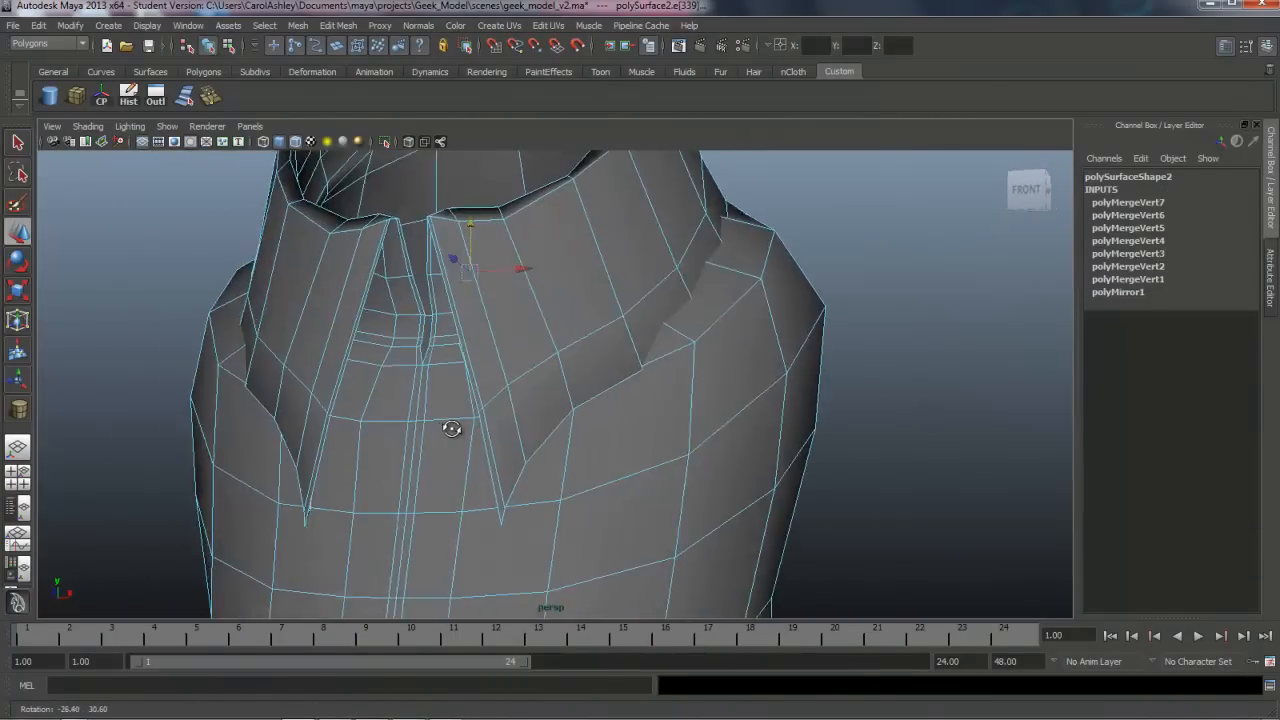
pyautogui.moveTo(451, 429); pyautogui.dragTo(335, 360)
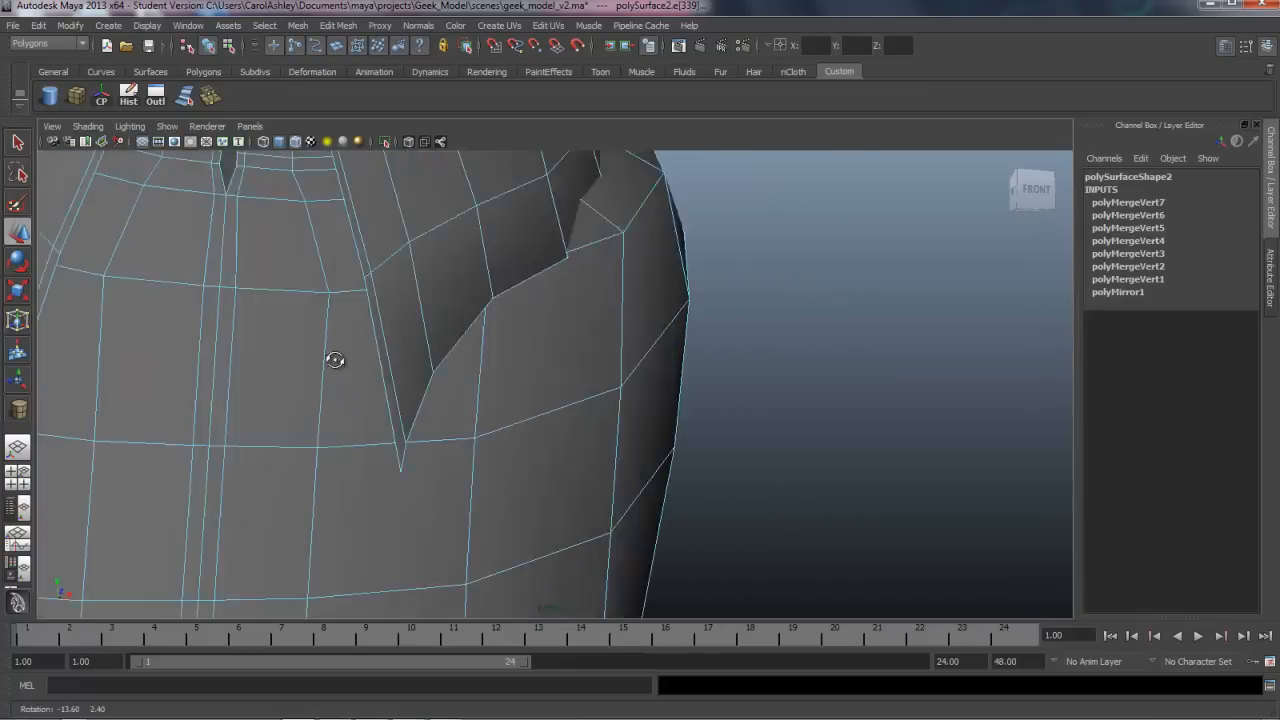
pyautogui.moveTo(335, 360); pyautogui.dragTo(426, 377)
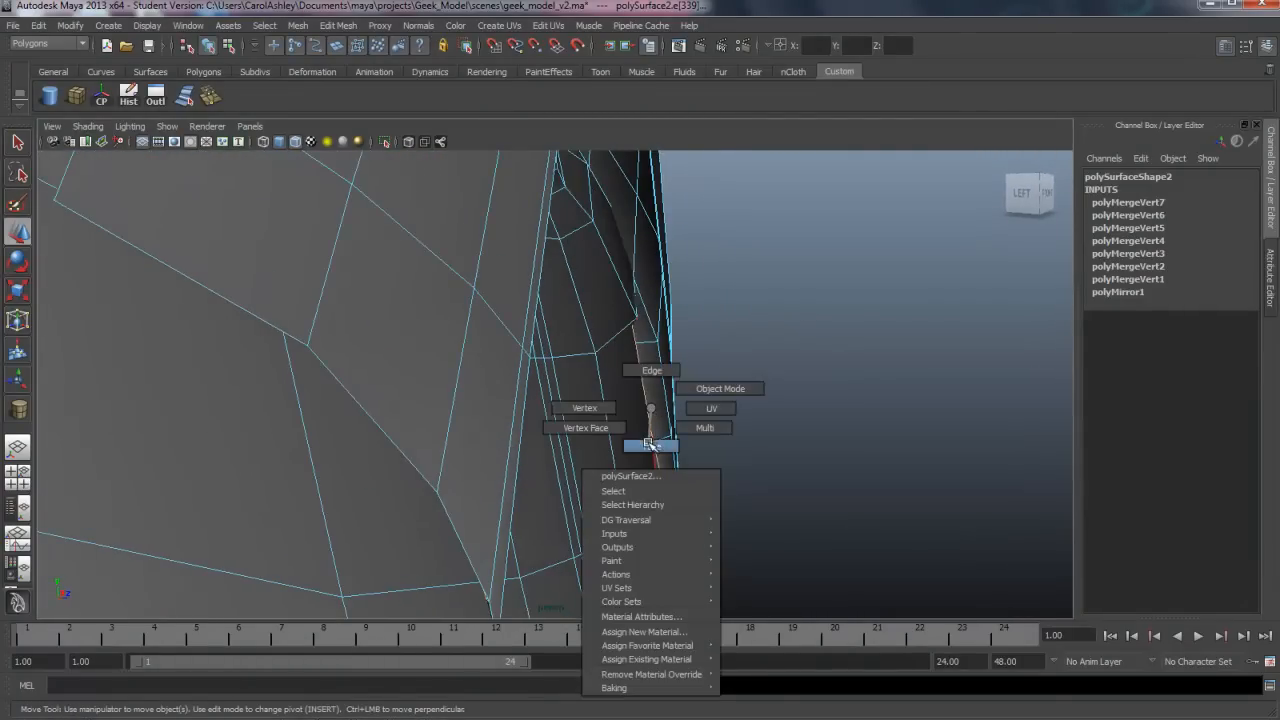
# - Select and delete the thin face inside the collar fold, then inspect the collar
pyautogui.click(650, 445)
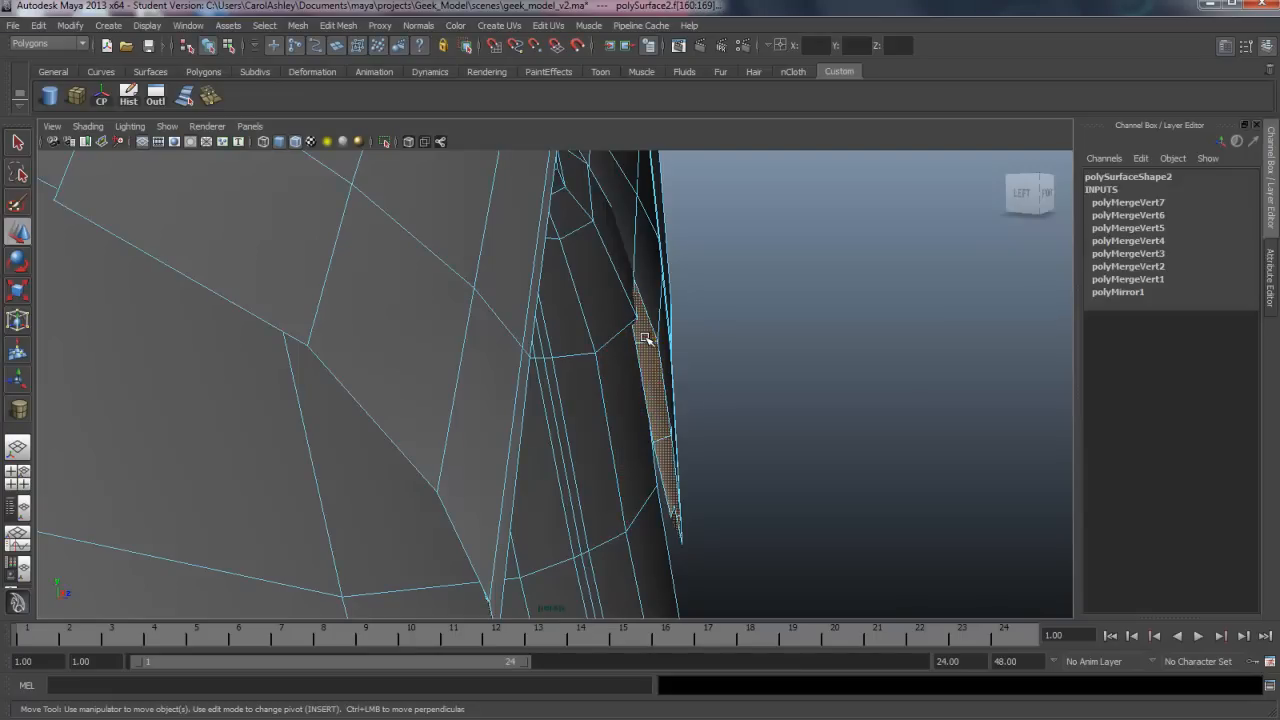
pyautogui.moveTo(645, 340); pyautogui.dragTo(537, 387)
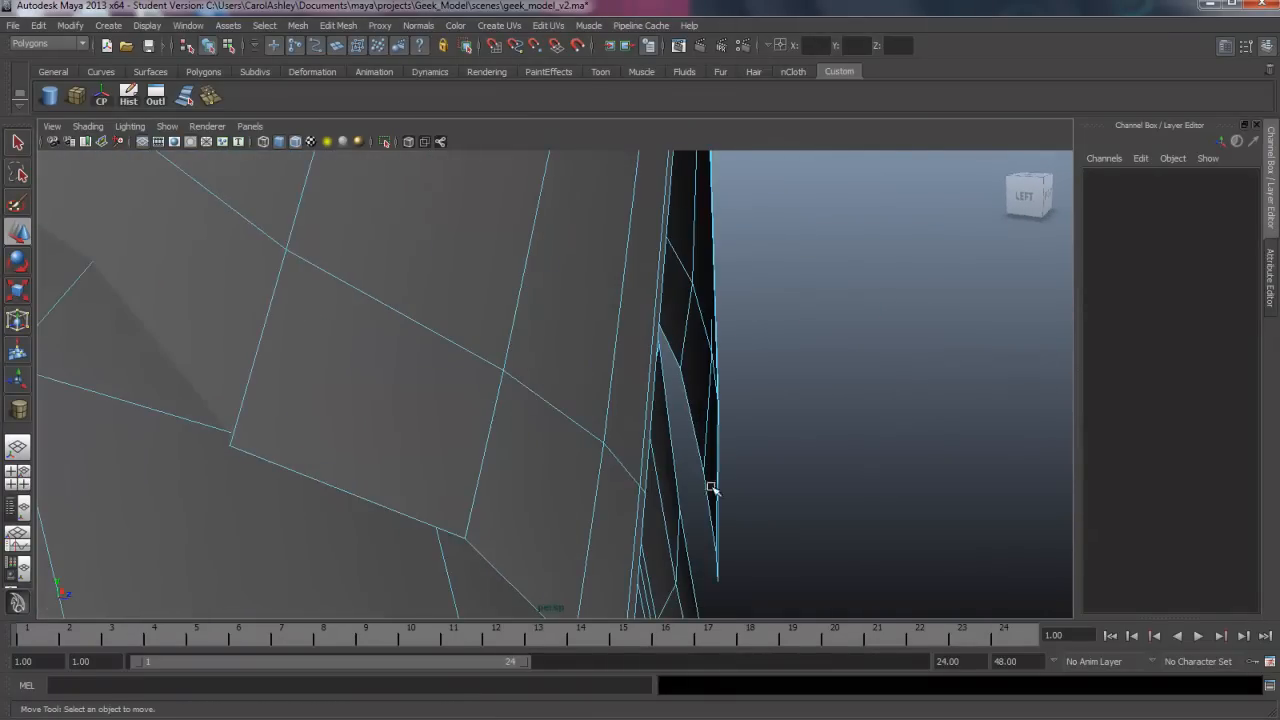
pyautogui.moveTo(713, 489); pyautogui.dragTo(722, 378)
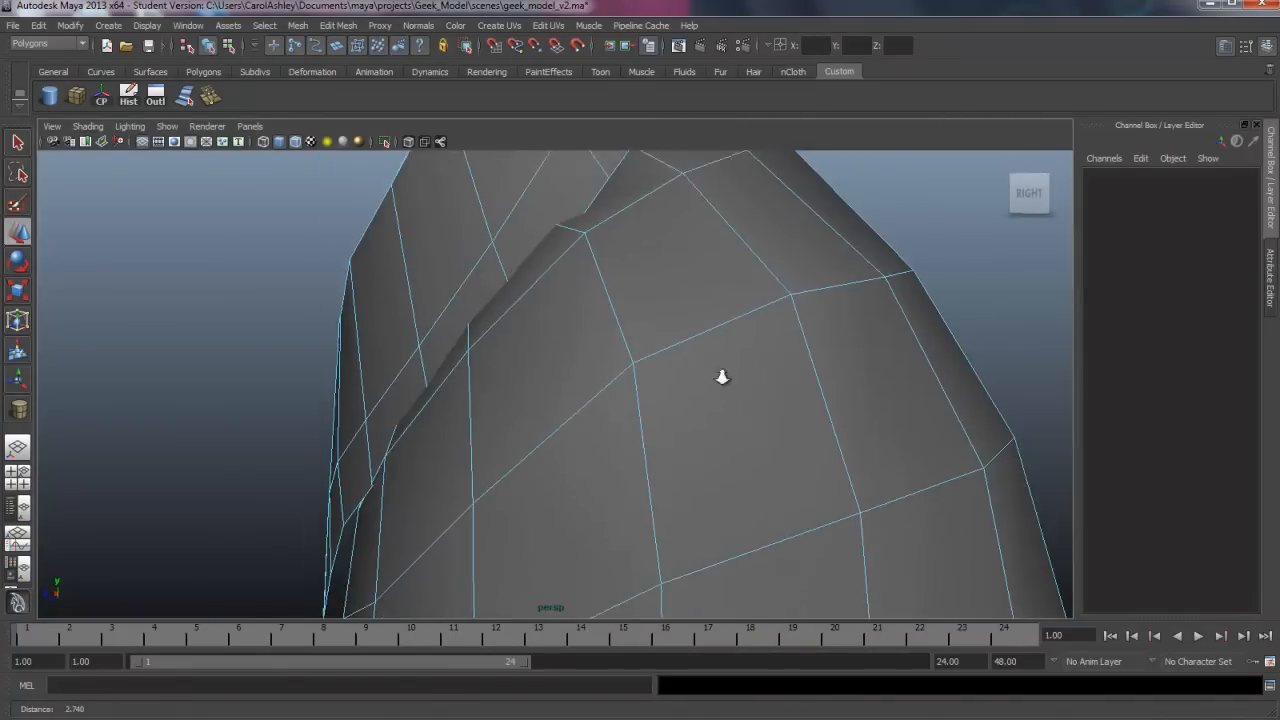
pyautogui.moveTo(722, 377); pyautogui.dragTo(387, 420)
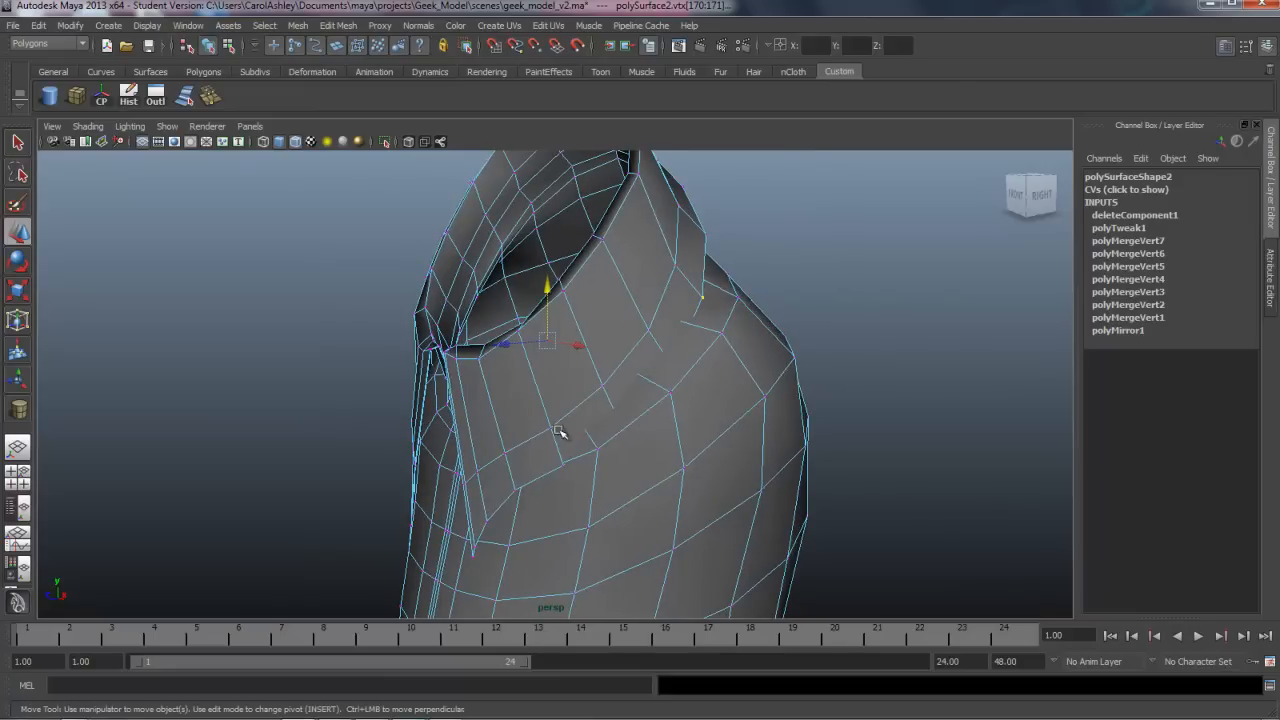
# - Move the front collar vertices and orbit to check the collar from each side
pyautogui.moveTo(560, 435); pyautogui.dragTo(518, 425)
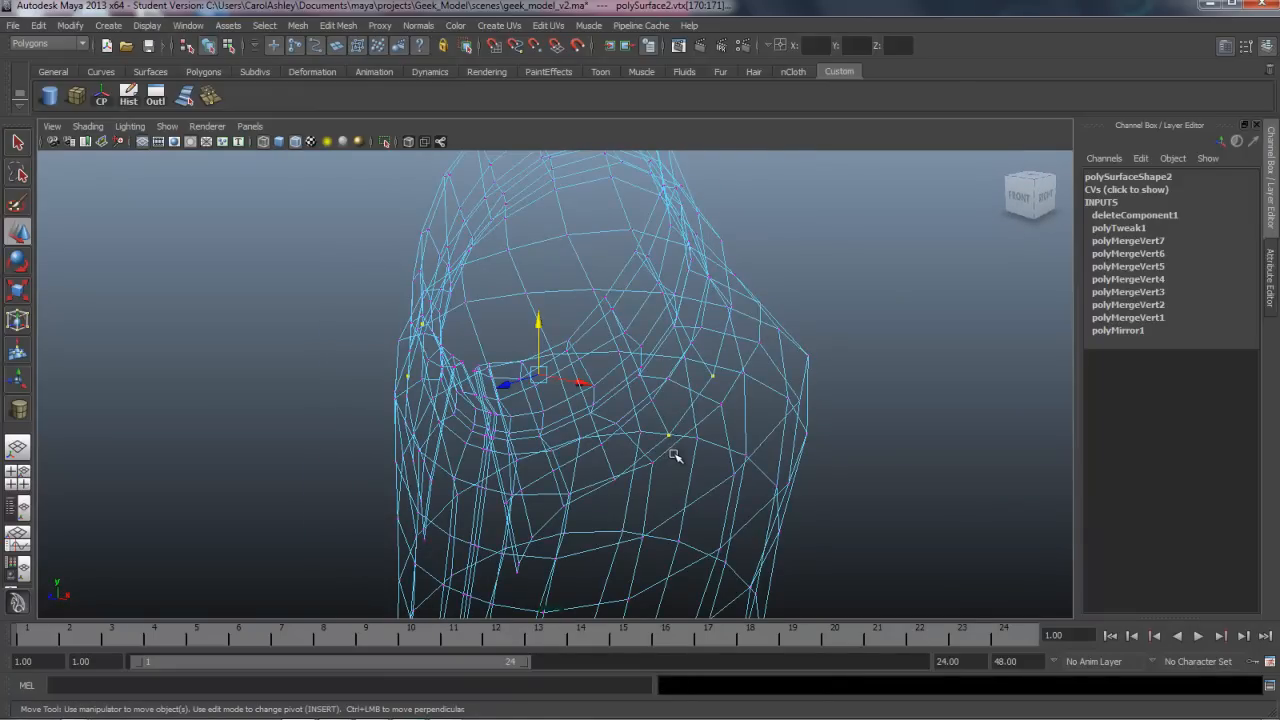
pyautogui.moveTo(675, 455); pyautogui.dragTo(617, 506)
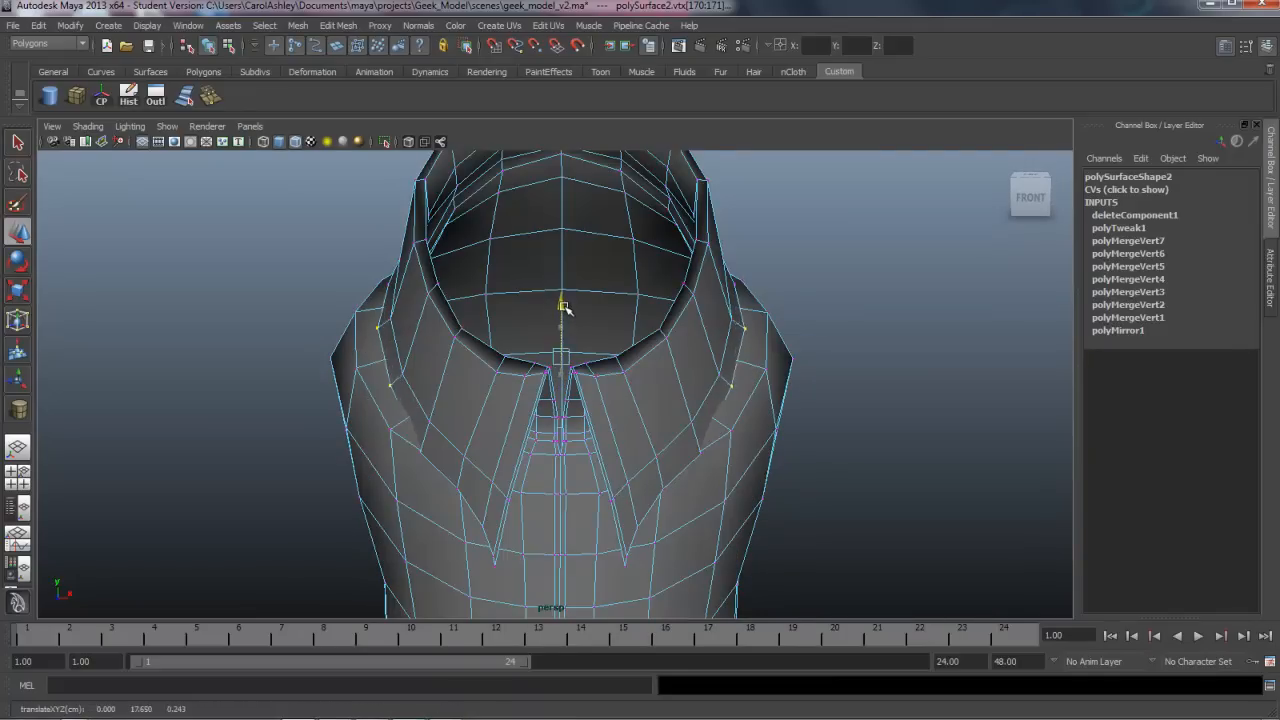
pyautogui.moveTo(565, 310); pyautogui.dragTo(580, 370)
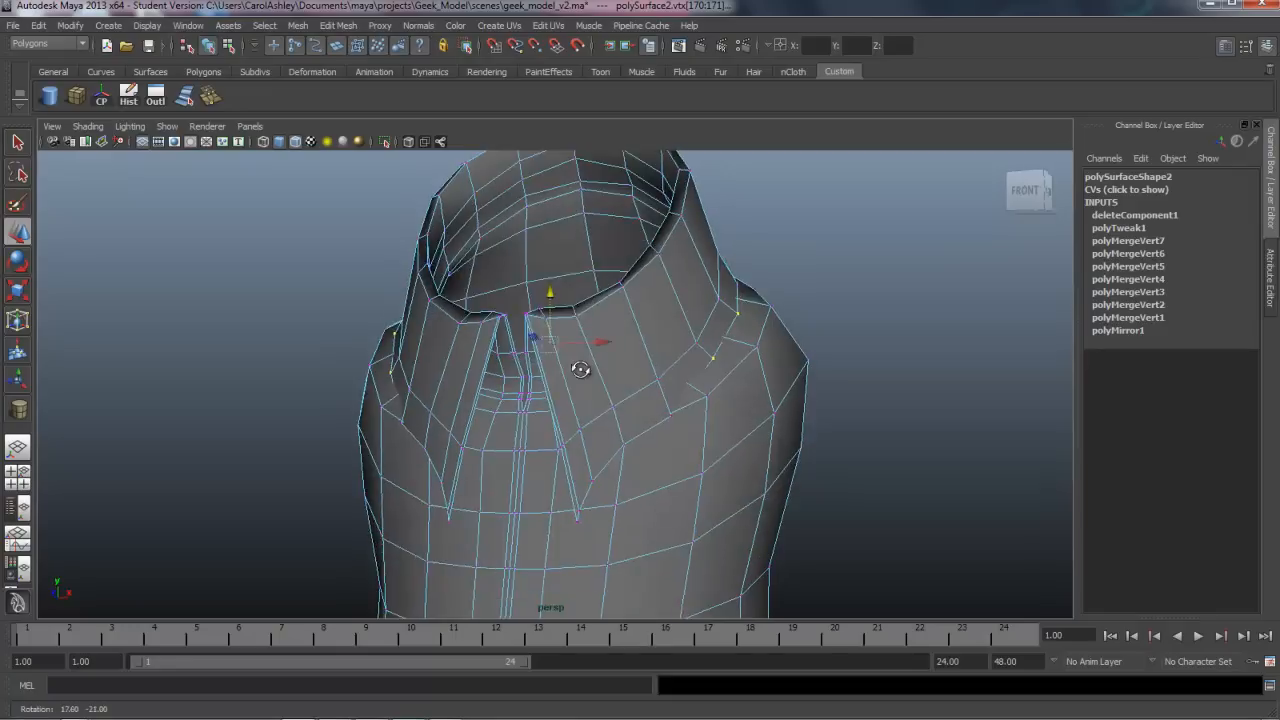
pyautogui.moveTo(580, 370); pyautogui.dragTo(610, 360)
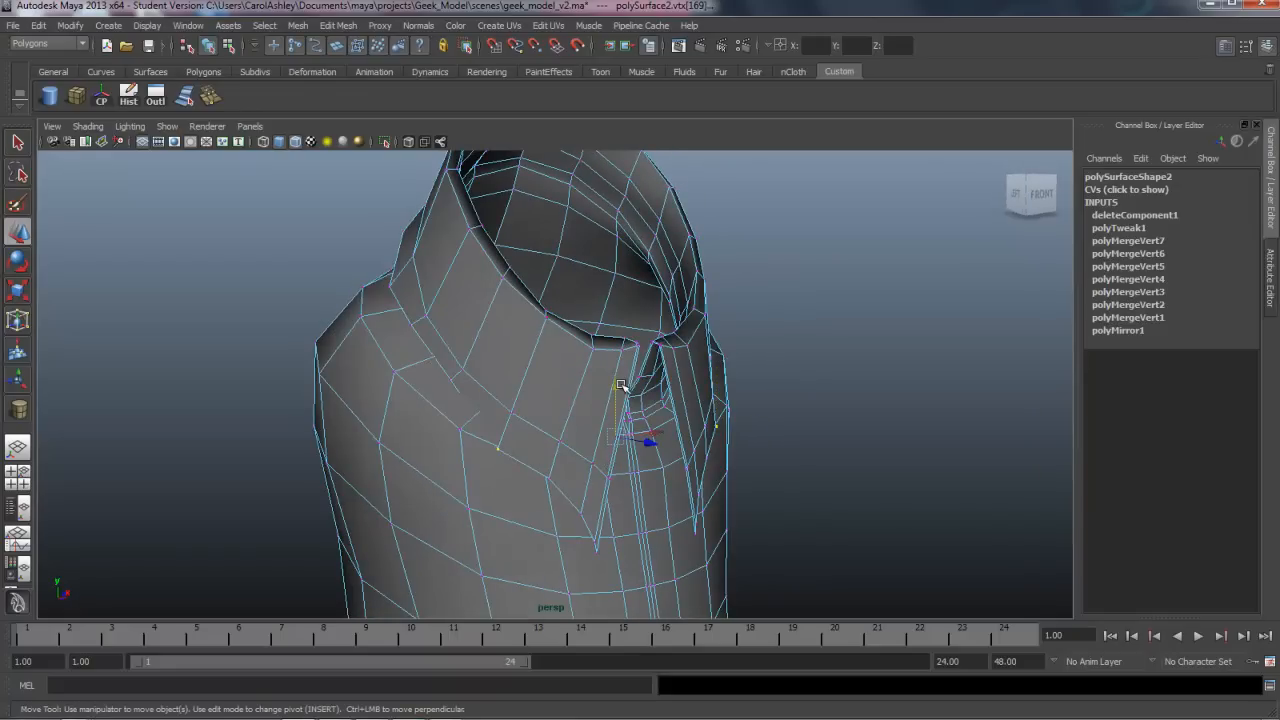
pyautogui.moveTo(620, 385); pyautogui.dragTo(520, 400)
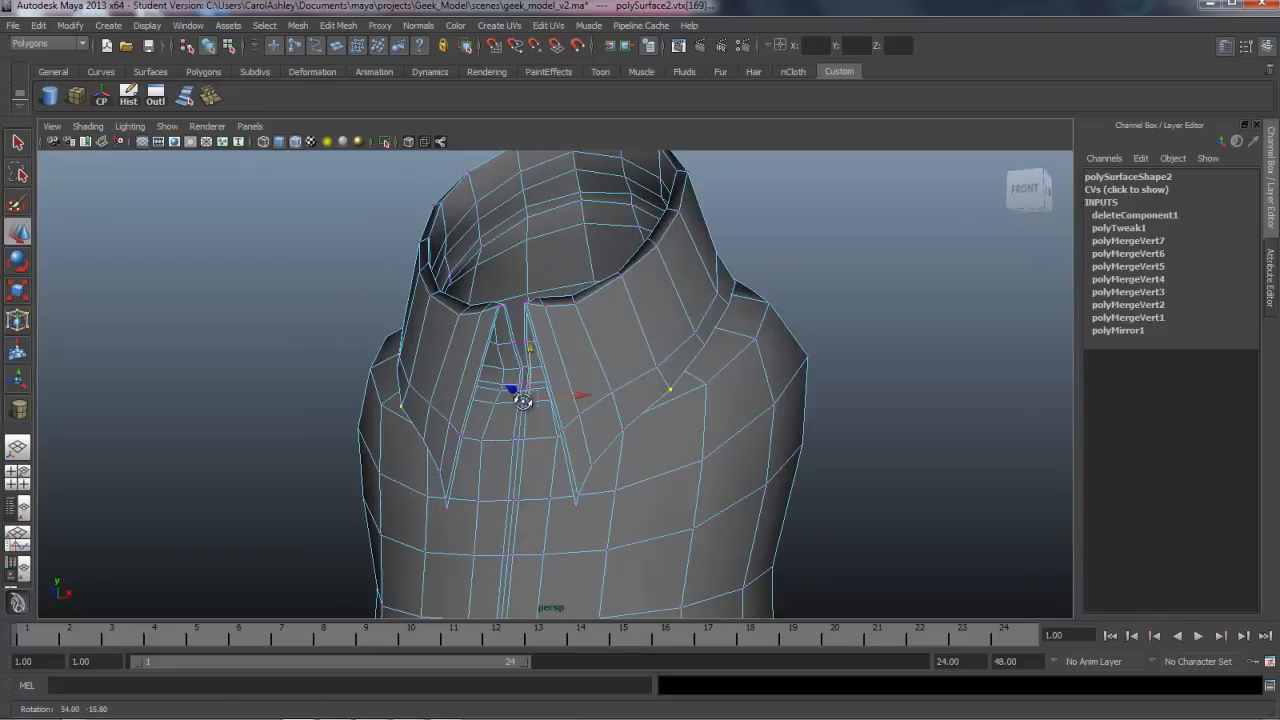
pyautogui.moveTo(520, 400); pyautogui.dragTo(367, 410)
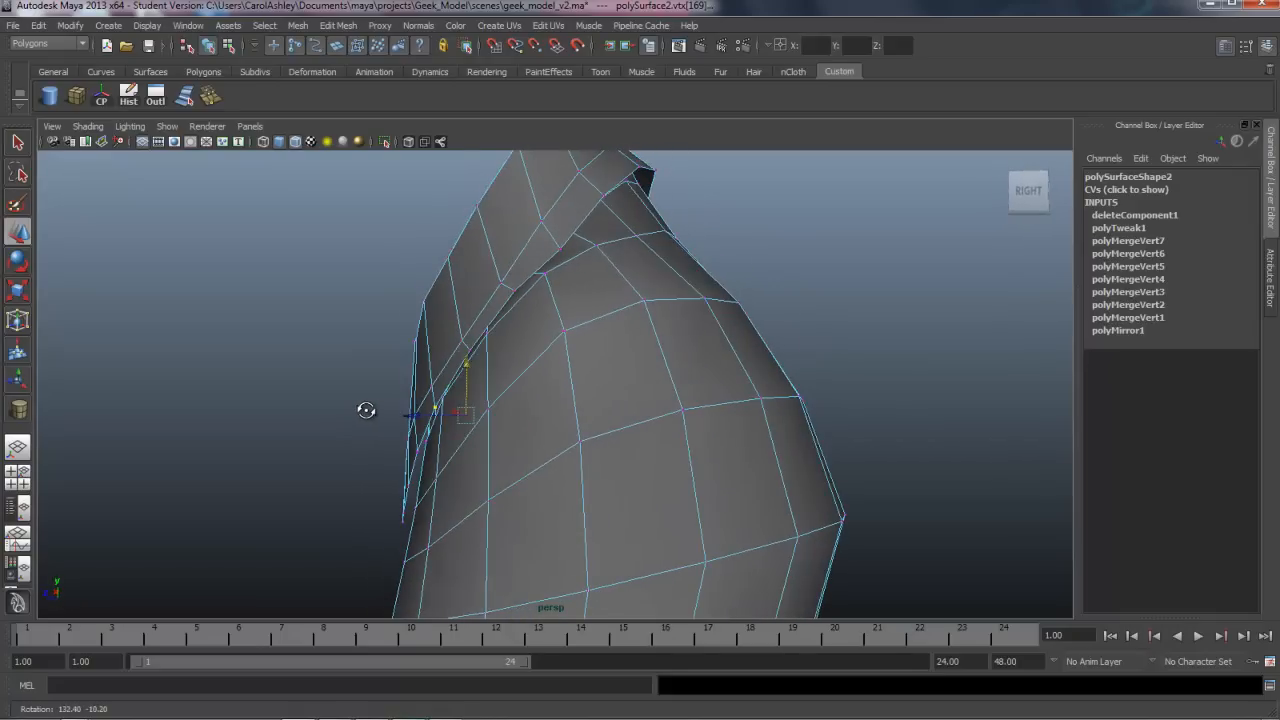
# - Reshape the collar tip and raise the back collar vertices, checking the neckline
pyautogui.moveTo(366, 410); pyautogui.dragTo(525, 375)
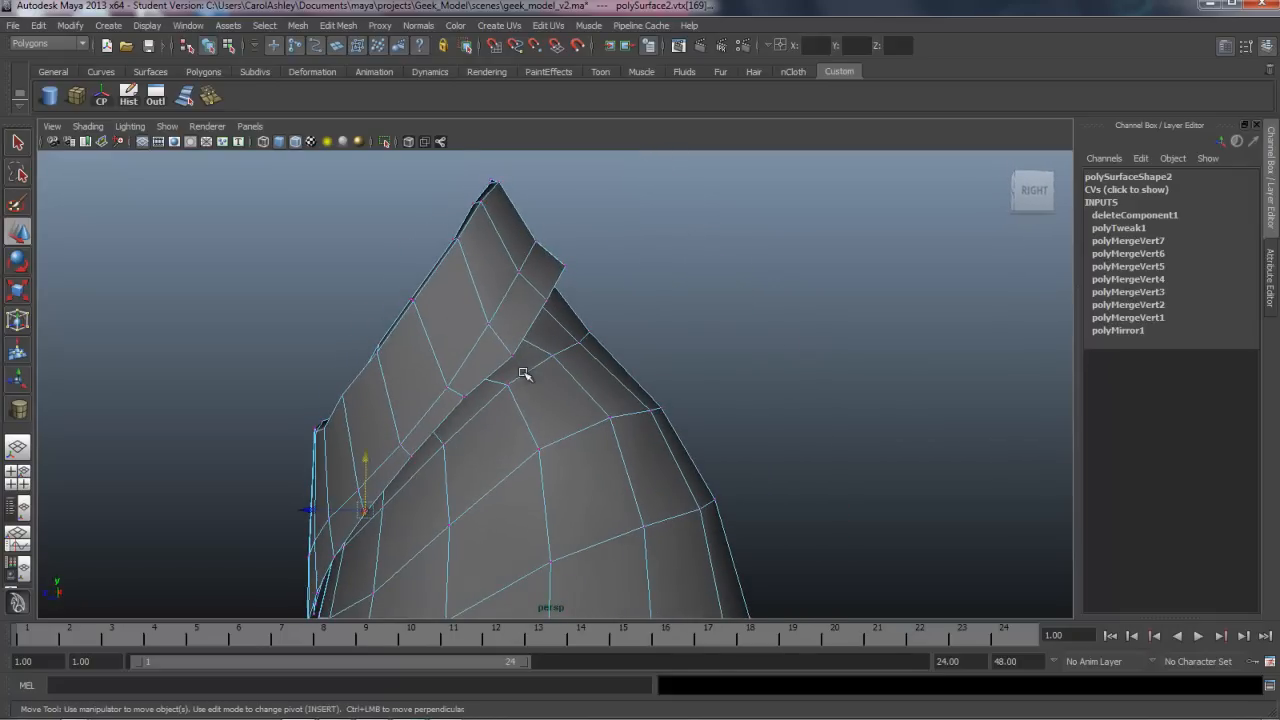
pyautogui.moveTo(525, 375); pyautogui.dragTo(595, 378)
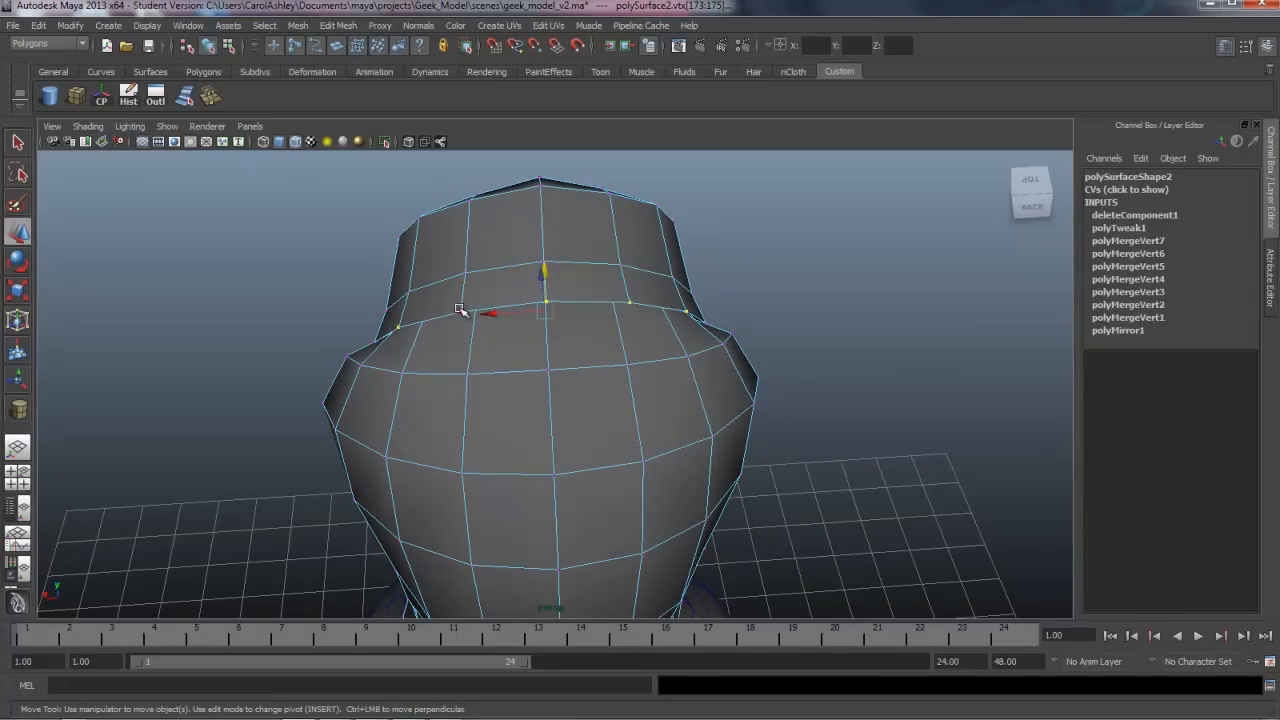
pyautogui.moveTo(460, 310); pyautogui.dragTo(533, 334)
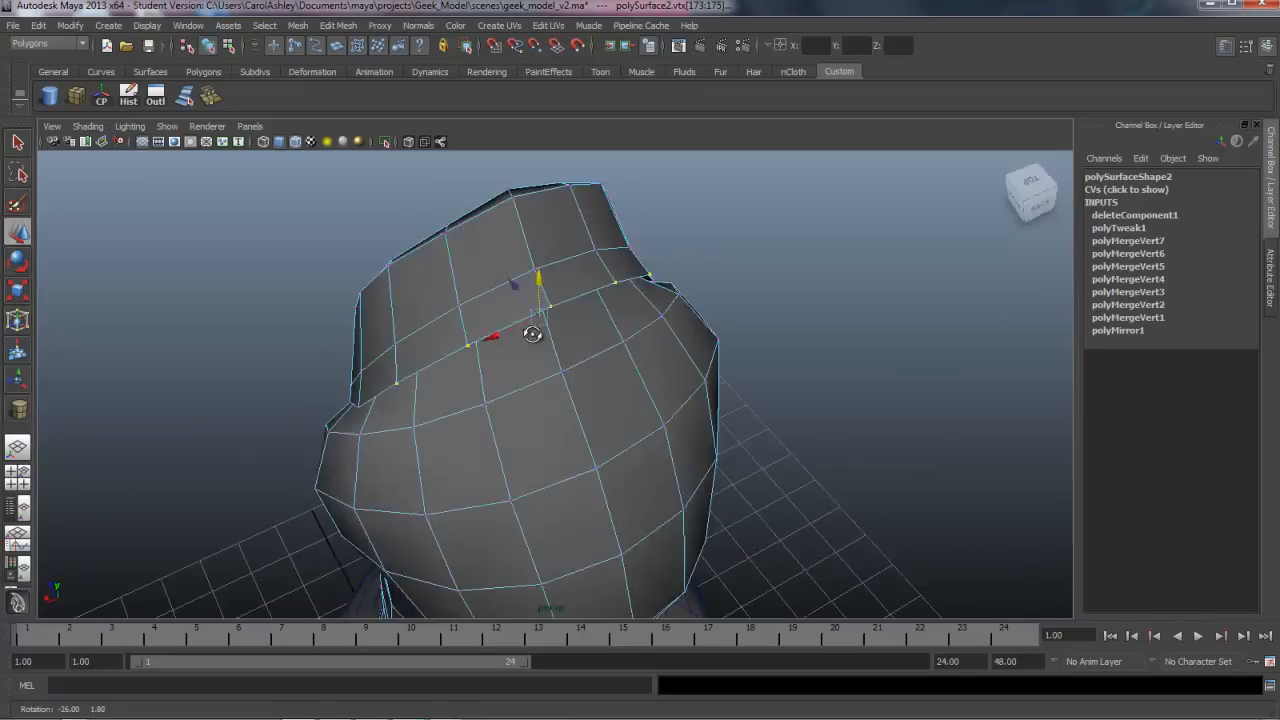
pyautogui.moveTo(533, 333); pyautogui.dragTo(481, 411)
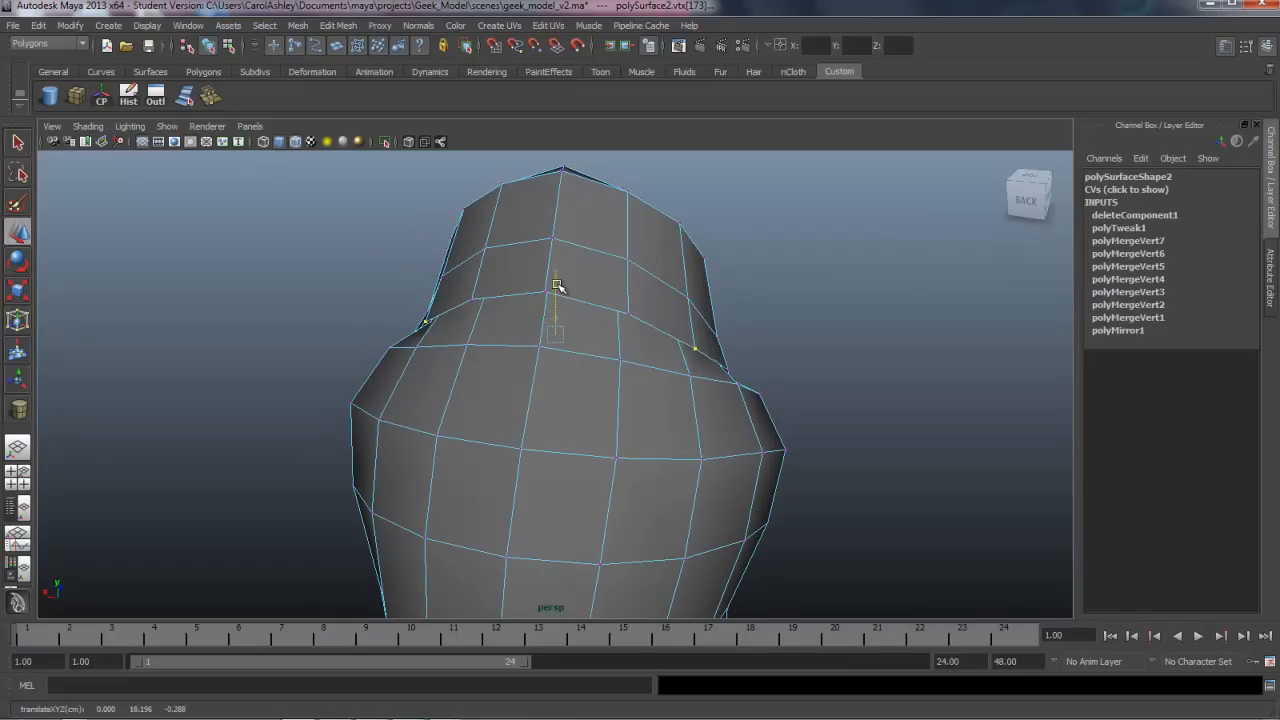
pyautogui.moveTo(560, 285); pyautogui.dragTo(495, 375)
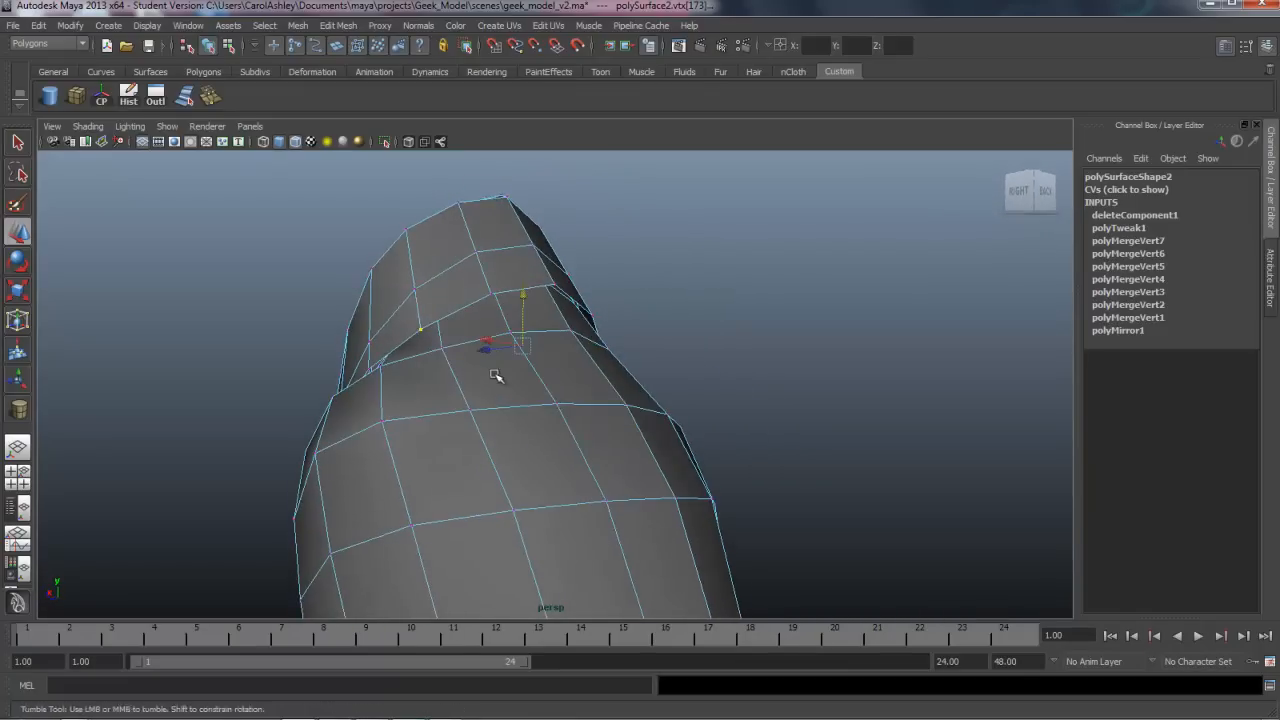
pyautogui.moveTo(497, 377); pyautogui.dragTo(674, 401)
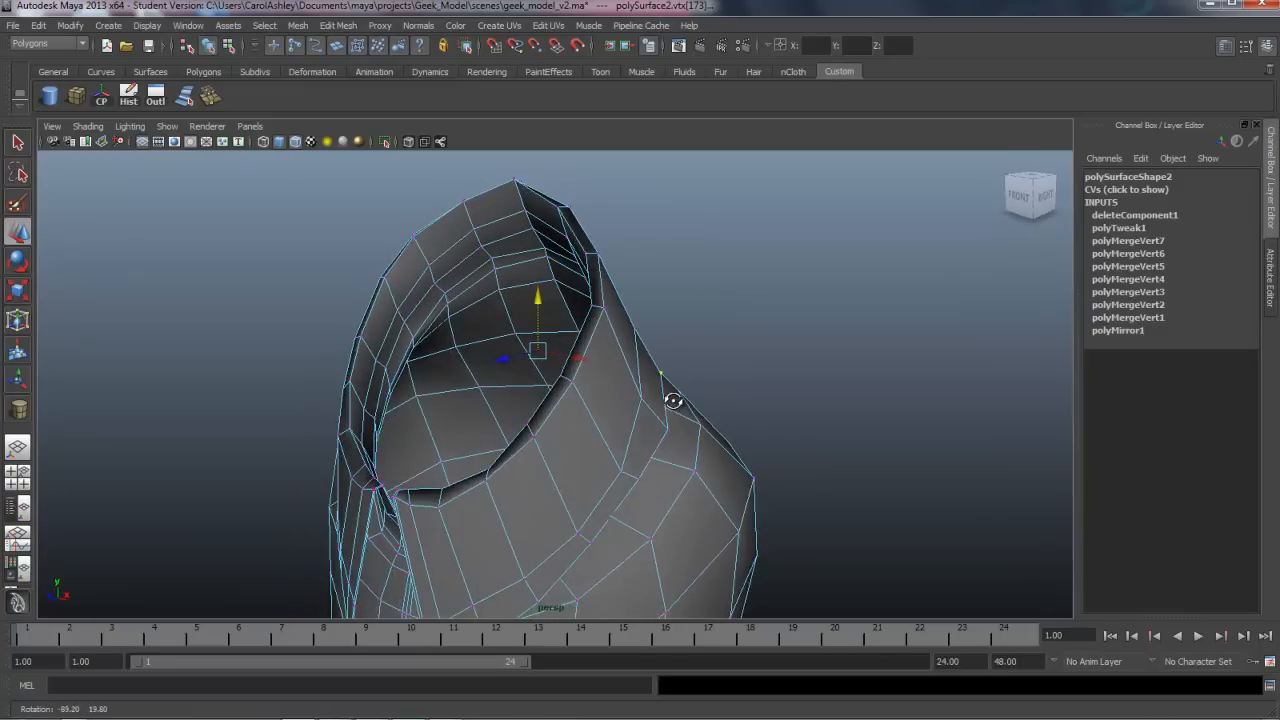
pyautogui.moveTo(673, 400); pyautogui.dragTo(600, 350)
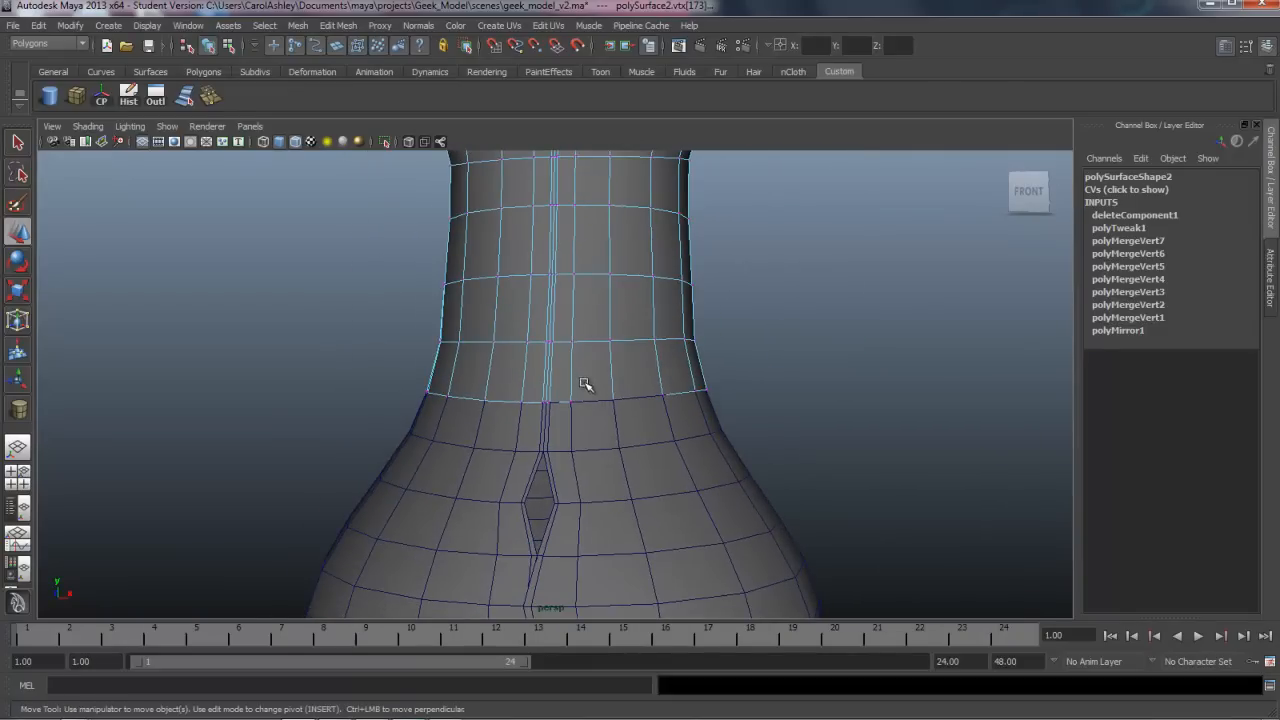
# - Switch to Object Mode via the marking menu and bring up the menu on the shirt
pyautogui.rightClick(625, 382)
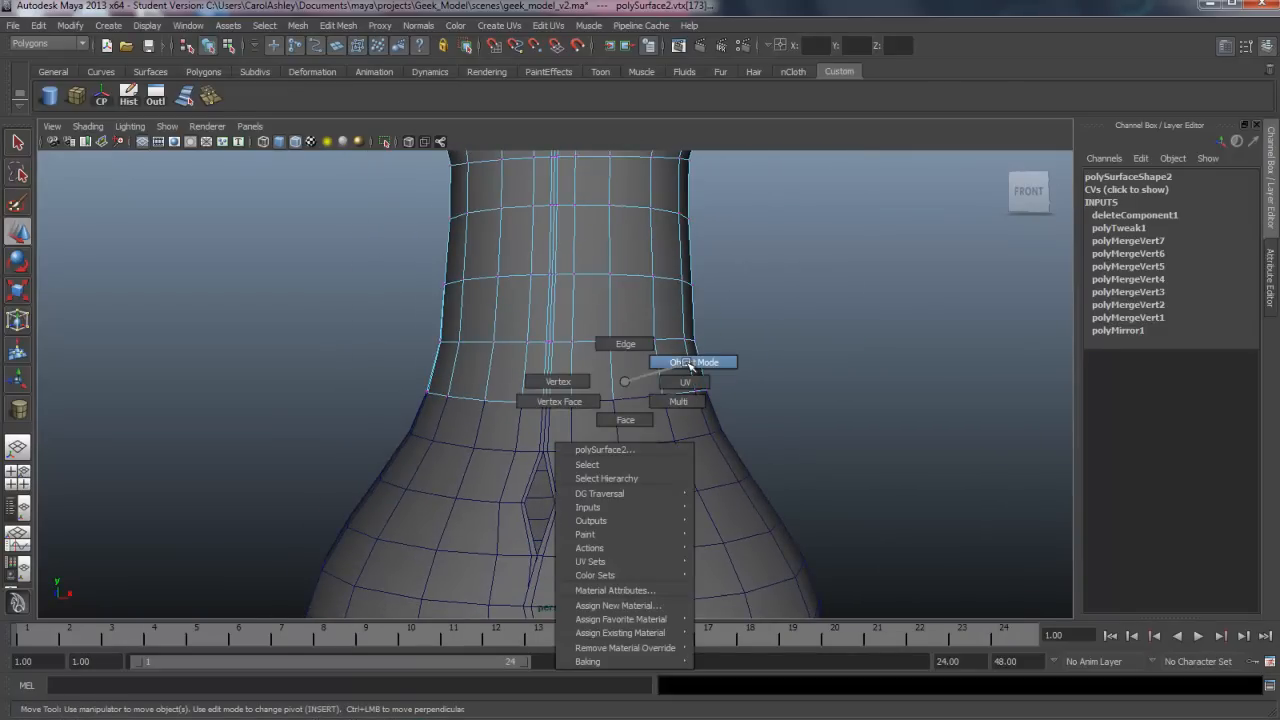
pyautogui.click(693, 362)
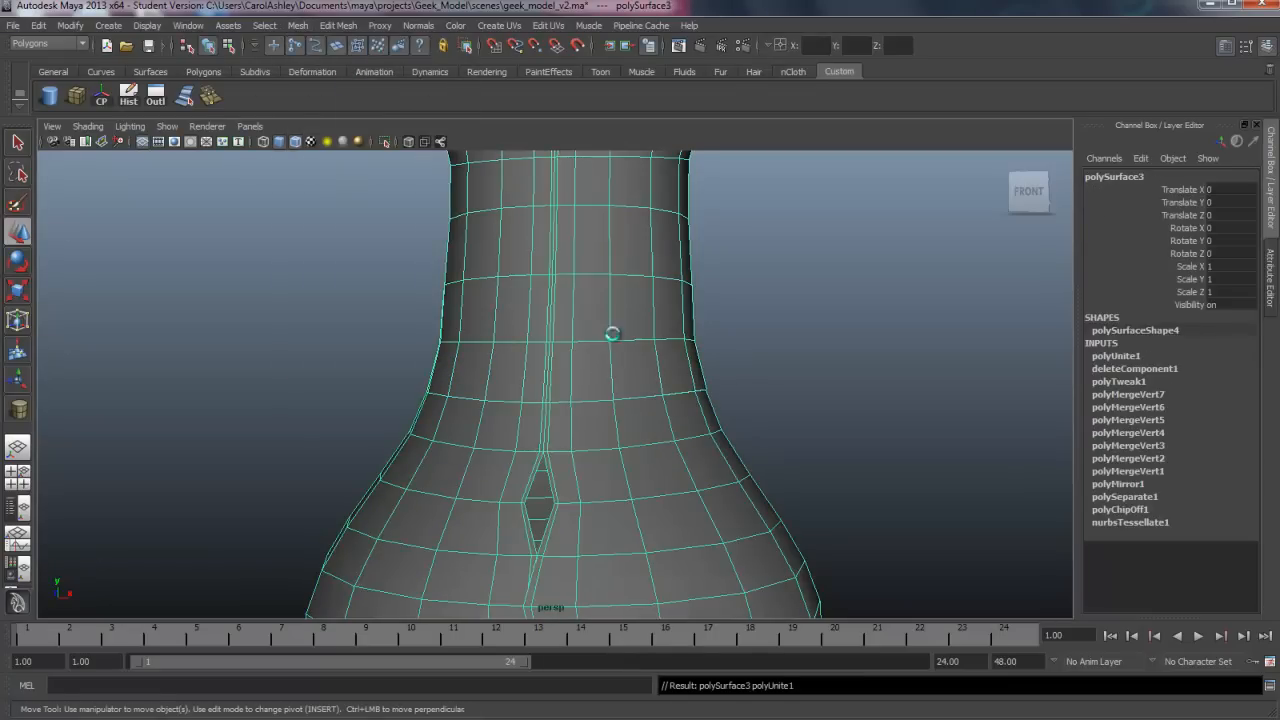
pyautogui.rightClick(613, 420)
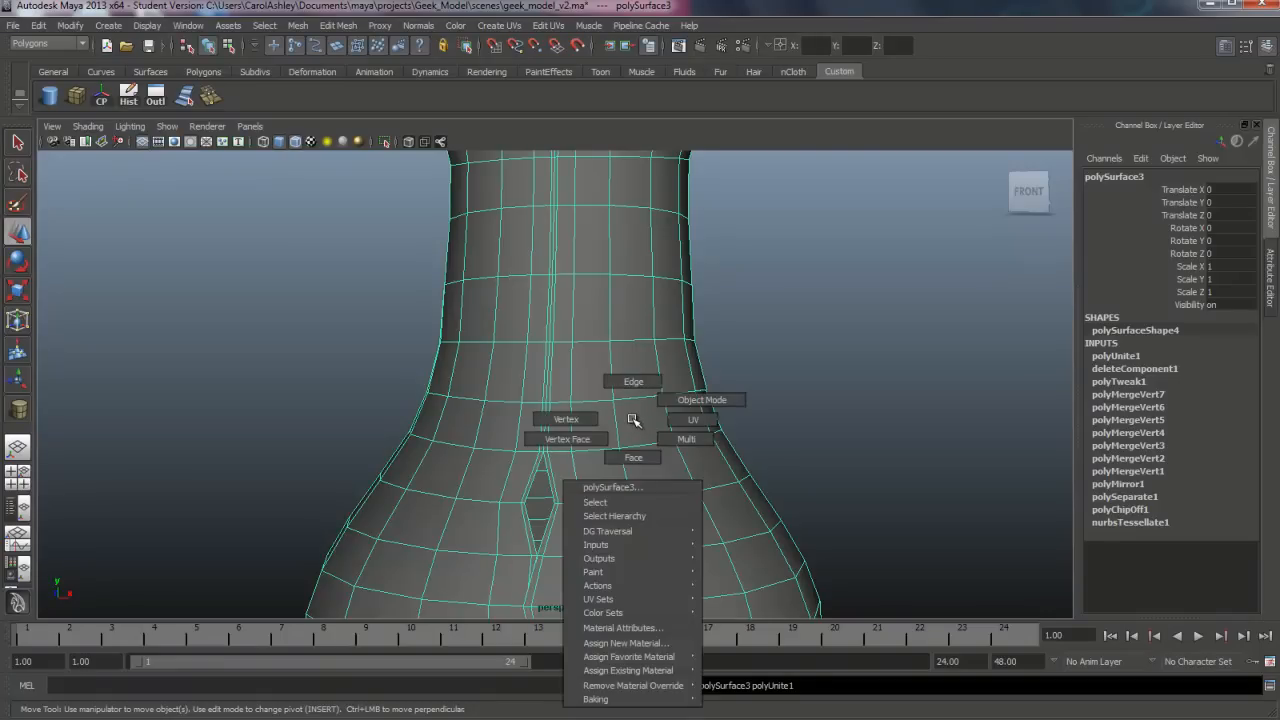
pyautogui.moveTo(633, 381)
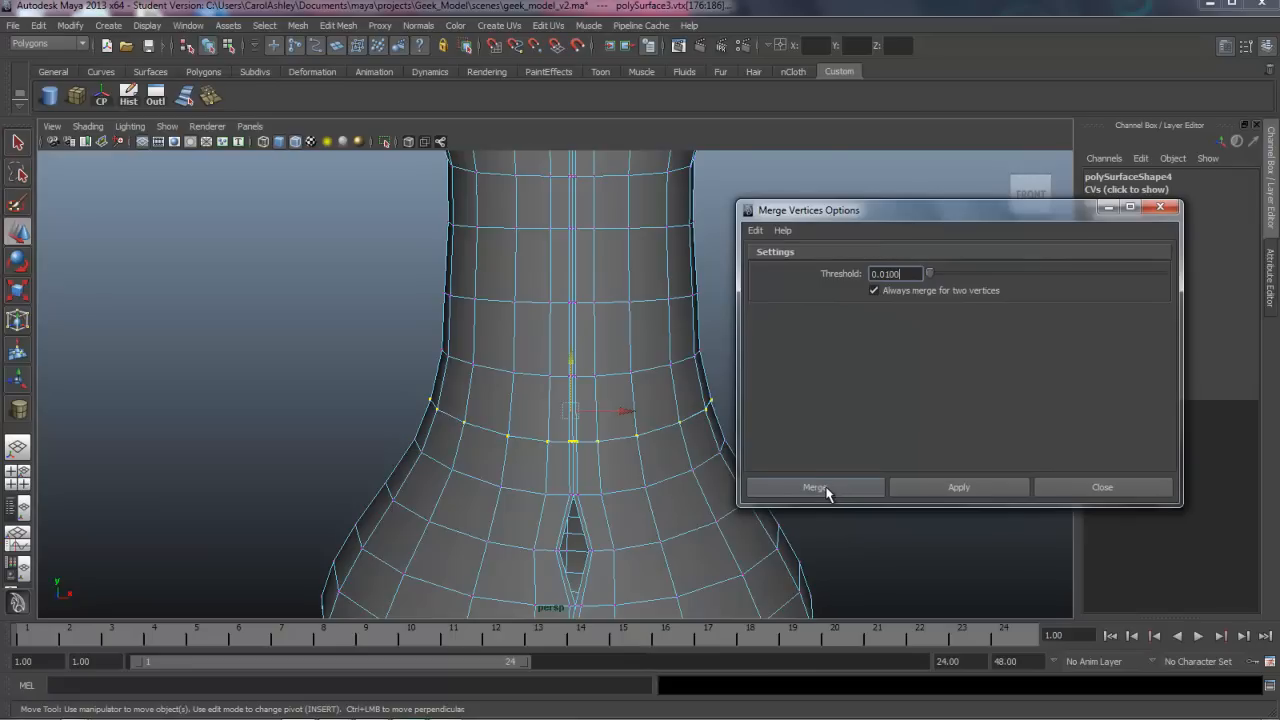
# - Merge the waist seam vertices between shirt top and lower shirt with a 0.01 threshold
pyautogui.click(814, 487)
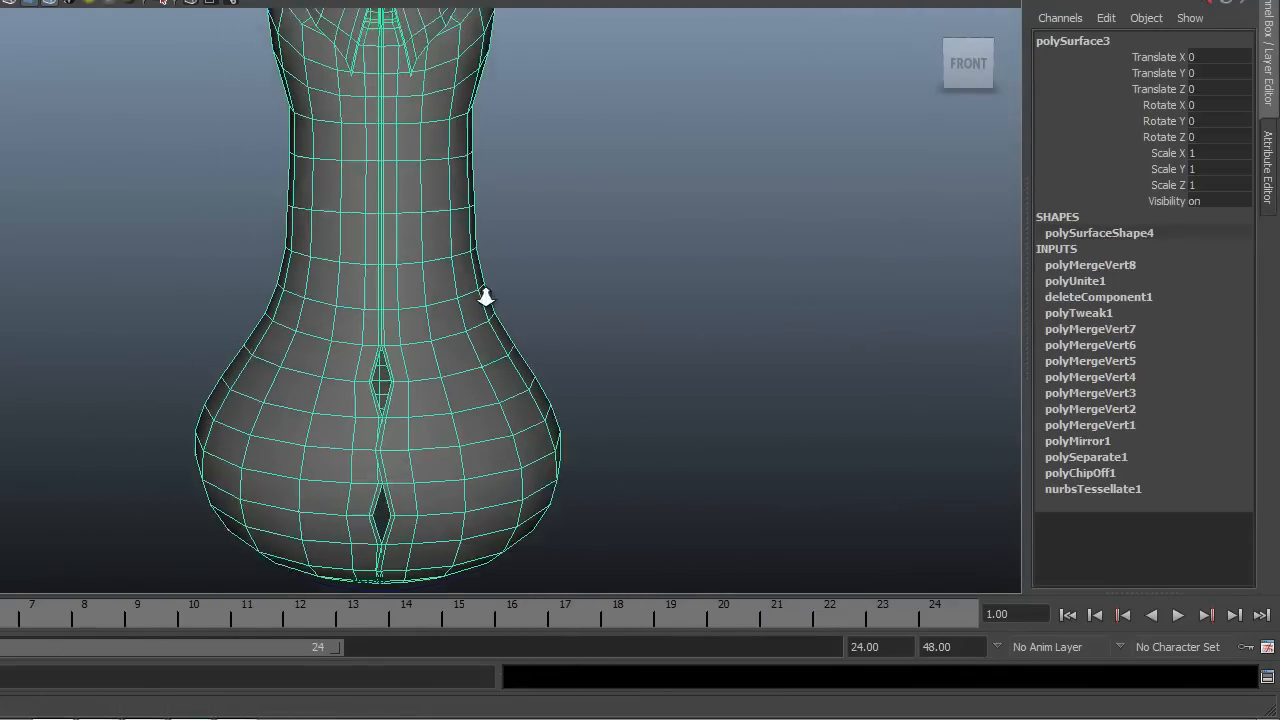
pyautogui.moveTo(485, 300); pyautogui.dragTo(435, 298)
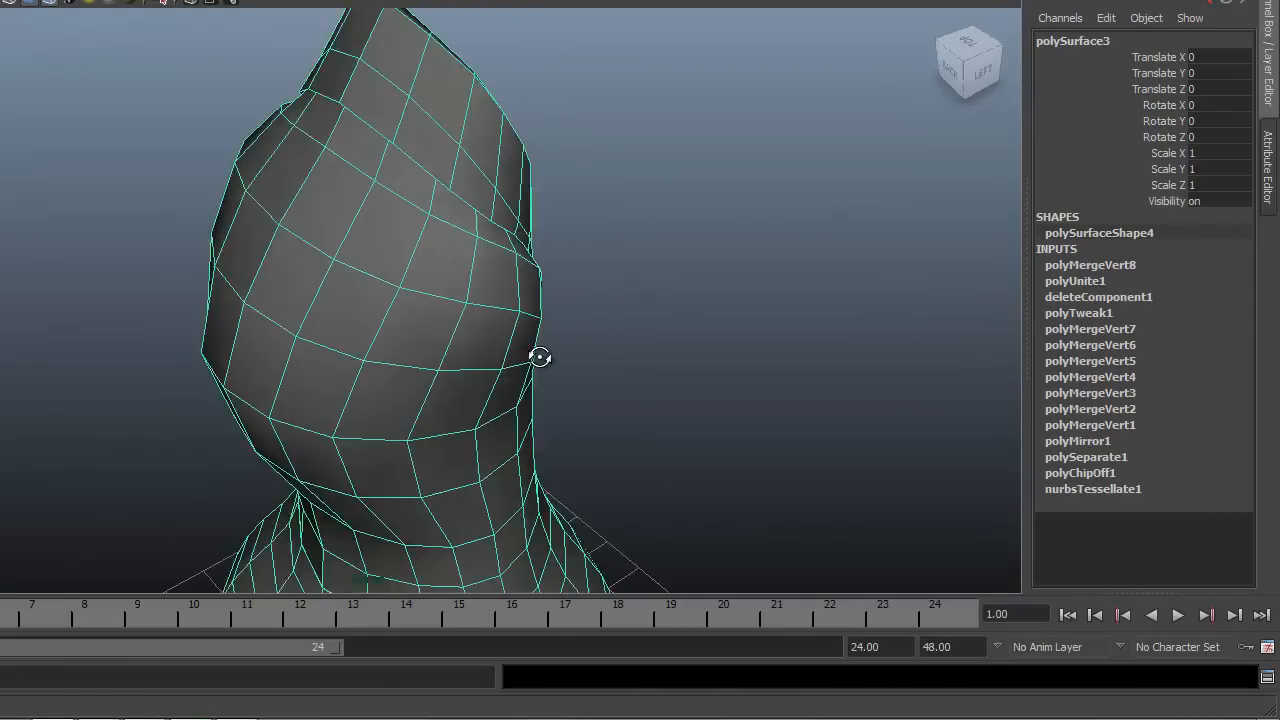
pyautogui.moveTo(540, 357); pyautogui.dragTo(470, 390)
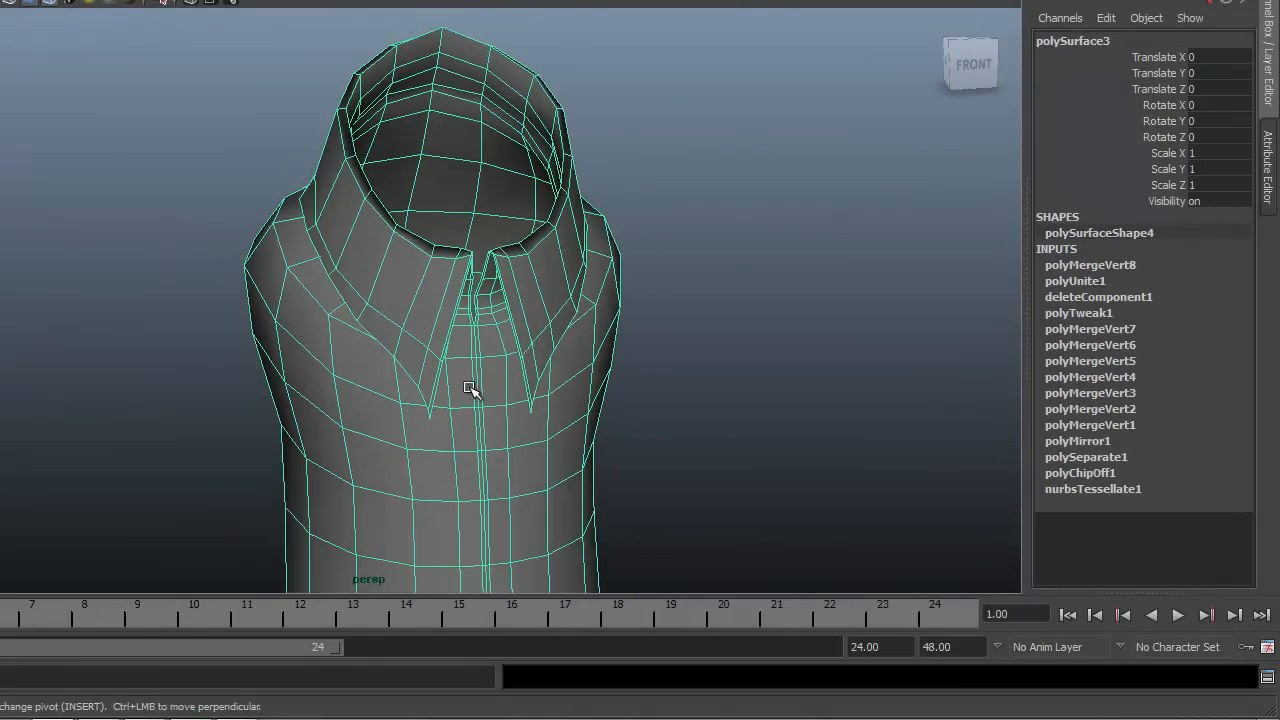